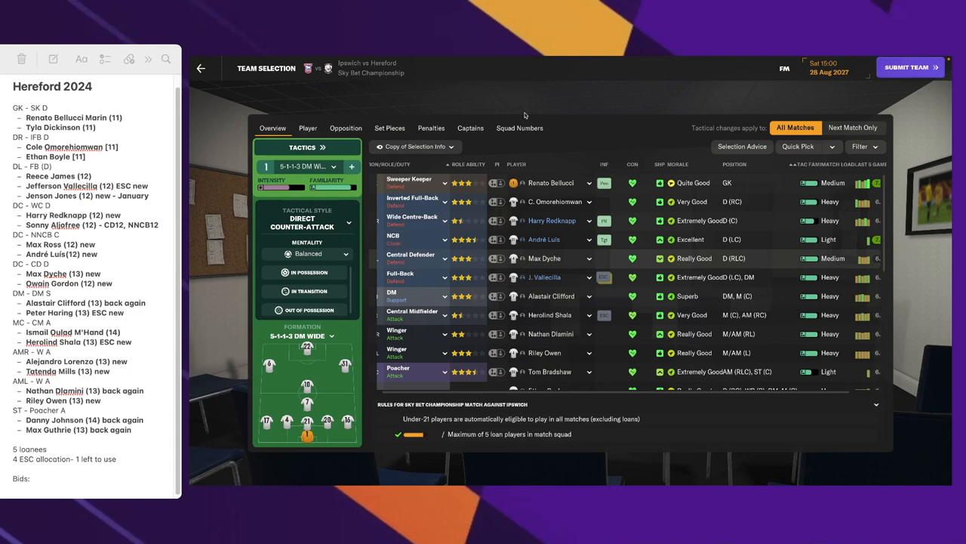
pyautogui.moveTo(377, 97)
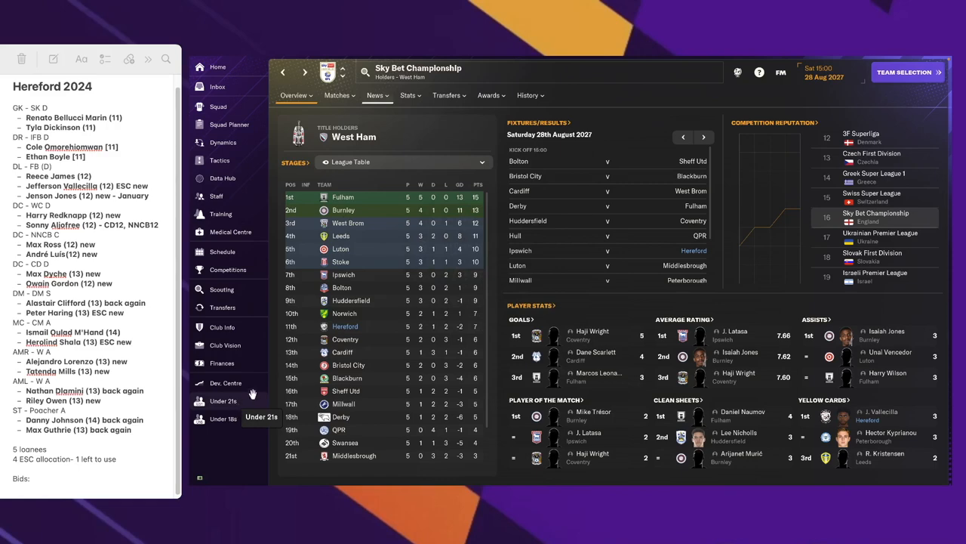
# Open Hereford's Club Info and view its affiliates, showing the Man City loan partnership
pyautogui.click(222, 327)
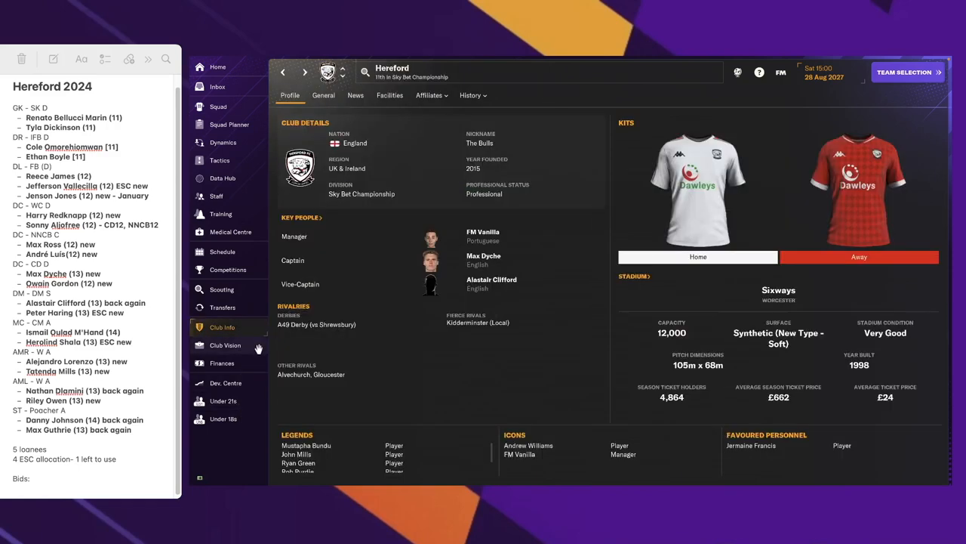
pyautogui.moveTo(225, 345)
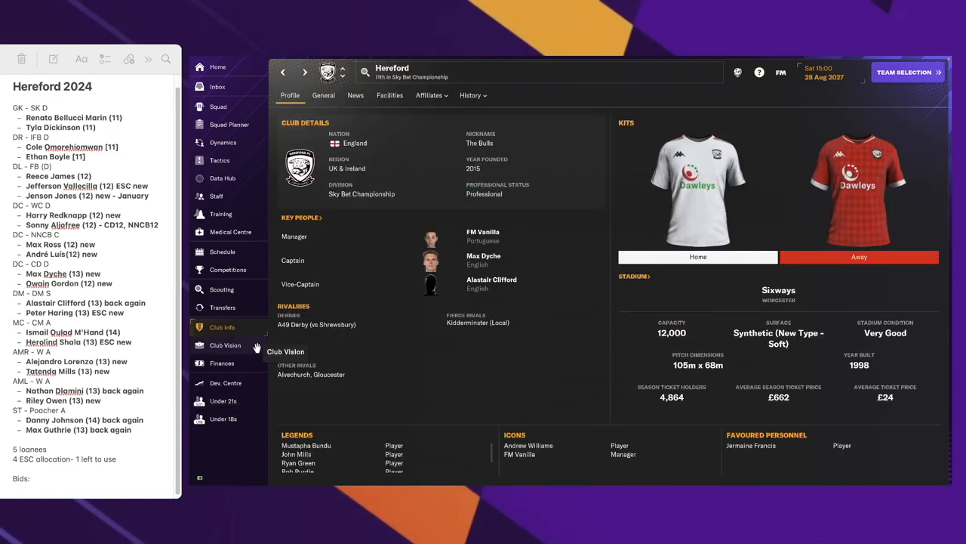
pyautogui.moveTo(465, 207)
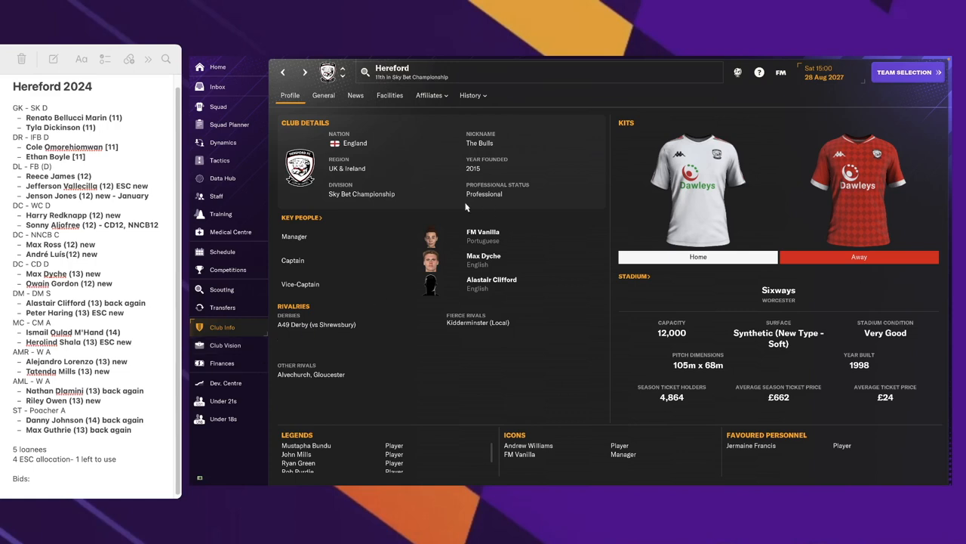
pyautogui.moveTo(439, 112)
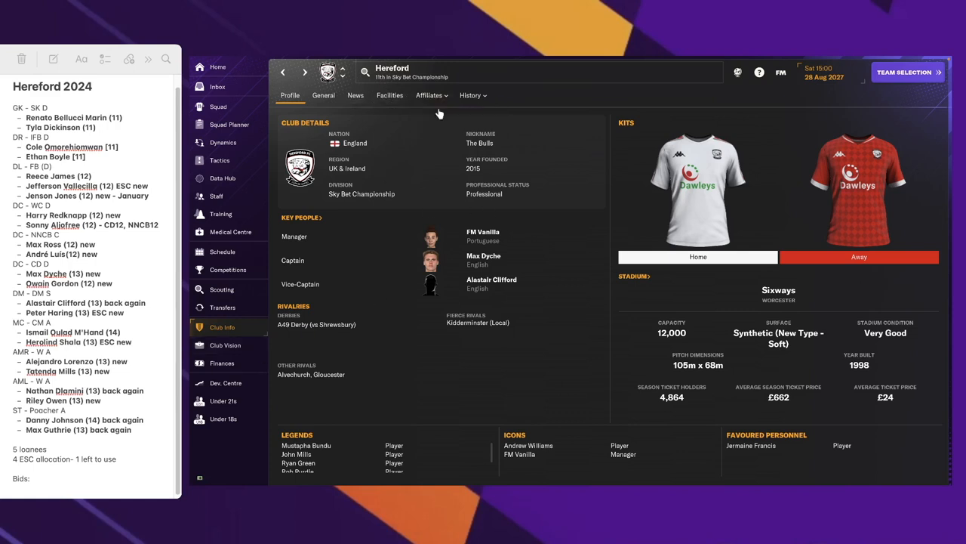
pyautogui.click(428, 95)
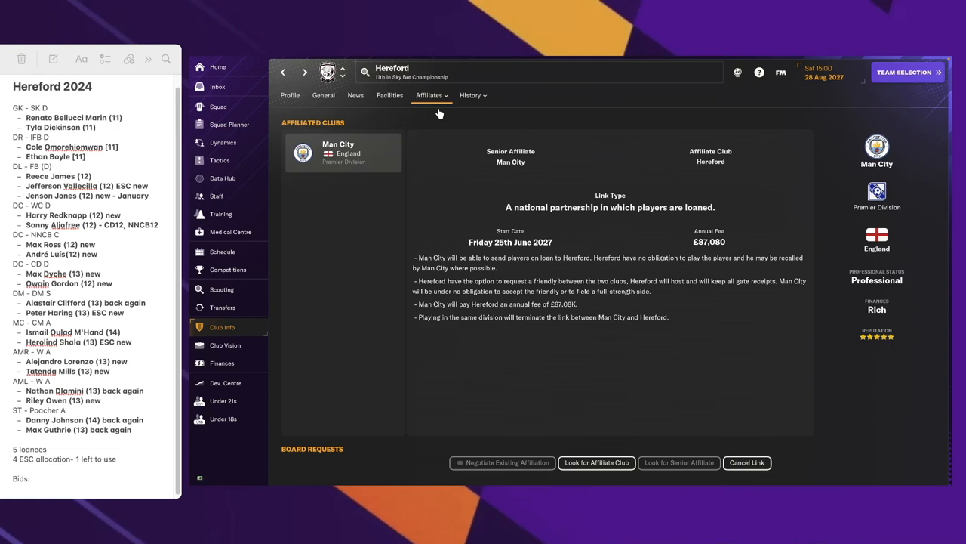
pyautogui.moveTo(447, 112)
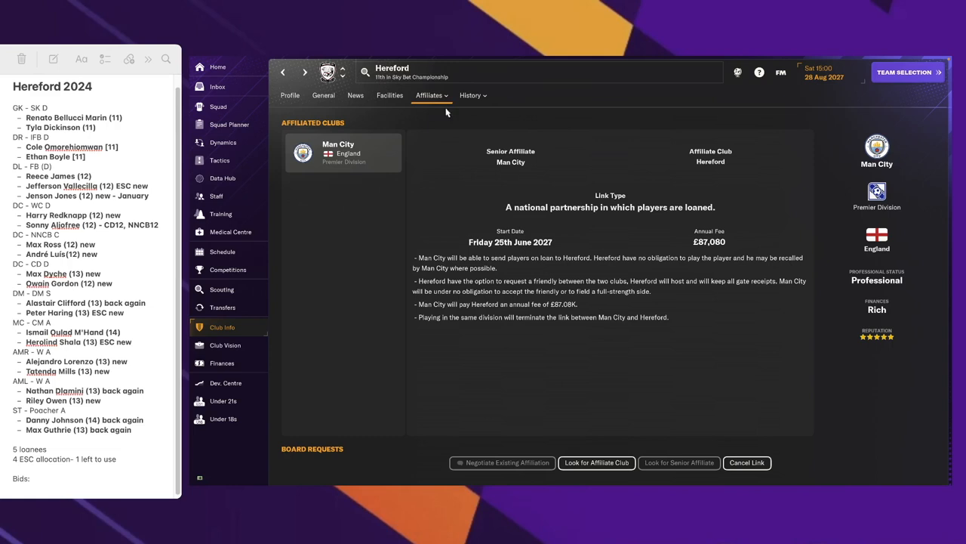
# View Hereford's Facilities tab detailing Sixways stadium and the planned Edgar Street return
pyautogui.click(389, 95)
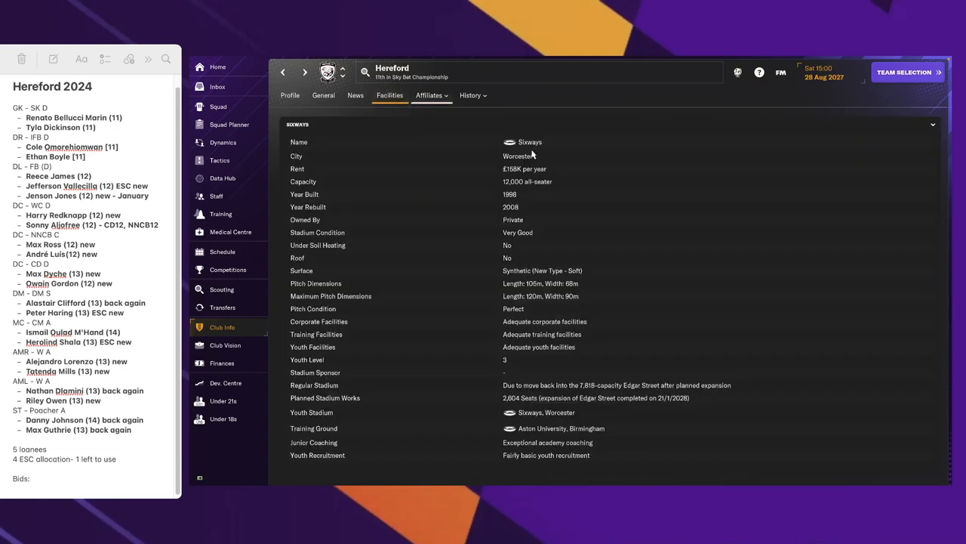
pyautogui.moveTo(519, 172)
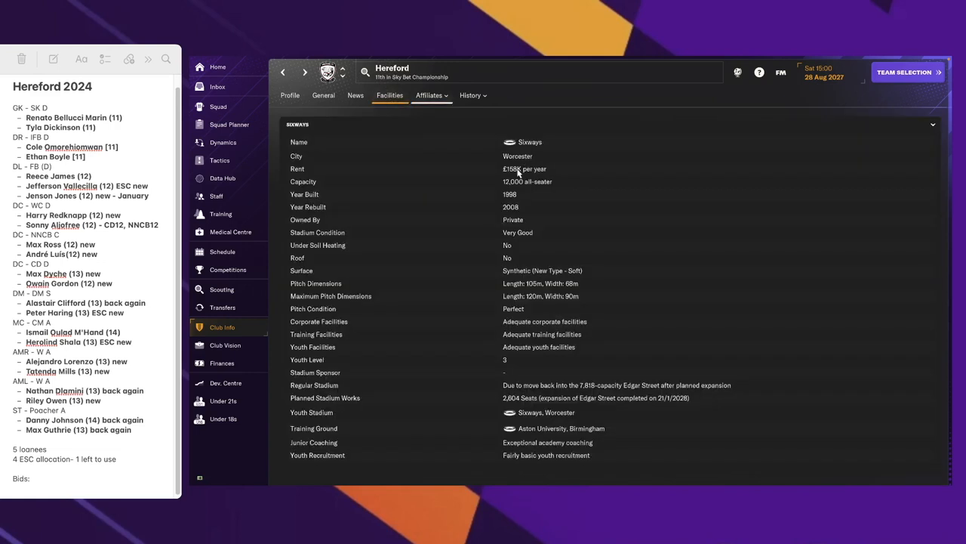
pyautogui.moveTo(538, 205)
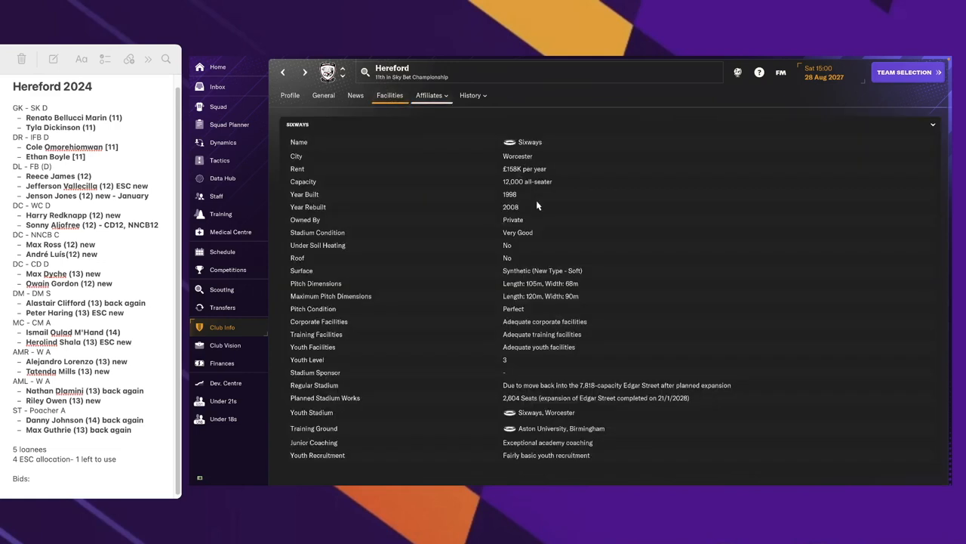
pyautogui.moveTo(532, 410)
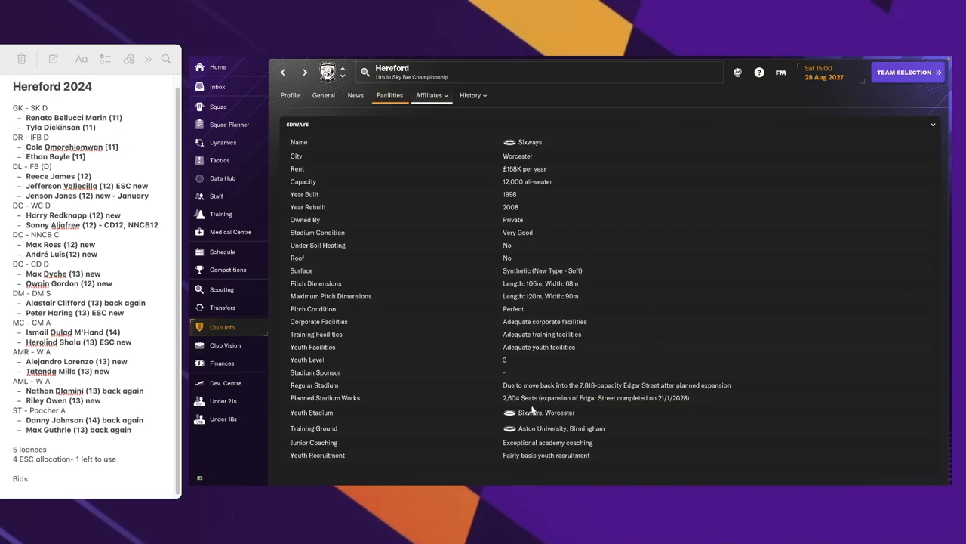
pyautogui.moveTo(725, 396)
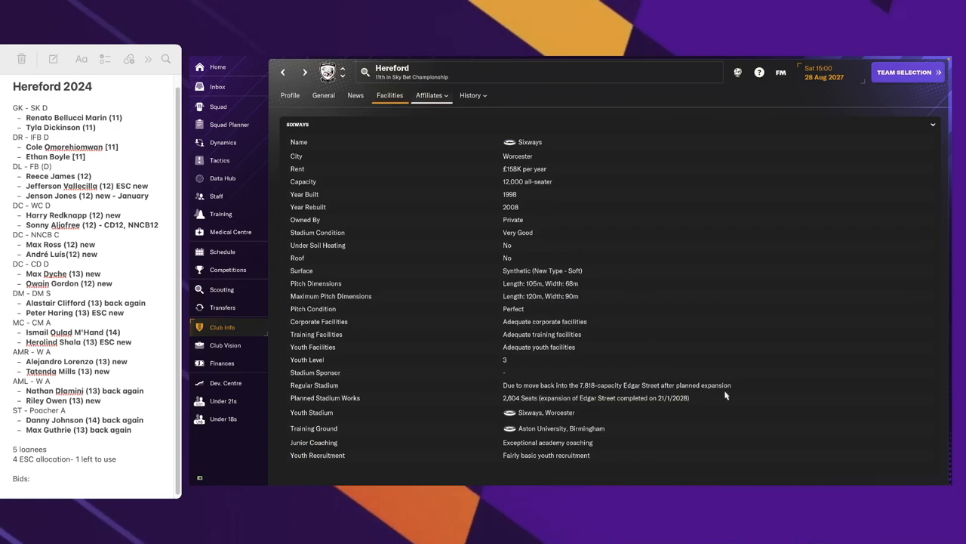
pyautogui.moveTo(752, 406)
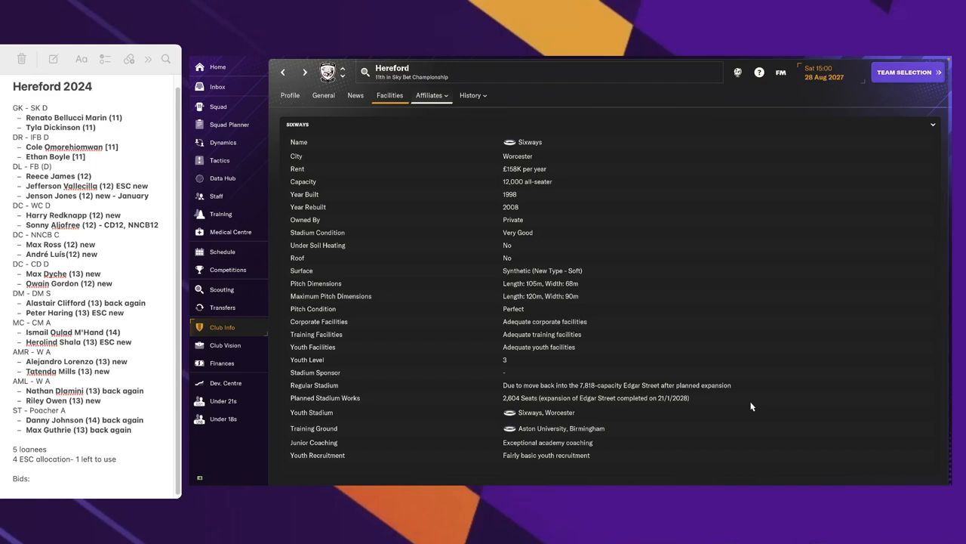
pyautogui.moveTo(690, 454)
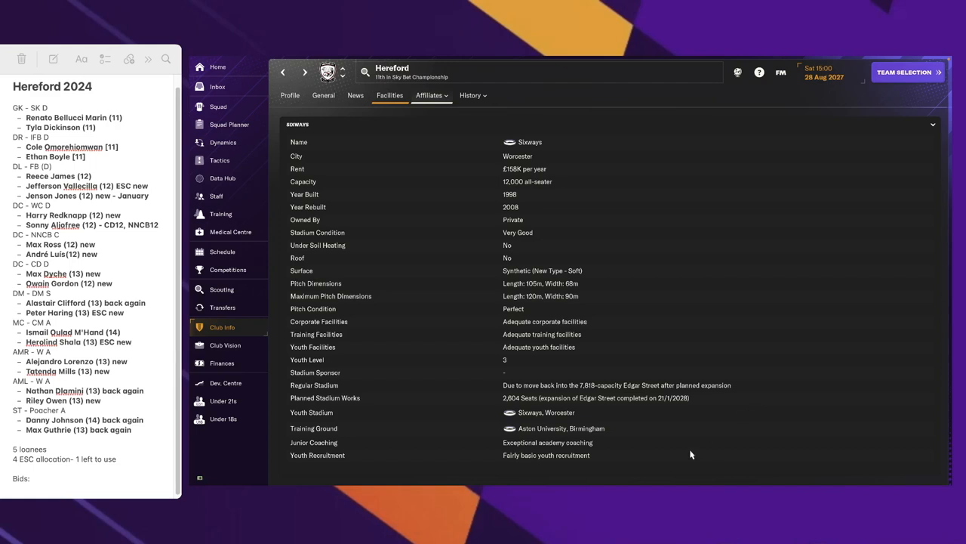
pyautogui.moveTo(706, 437)
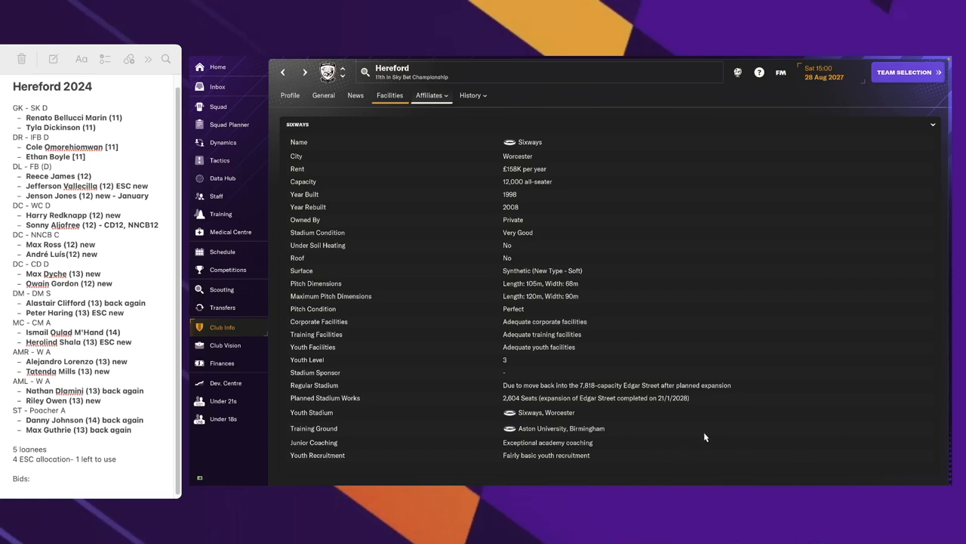
pyautogui.moveTo(576, 406)
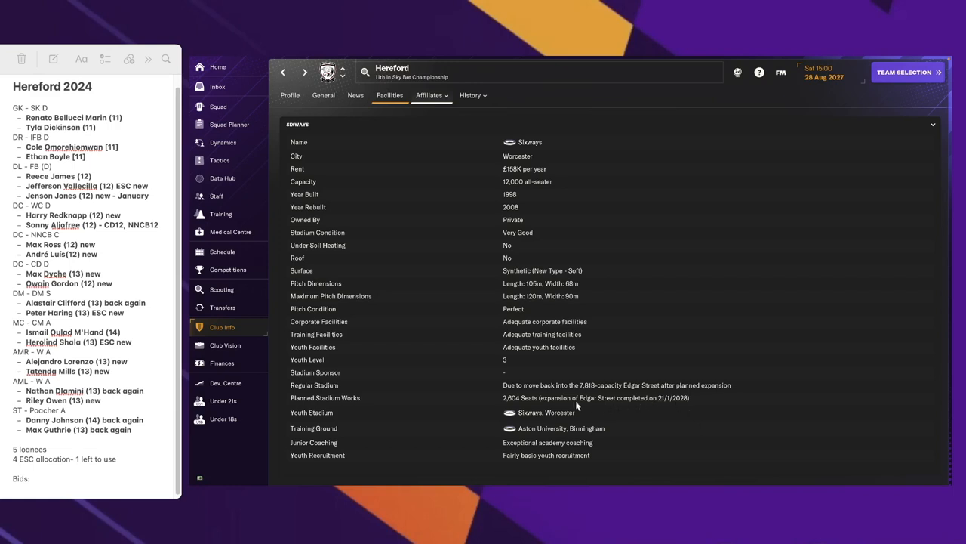
pyautogui.moveTo(674, 400)
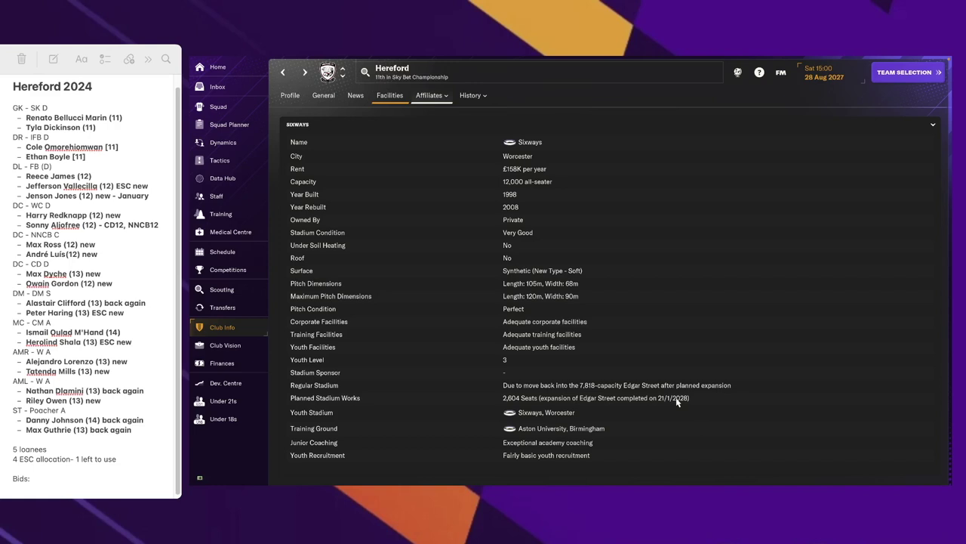
pyautogui.moveTo(530, 413)
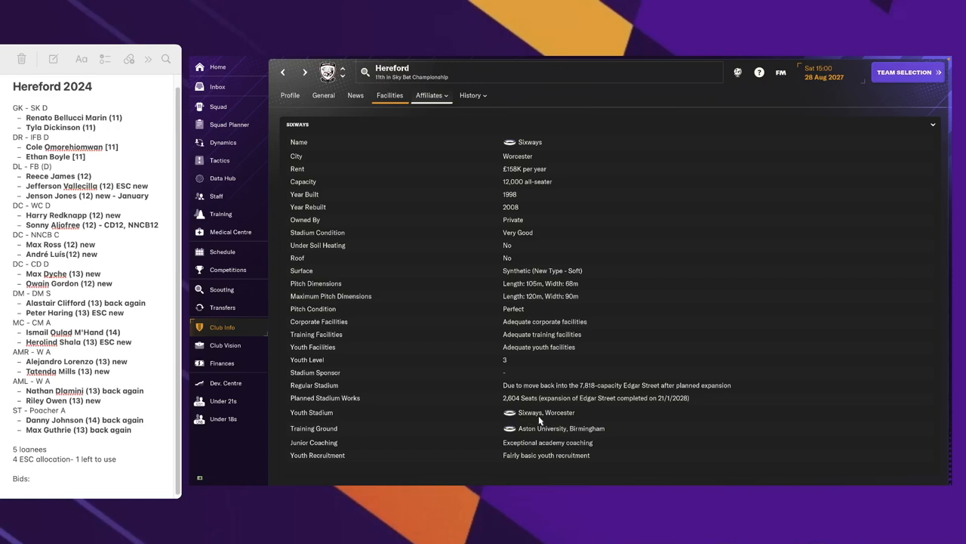
pyautogui.moveTo(318, 338)
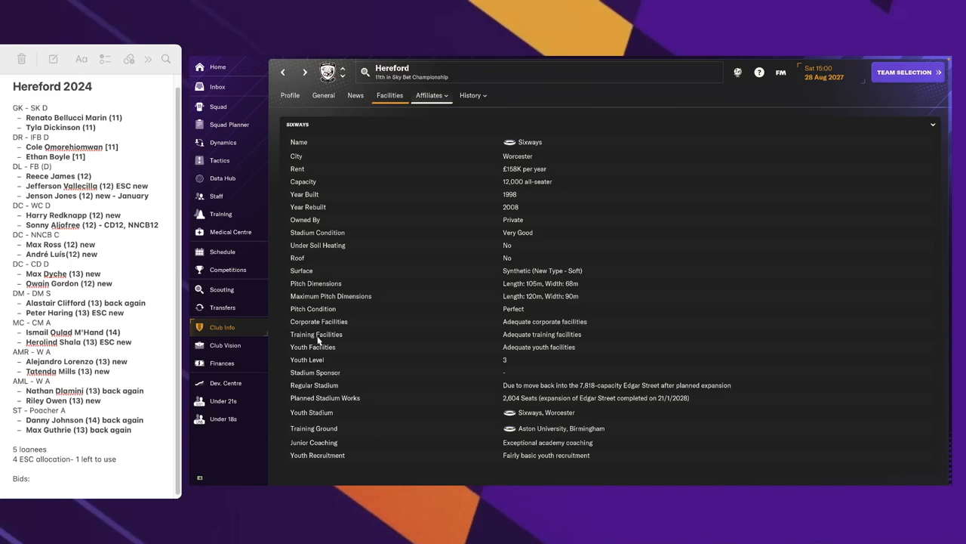
pyautogui.moveTo(510, 338)
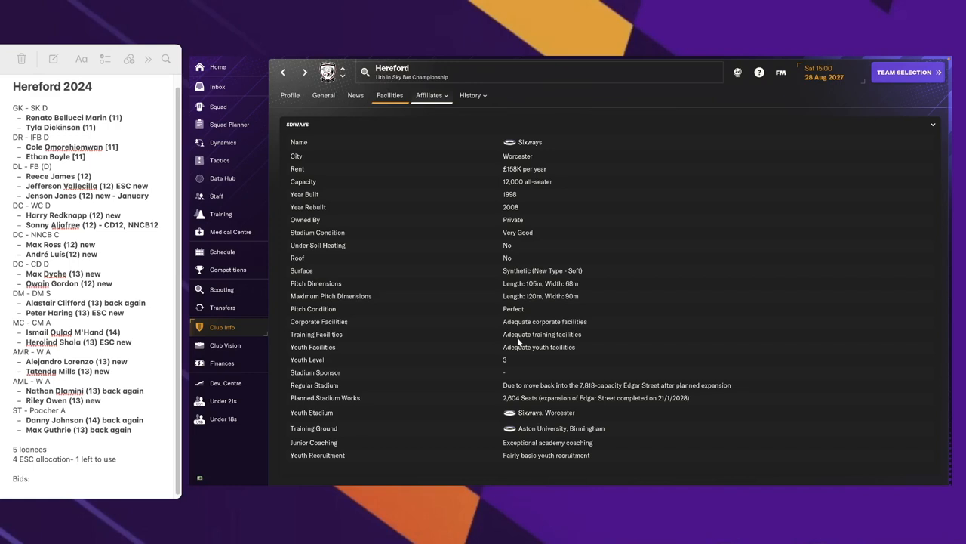
pyautogui.moveTo(532, 359)
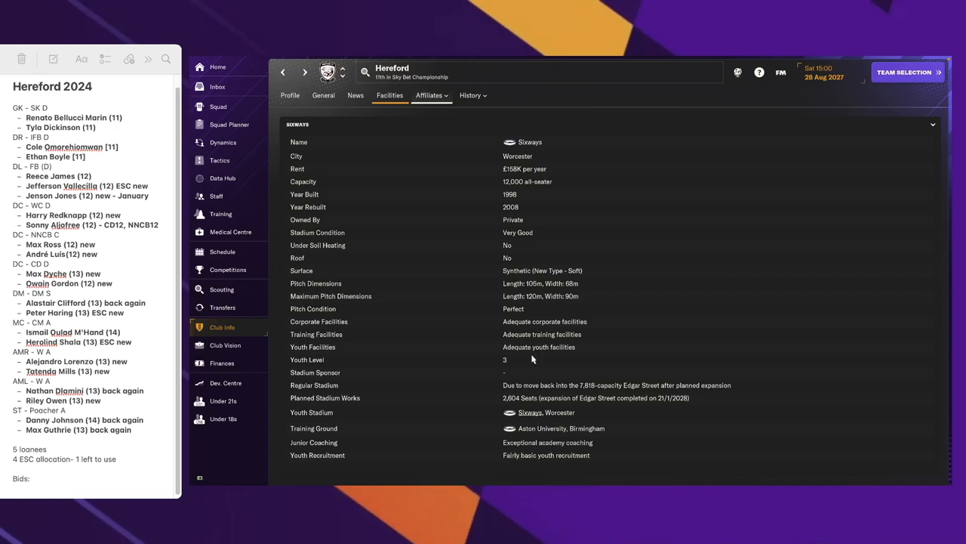
pyautogui.moveTo(619, 335)
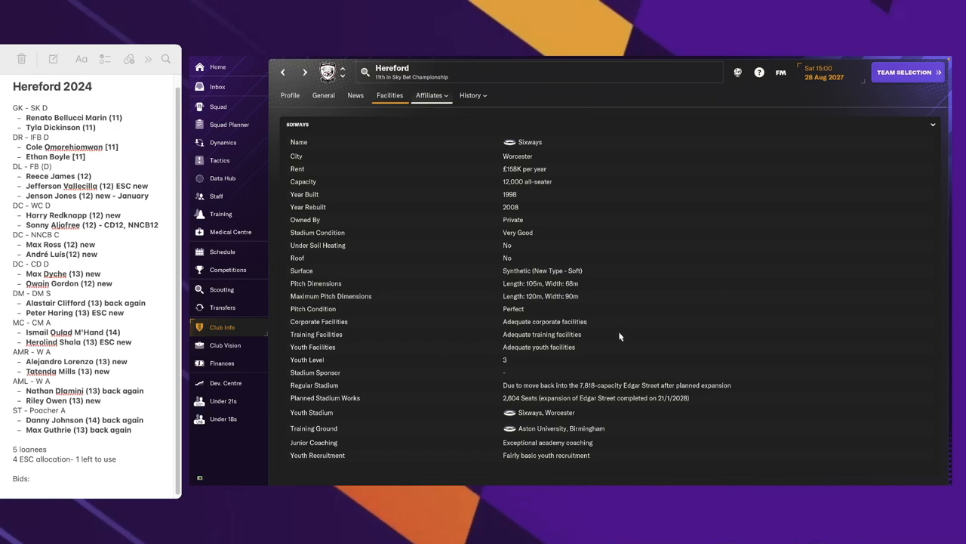
pyautogui.moveTo(521, 417)
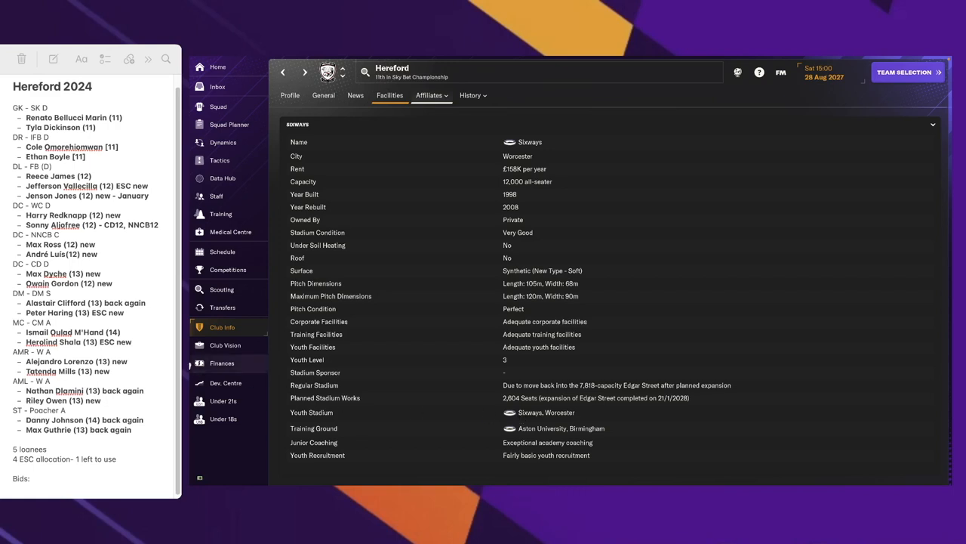
# Sort Hereford's Finances income by last season and scroll the £4,750,223 income items
pyautogui.click(222, 363)
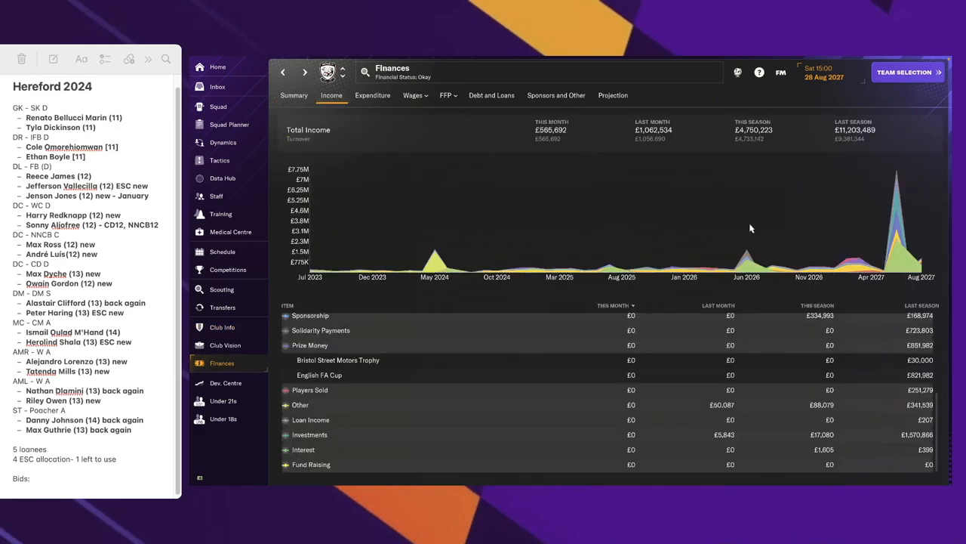
pyautogui.click(918, 305)
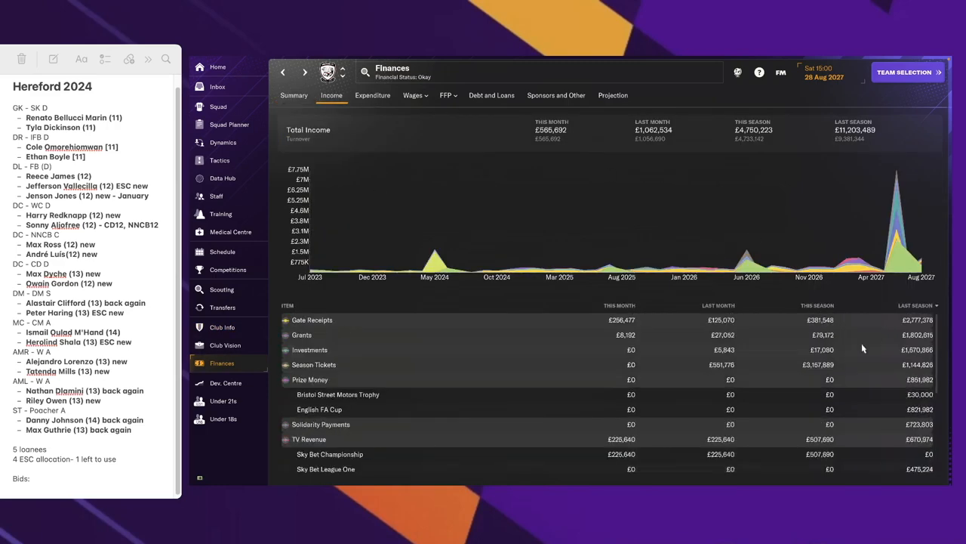
pyautogui.moveTo(306, 350)
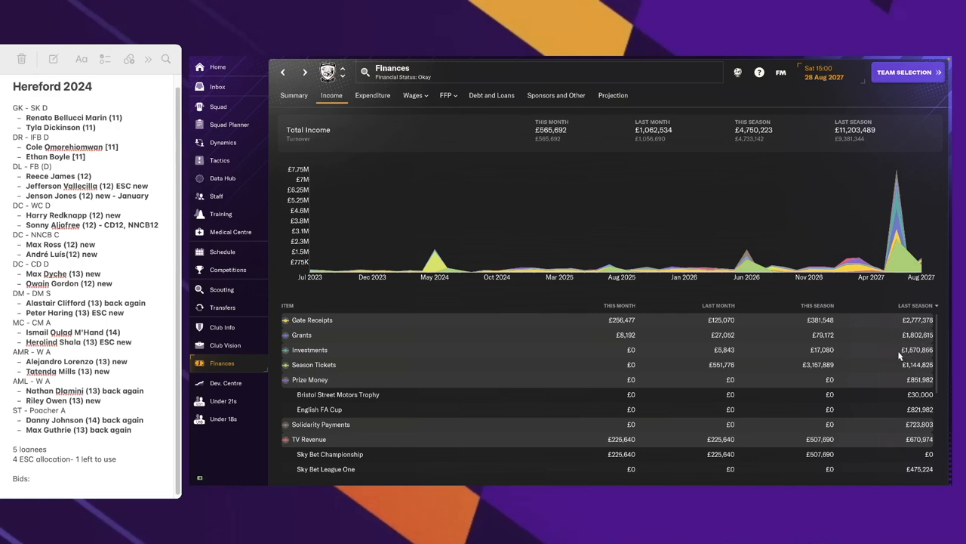
pyautogui.moveTo(941, 349)
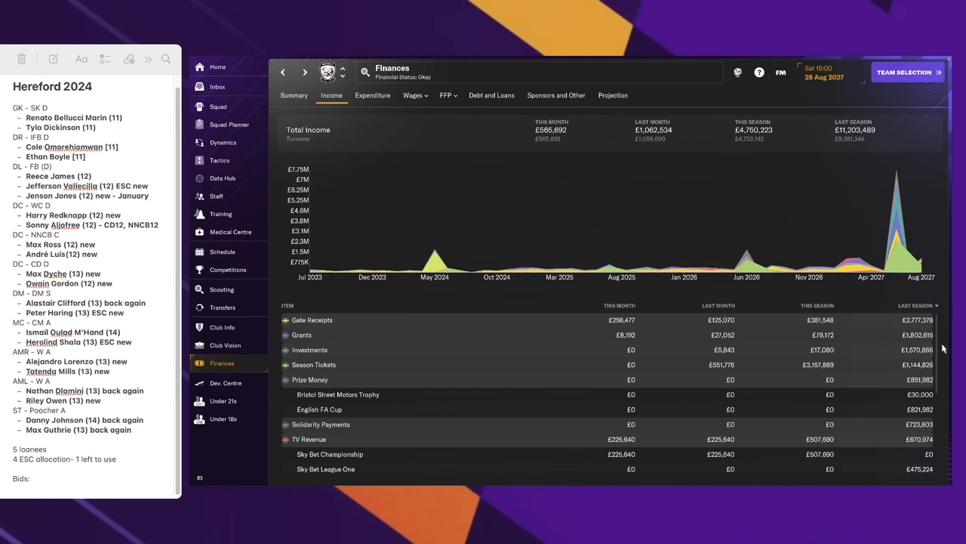
pyautogui.moveTo(909, 372)
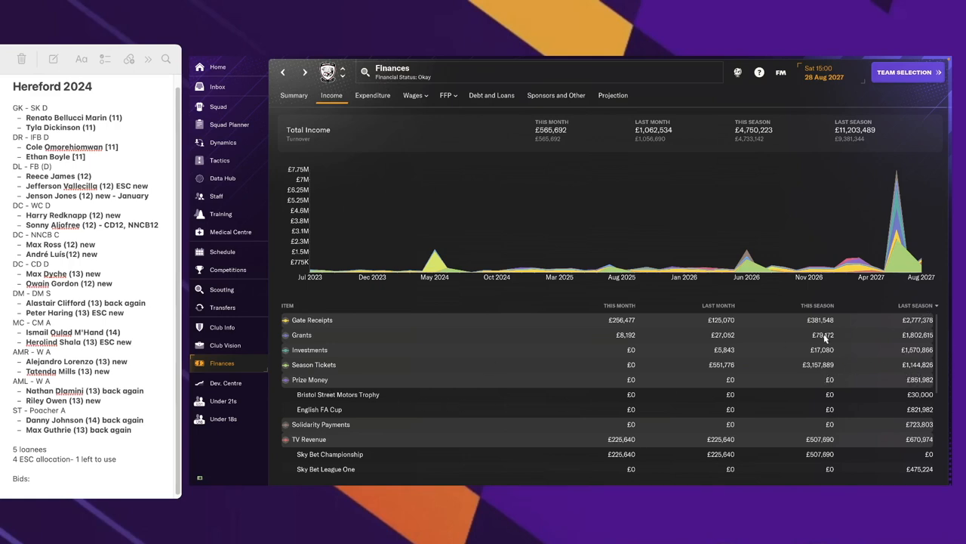
pyautogui.moveTo(830, 364)
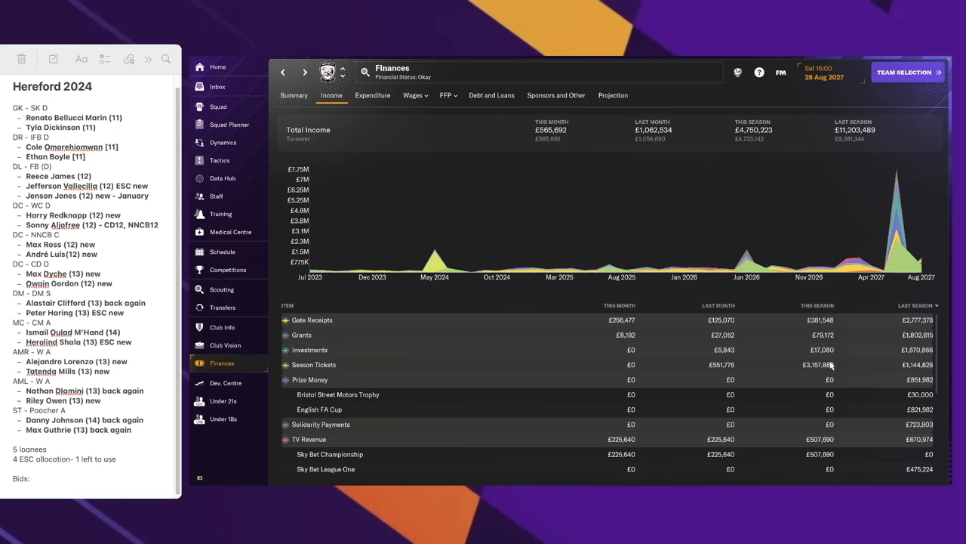
pyautogui.moveTo(822, 368)
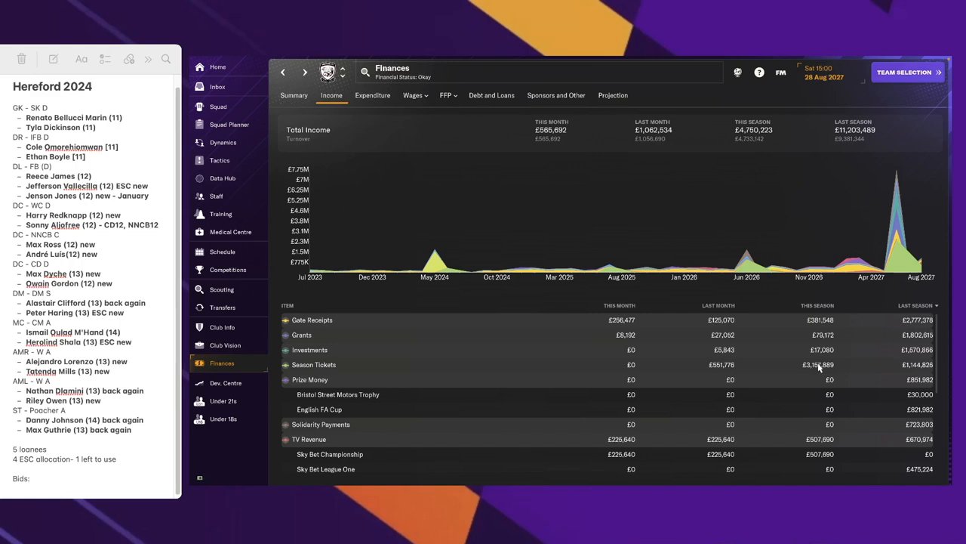
pyautogui.click(222, 327)
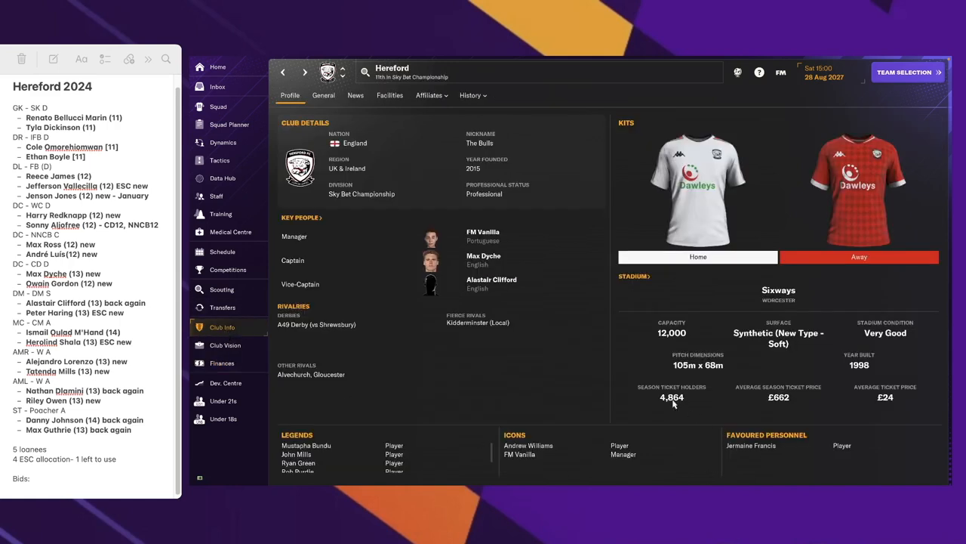
pyautogui.moveTo(645, 408)
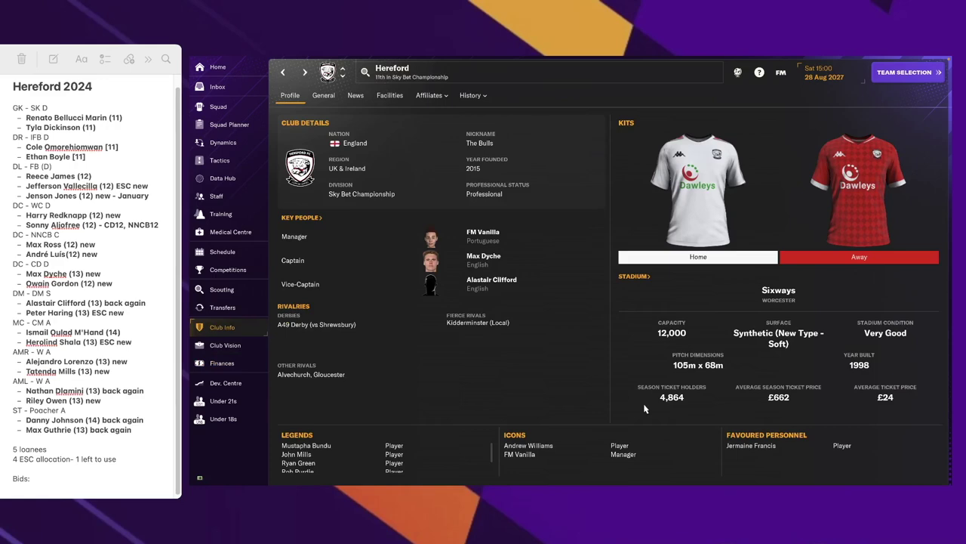
pyautogui.click(222, 362)
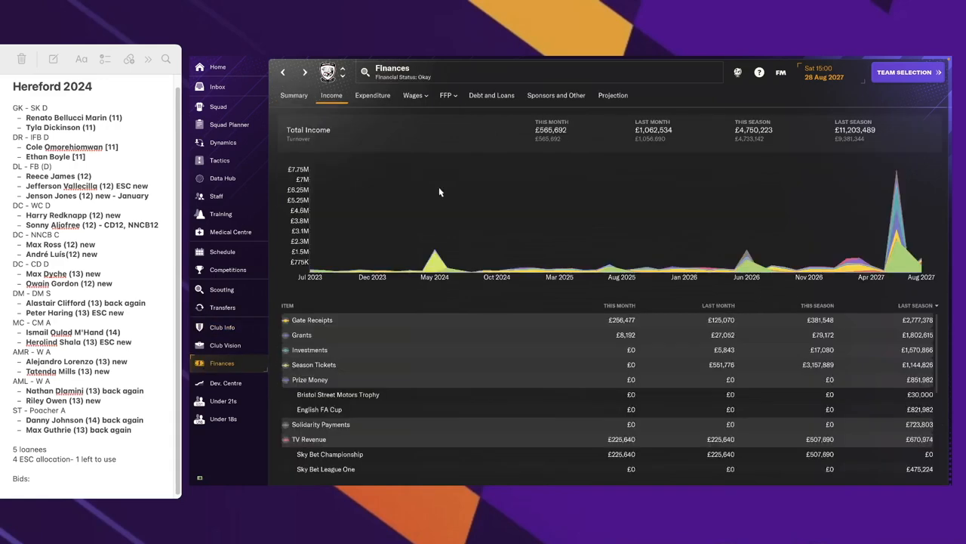
pyautogui.moveTo(803, 431)
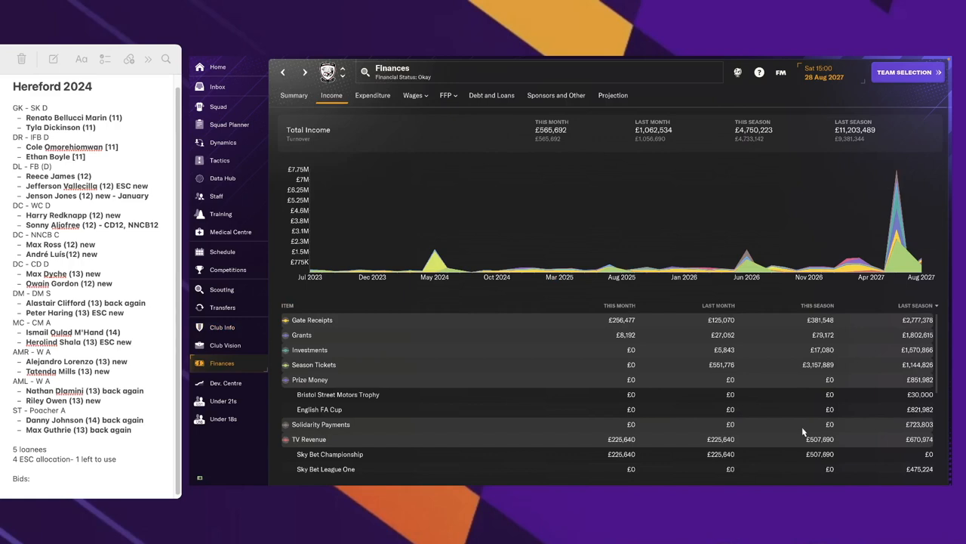
pyautogui.moveTo(836, 445)
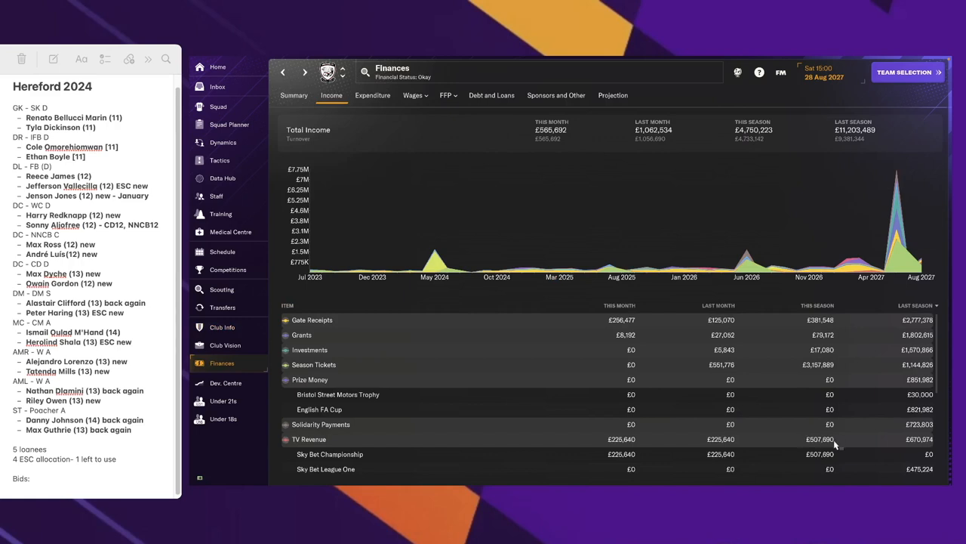
pyautogui.scroll(-3)
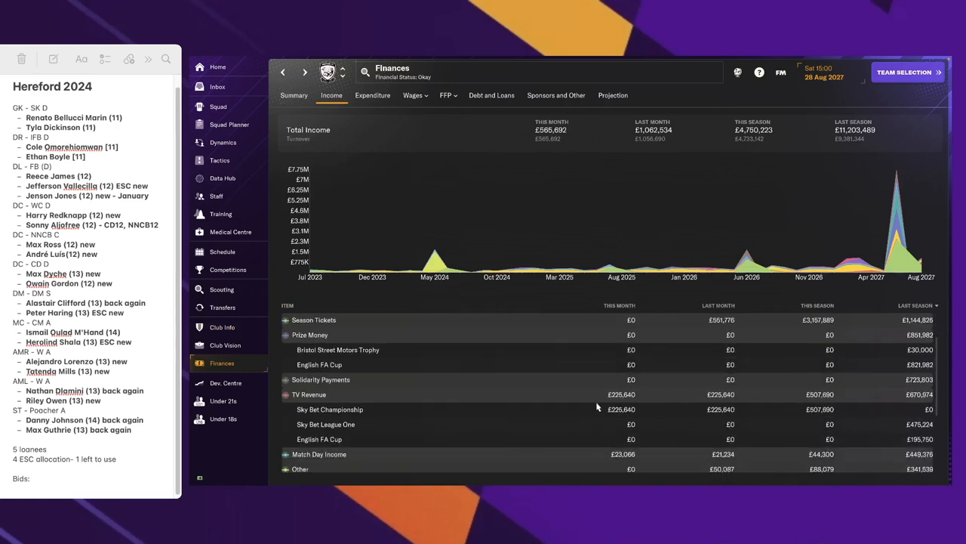
pyautogui.moveTo(695, 372)
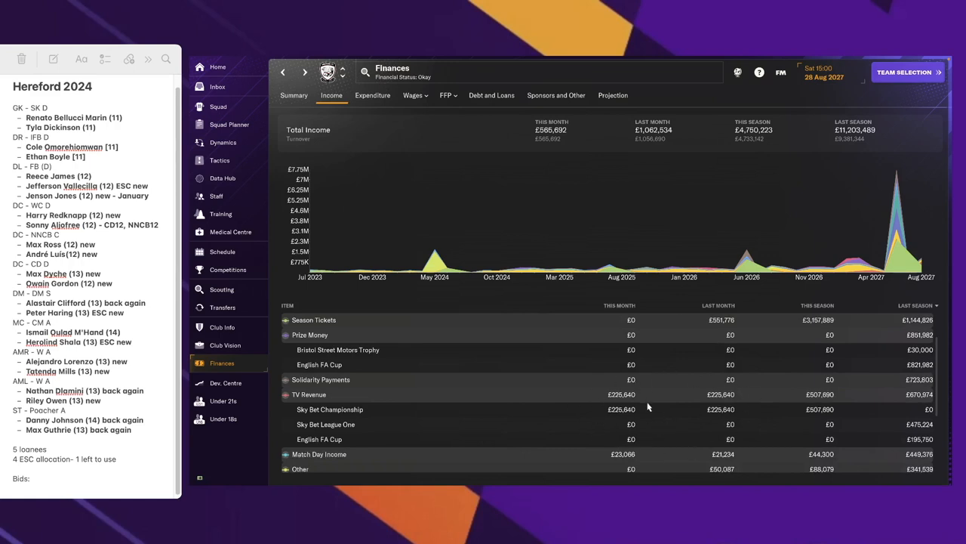
pyautogui.moveTo(691, 409)
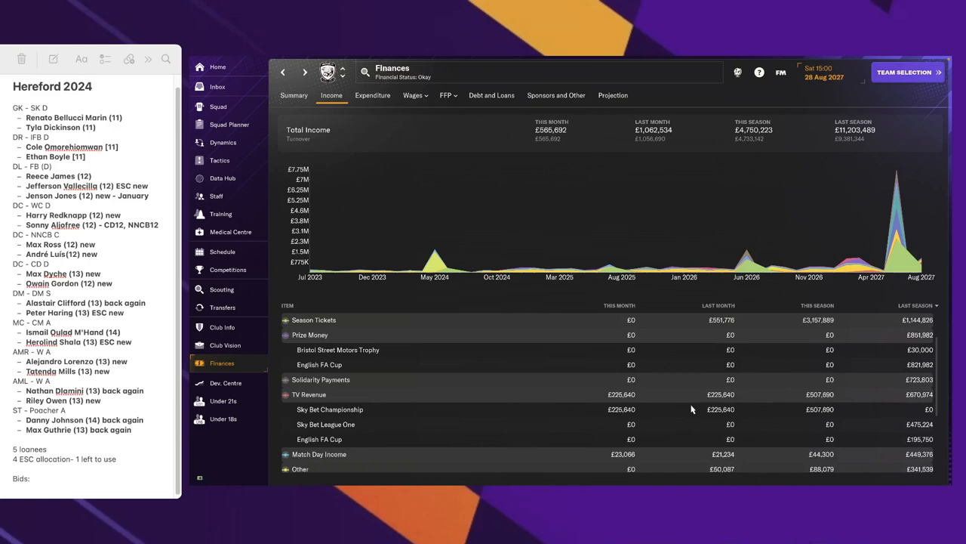
pyautogui.scroll(-3)
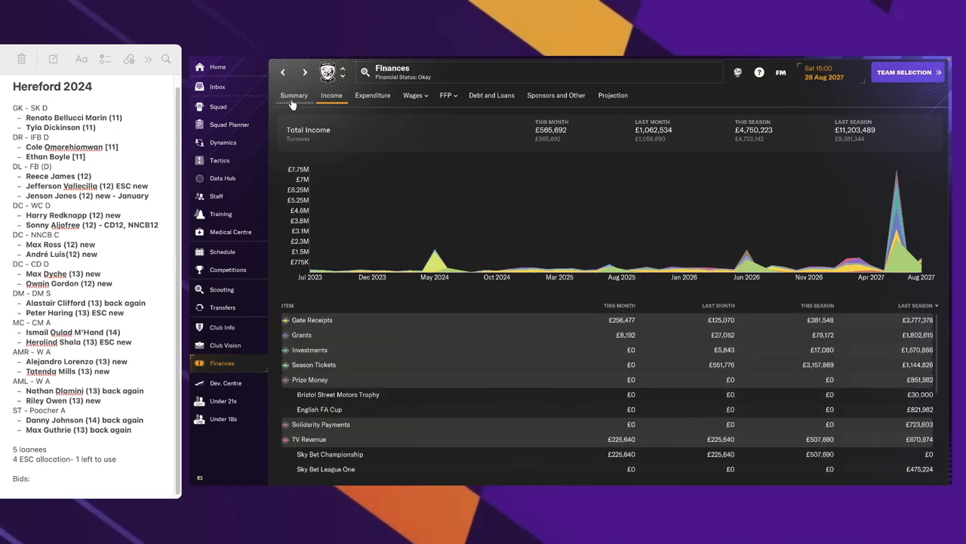
# View the Finances Summary with the £1,275,600 overdraft and £395,508 transfer budget
pyautogui.click(294, 95)
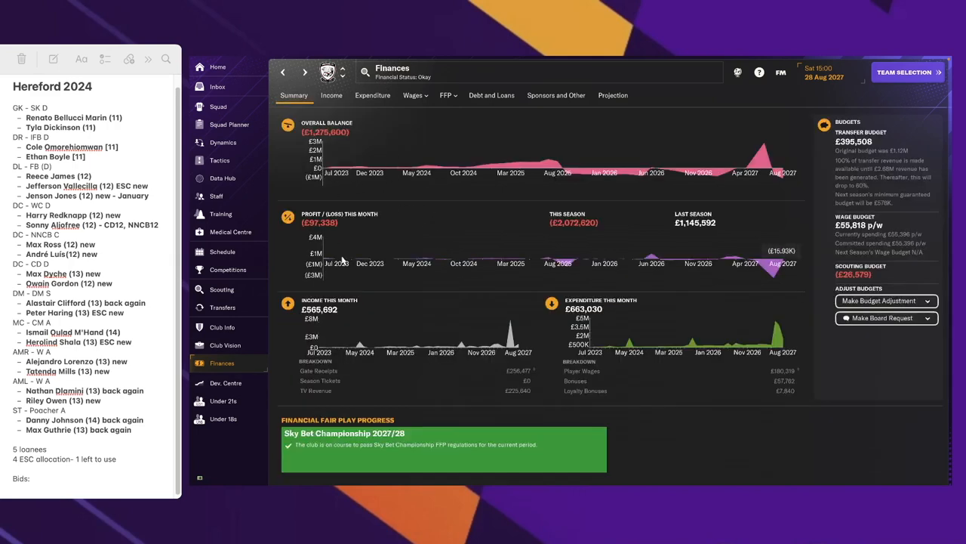
pyautogui.moveTo(294, 223)
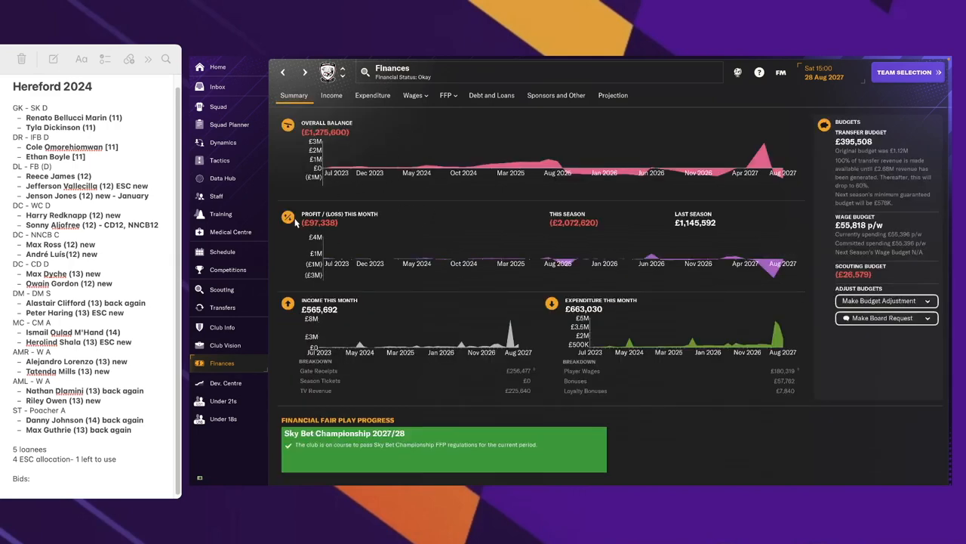
pyautogui.moveTo(507, 105)
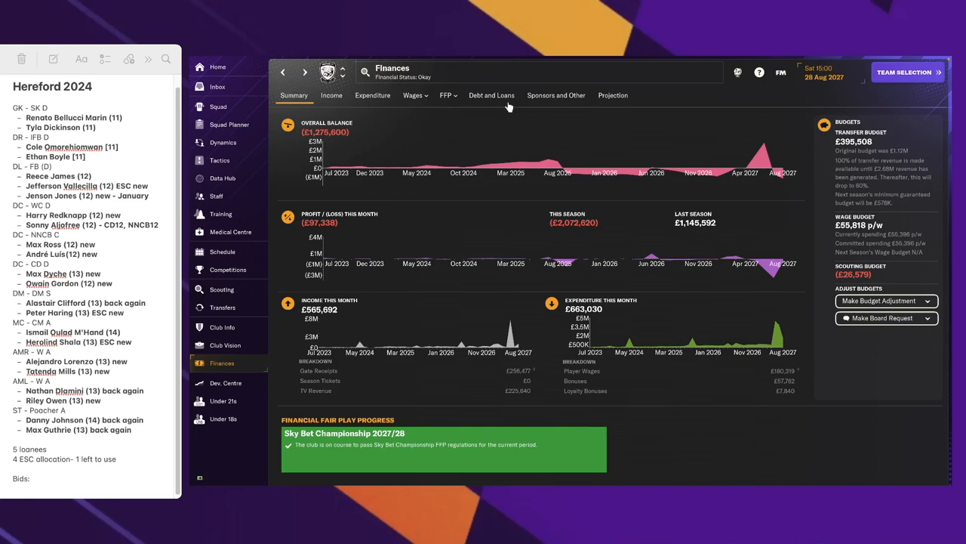
pyautogui.moveTo(764, 151)
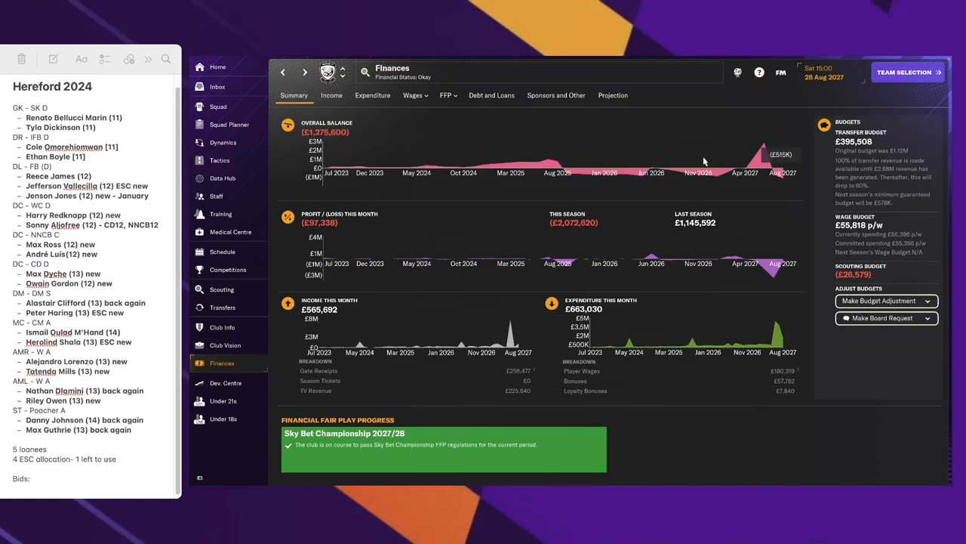
pyautogui.moveTo(801, 419)
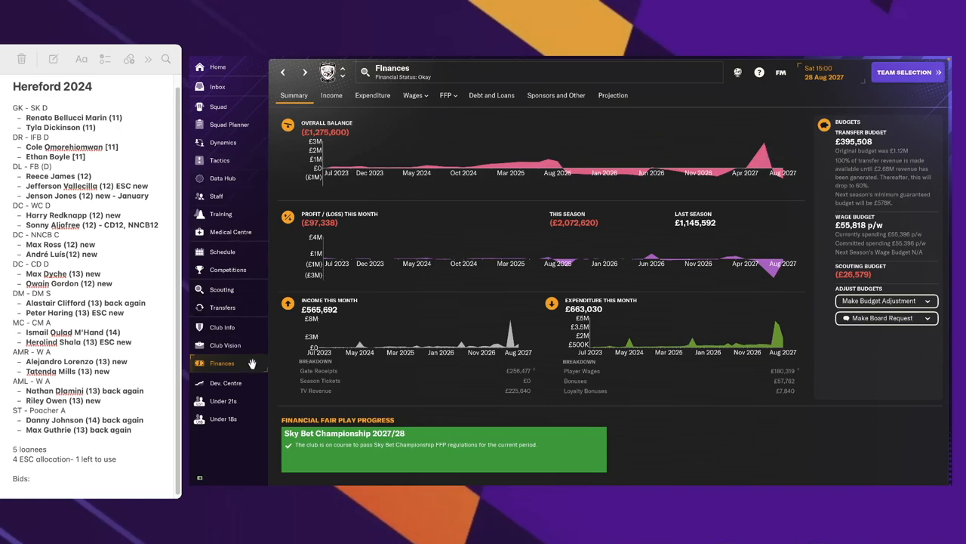
pyautogui.moveTo(225, 345)
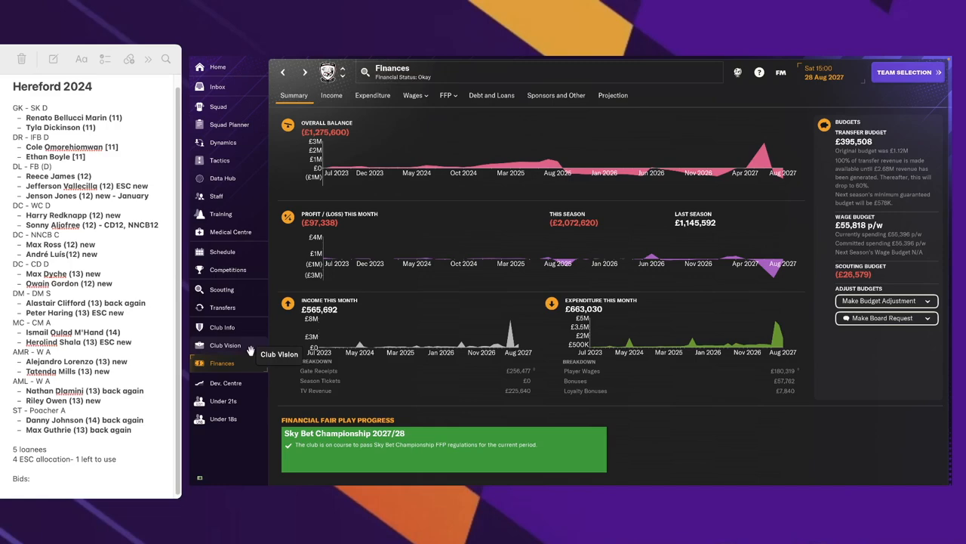
pyautogui.moveTo(249, 309)
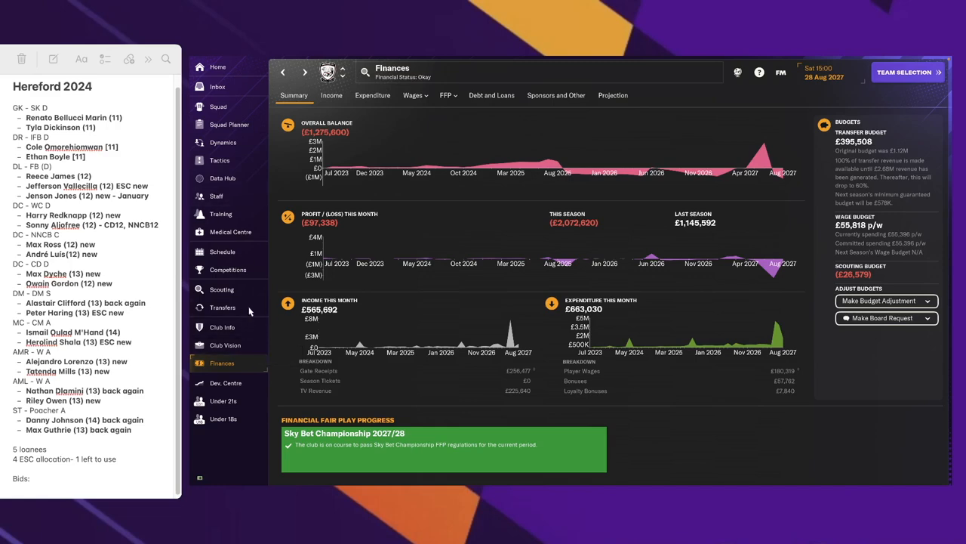
# Browse Transfer History for 2026/27, then the 2027/28 list of £625K signings
pyautogui.click(222, 308)
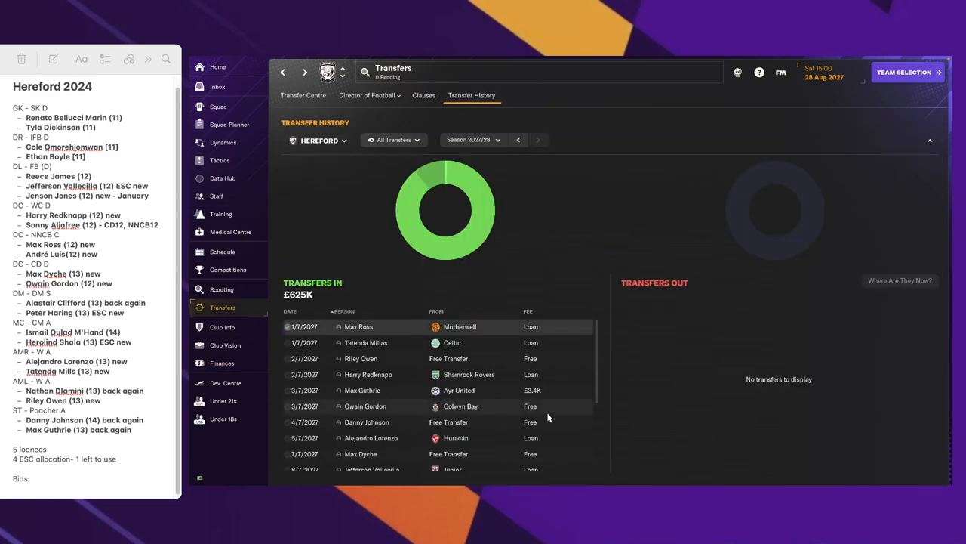
pyautogui.click(519, 140)
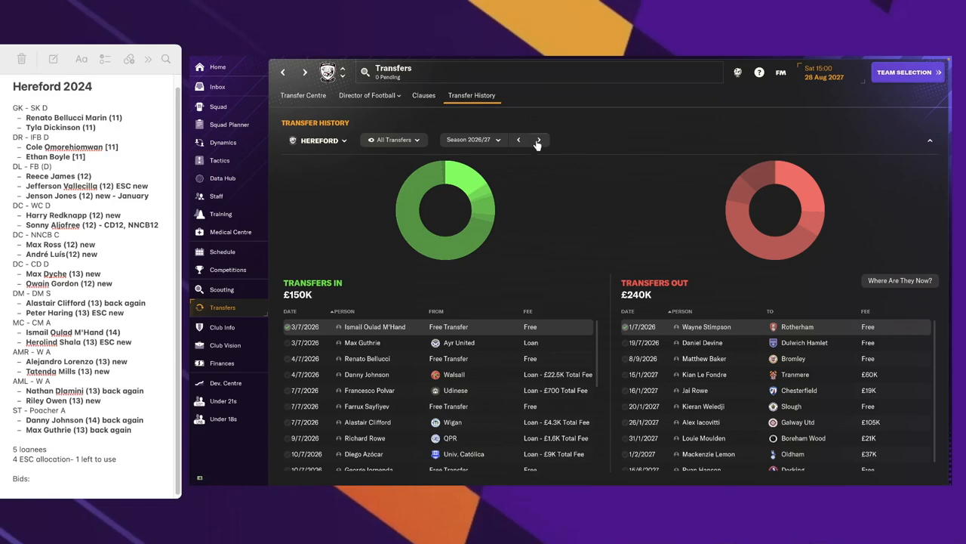
pyautogui.click(538, 140)
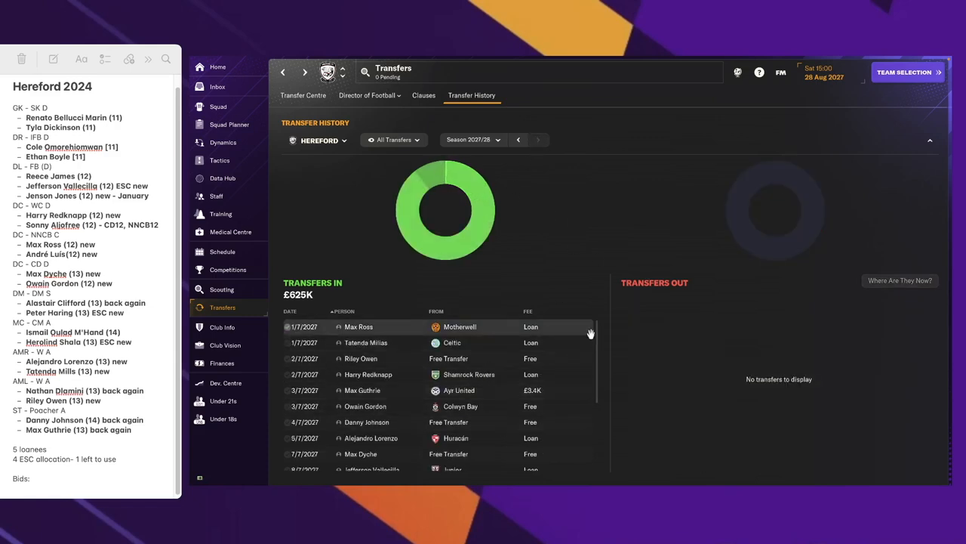
pyautogui.scroll(-3)
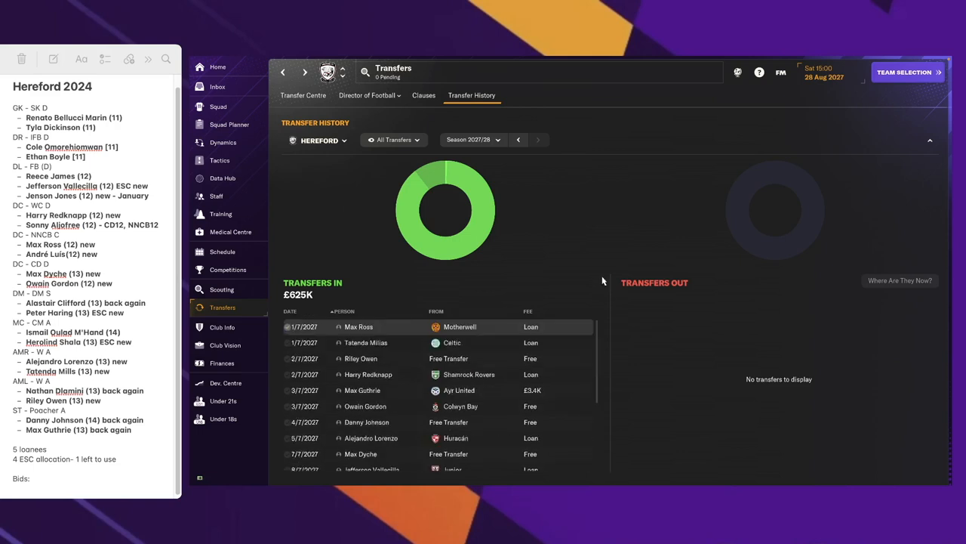
pyautogui.moveTo(238, 357)
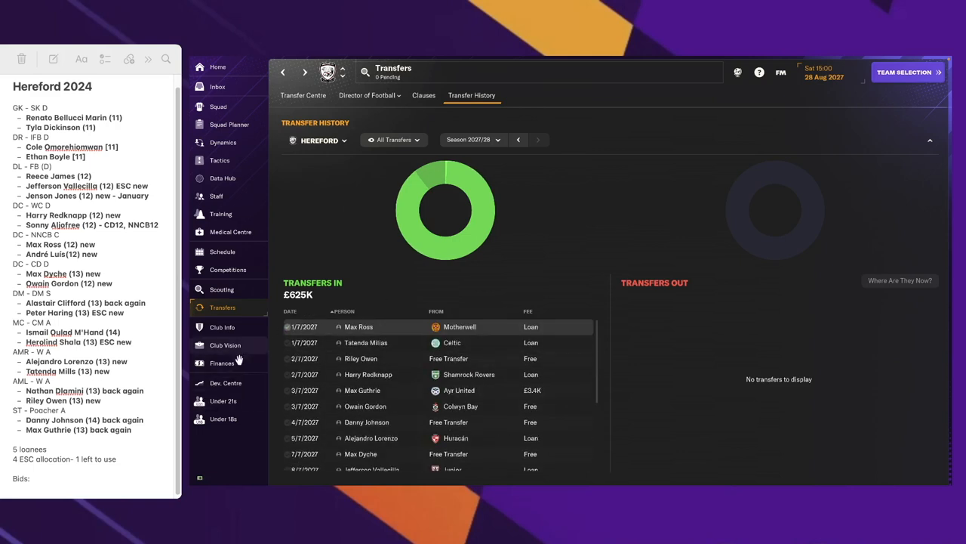
pyautogui.moveTo(238, 428)
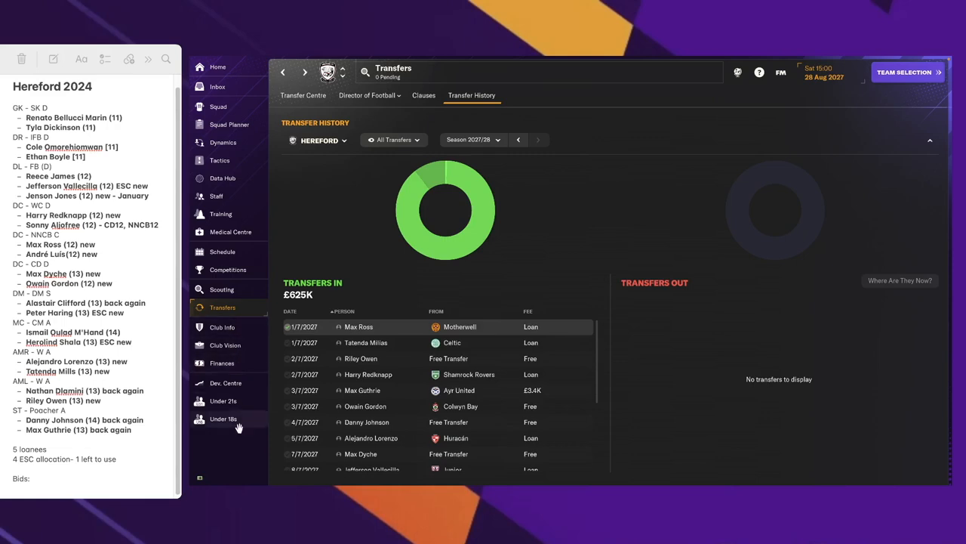
pyautogui.click(225, 383)
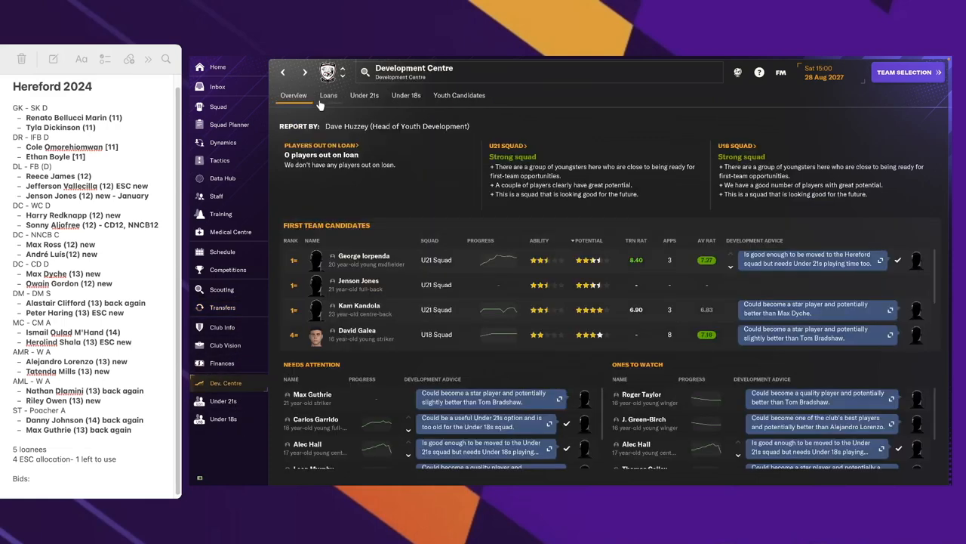
pyautogui.click(327, 95)
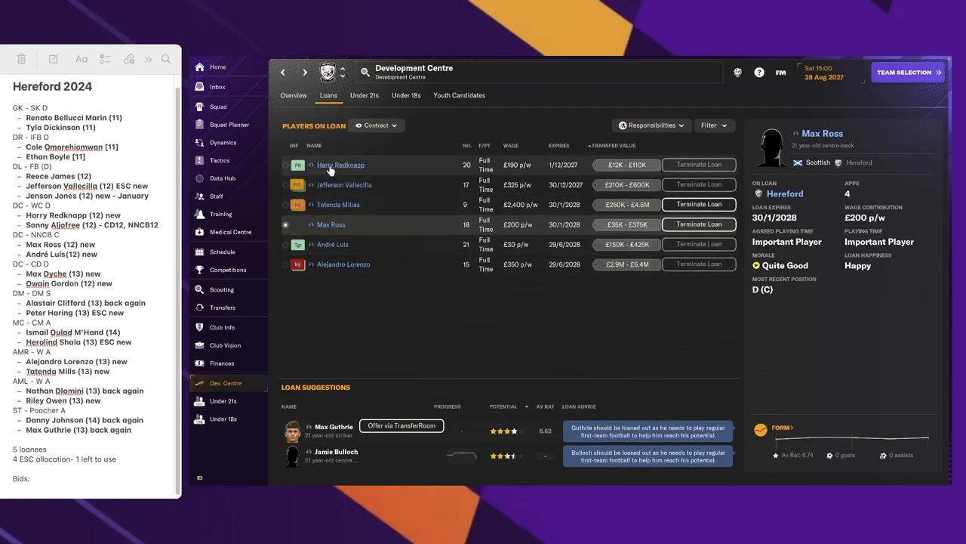
pyautogui.moveTo(339, 184)
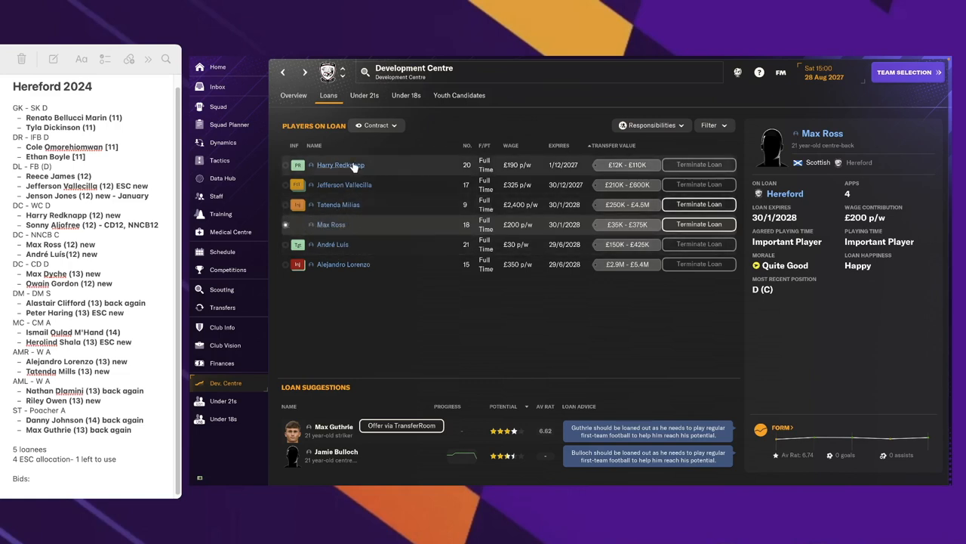
pyautogui.moveTo(363, 229)
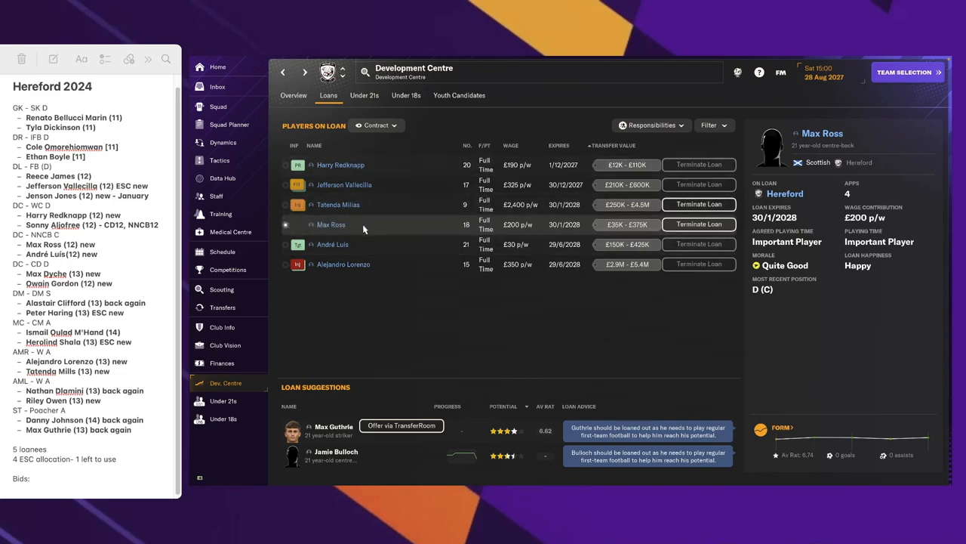
pyautogui.moveTo(343, 184)
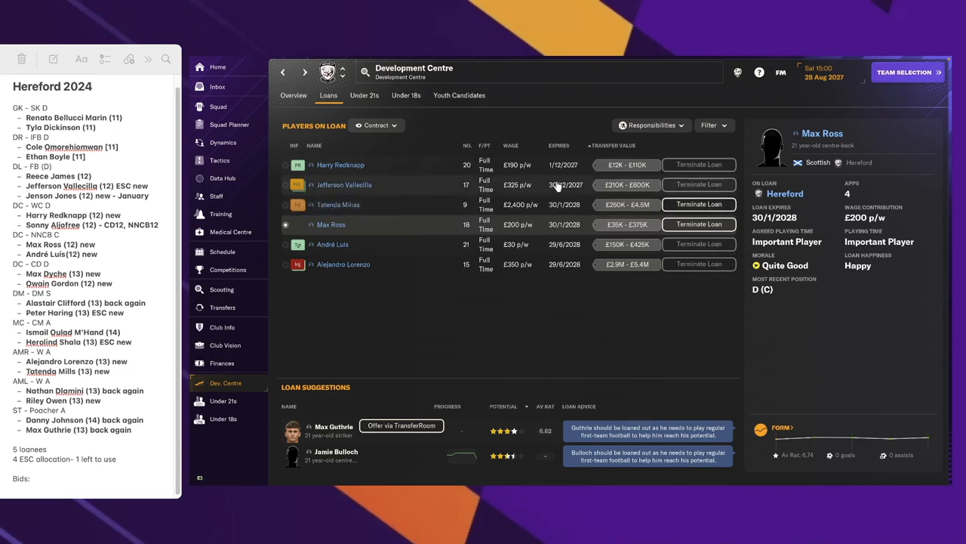
pyautogui.moveTo(516, 193)
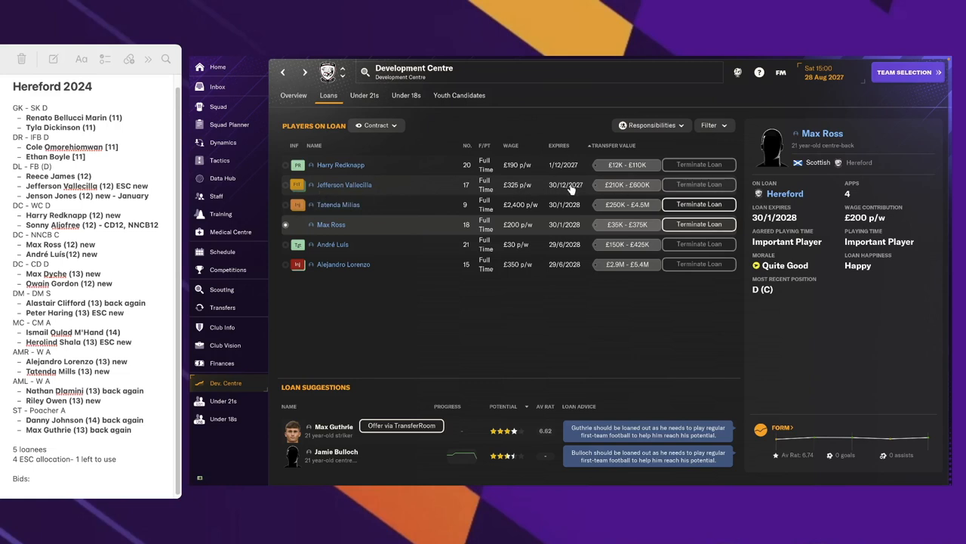
pyautogui.moveTo(434, 260)
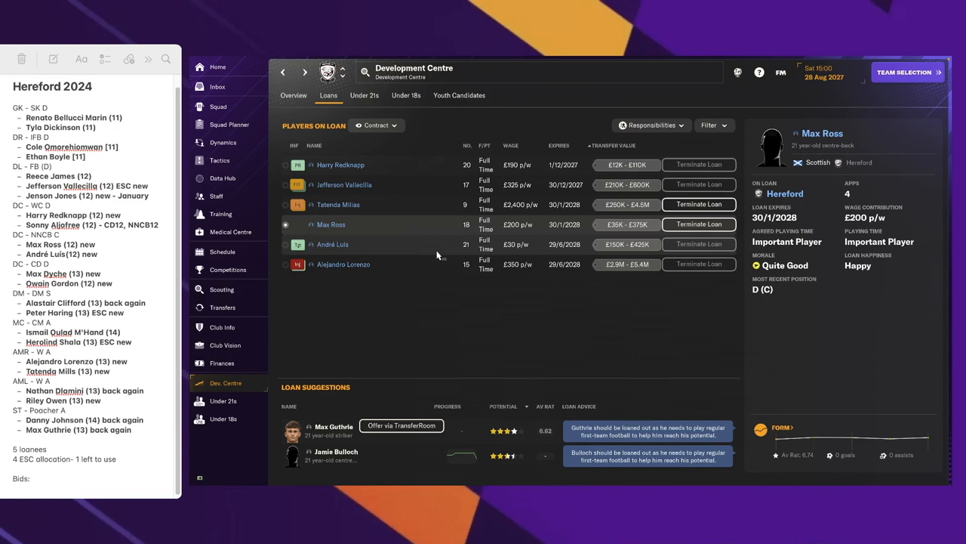
pyautogui.moveTo(378, 344)
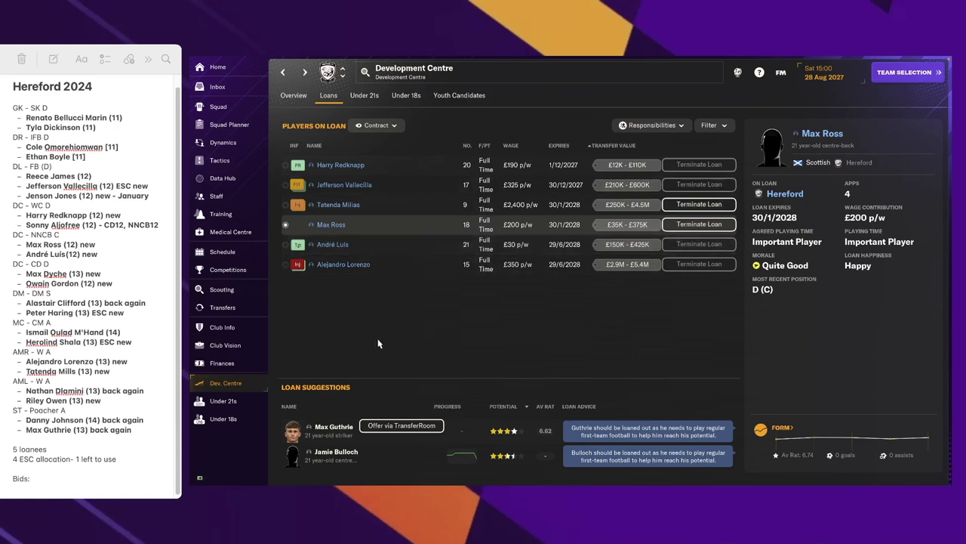
pyautogui.moveTo(432, 418)
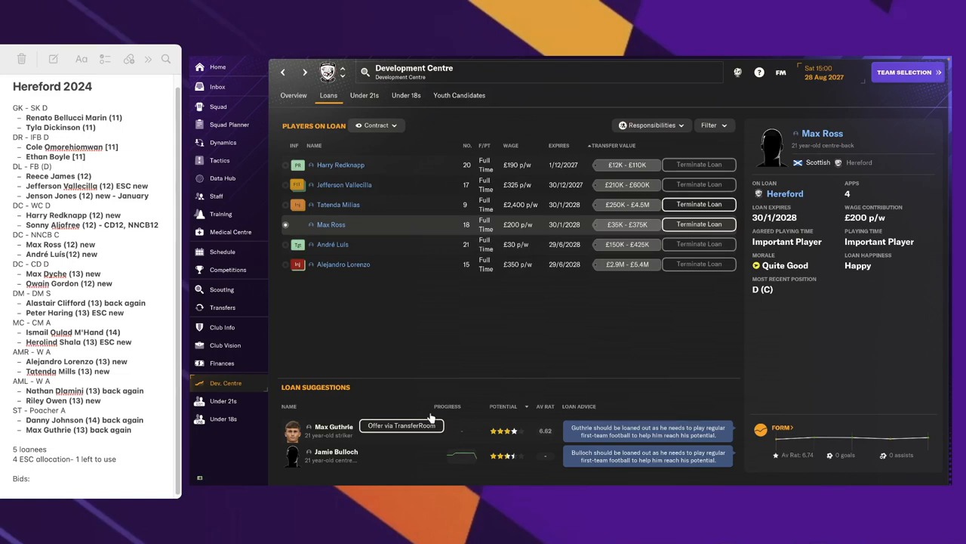
pyautogui.moveTo(494, 93)
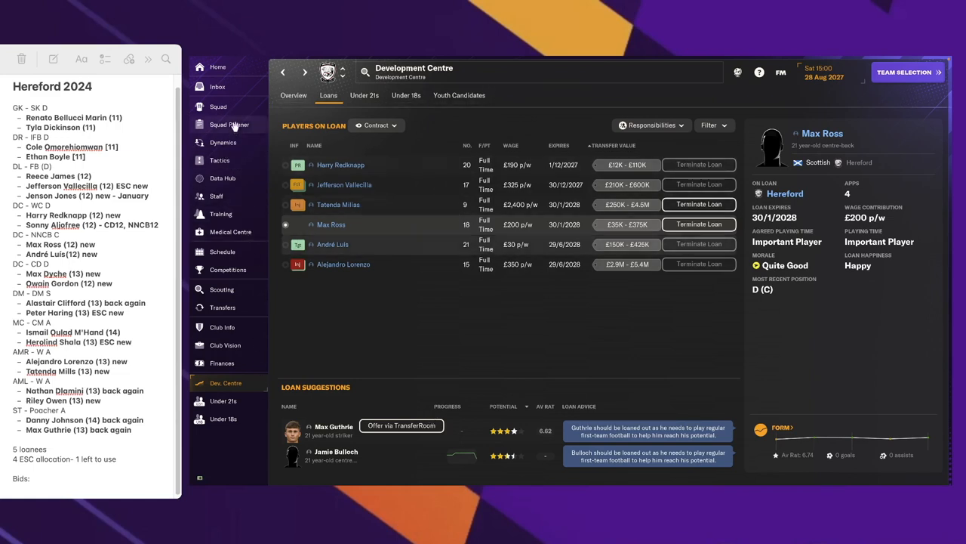
pyautogui.click(218, 106)
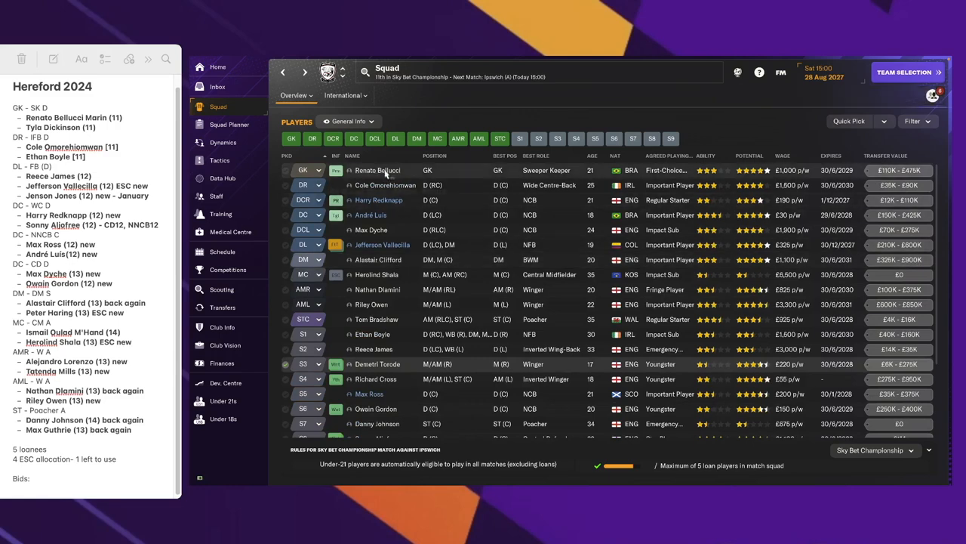
pyautogui.click(377, 170)
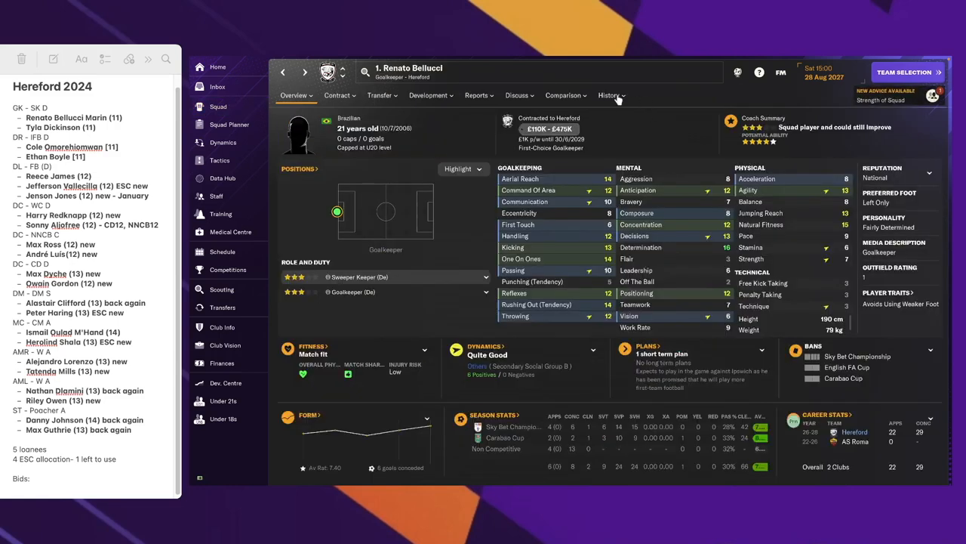
pyautogui.click(610, 96)
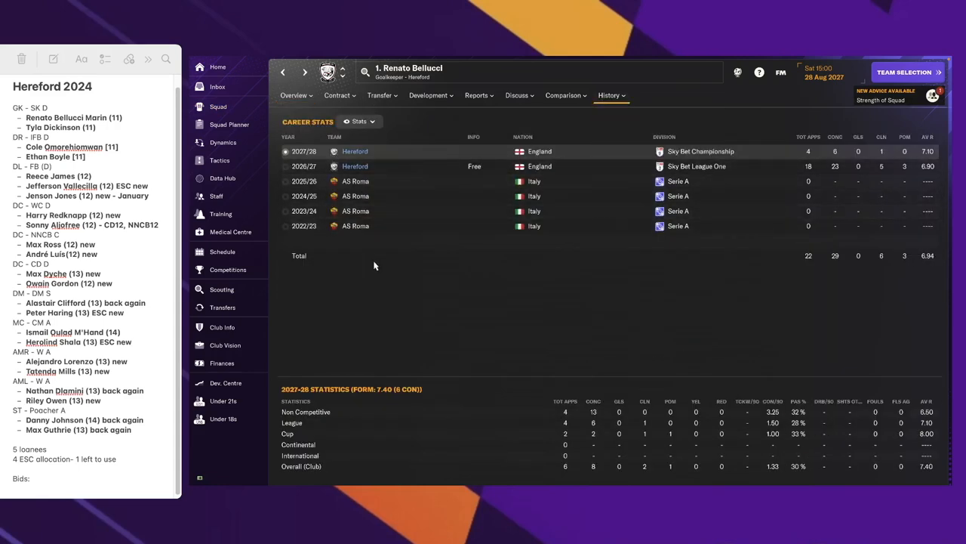
pyautogui.click(294, 95)
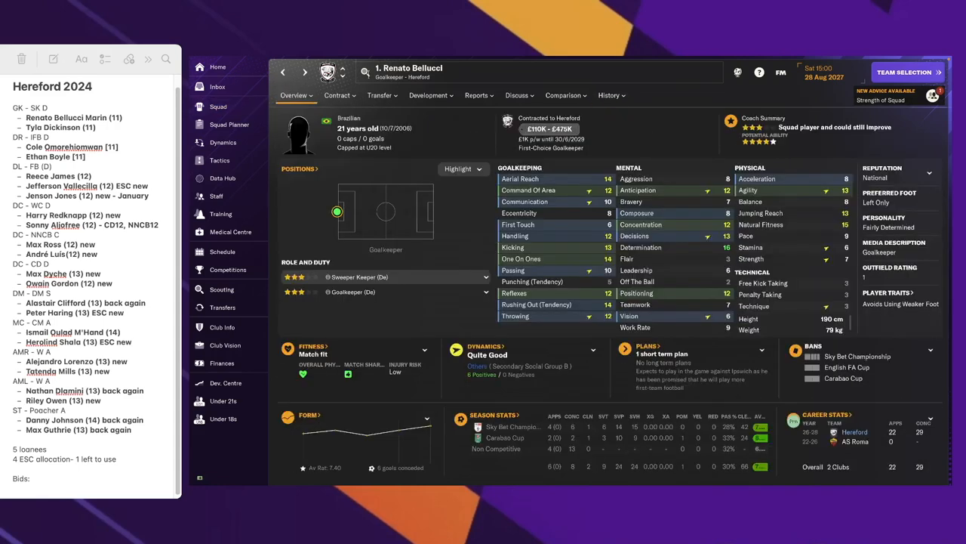
pyautogui.click(218, 106)
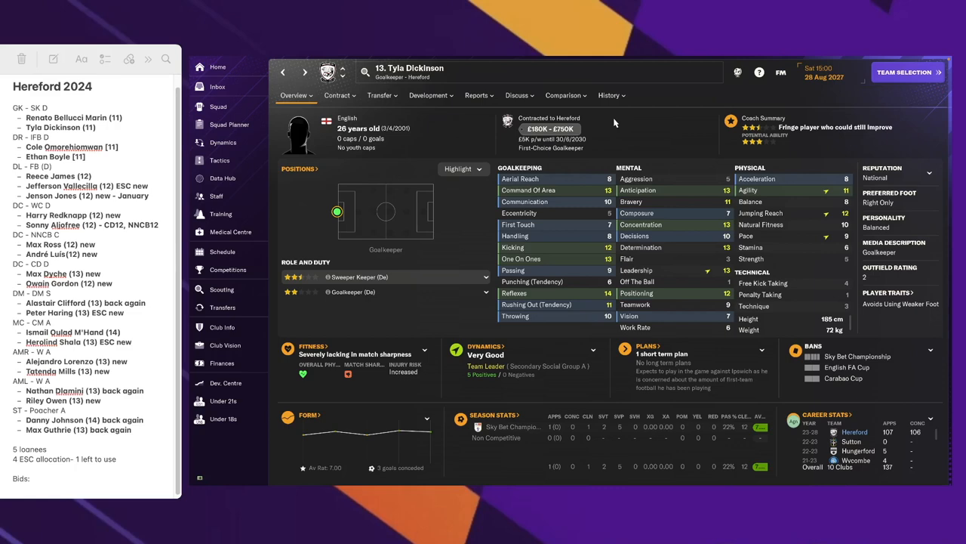
# Review Tyla Dickinson's career history with Hereford since 2023/24, then return to Squad
pyautogui.click(608, 95)
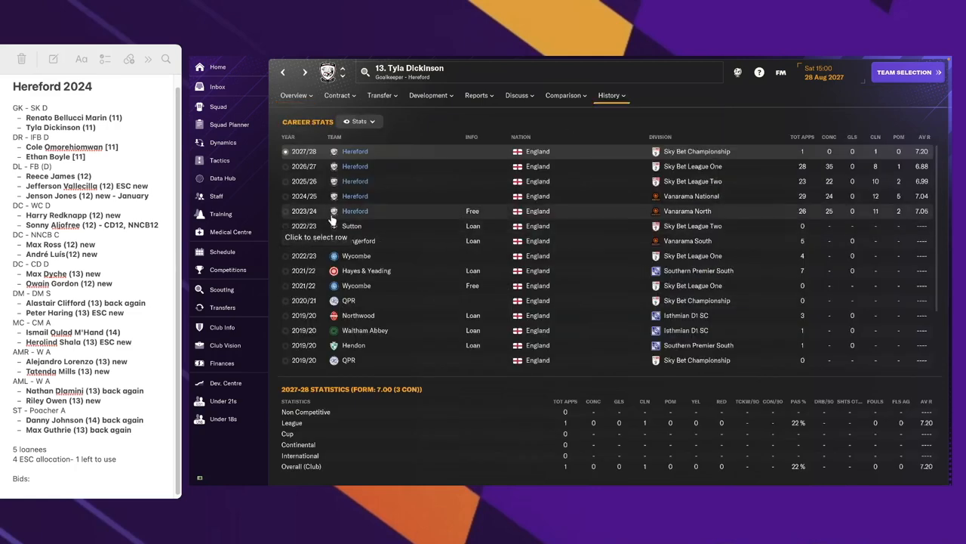
pyautogui.moveTo(355, 211)
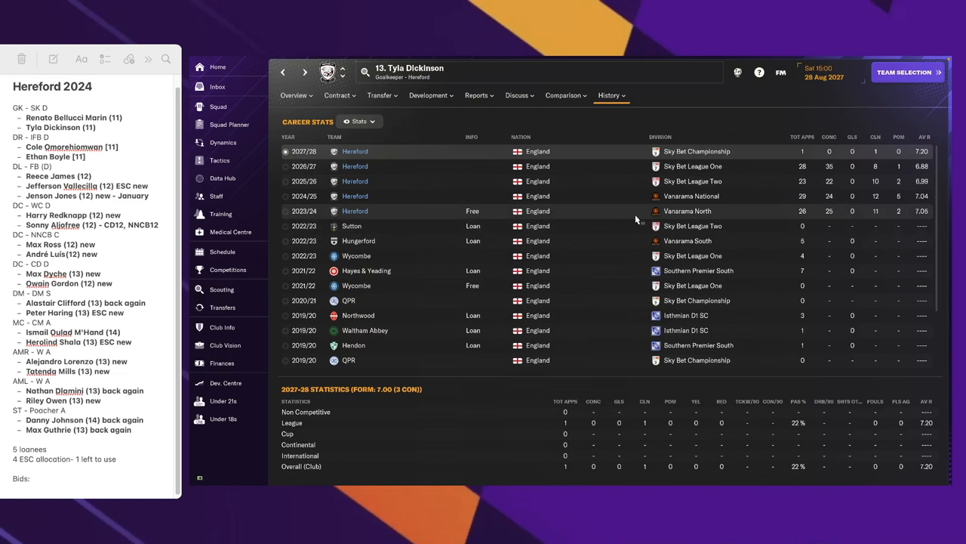
pyautogui.moveTo(485, 262)
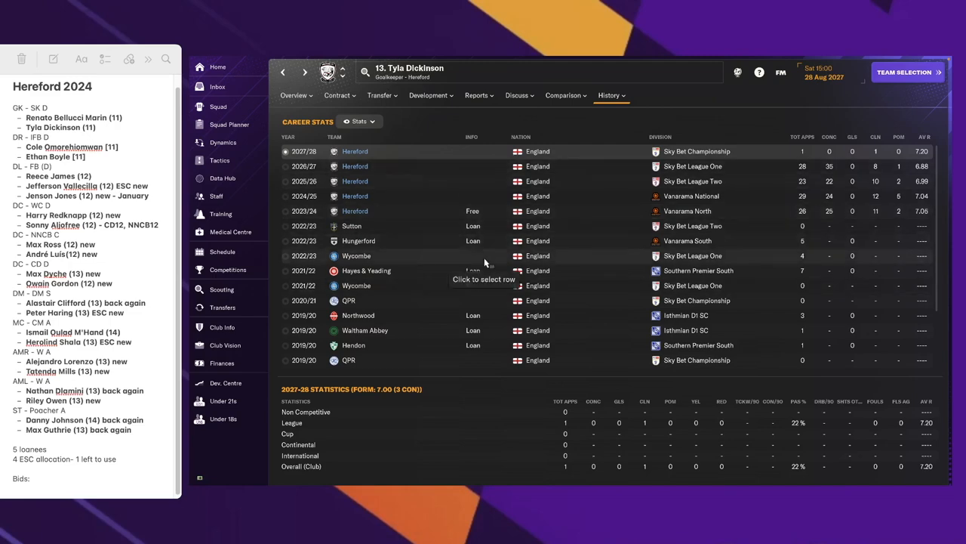
pyautogui.click(294, 95)
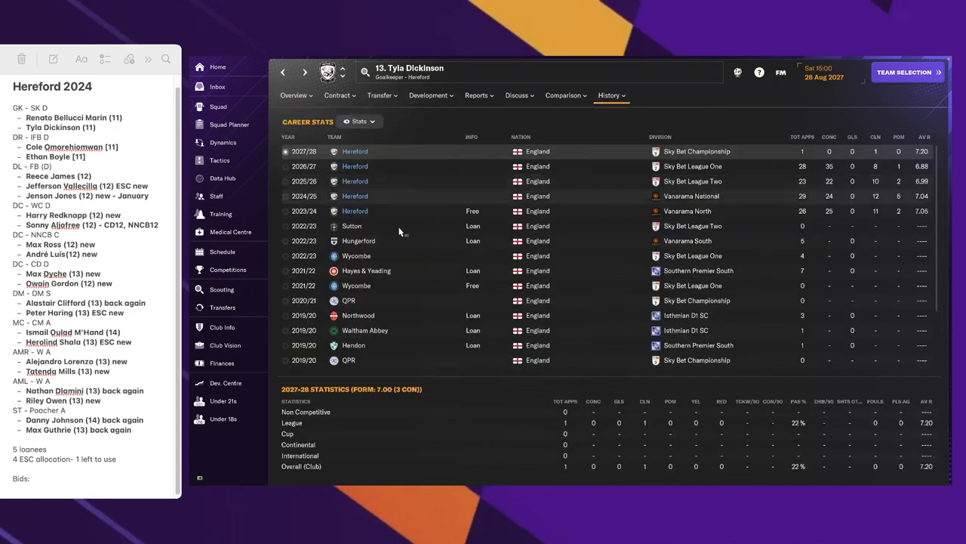
pyautogui.moveTo(367, 271)
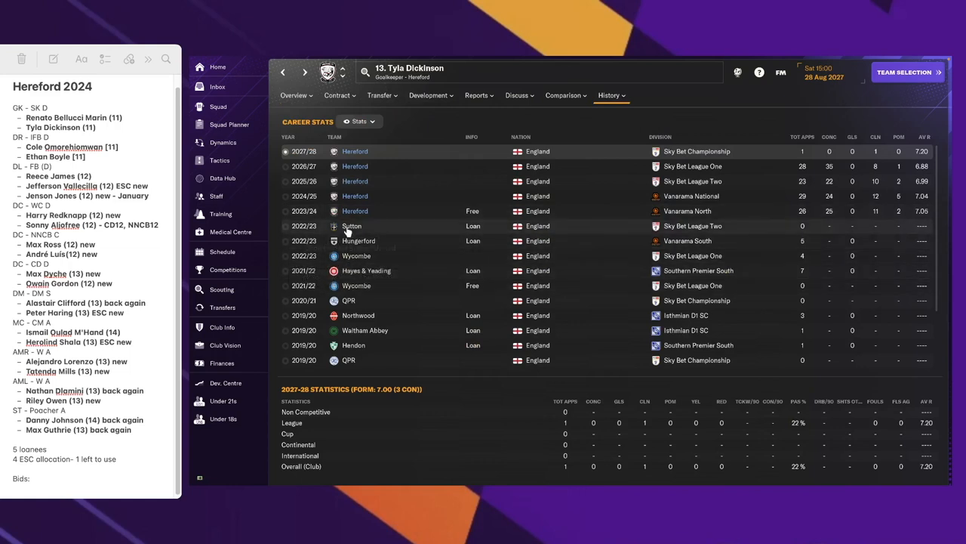
pyautogui.moveTo(352, 226)
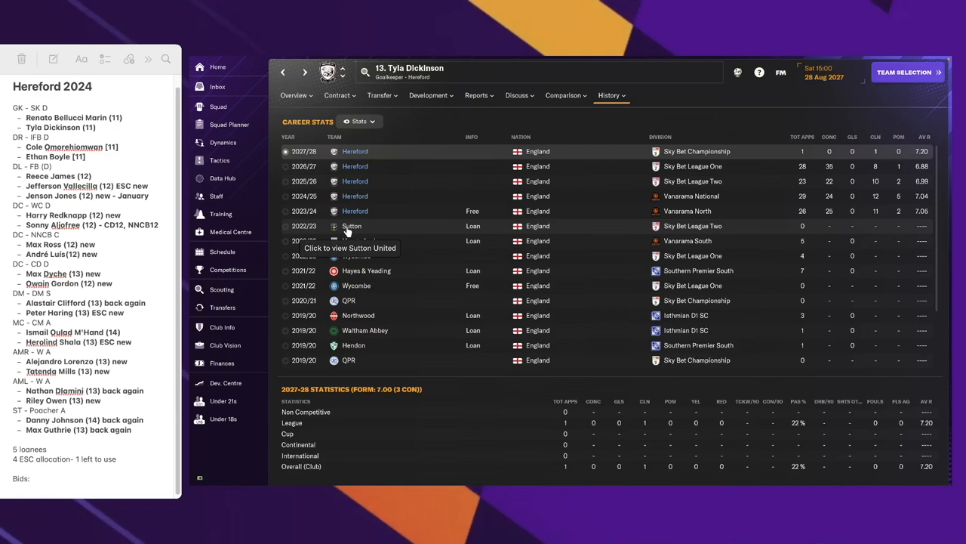
pyautogui.click(218, 107)
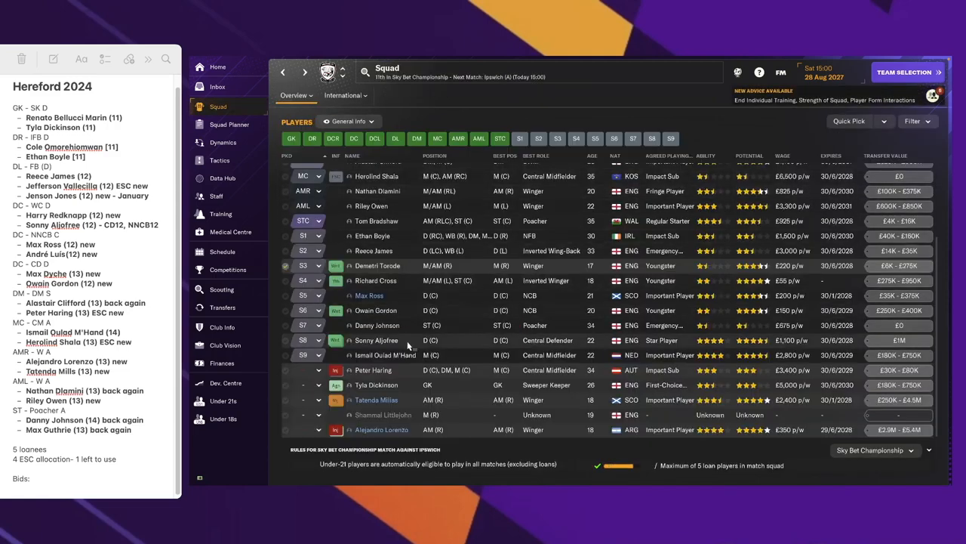
pyautogui.scroll(3)
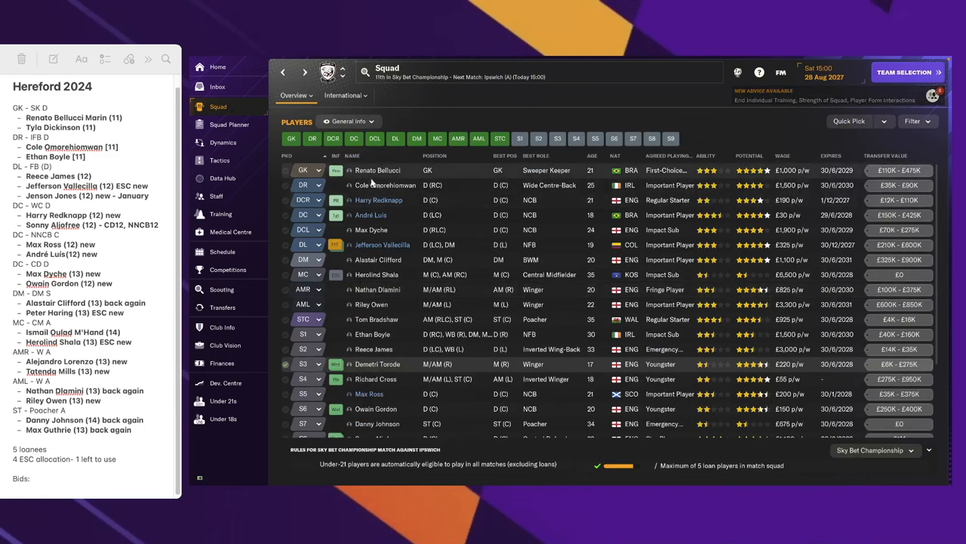
pyautogui.moveTo(385, 185)
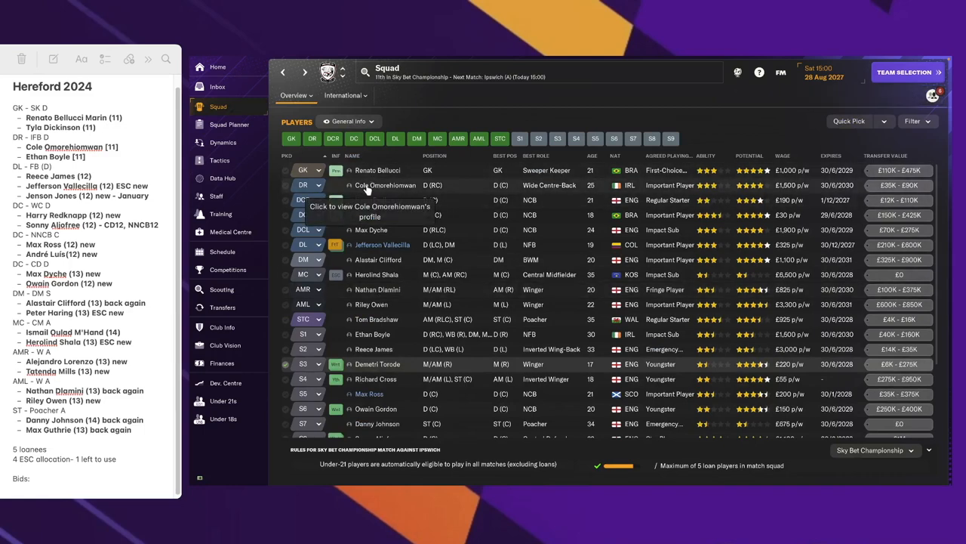
pyautogui.click(386, 185)
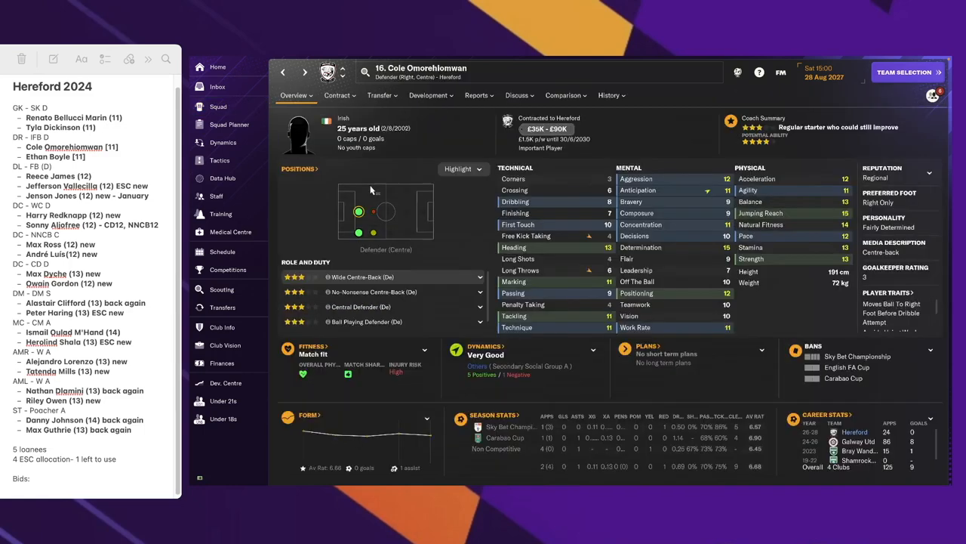
pyautogui.click(610, 96)
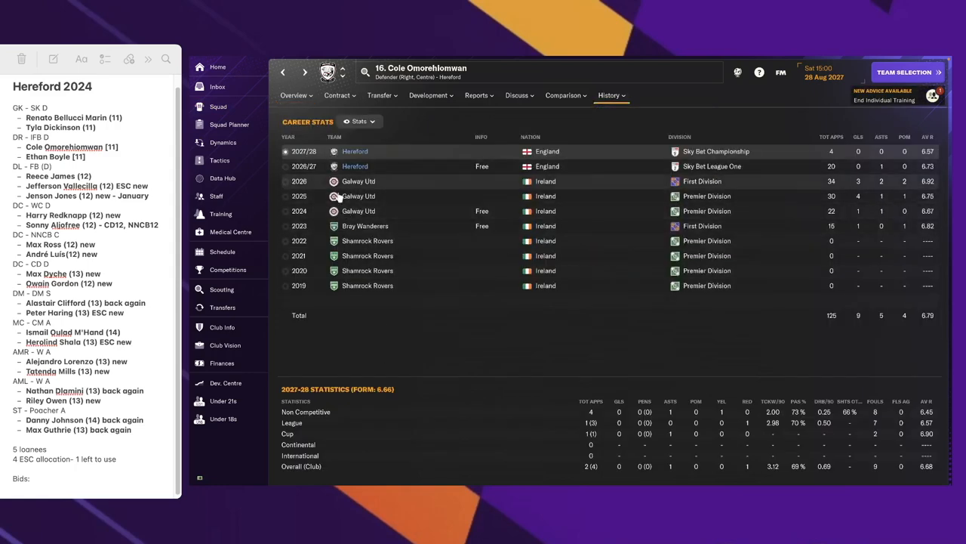
pyautogui.click(217, 107)
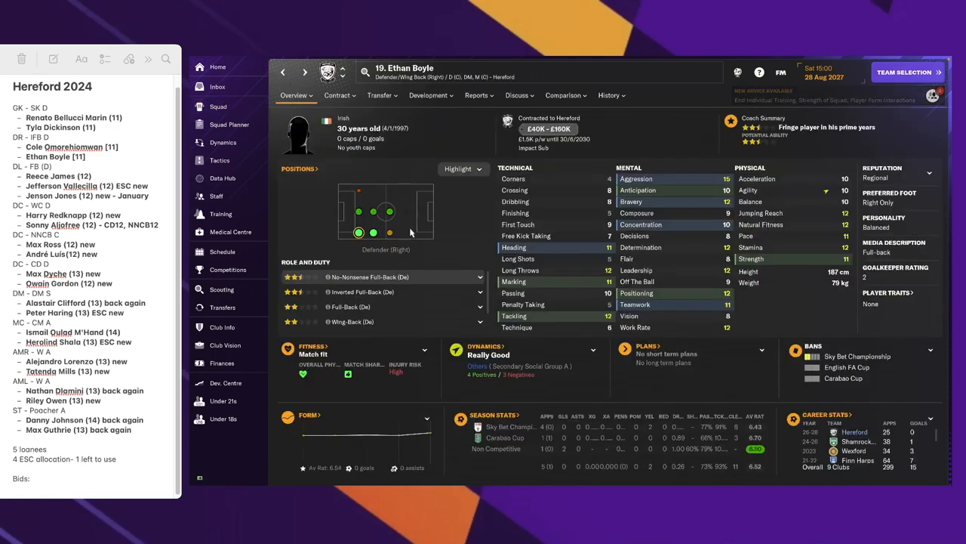
pyautogui.click(609, 95)
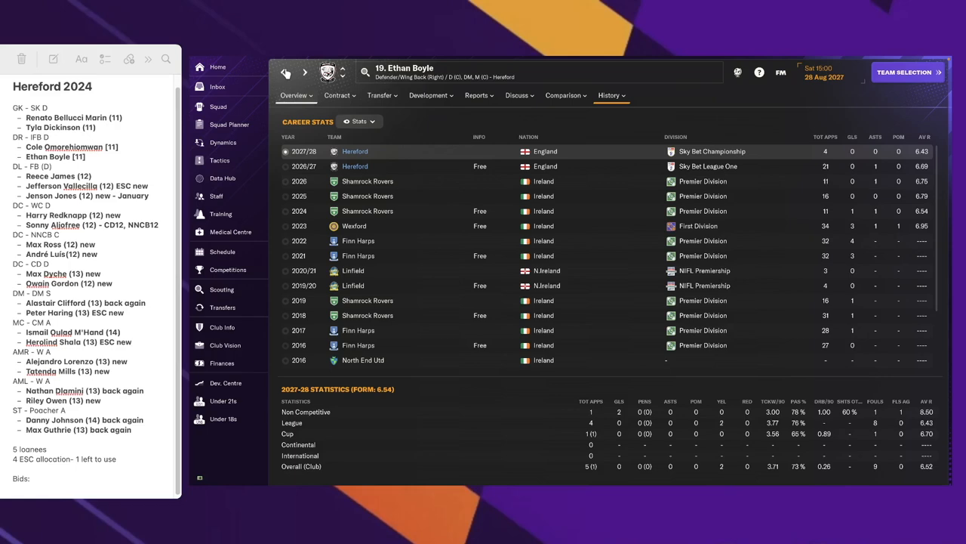
pyautogui.click(219, 106)
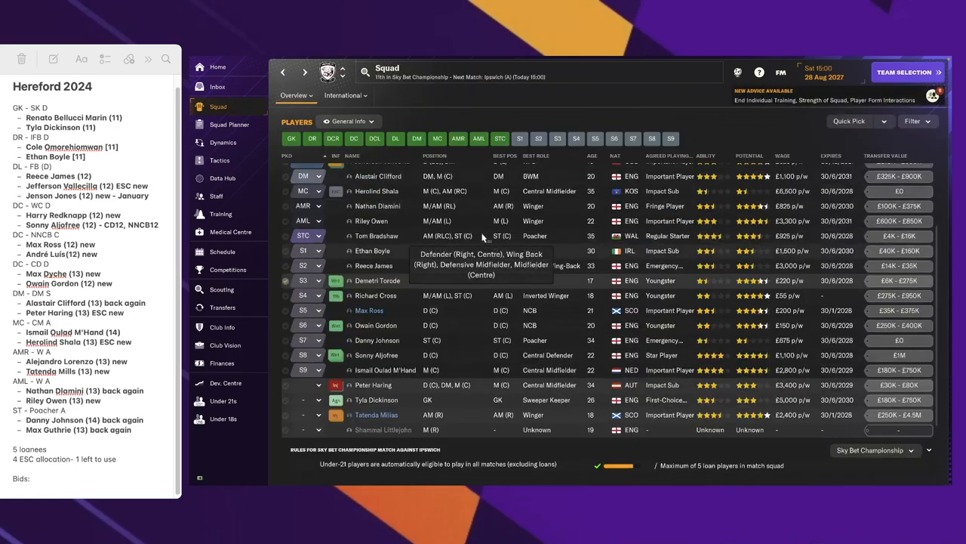
pyautogui.scroll(3)
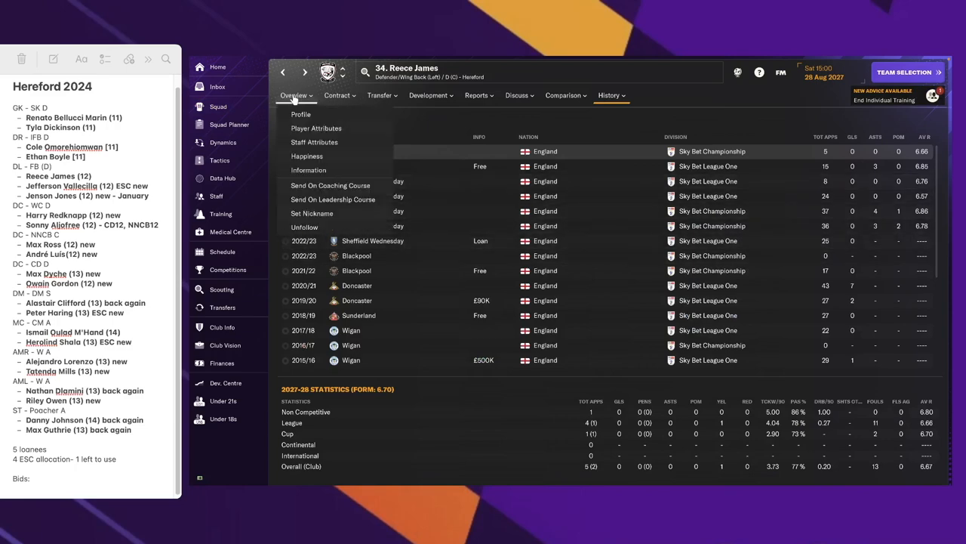
pyautogui.click(218, 105)
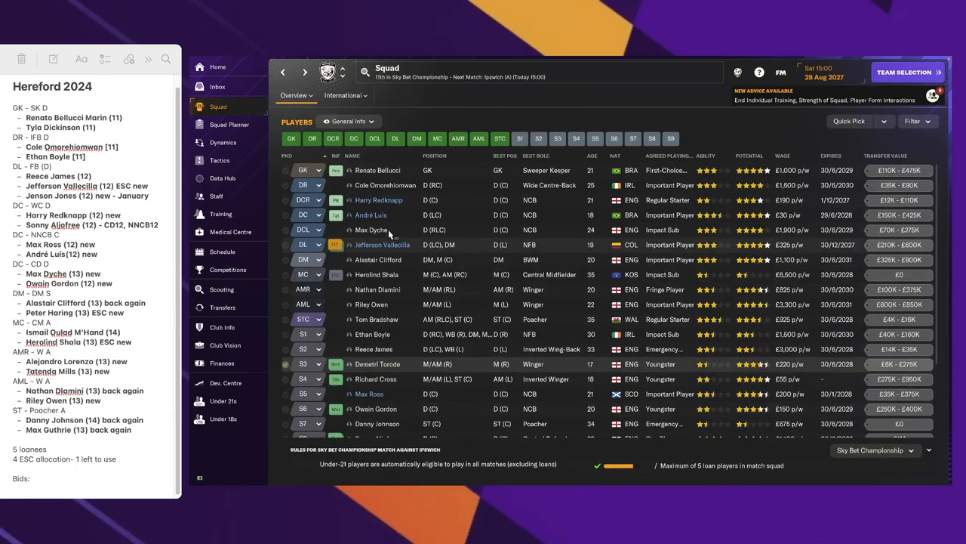
pyautogui.moveTo(336, 244)
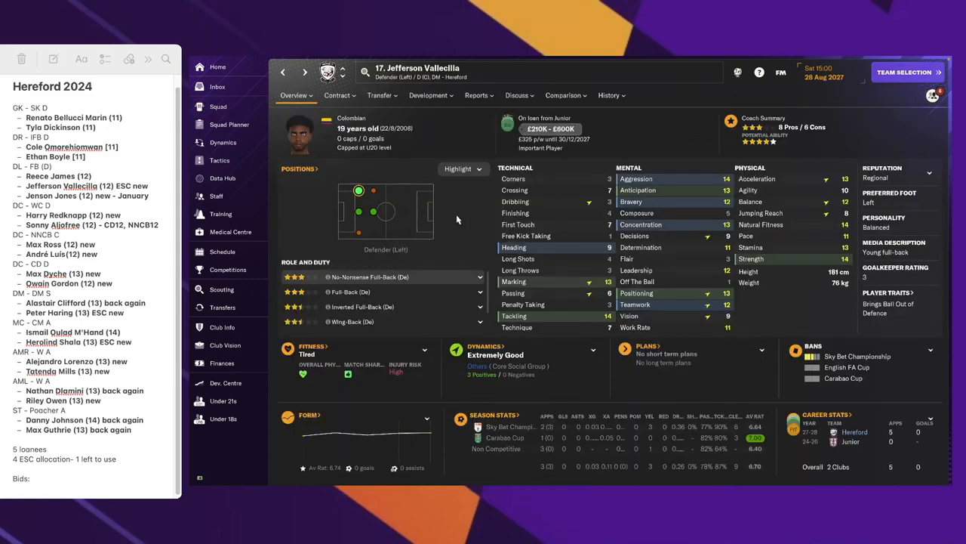
pyautogui.click(612, 95)
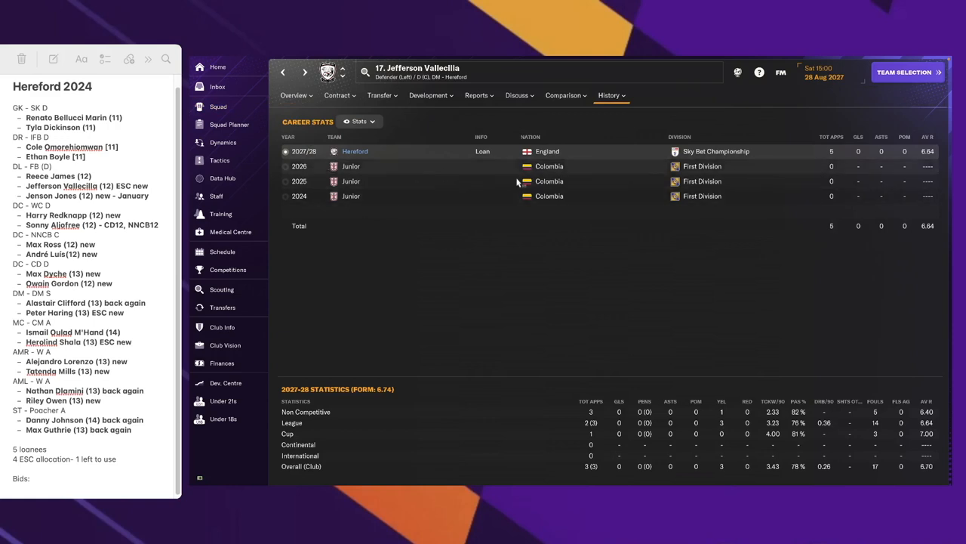
pyautogui.moveTo(505, 191)
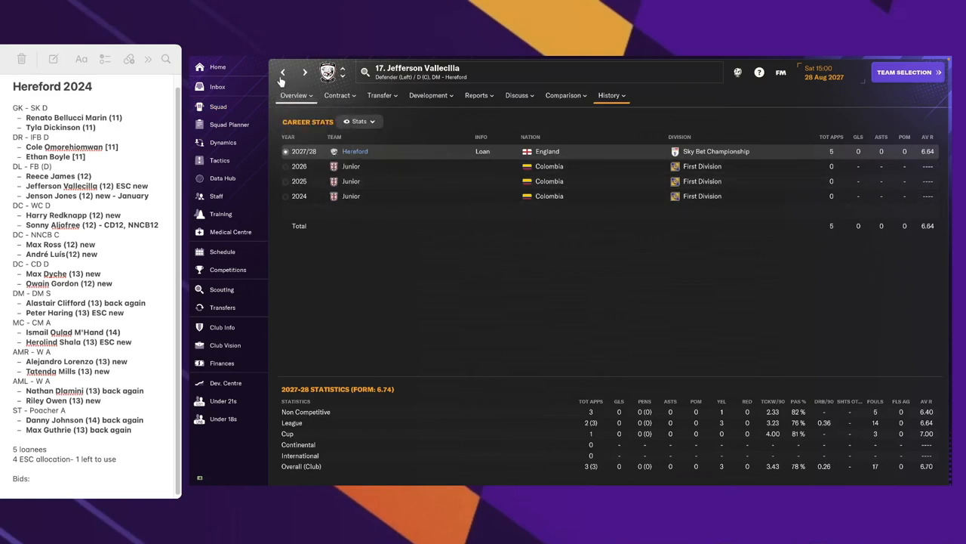
pyautogui.click(218, 106)
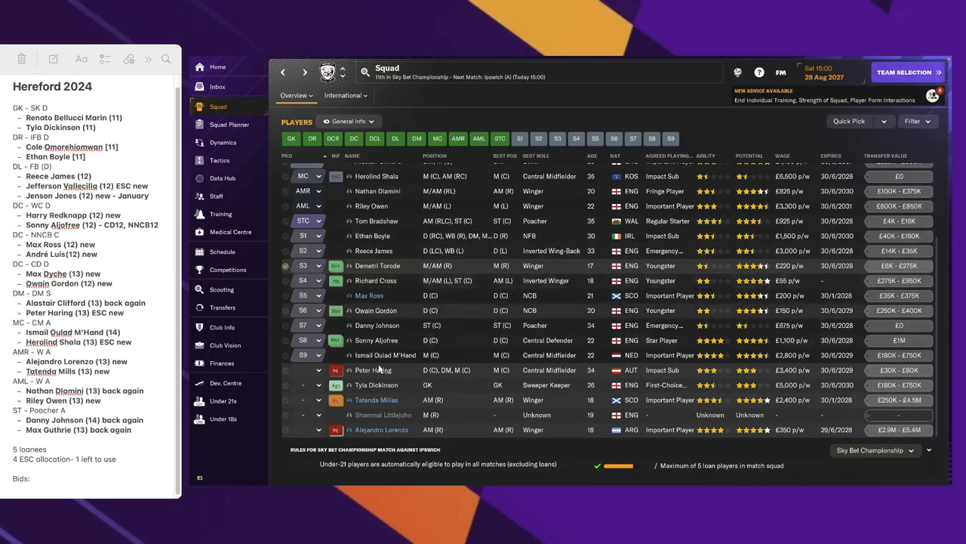
pyautogui.click(223, 400)
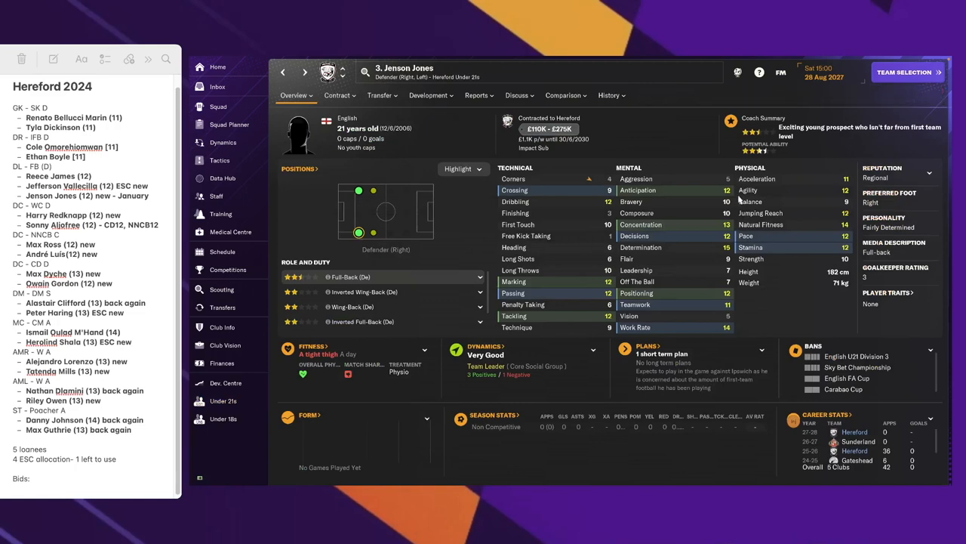
pyautogui.moveTo(638, 155)
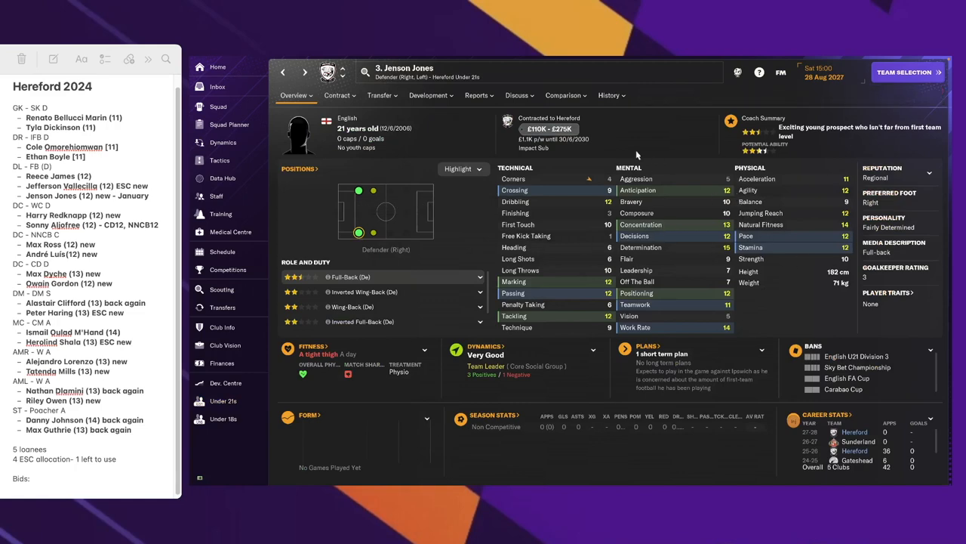
pyautogui.click(610, 95)
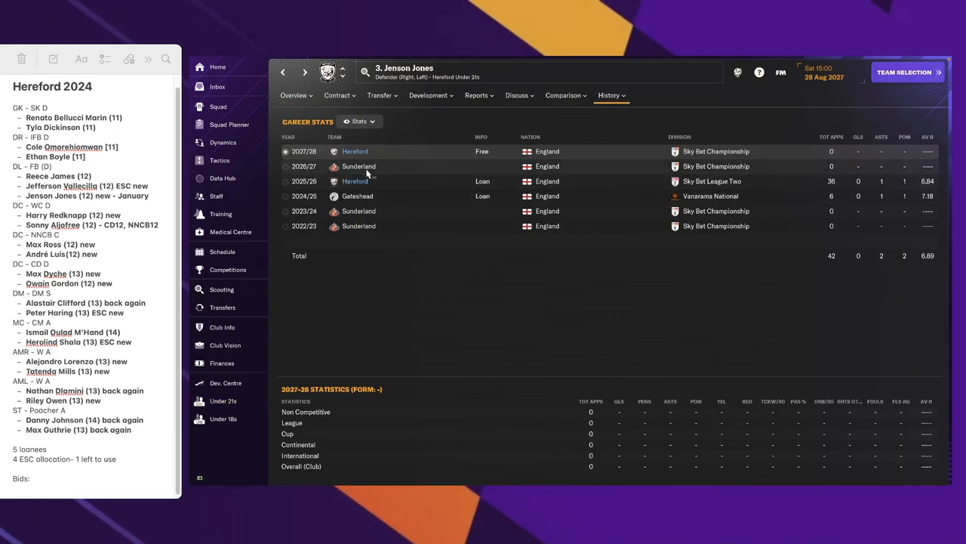
pyautogui.moveTo(517, 281)
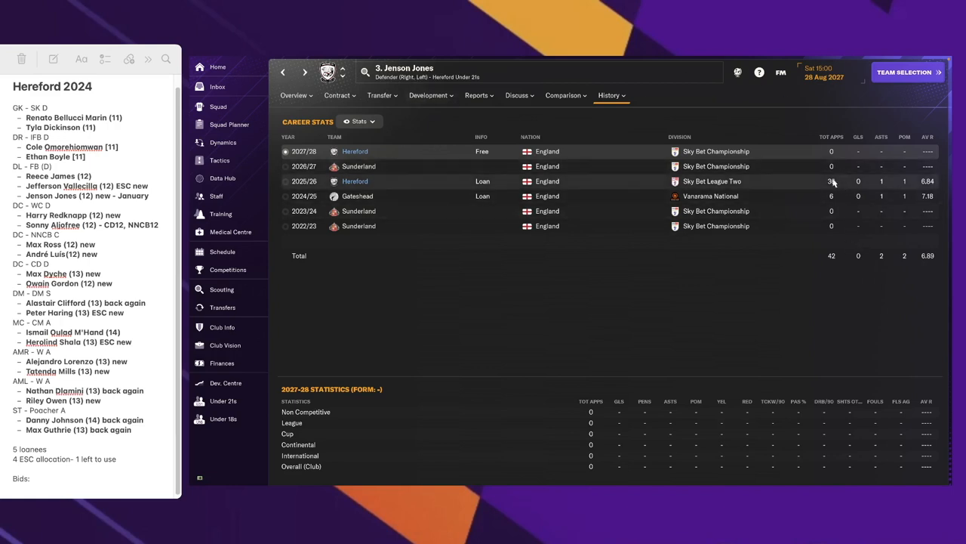
pyautogui.click(478, 96)
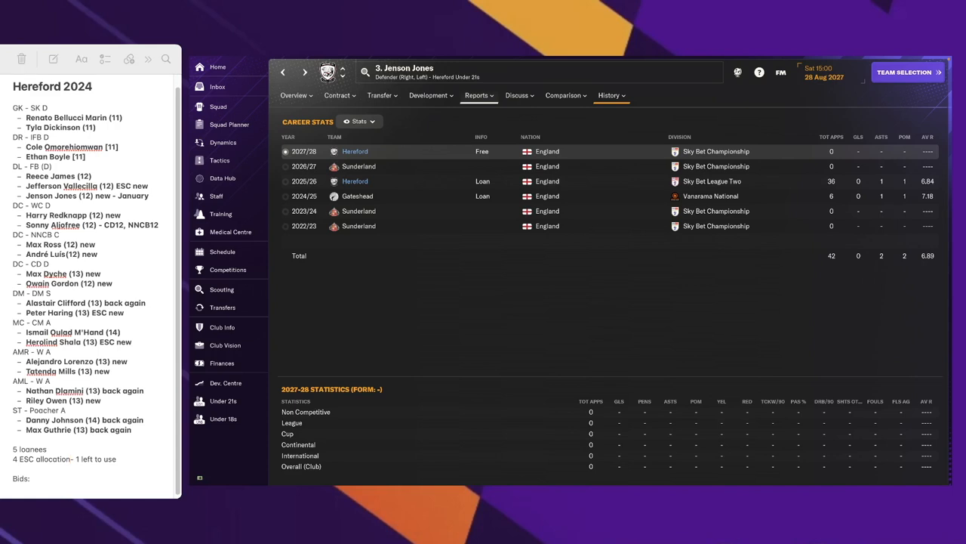
pyautogui.click(429, 95)
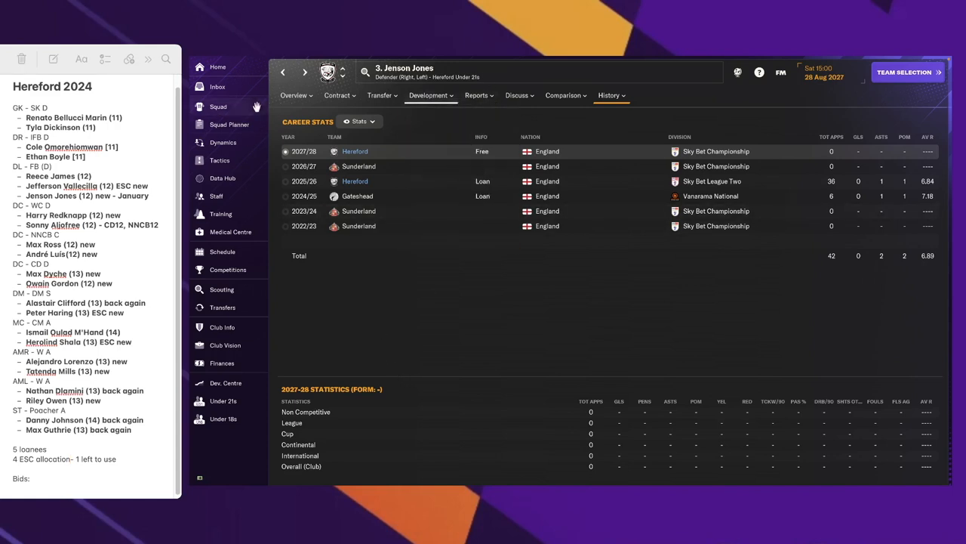
pyautogui.click(223, 401)
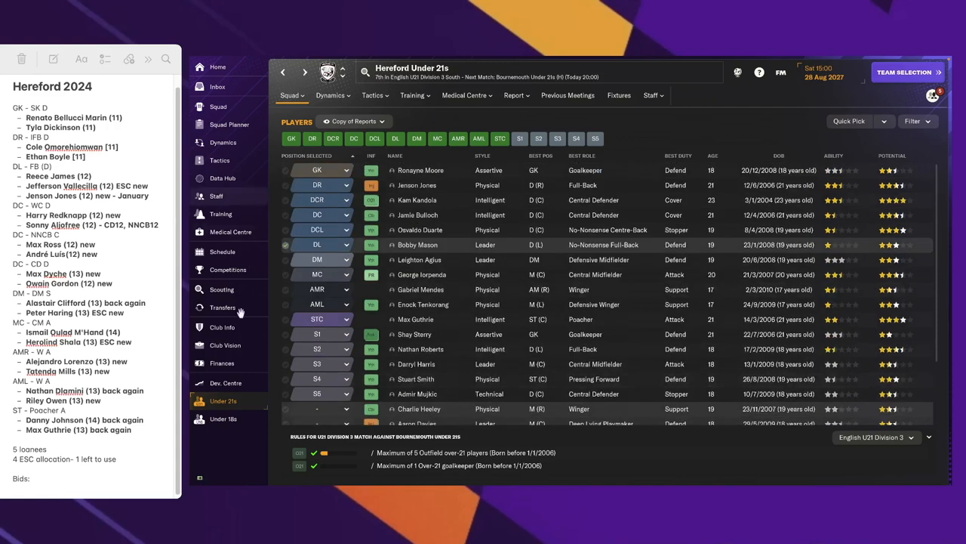
# From the first-team squad, review Sonny Aljofree's career history
pyautogui.click(218, 107)
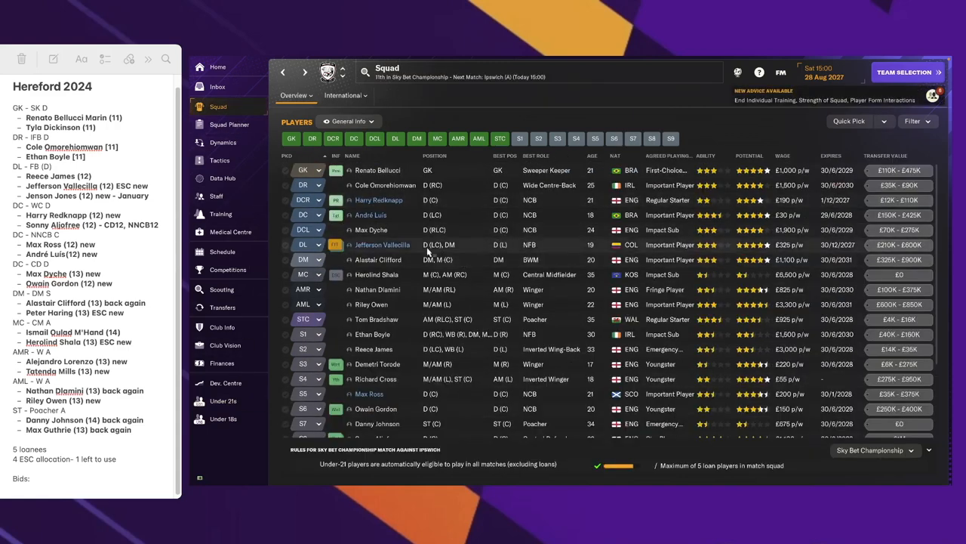
pyautogui.scroll(-3)
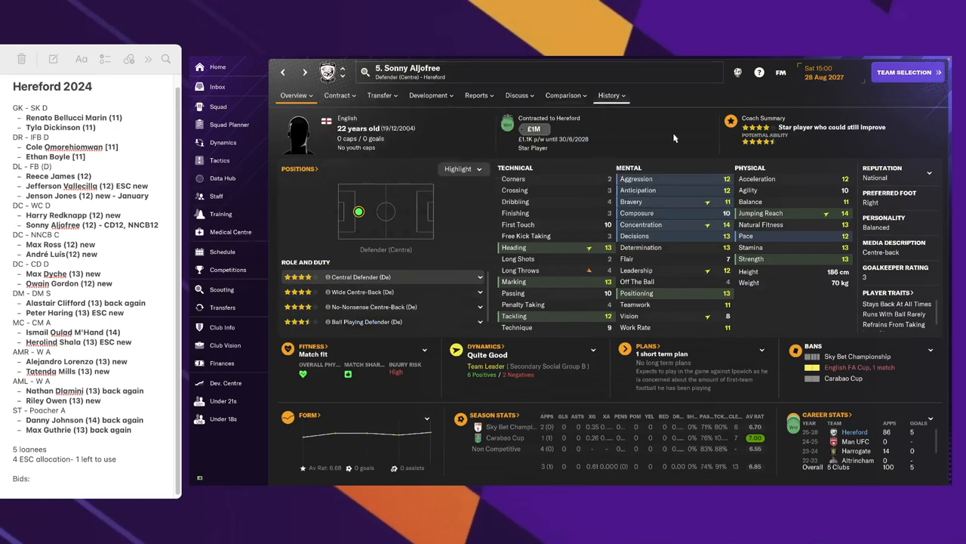
pyautogui.click(609, 95)
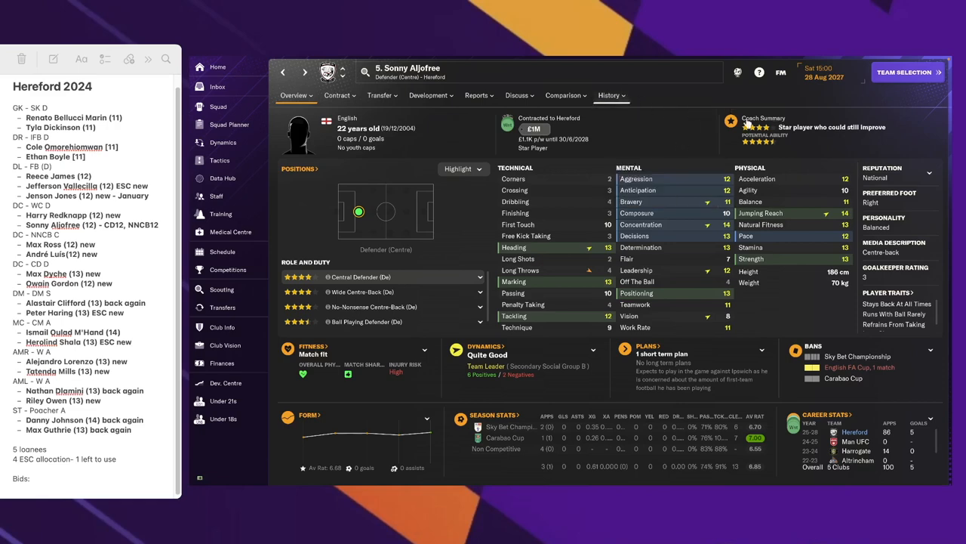
pyautogui.click(609, 96)
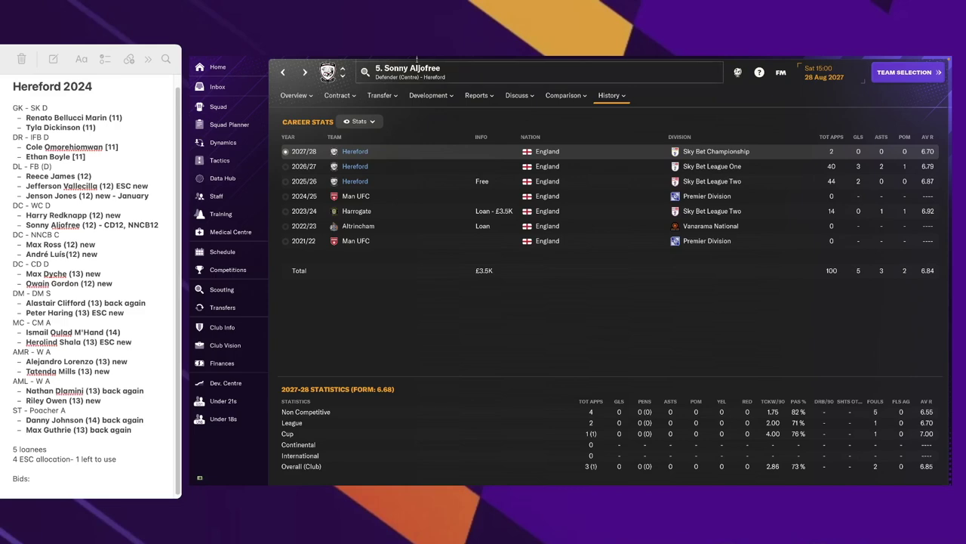
pyautogui.click(218, 106)
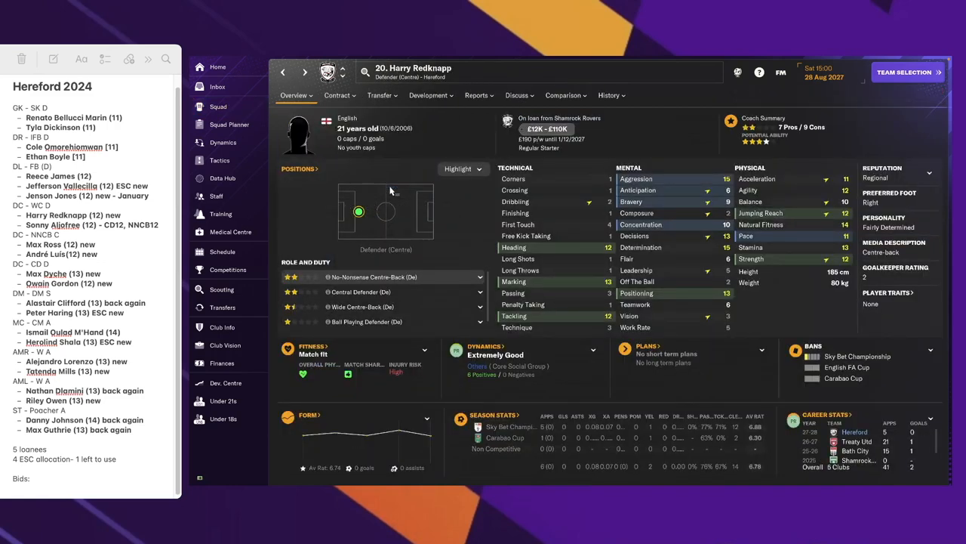
pyautogui.click(610, 96)
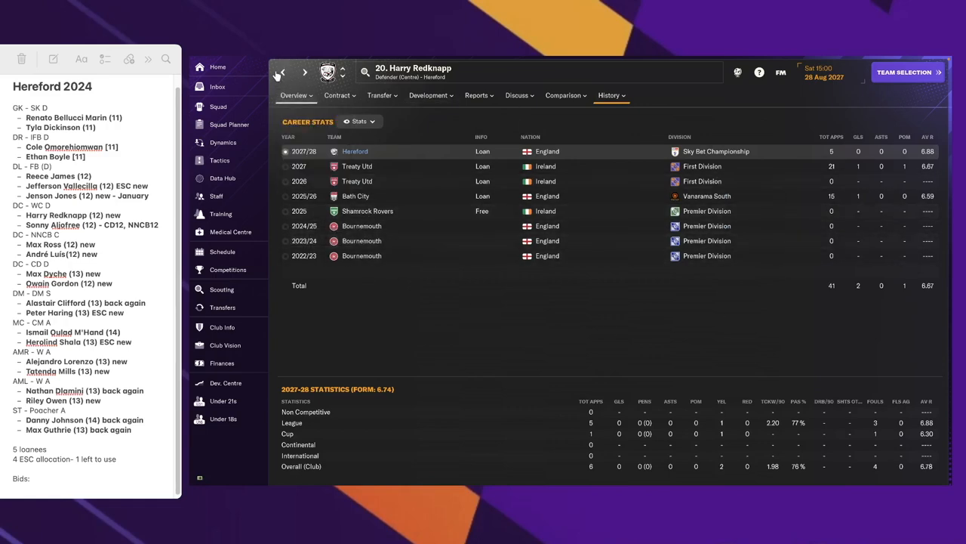
pyautogui.click(218, 106)
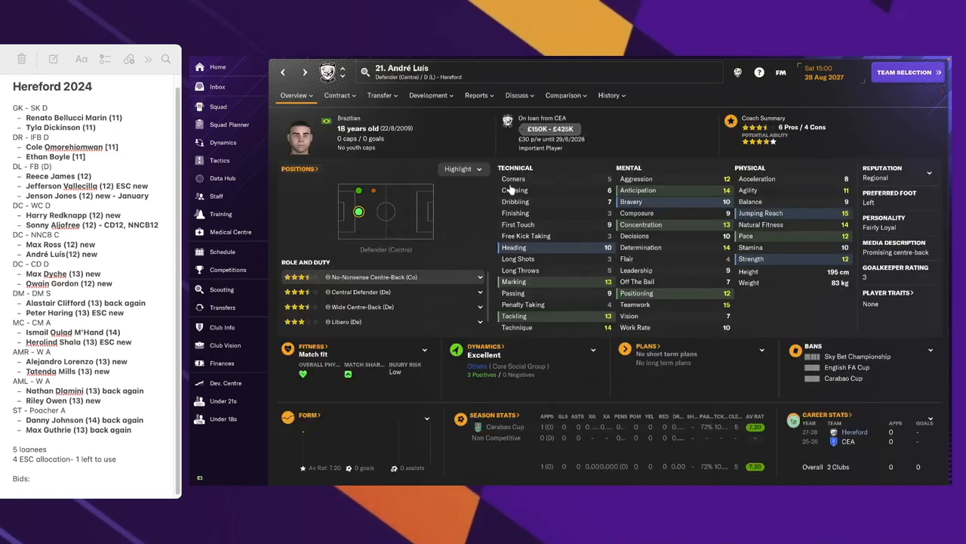
# View André Luis's history and former club CEA's profile, then return to Squad
pyautogui.click(609, 95)
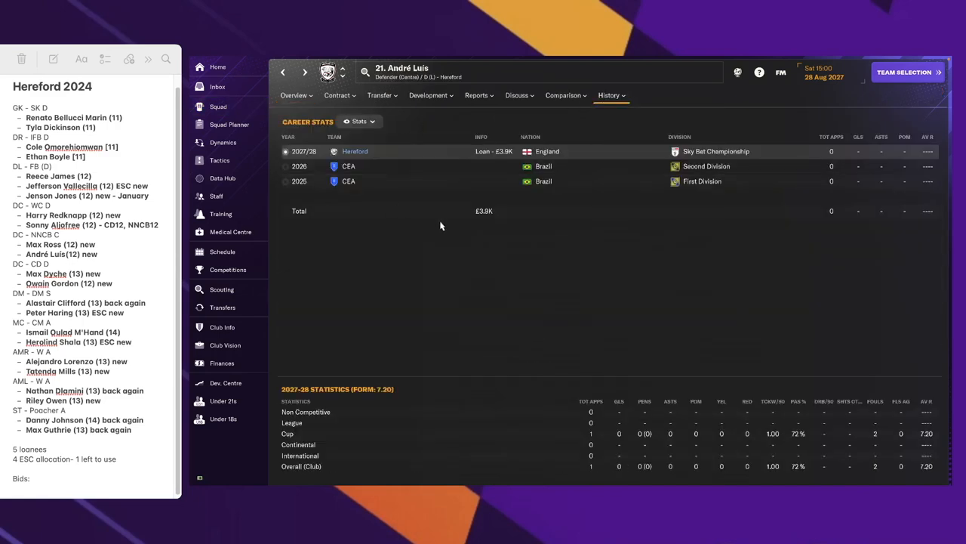
pyautogui.moveTo(349, 166)
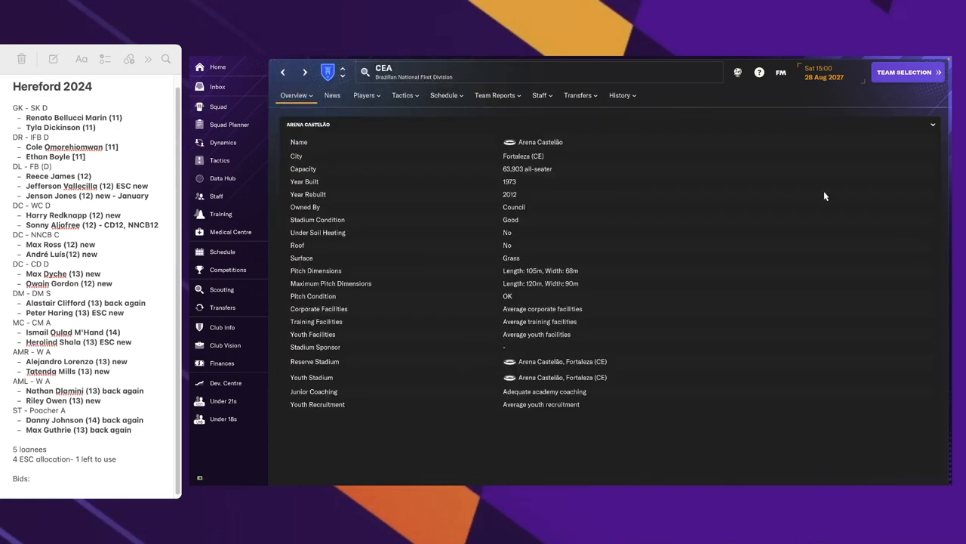
pyautogui.moveTo(539, 163)
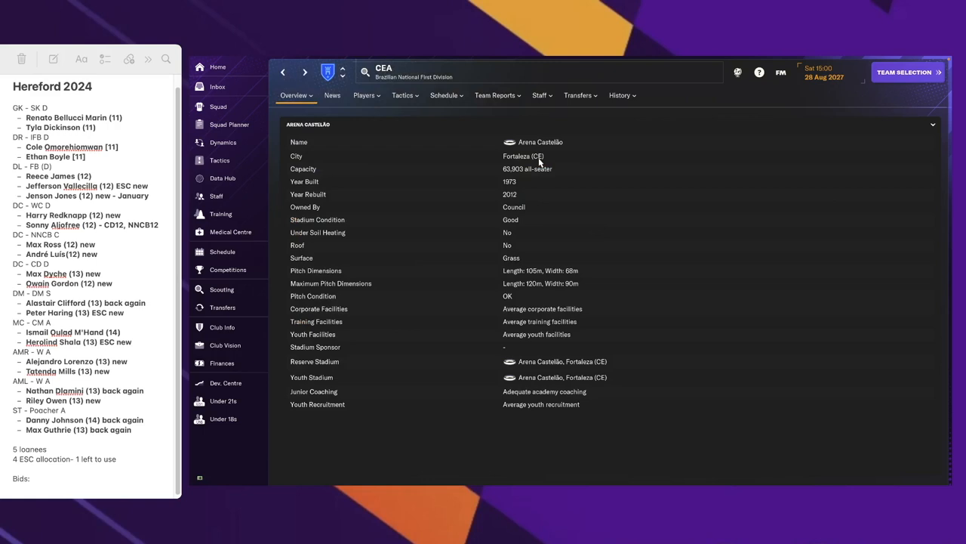
pyautogui.click(283, 72)
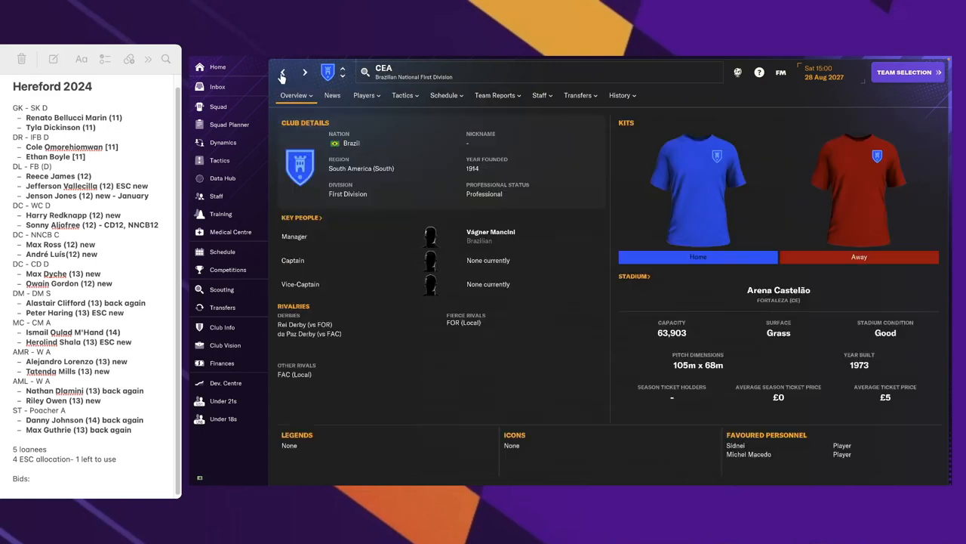
pyautogui.click(366, 95)
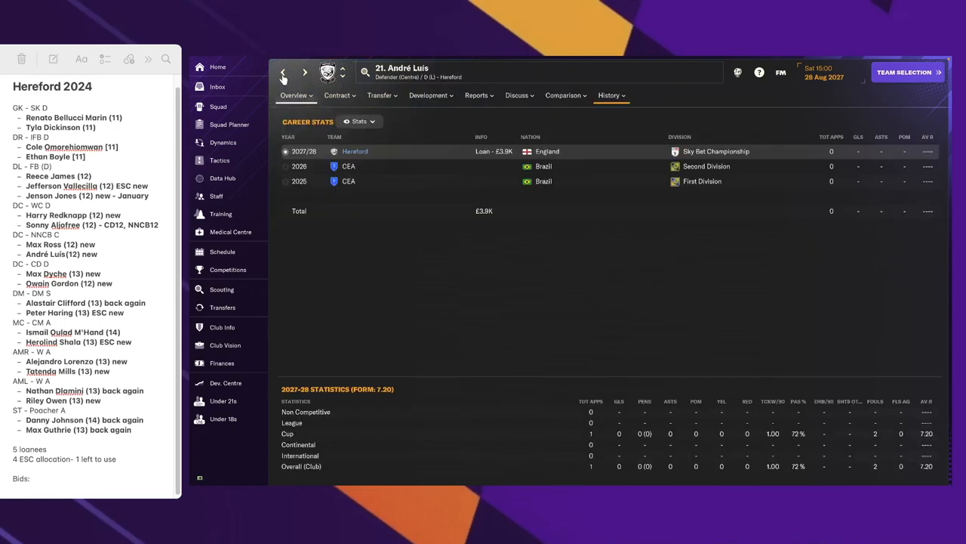
pyautogui.click(218, 106)
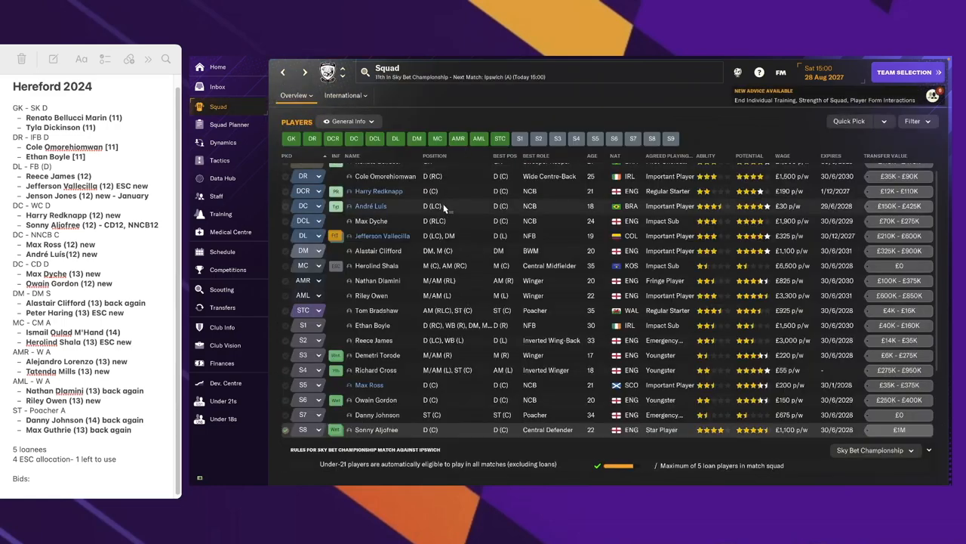
pyautogui.click(369, 384)
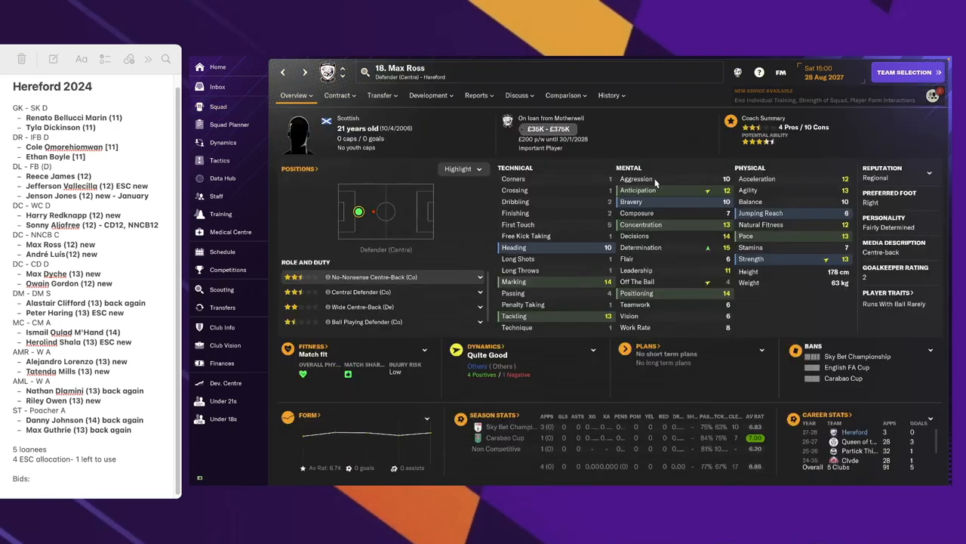
pyautogui.click(609, 95)
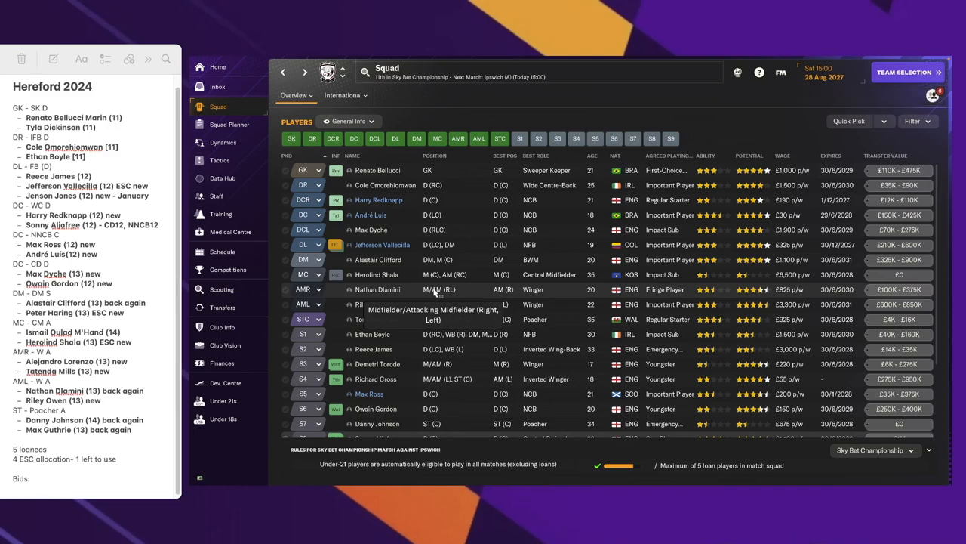
pyautogui.moveTo(391, 259)
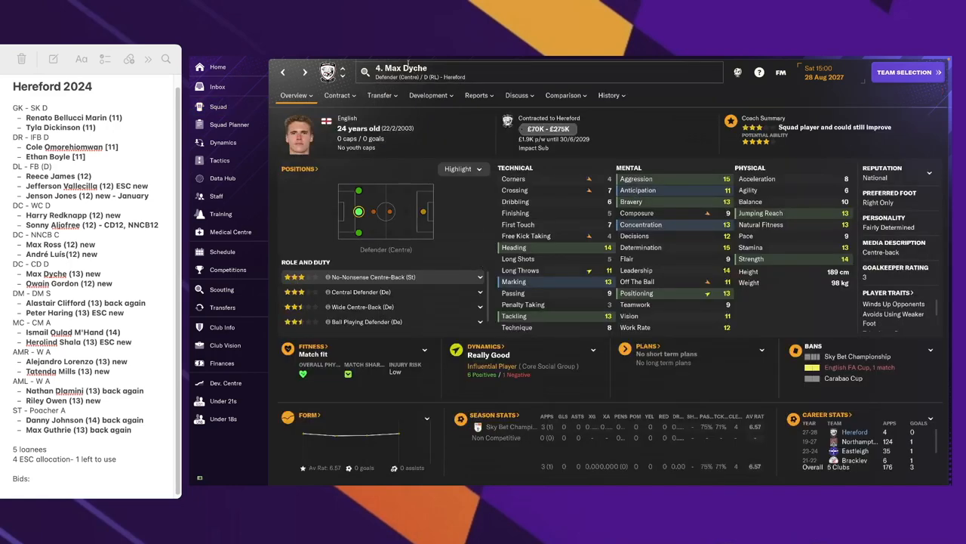
pyautogui.click(610, 95)
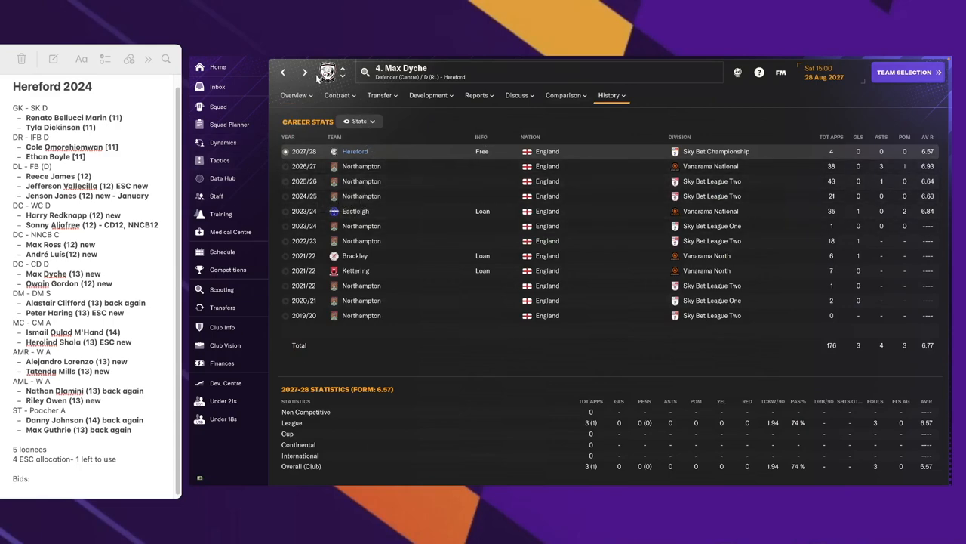
pyautogui.click(218, 106)
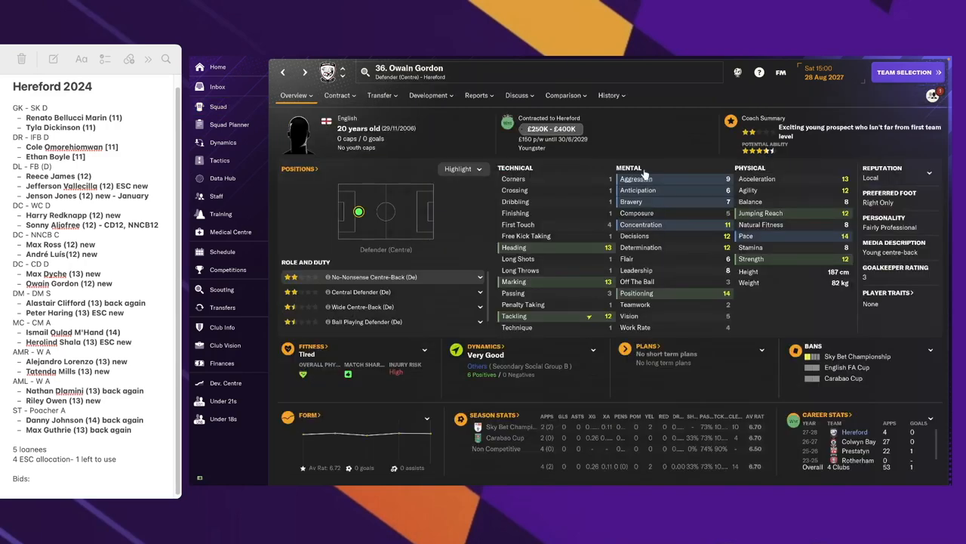
pyautogui.click(610, 95)
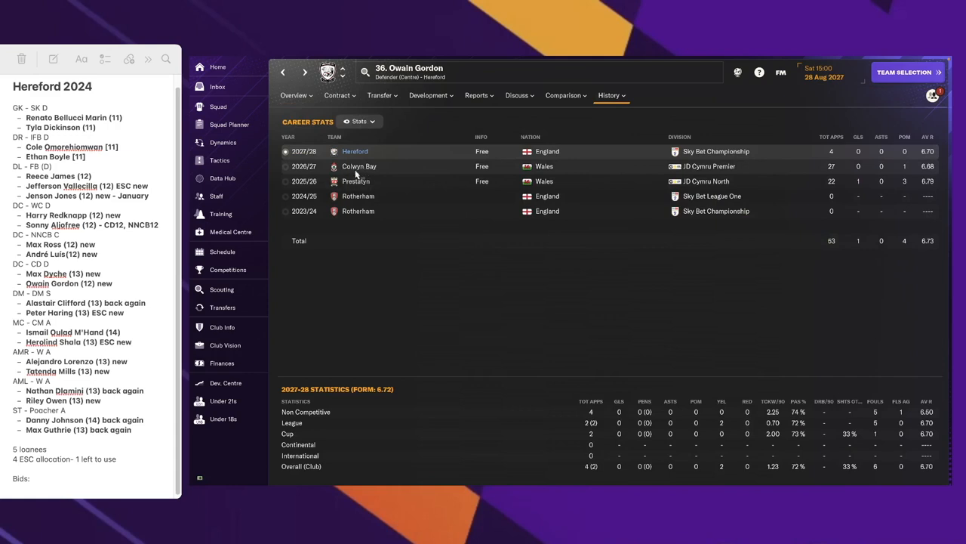
pyautogui.moveTo(636, 265)
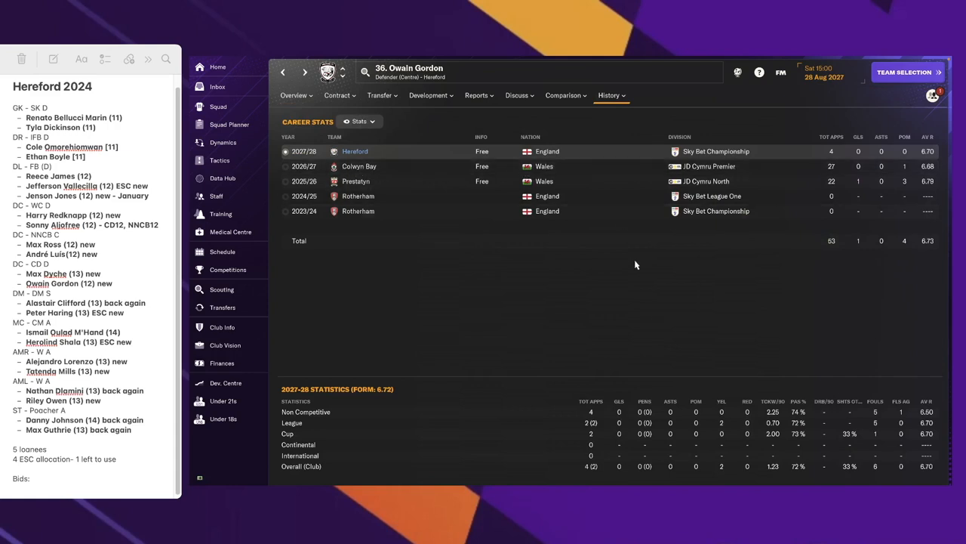
pyautogui.click(294, 96)
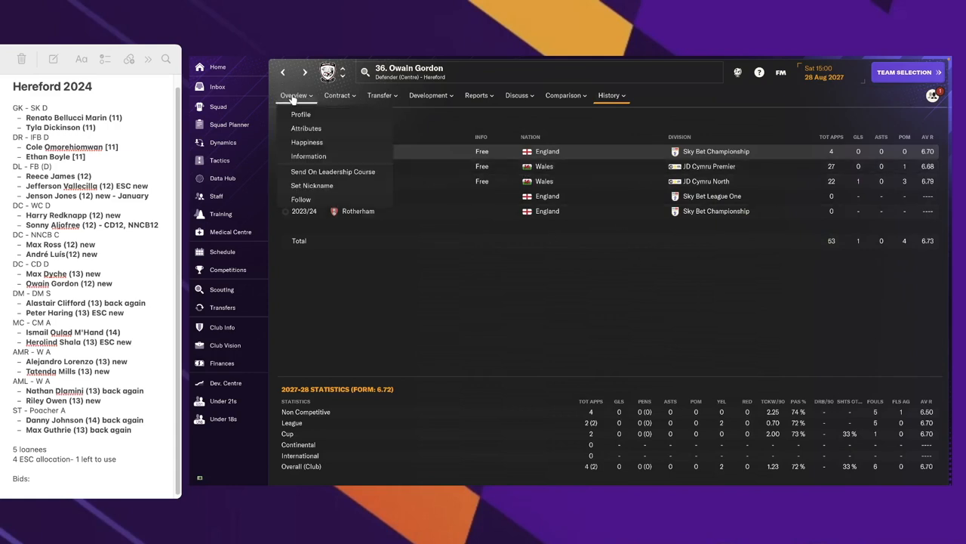
pyautogui.moveTo(302, 114)
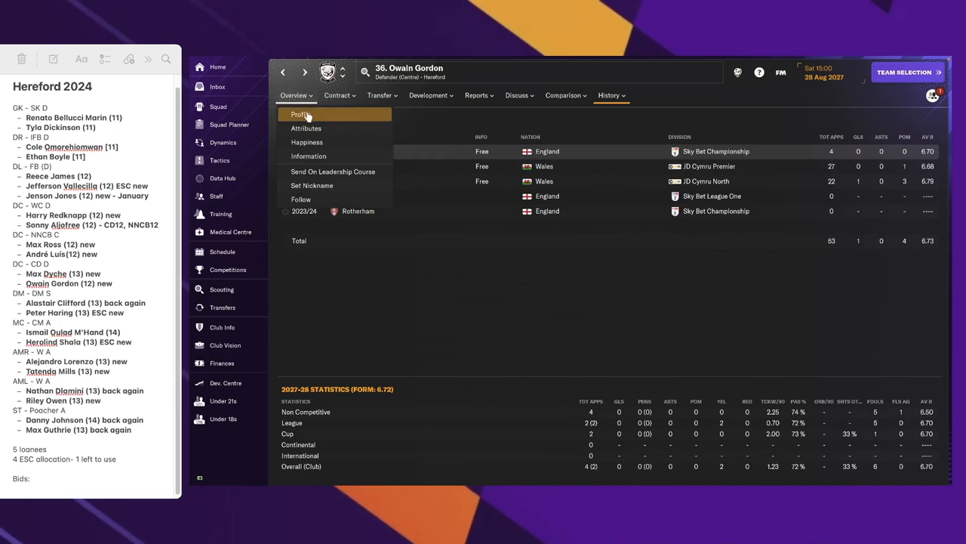
pyautogui.click(300, 114)
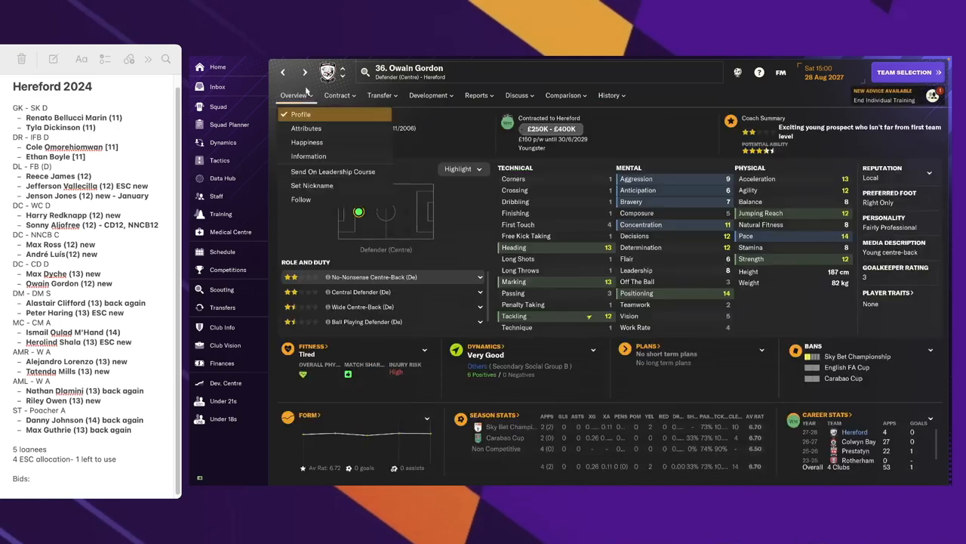
pyautogui.click(308, 155)
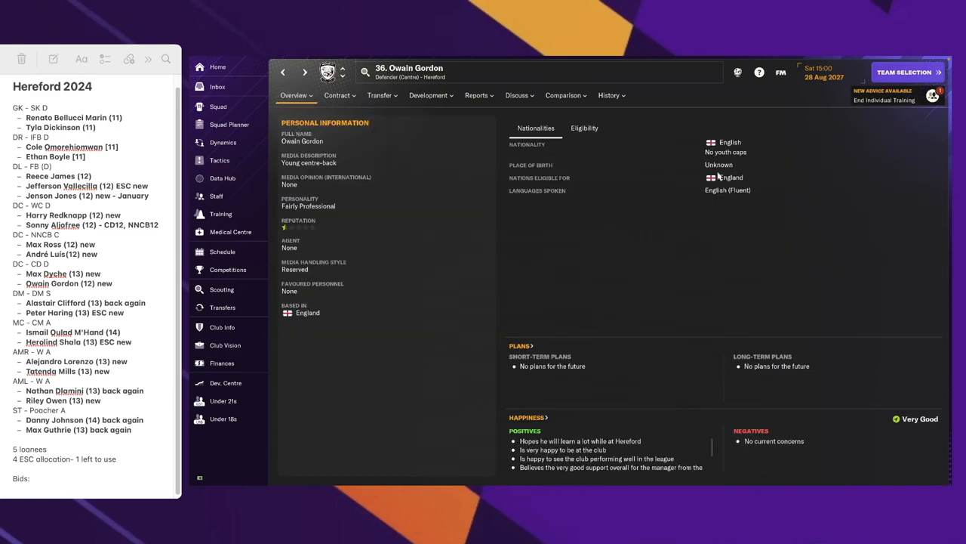
pyautogui.click(584, 128)
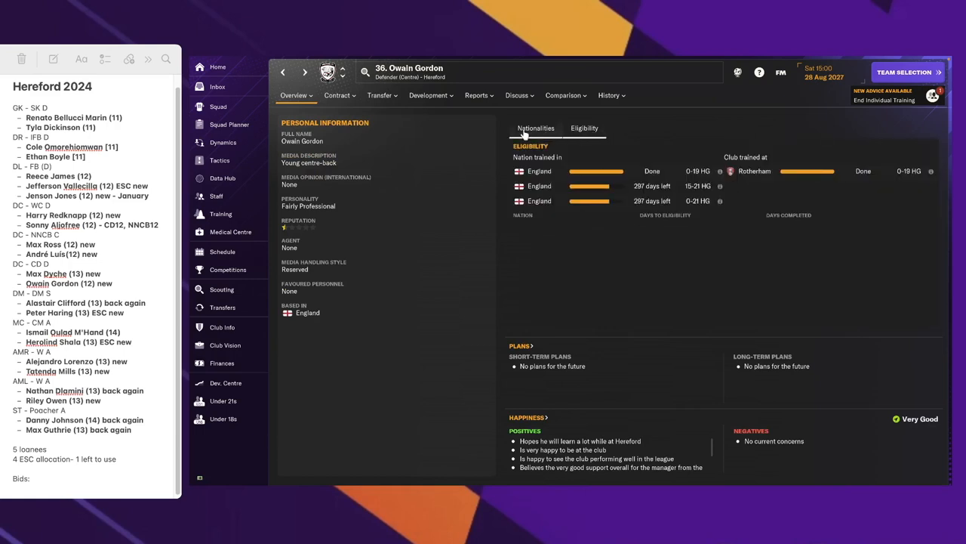
pyautogui.click(536, 128)
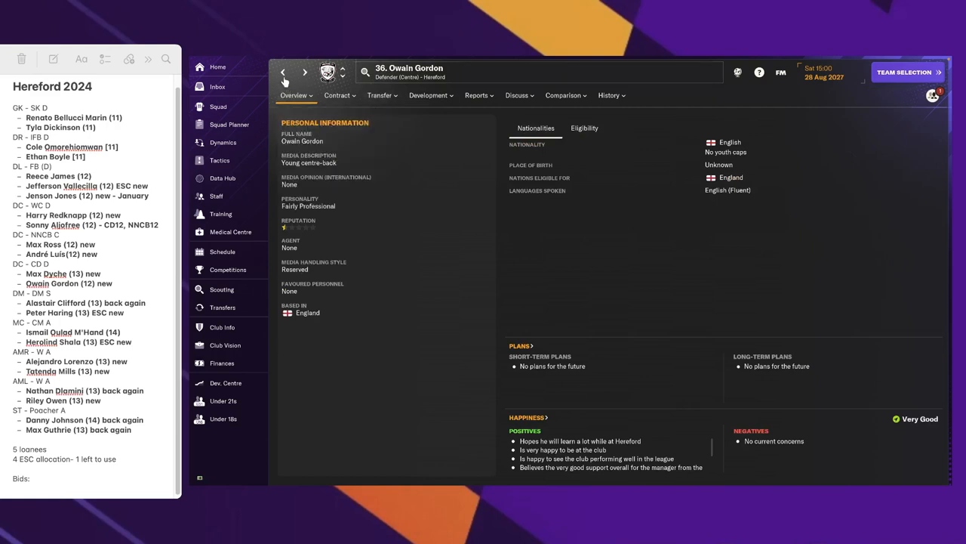
pyautogui.click(218, 107)
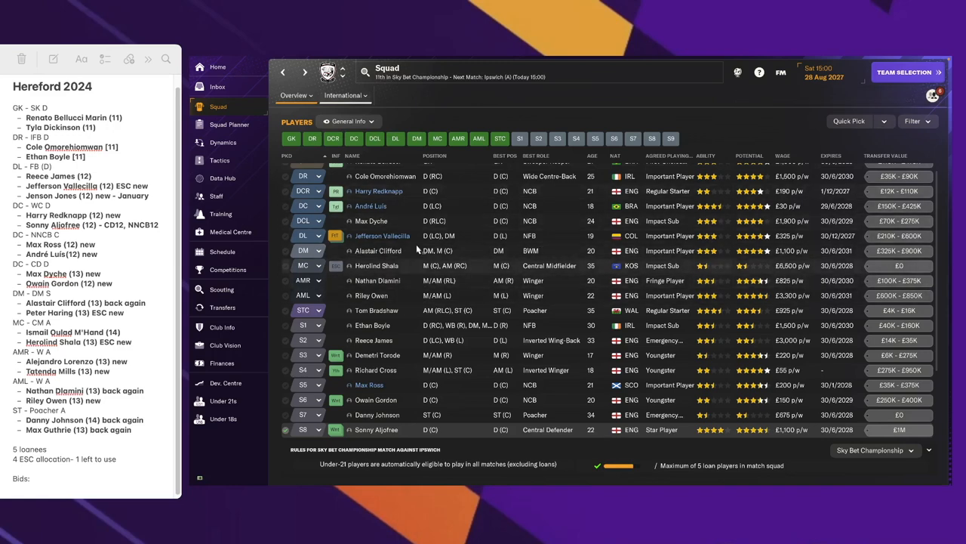
pyautogui.moveTo(377, 399)
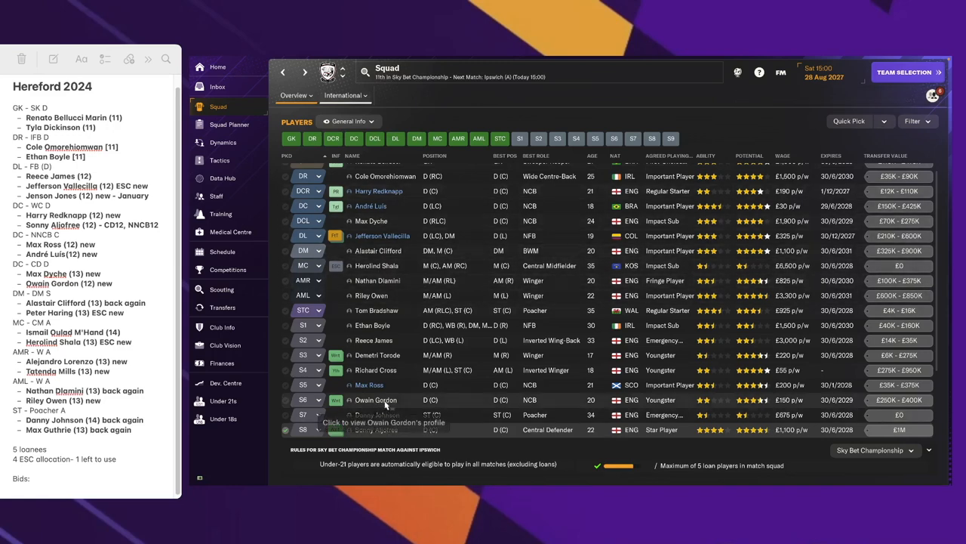
pyautogui.click(376, 399)
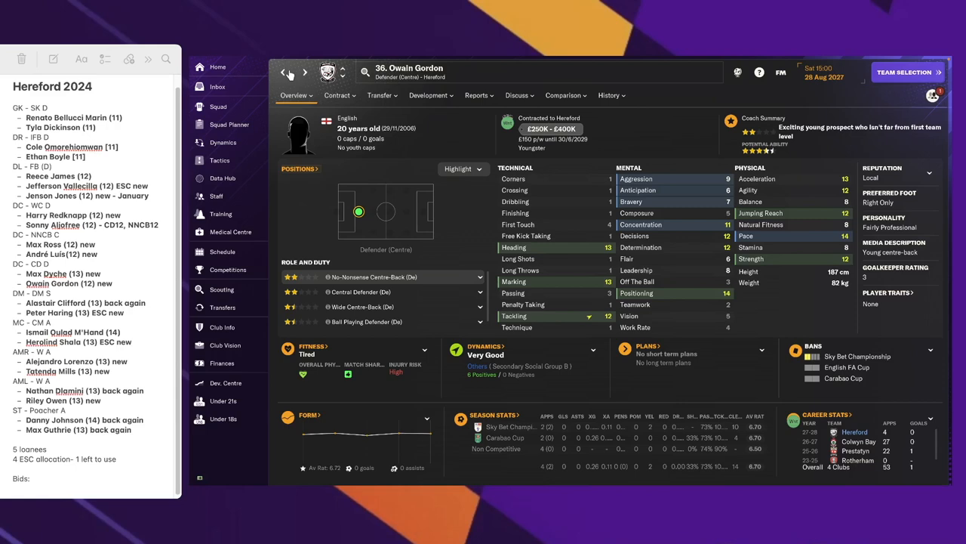
pyautogui.click(217, 106)
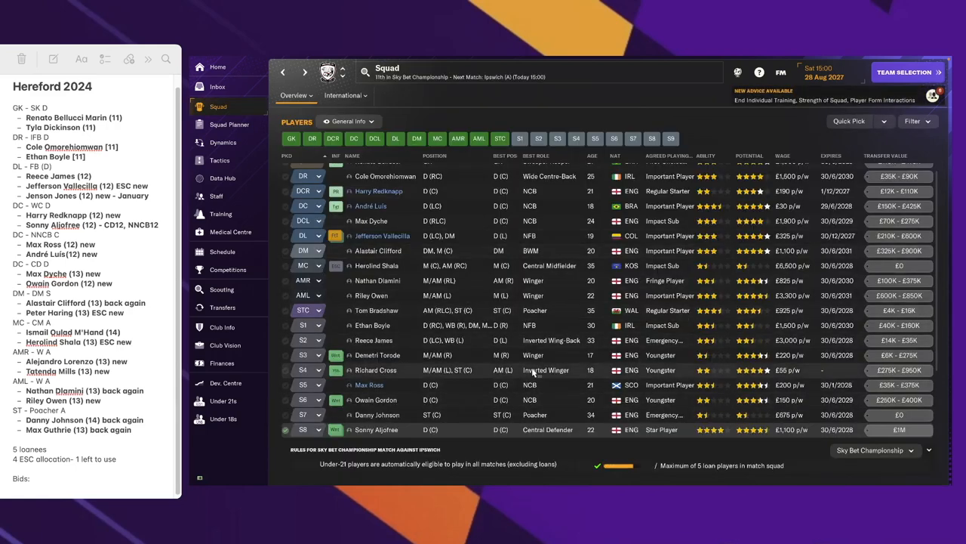
pyautogui.moveTo(545, 370)
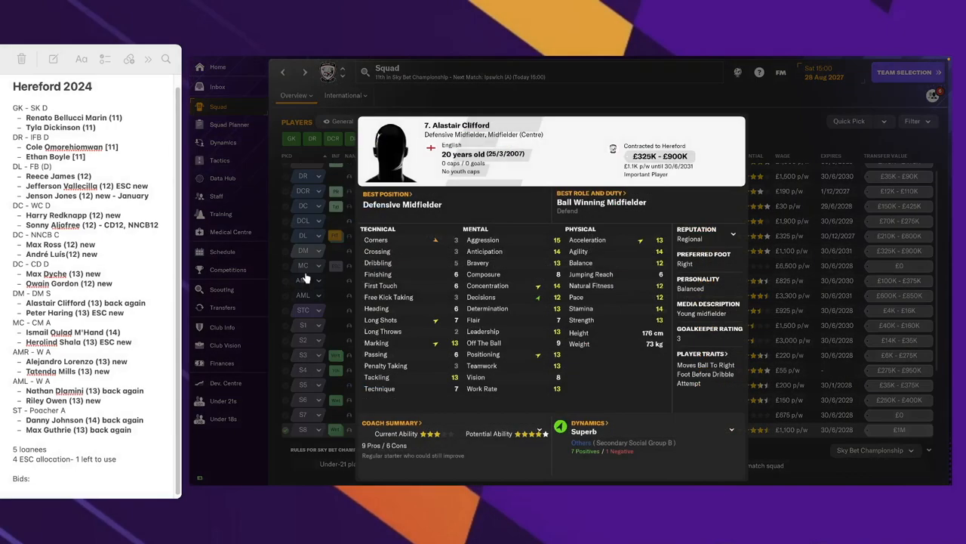
pyautogui.click(457, 124)
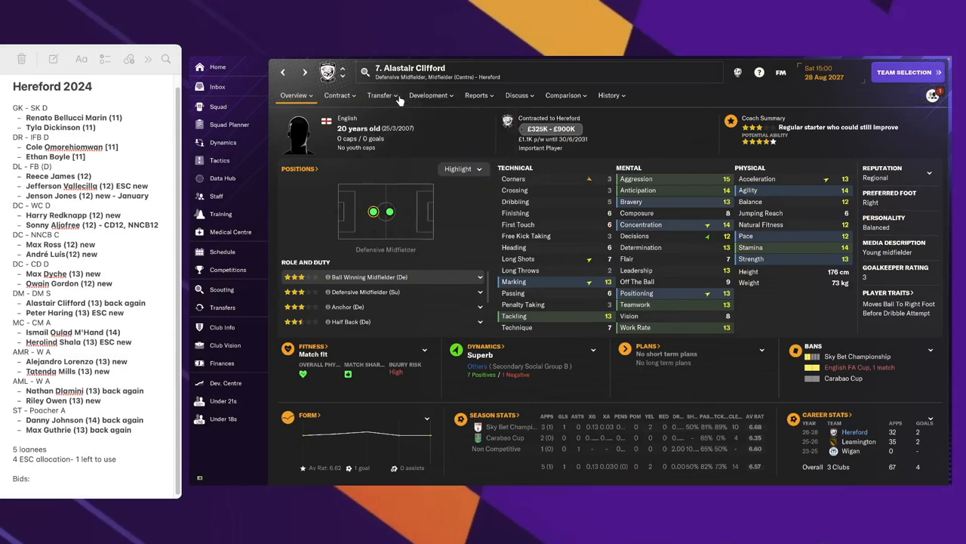
pyautogui.click(609, 95)
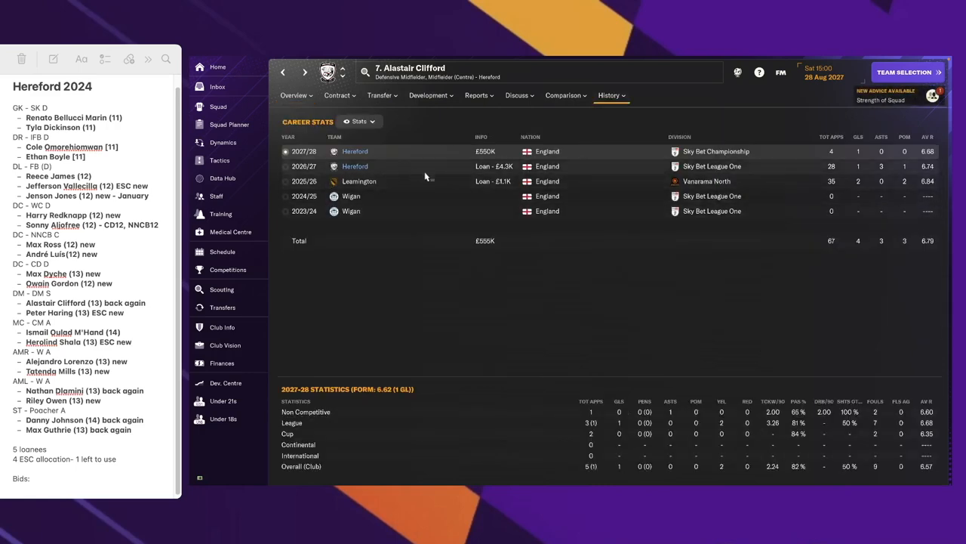
pyautogui.moveTo(512, 146)
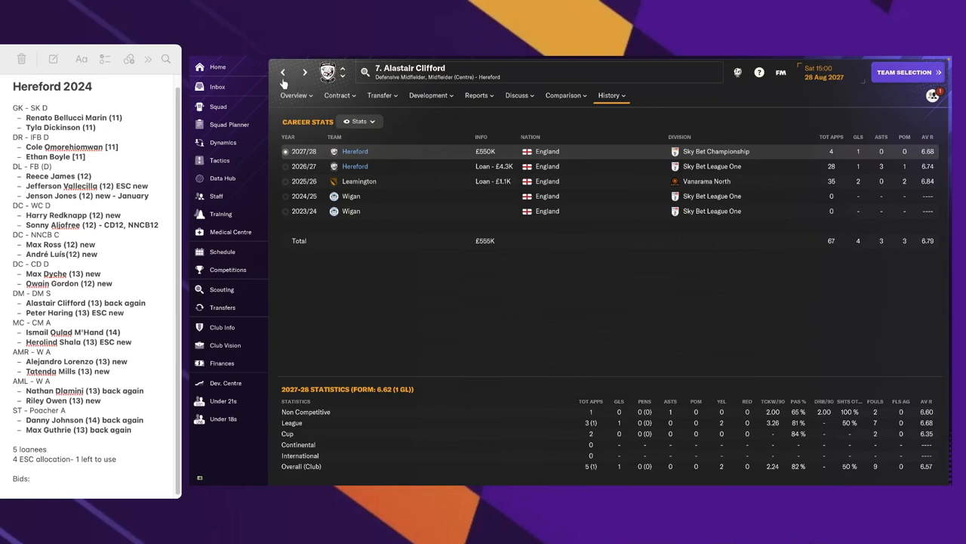
# Scroll through Peter Haring's career history, from Austrian leagues through Hearts to Hereford
pyautogui.click(218, 106)
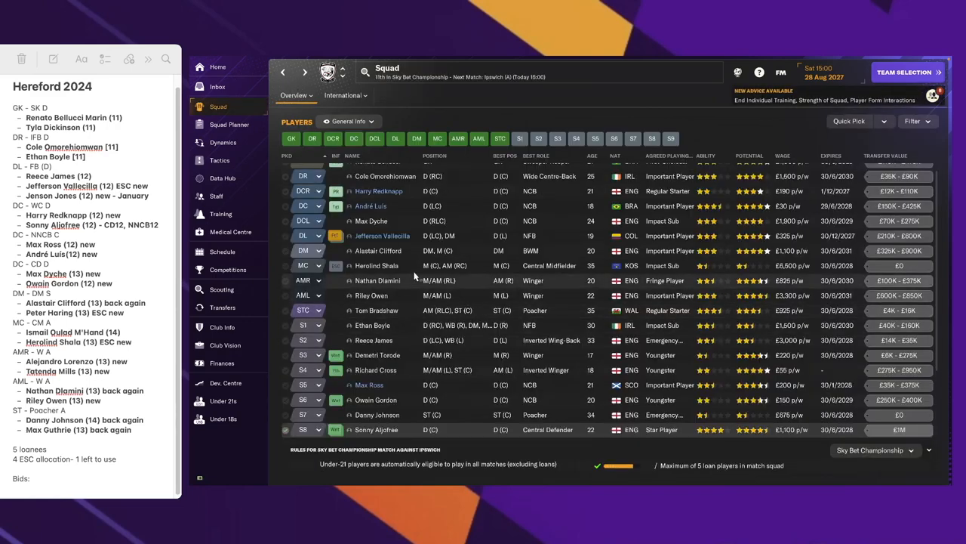
pyautogui.scroll(-3)
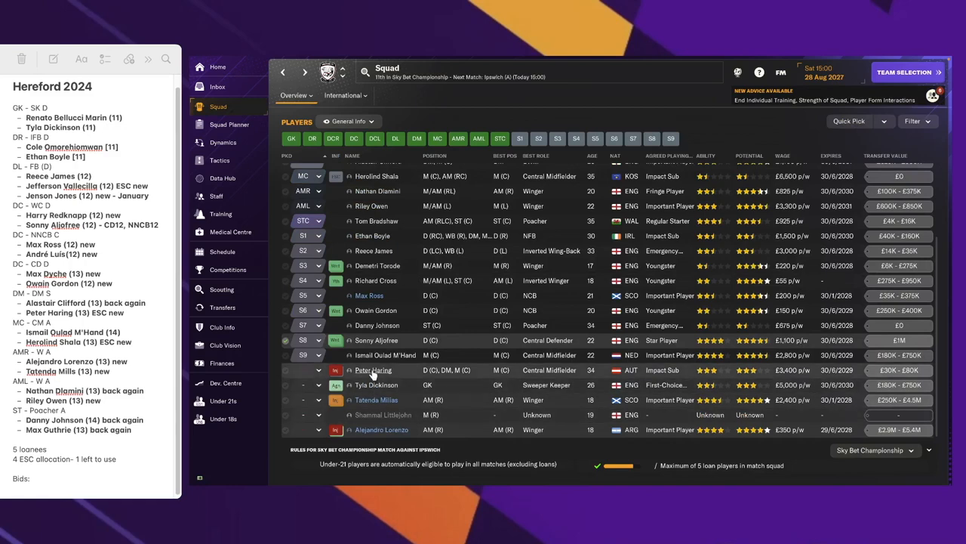
pyautogui.click(370, 370)
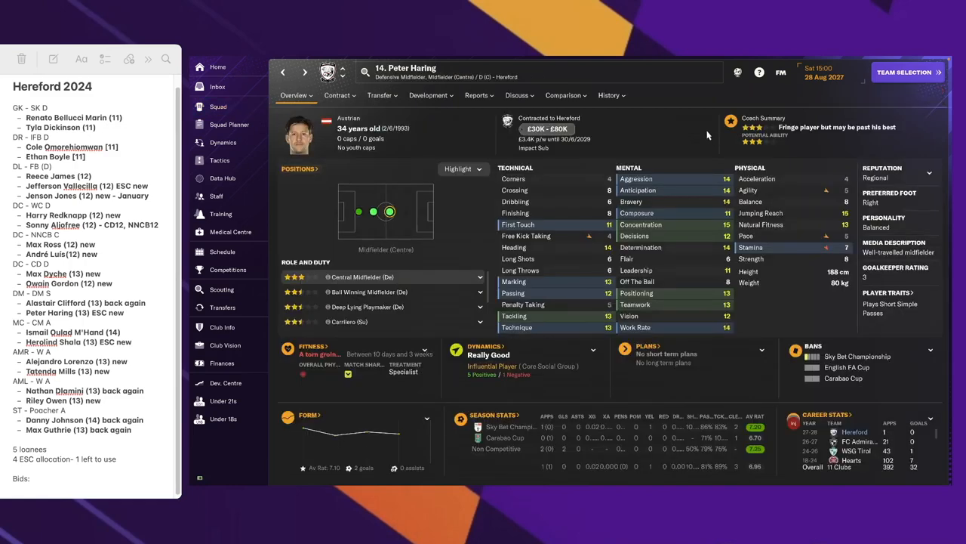
pyautogui.click(610, 95)
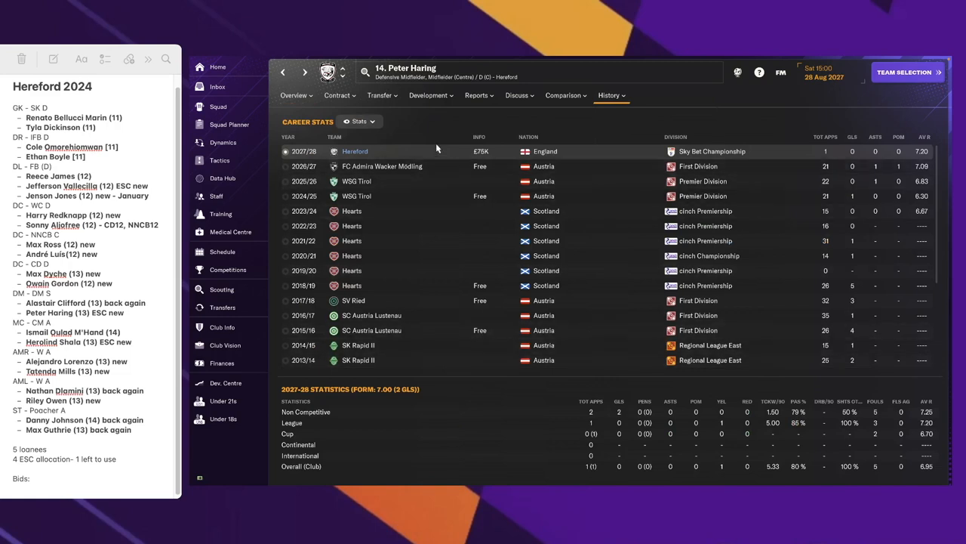
pyautogui.moveTo(398, 181)
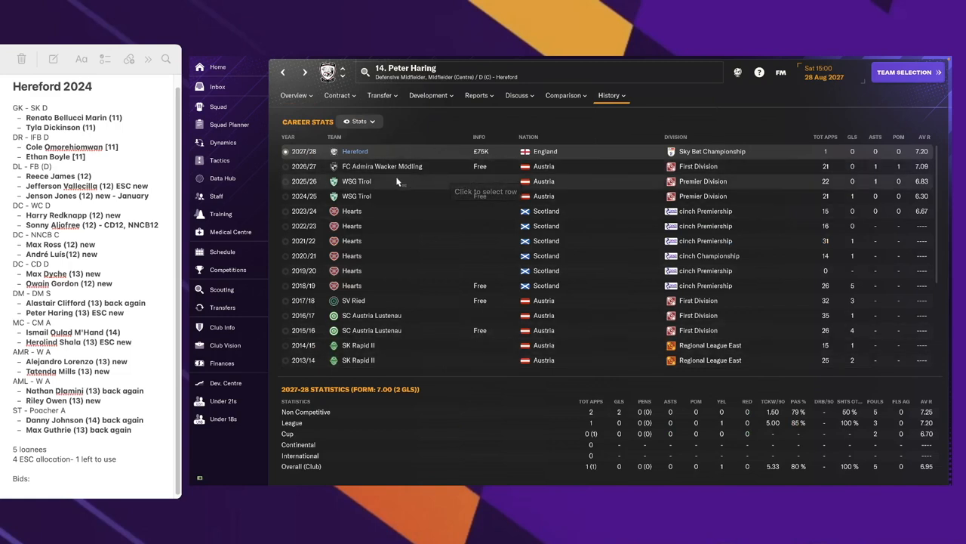
pyautogui.moveTo(456, 166)
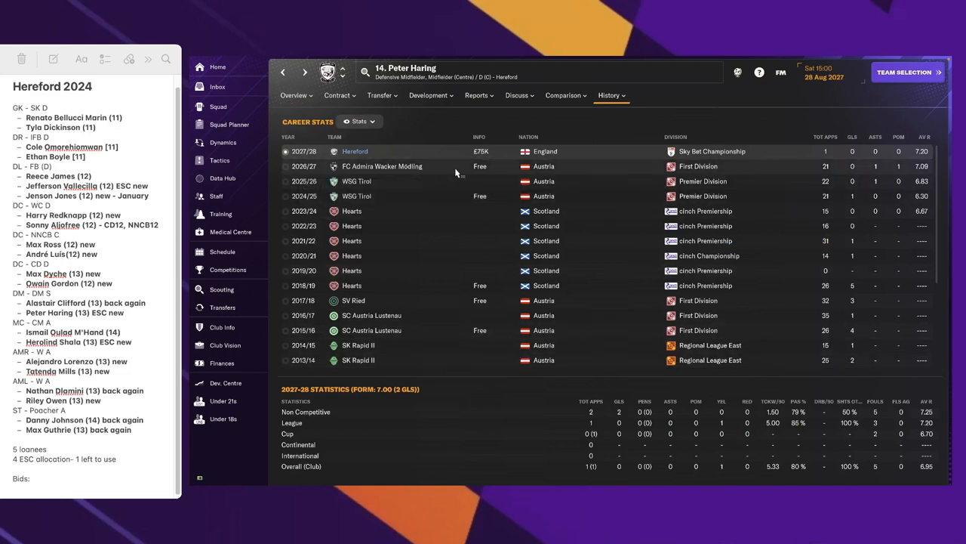
pyautogui.moveTo(408, 177)
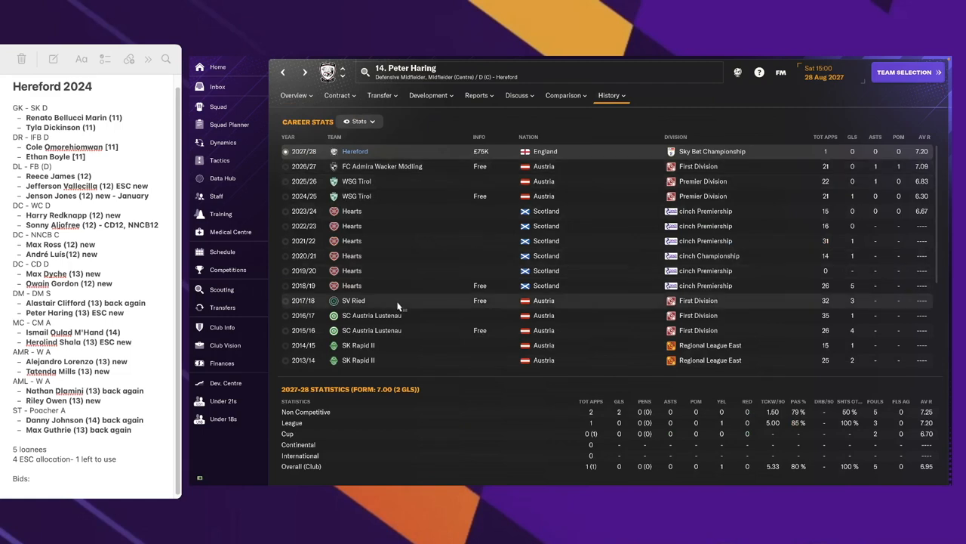
pyautogui.scroll(-3)
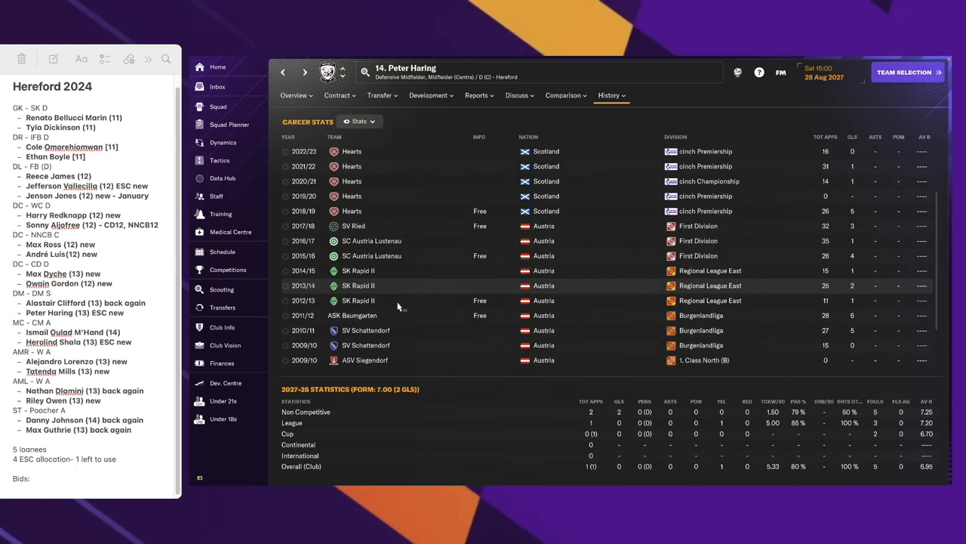
pyautogui.scroll(-3)
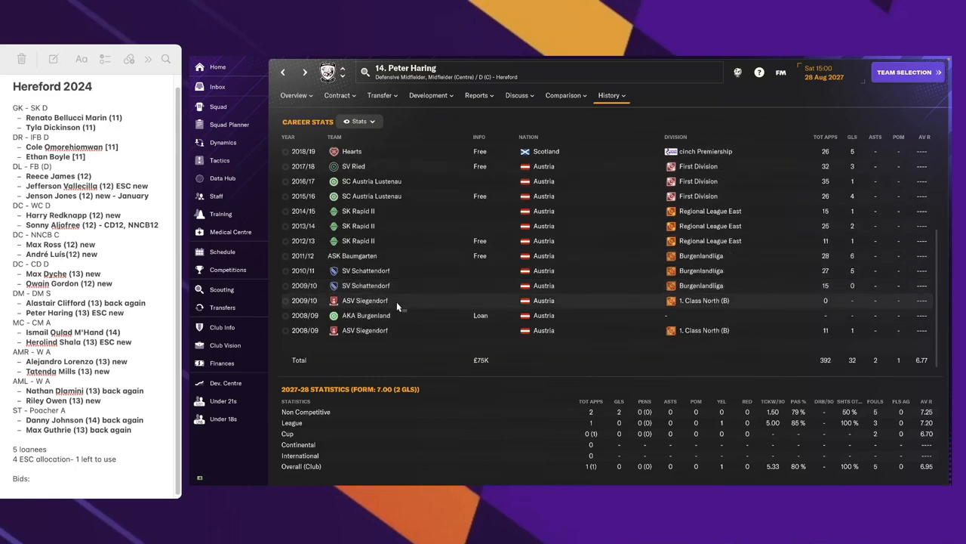
pyautogui.scroll(3)
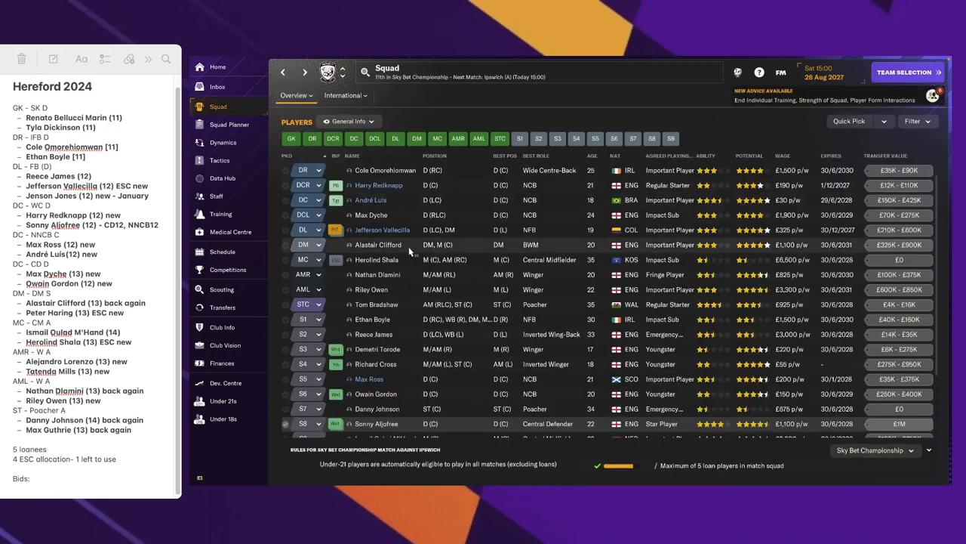
pyautogui.moveTo(367, 286)
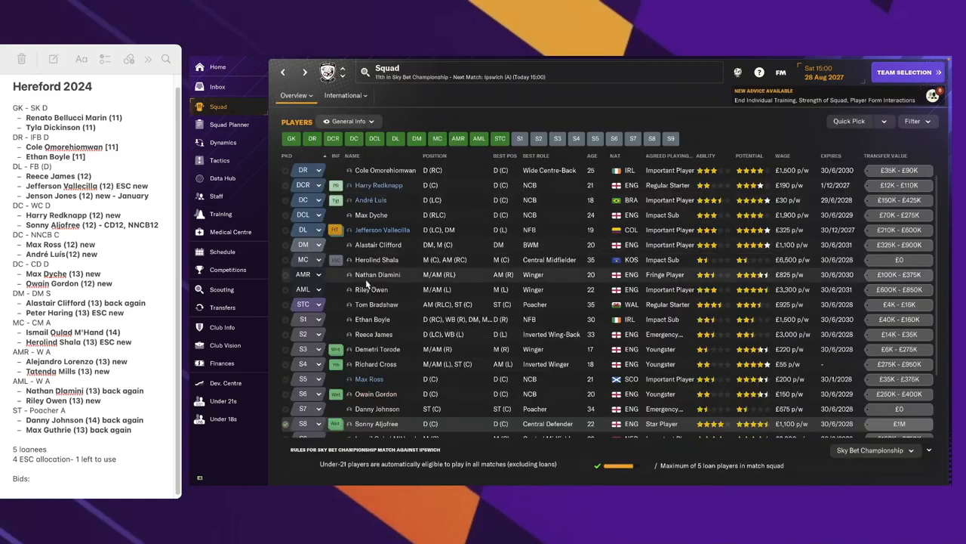
pyautogui.scroll(-3)
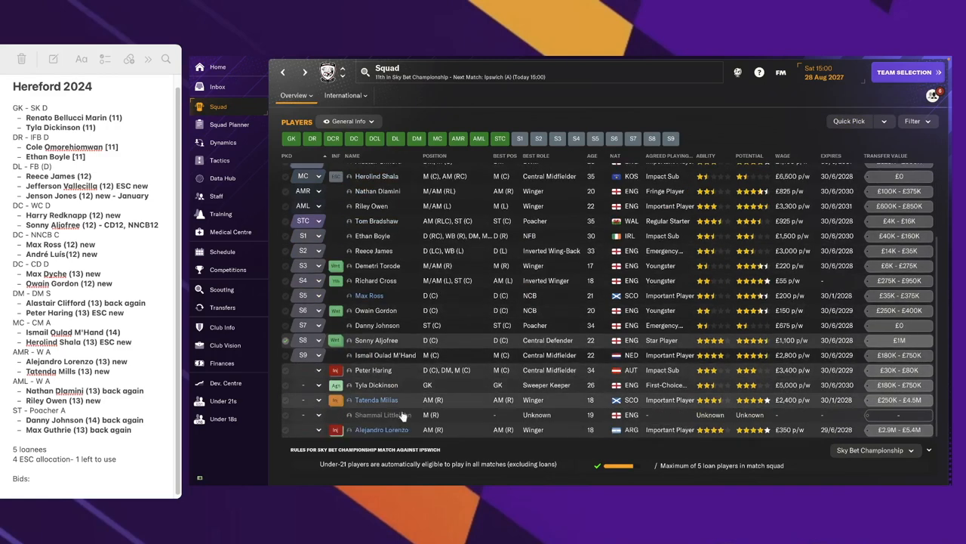
pyautogui.click(385, 354)
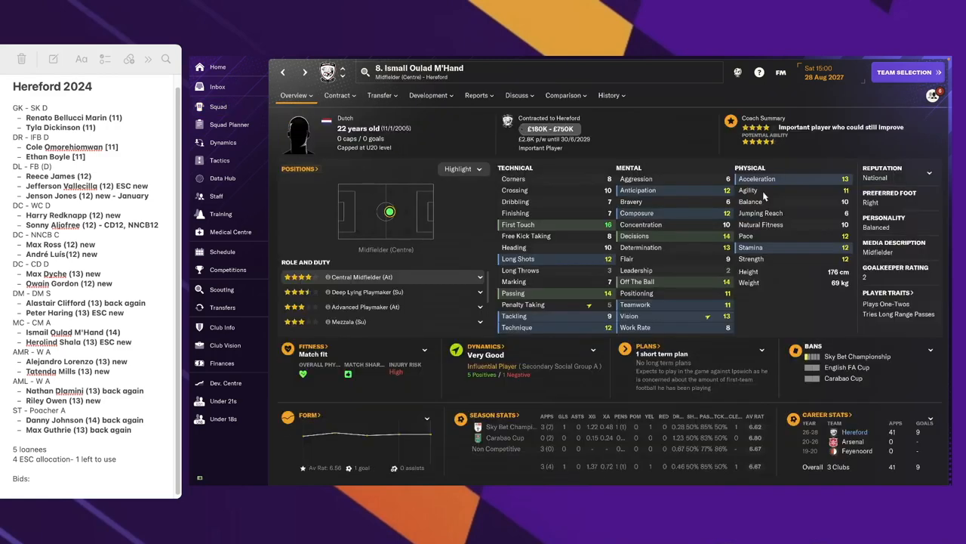
pyautogui.click(609, 94)
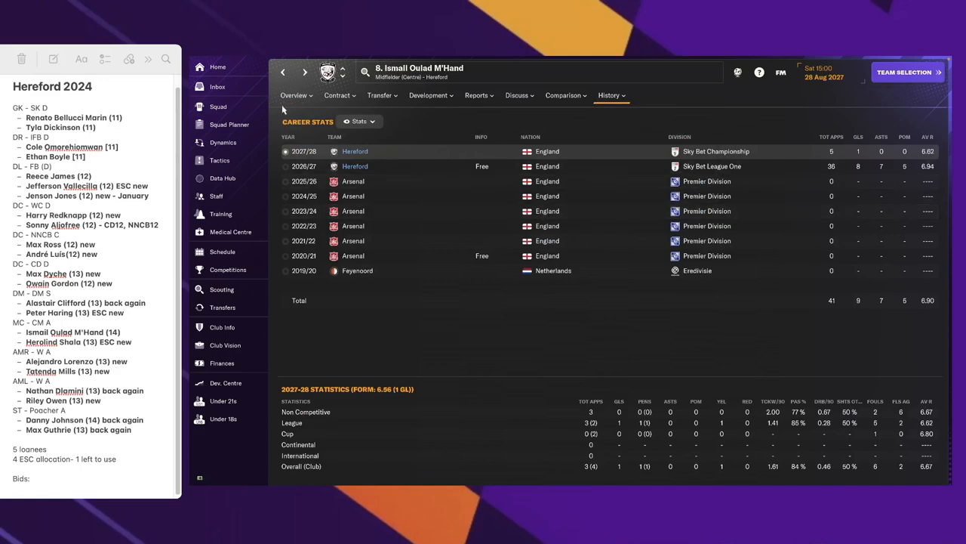
pyautogui.click(219, 106)
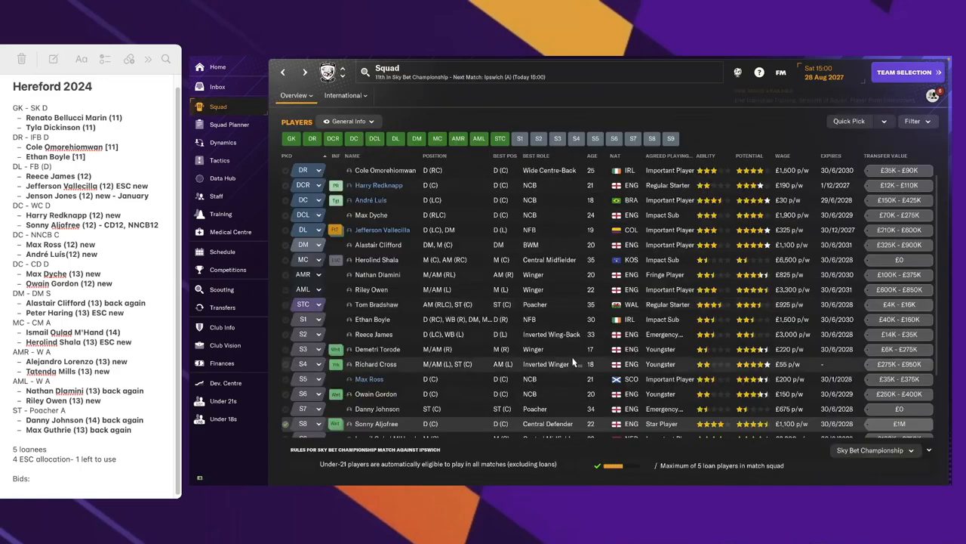
pyautogui.moveTo(546, 364)
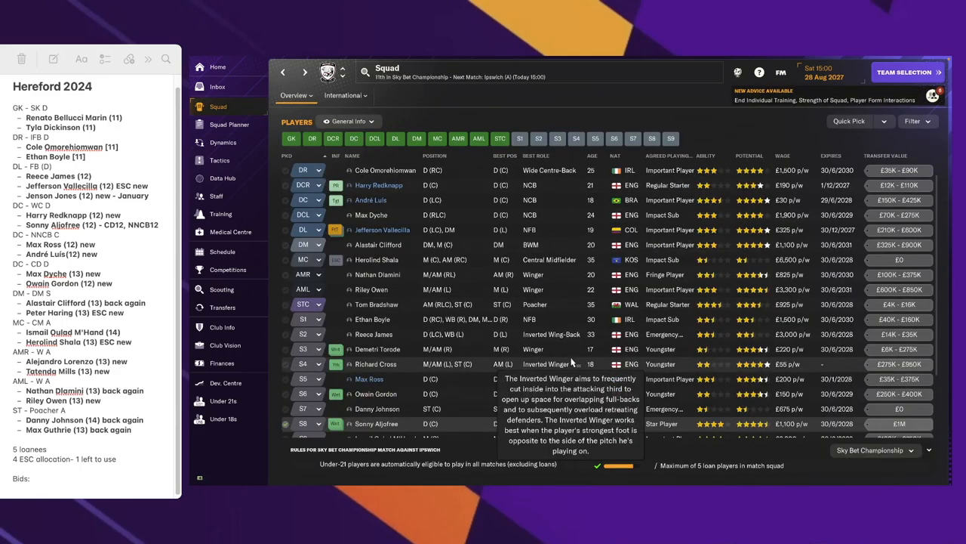
pyautogui.click(377, 260)
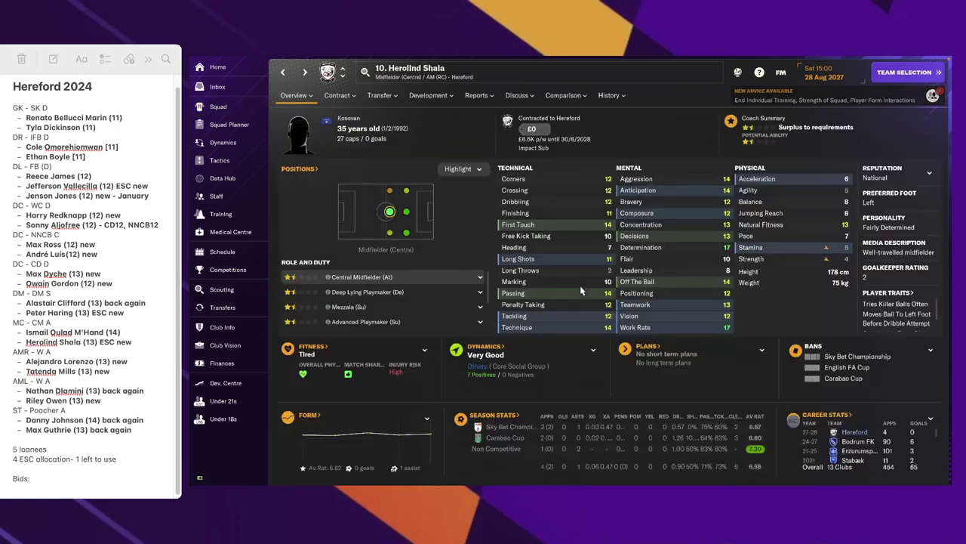
pyautogui.moveTo(581, 291)
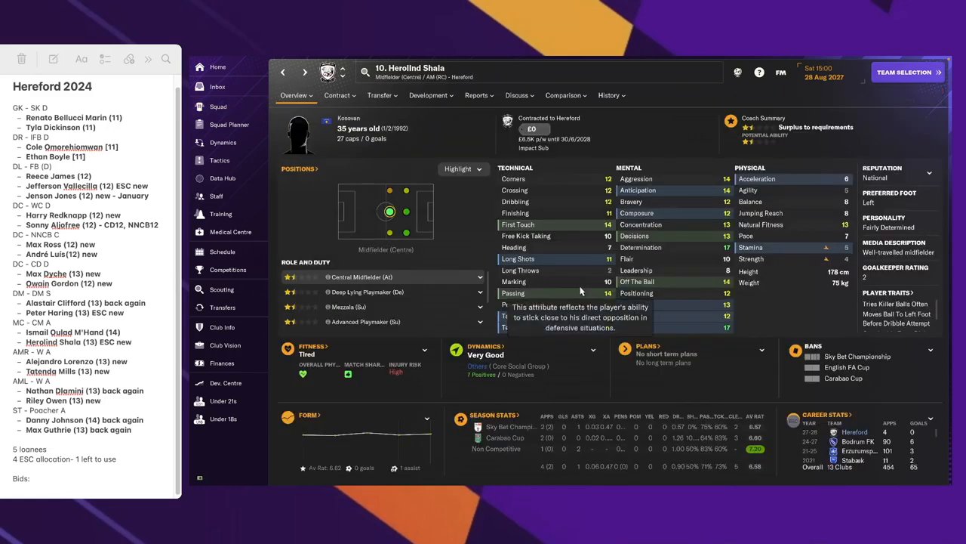
pyautogui.click(609, 95)
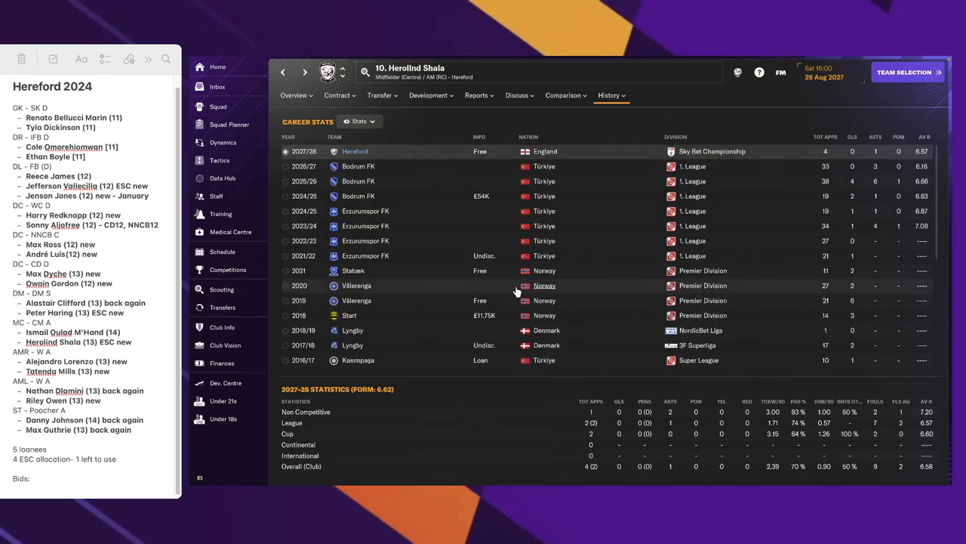
pyautogui.click(219, 106)
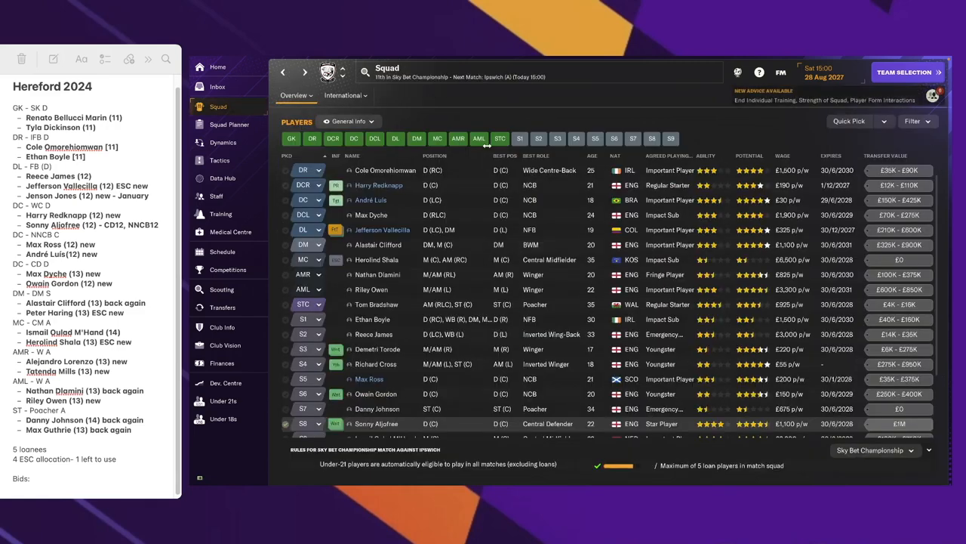
pyautogui.moveTo(491, 144)
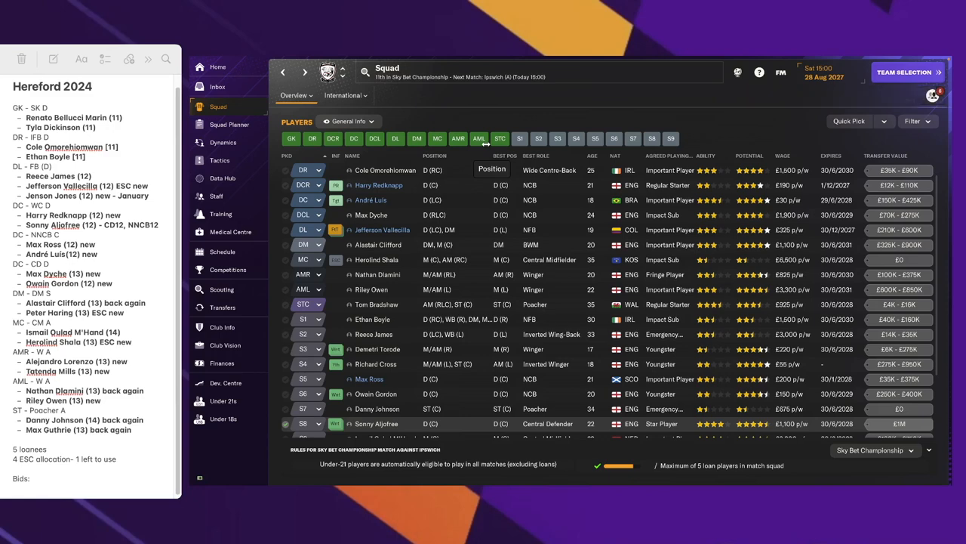
pyautogui.moveTo(381, 274)
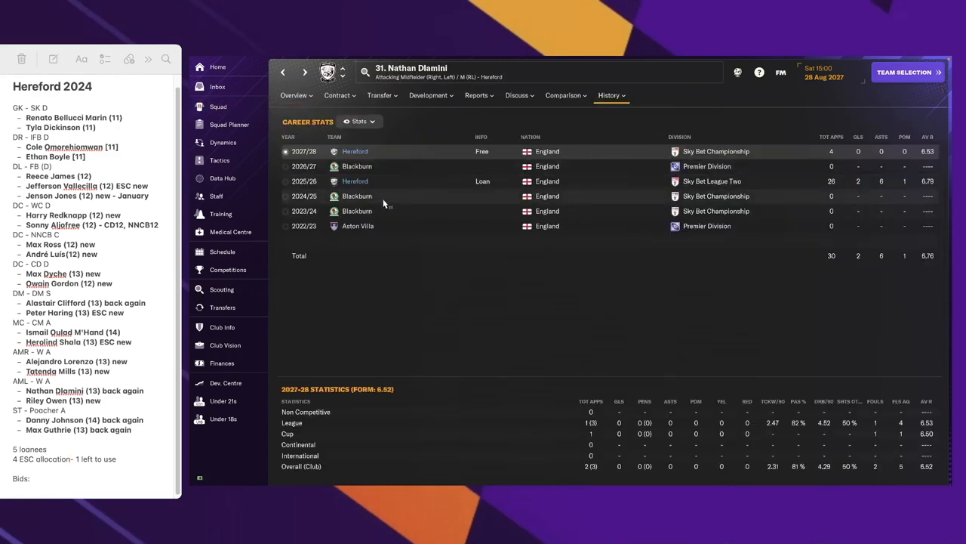
pyautogui.click(517, 95)
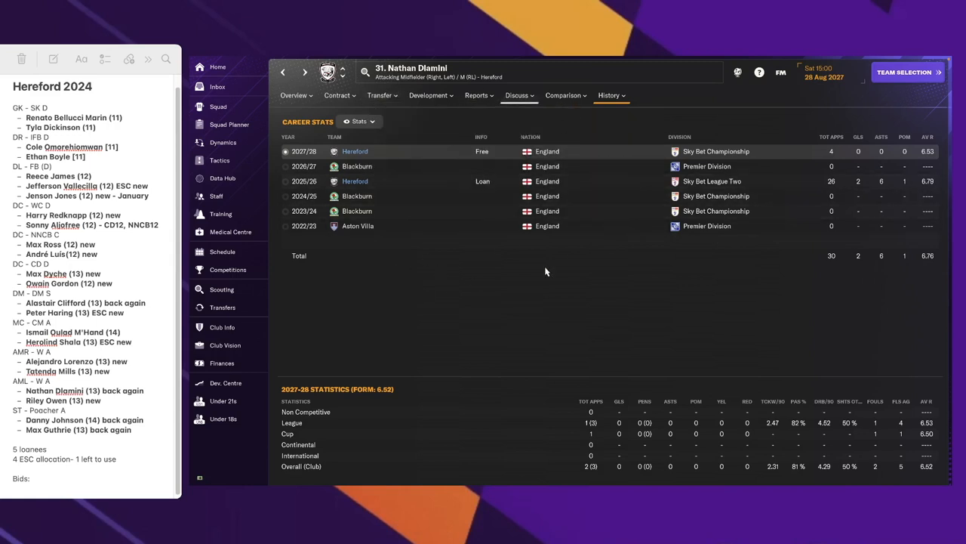
pyautogui.click(293, 95)
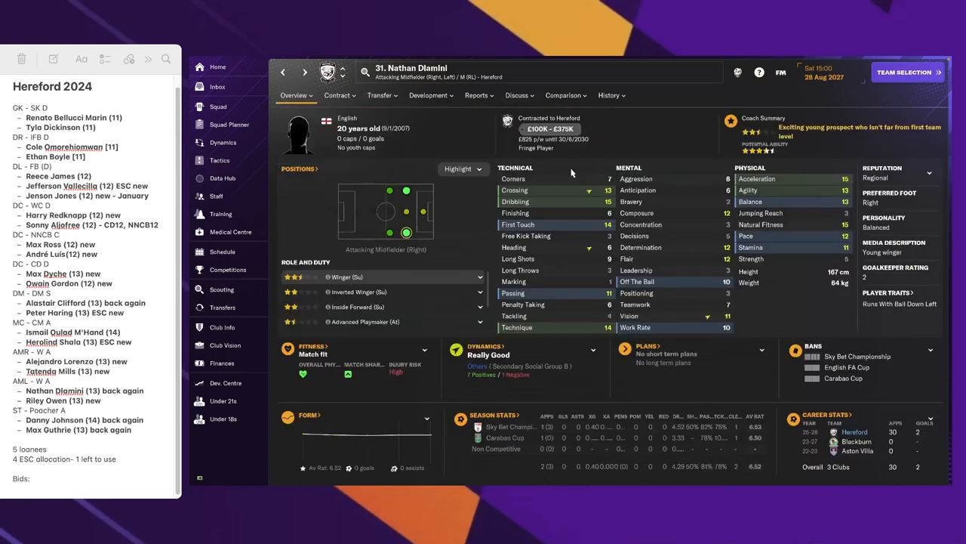
pyautogui.click(610, 95)
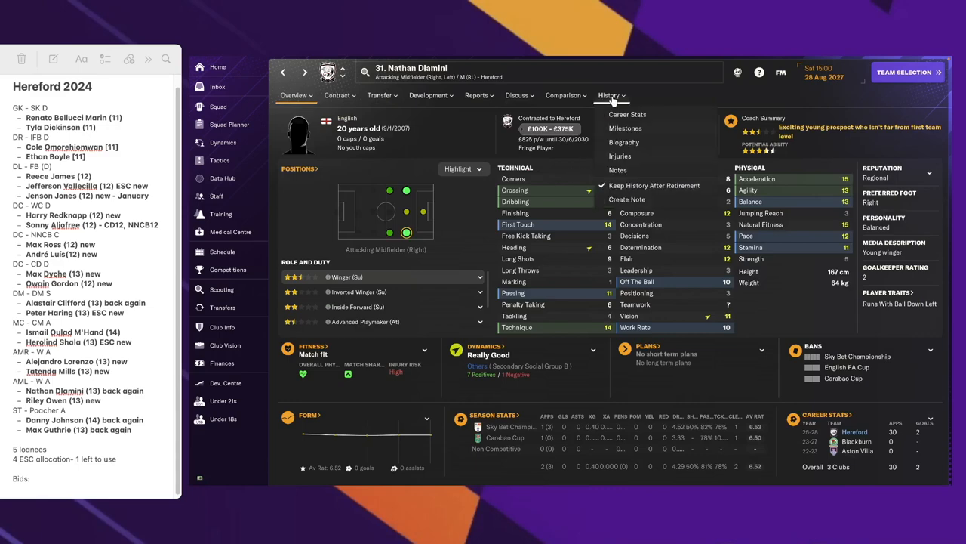
pyautogui.click(628, 114)
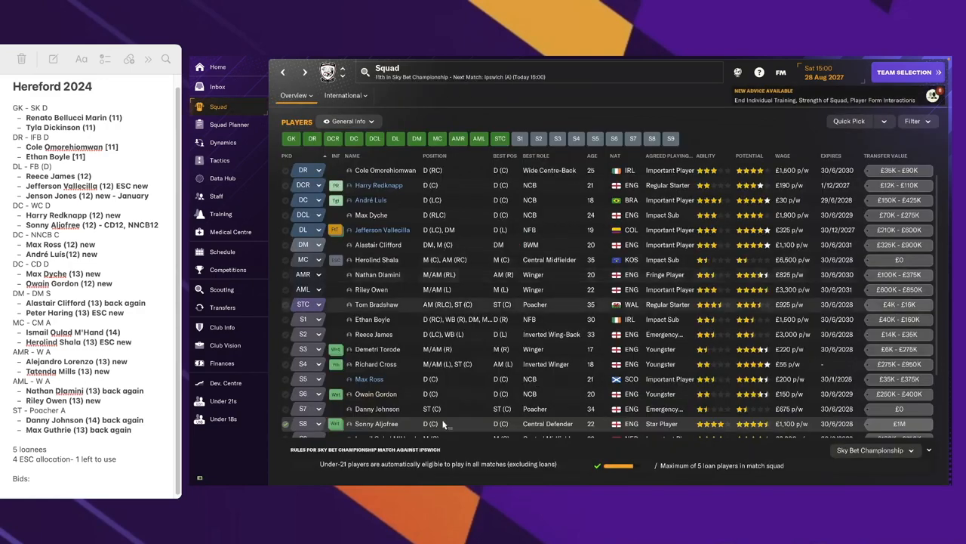
pyautogui.scroll(-3)
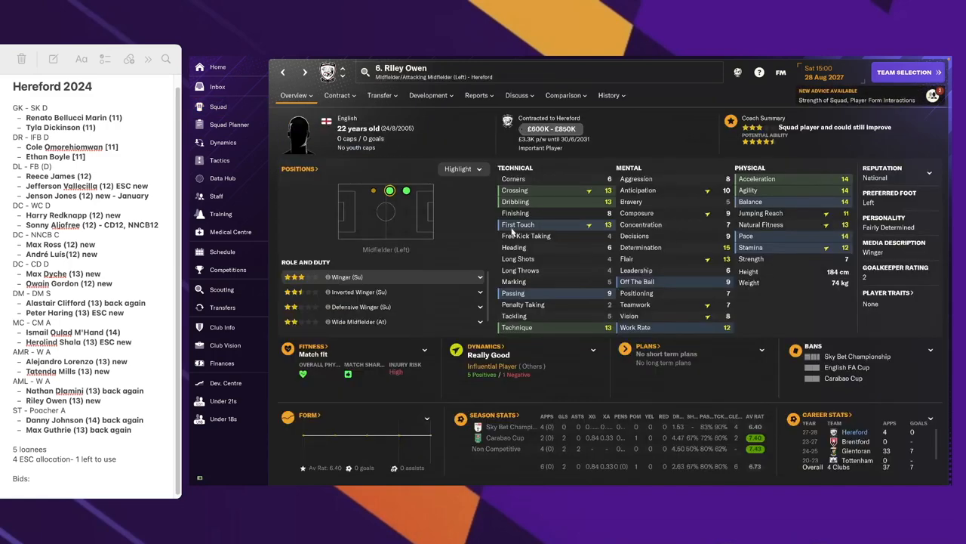
pyautogui.click(219, 106)
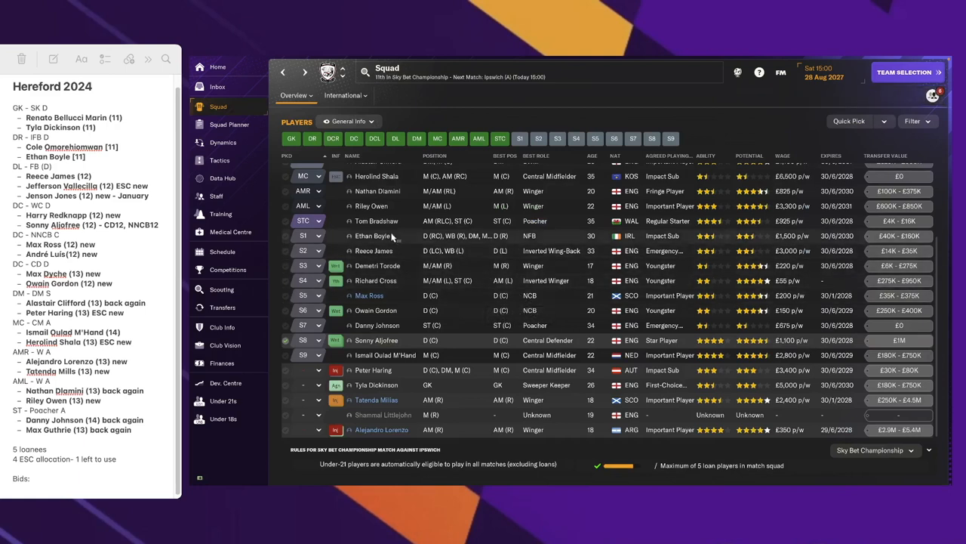
pyautogui.moveTo(371, 206)
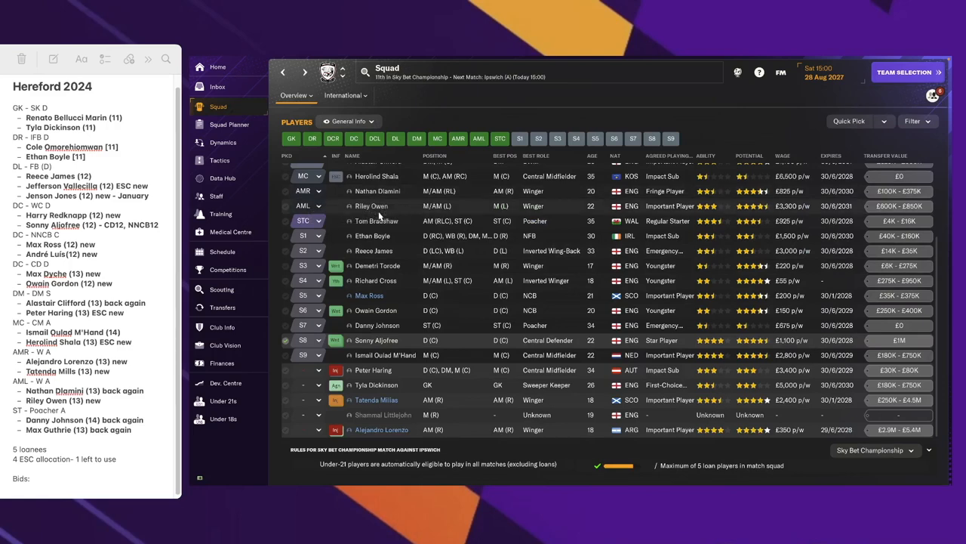
pyautogui.moveTo(371, 206)
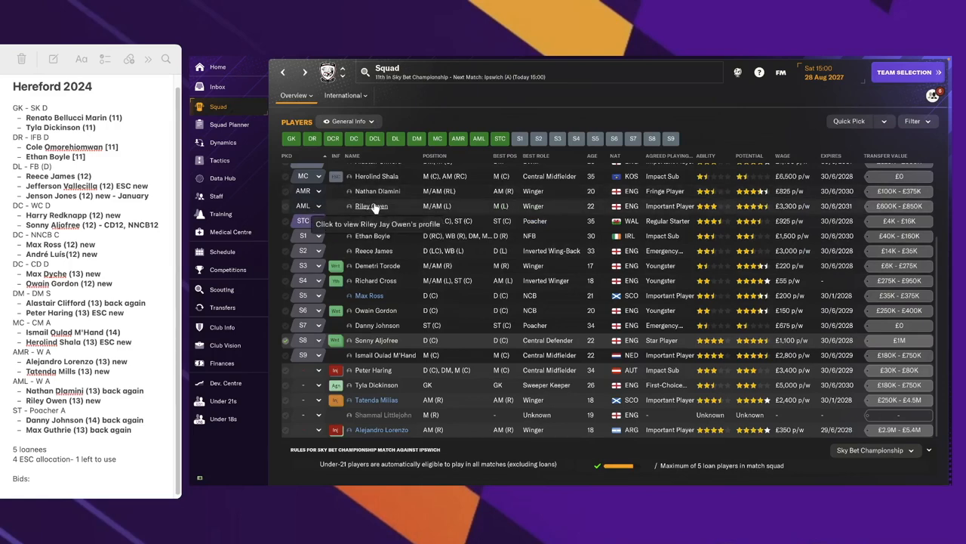
pyautogui.click(371, 205)
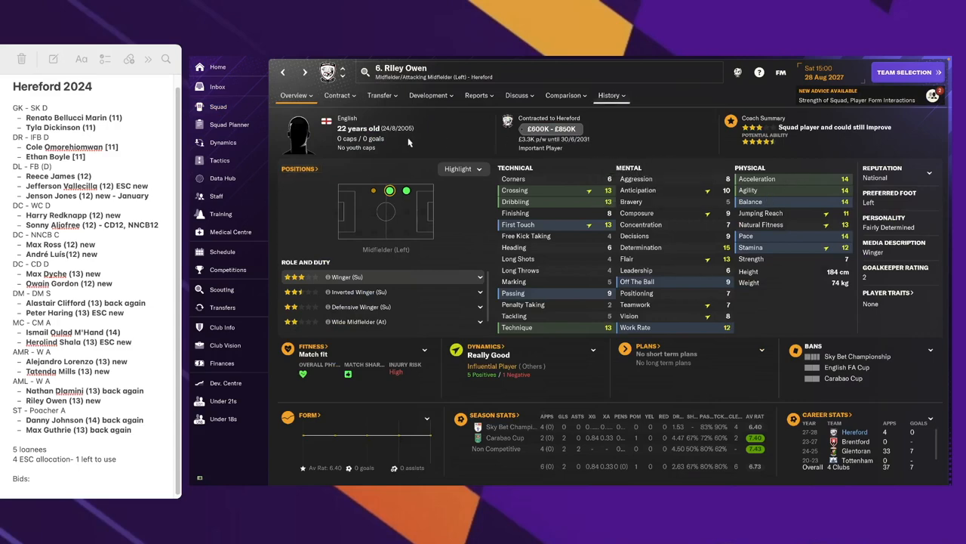
pyautogui.click(609, 95)
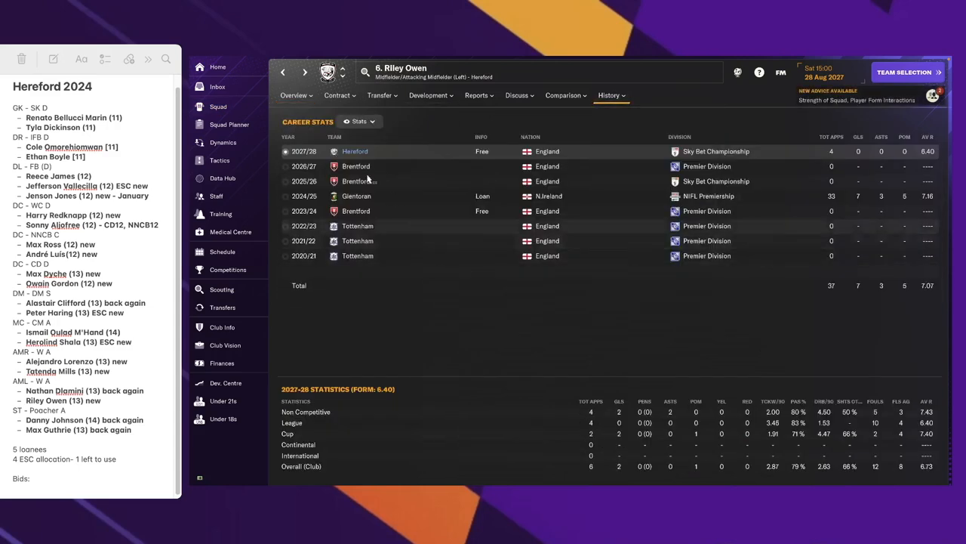
pyautogui.click(293, 95)
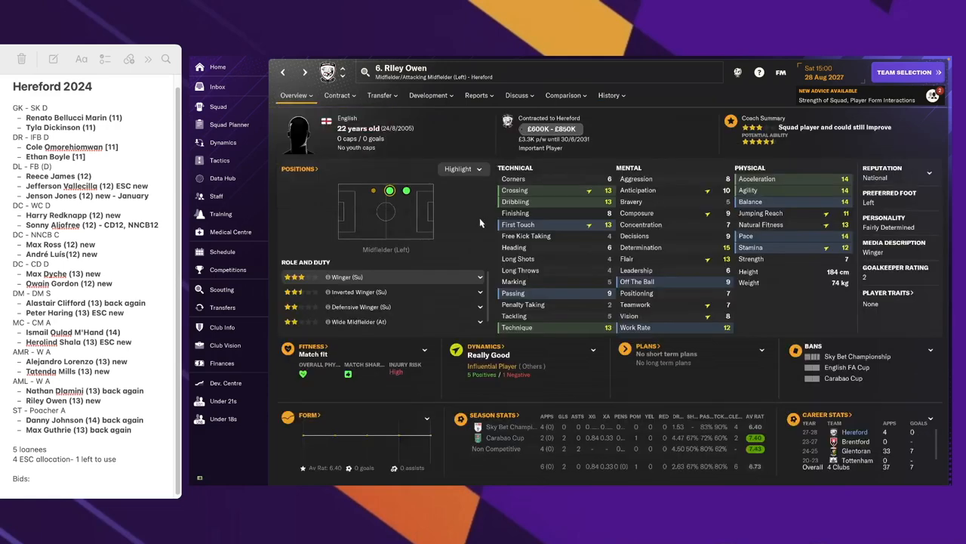
pyautogui.click(217, 107)
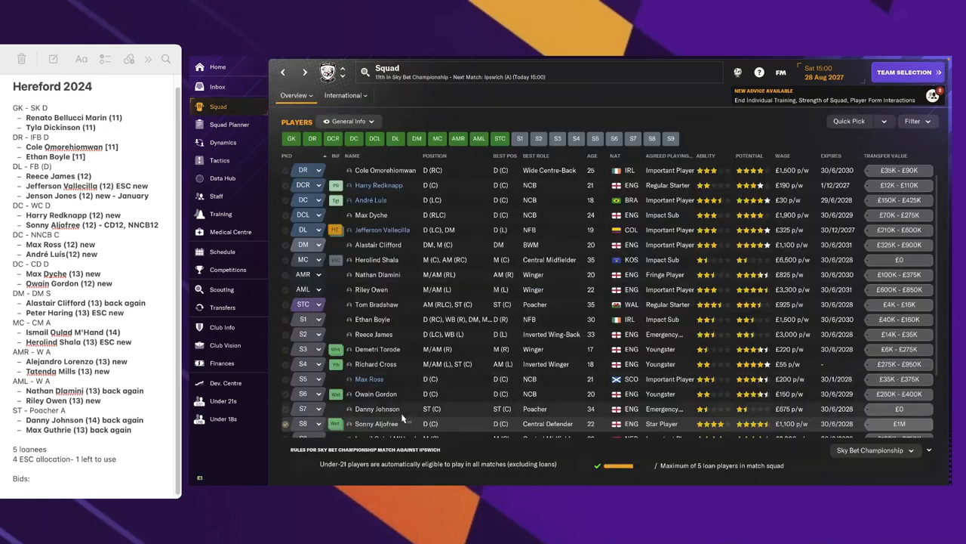
pyautogui.scroll(-3)
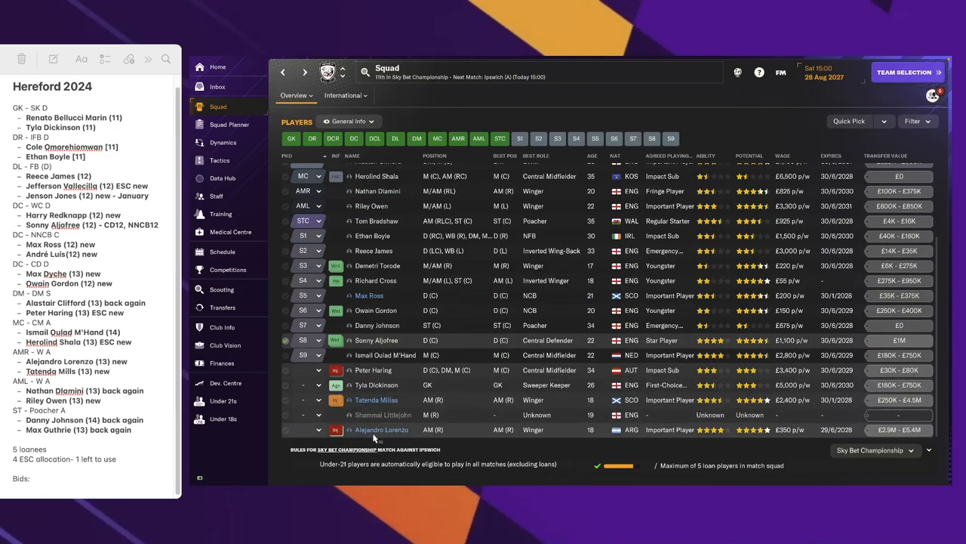
pyautogui.click(382, 430)
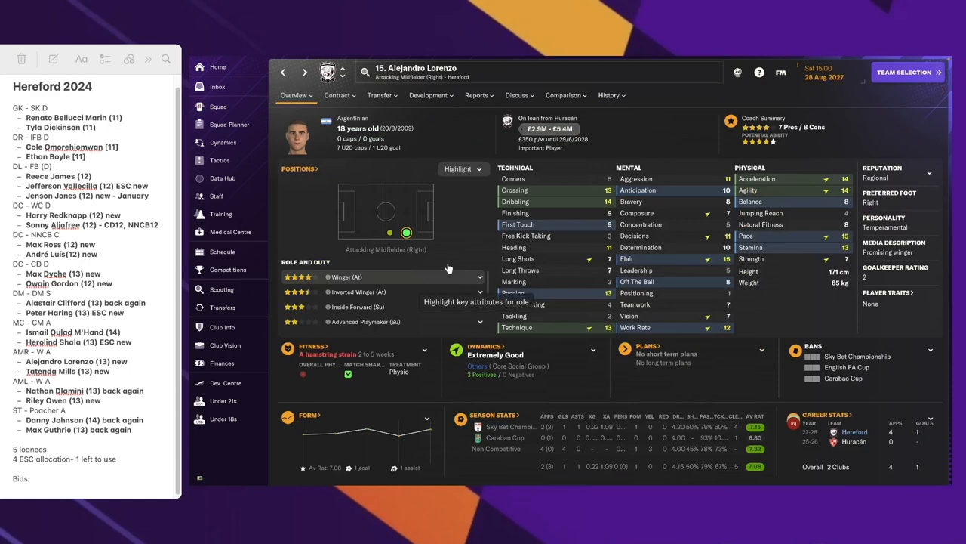
pyautogui.click(610, 95)
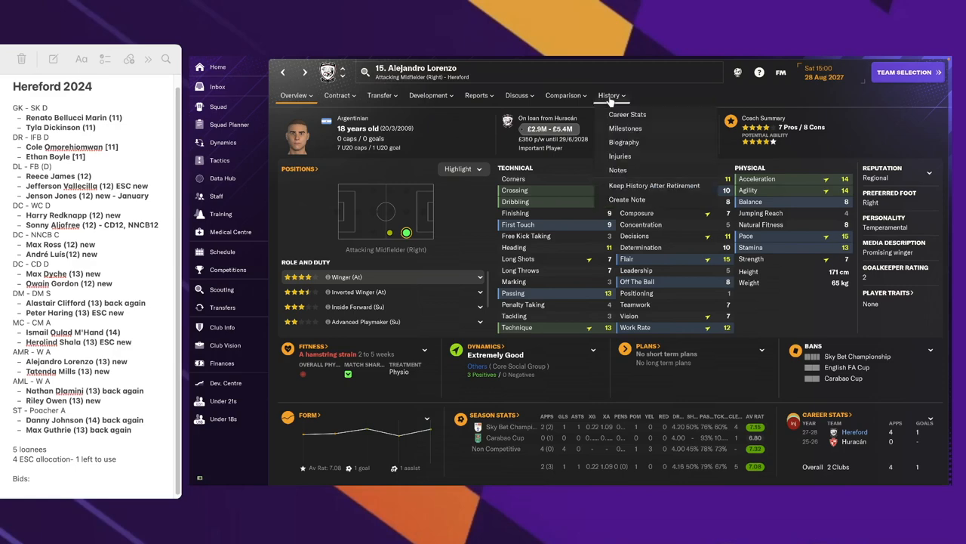
pyautogui.click(628, 114)
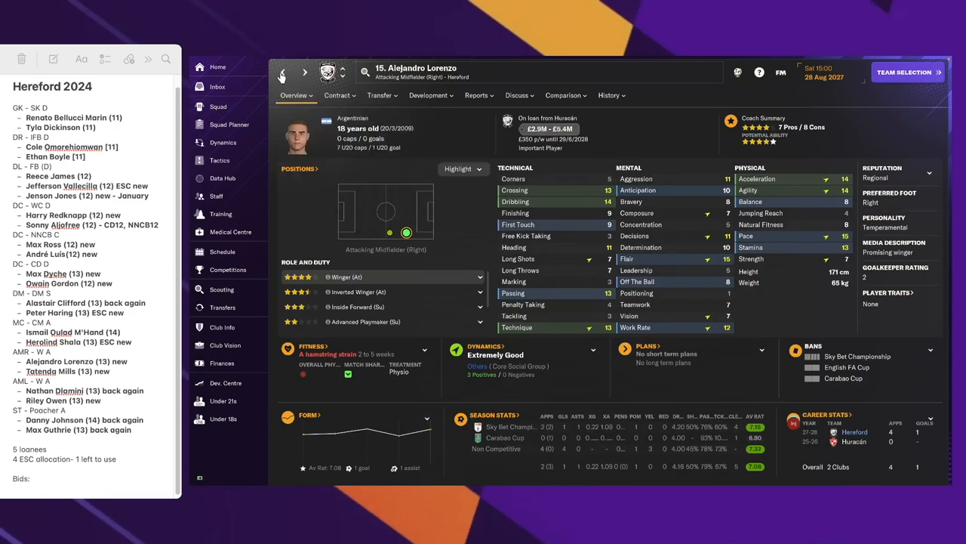
# View Tatenda Milias's Celtic career stats by season, then return to the squad list
pyautogui.click(218, 107)
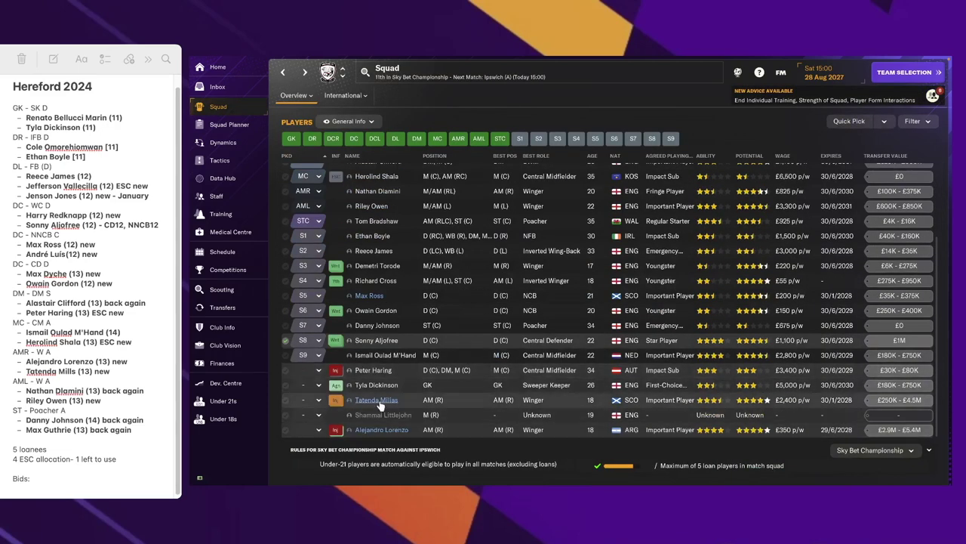
pyautogui.click(376, 399)
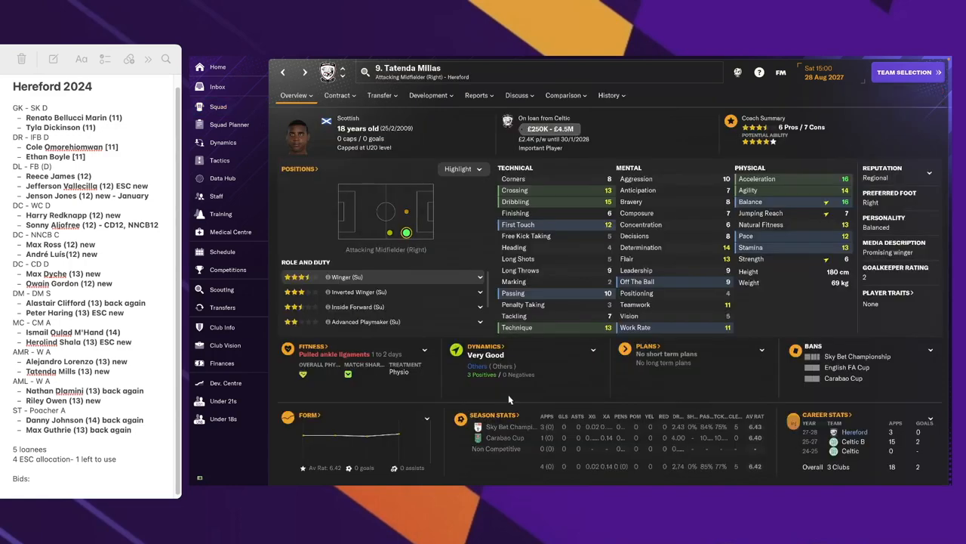
pyautogui.moveTo(634, 108)
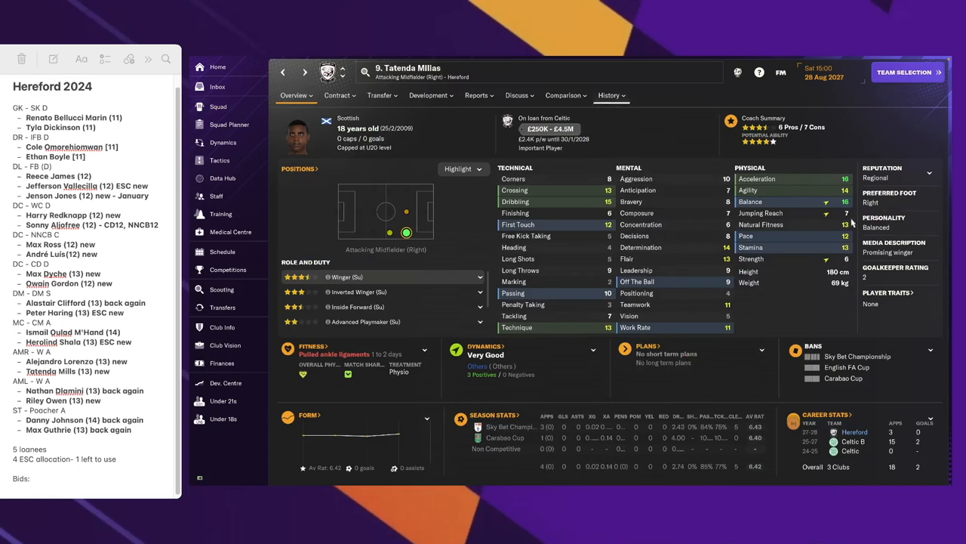
pyautogui.click(610, 95)
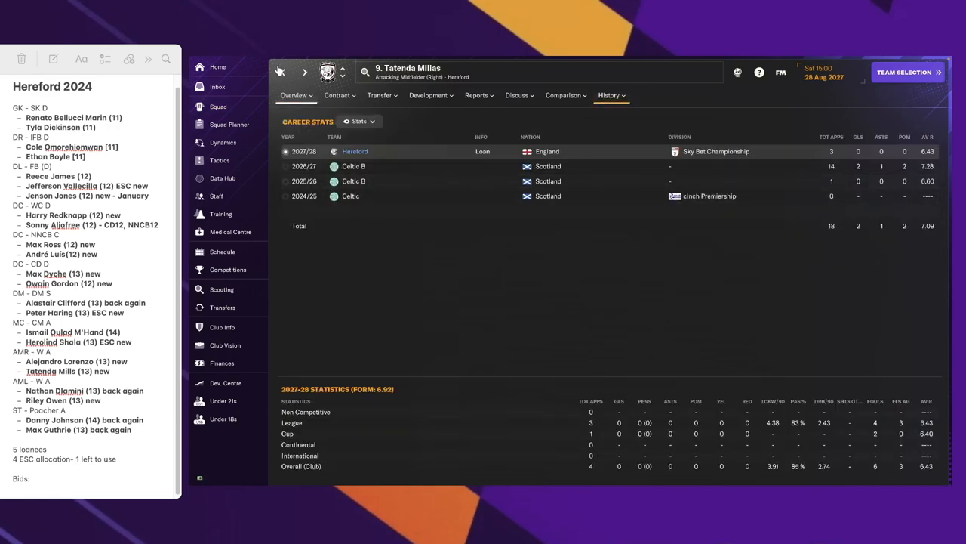
pyautogui.click(218, 106)
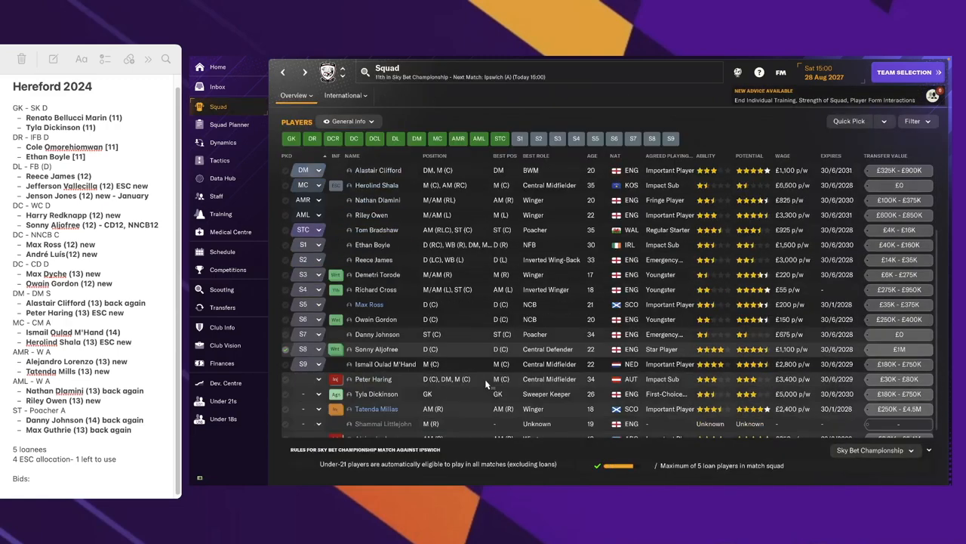
pyautogui.scroll(-3)
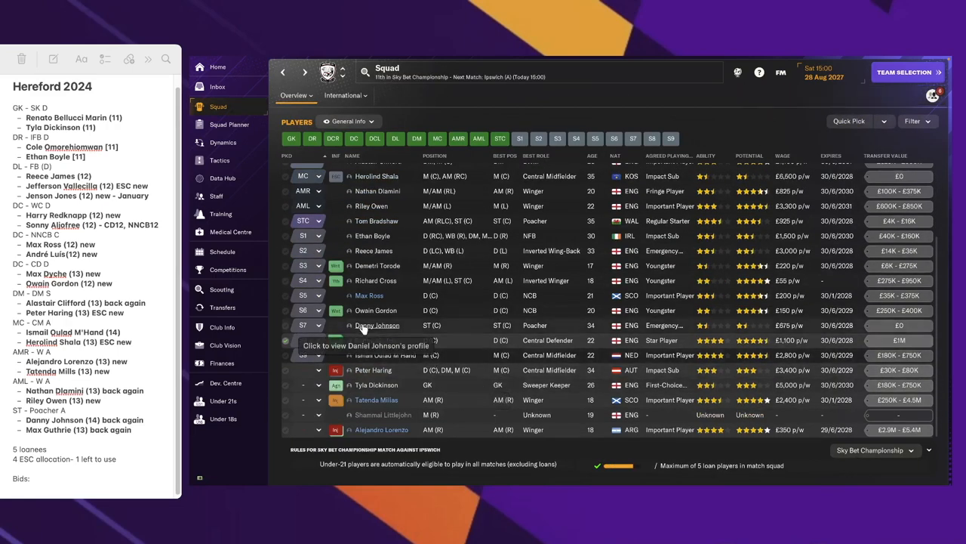
pyautogui.click(378, 325)
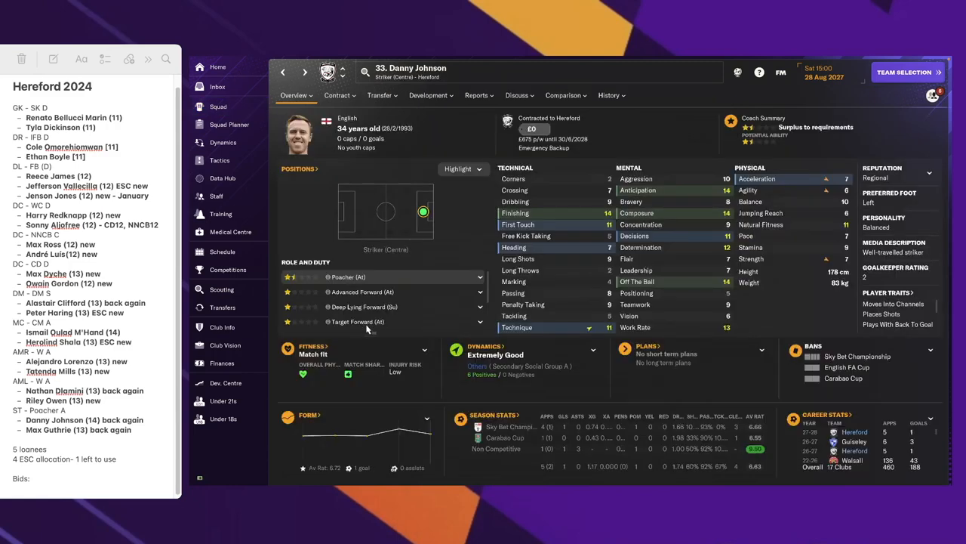
pyautogui.click(609, 95)
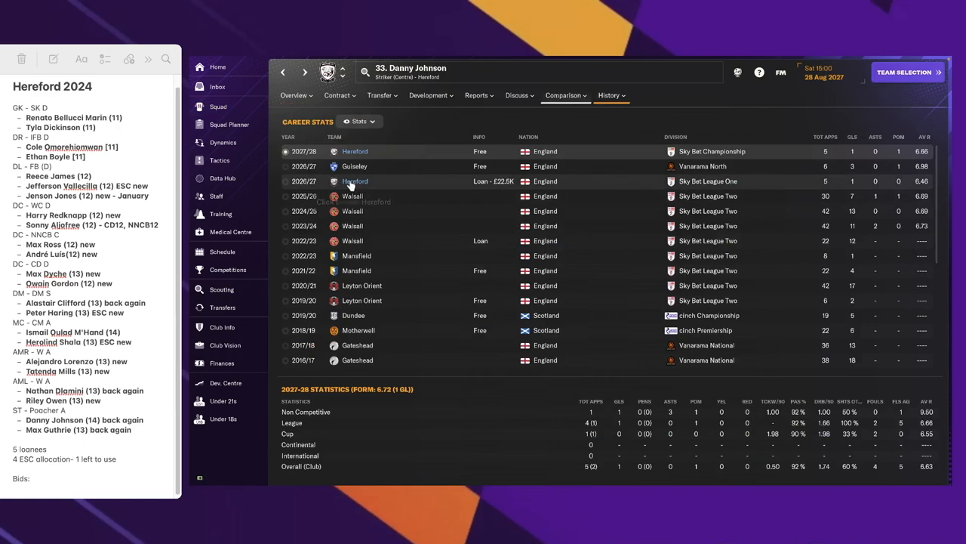
pyautogui.moveTo(375, 210)
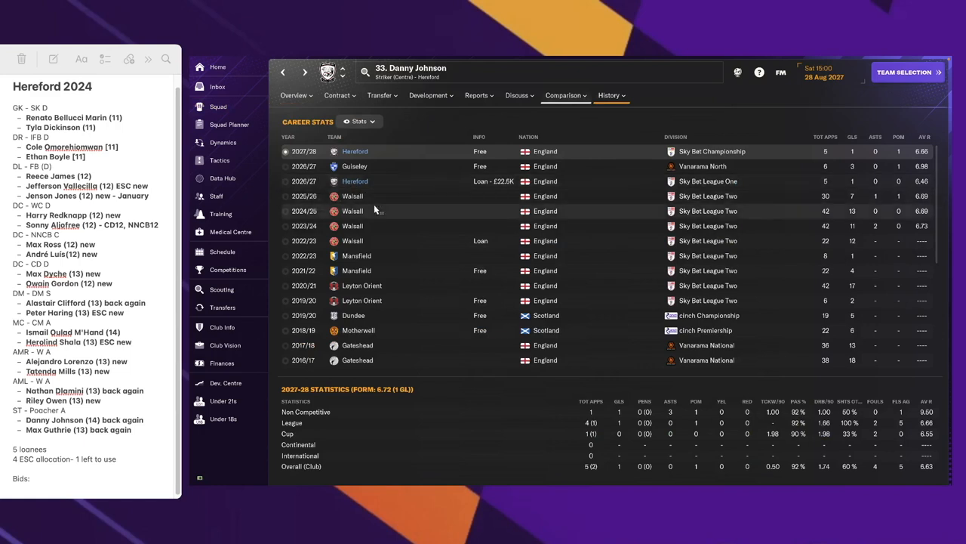
pyautogui.moveTo(332, 182)
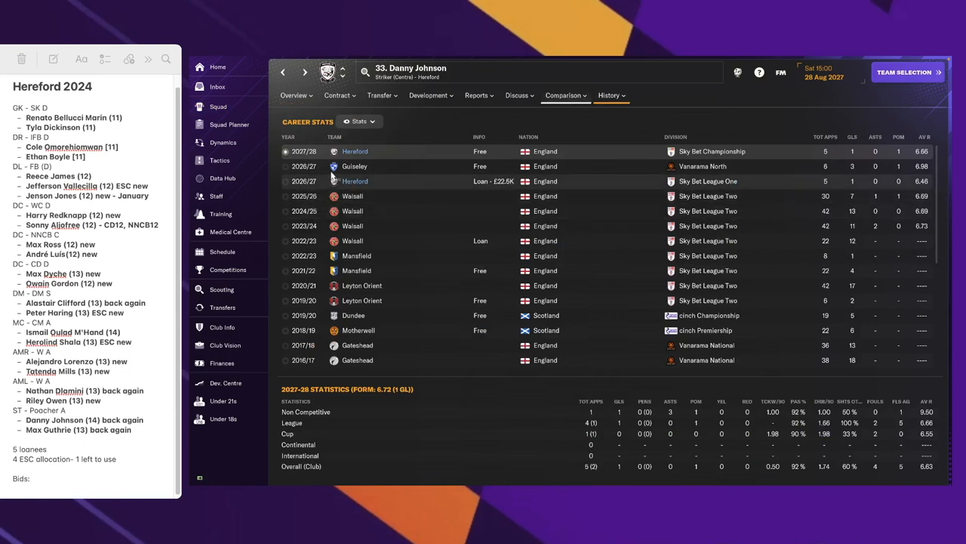
pyautogui.moveTo(355, 181)
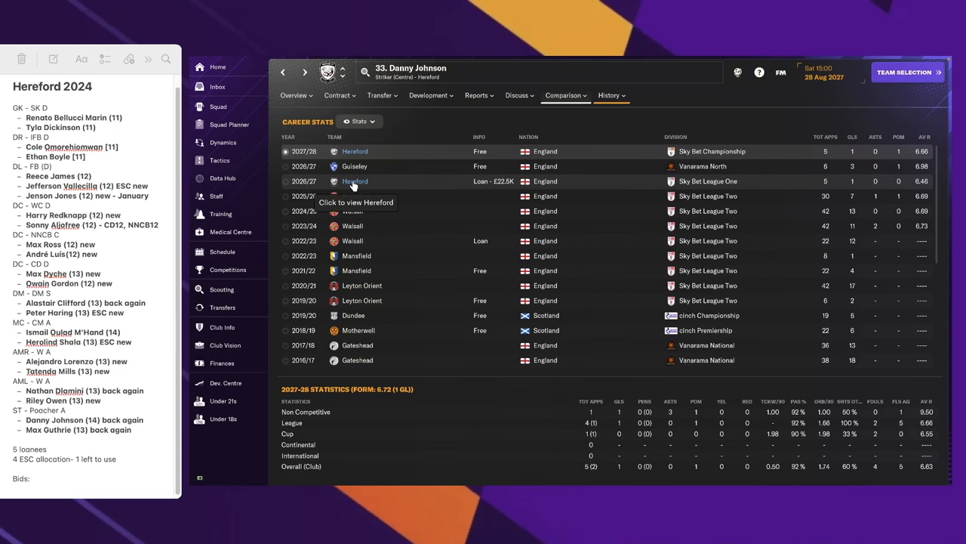
pyautogui.moveTo(362, 212)
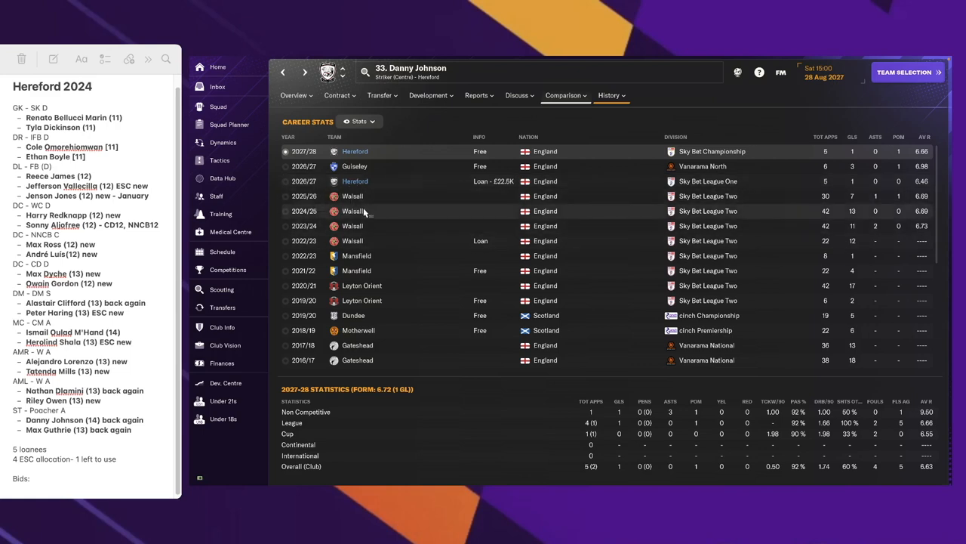
pyautogui.moveTo(370, 181)
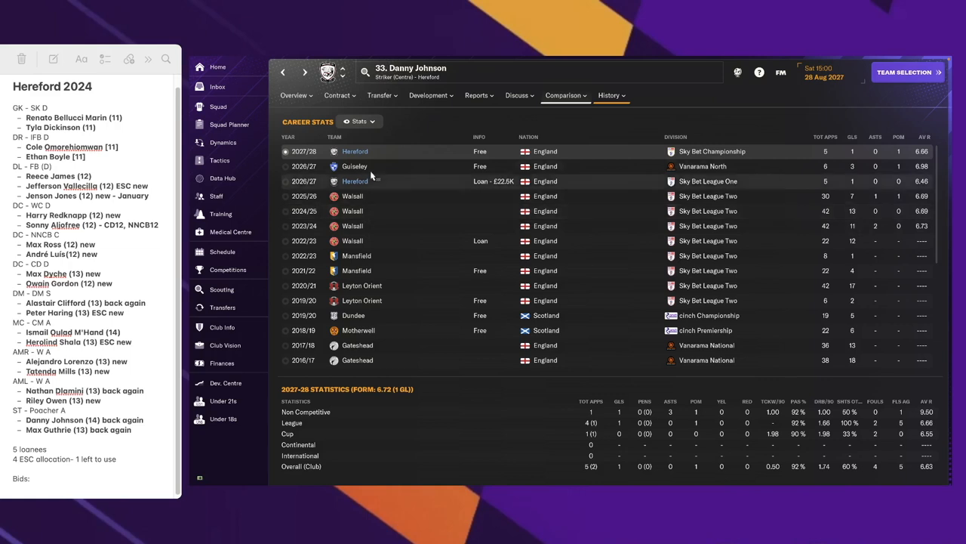
pyautogui.moveTo(355, 166)
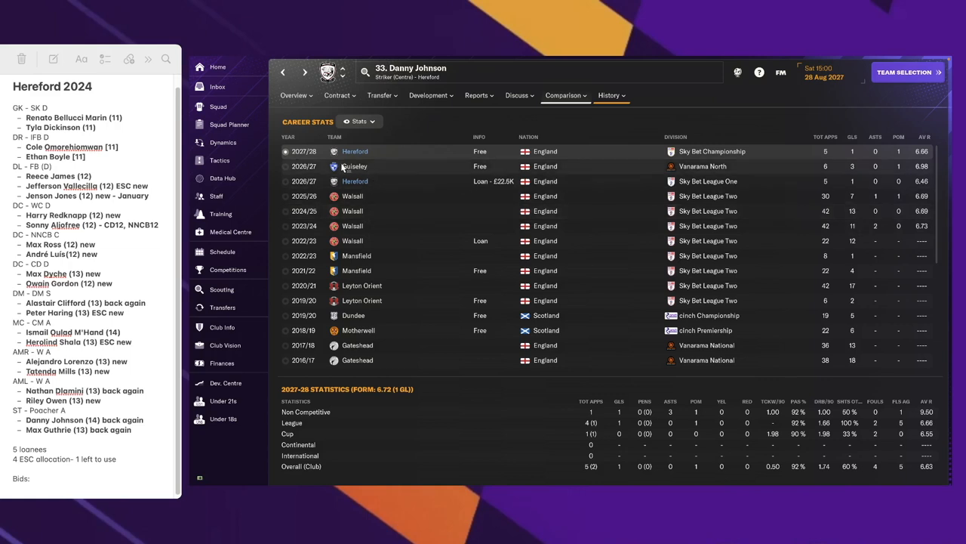
pyautogui.moveTo(351, 175)
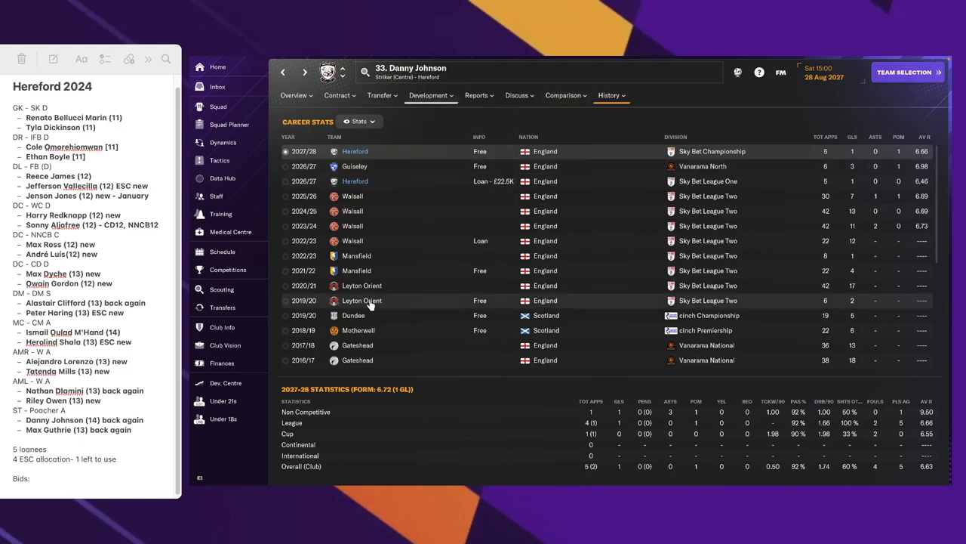
pyautogui.moveTo(362, 300)
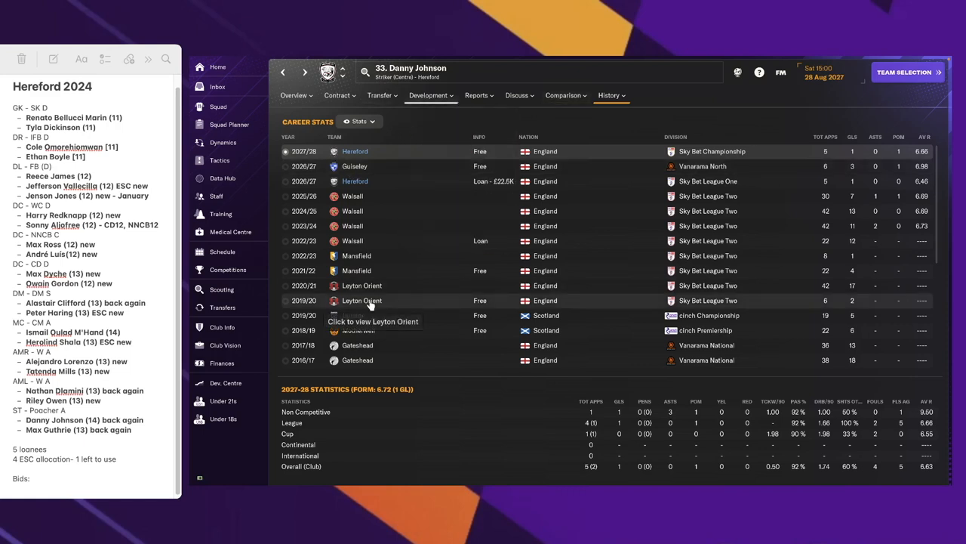
pyautogui.moveTo(882, 219)
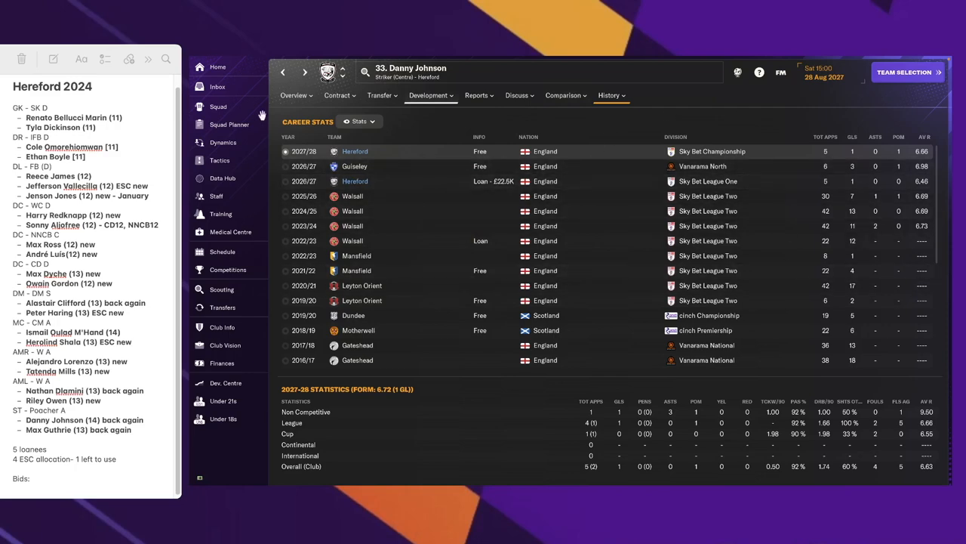
pyautogui.click(218, 106)
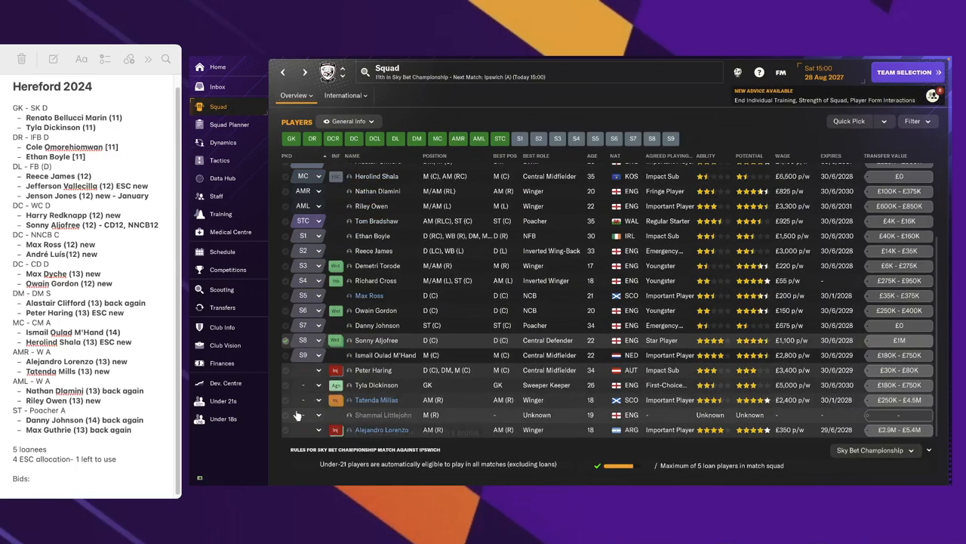
pyautogui.click(223, 401)
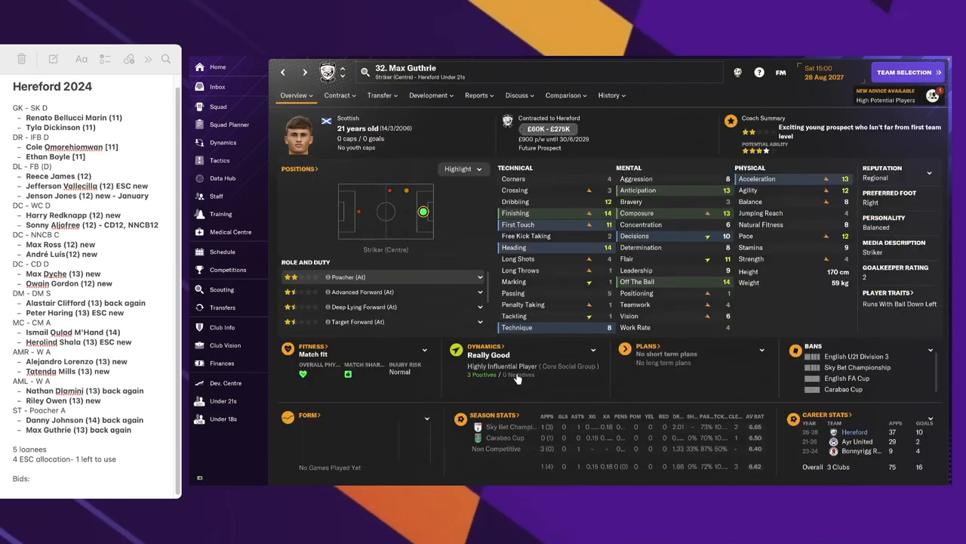
pyautogui.click(609, 95)
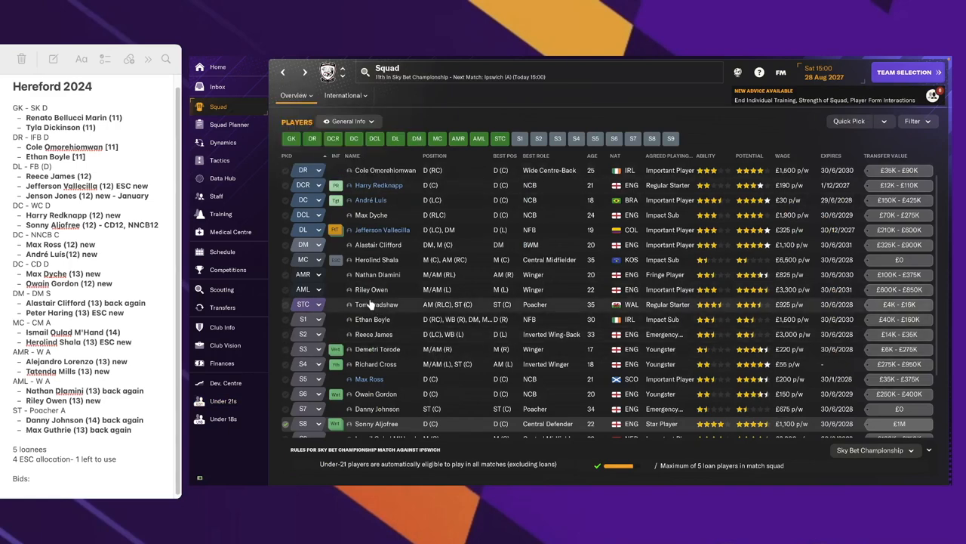
pyautogui.click(376, 304)
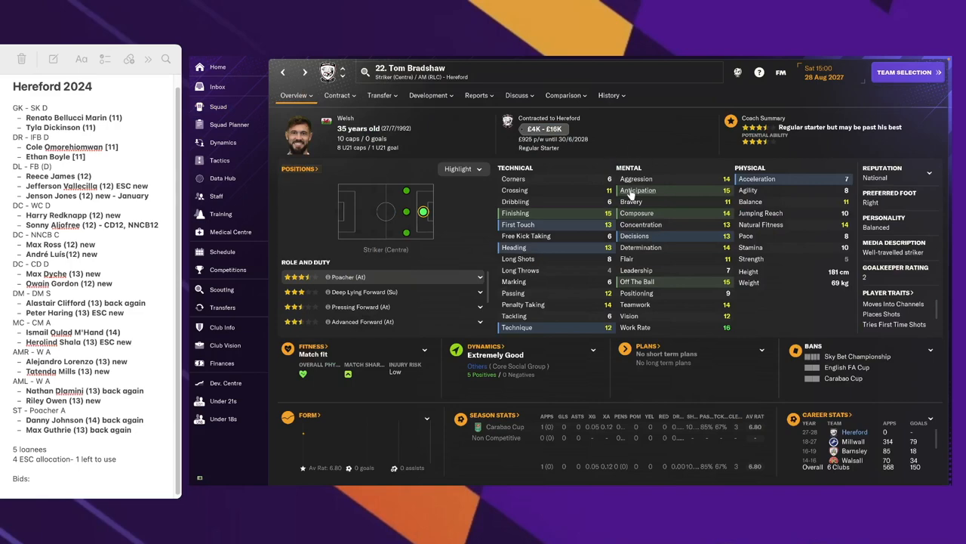
pyautogui.click(609, 95)
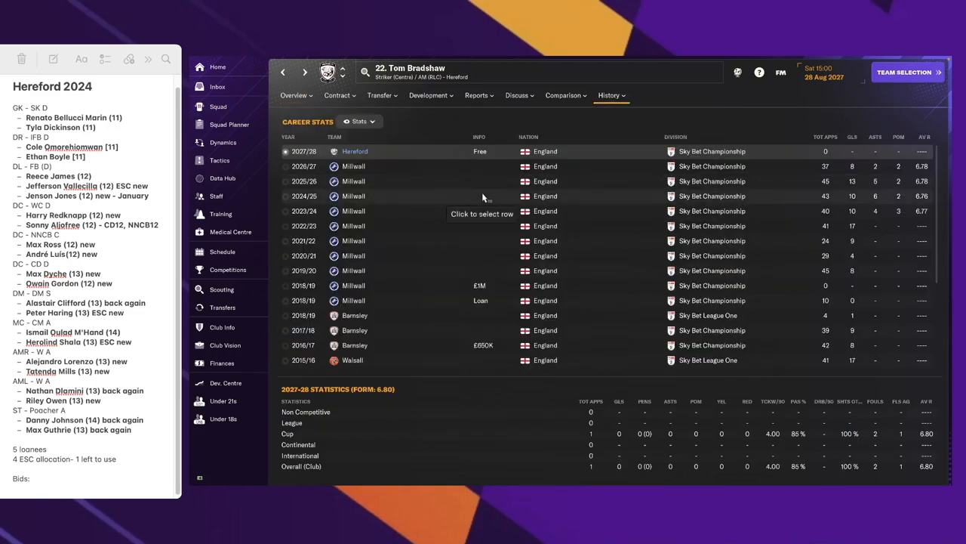
pyautogui.moveTo(825, 226)
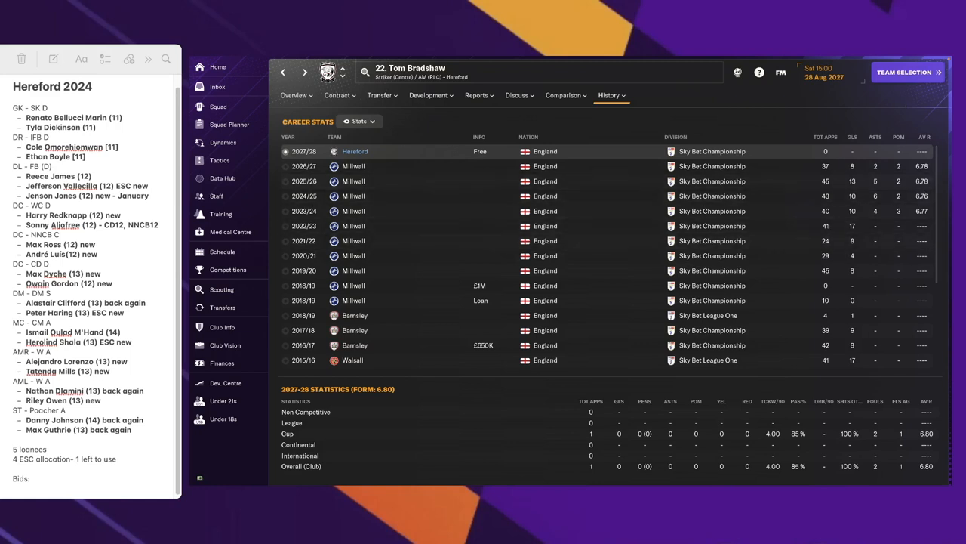
pyautogui.moveTo(843, 204)
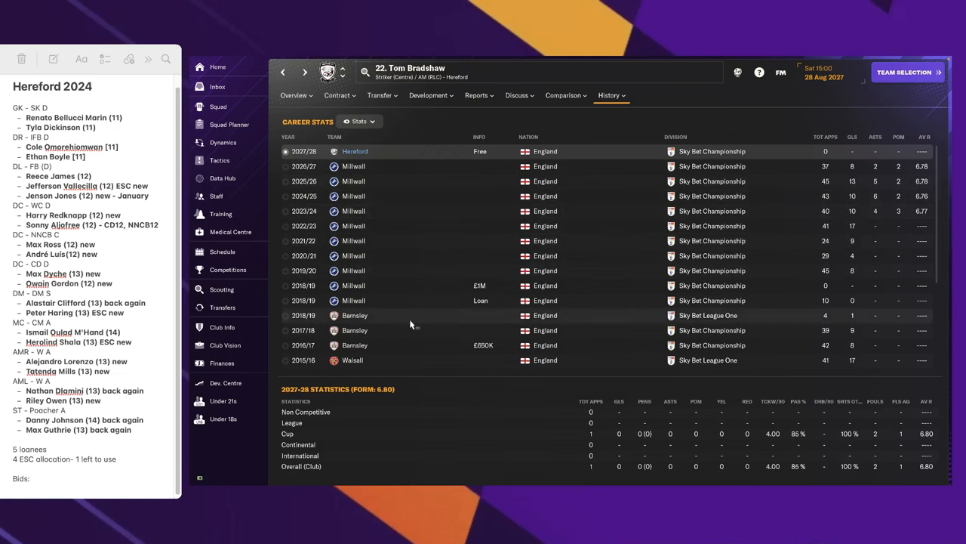
pyautogui.moveTo(477, 182)
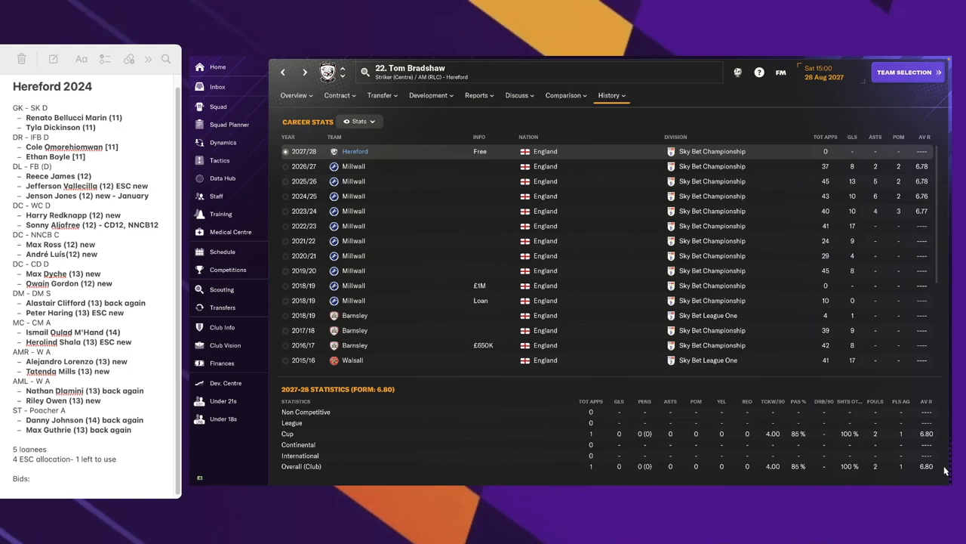
pyautogui.moveTo(904, 434)
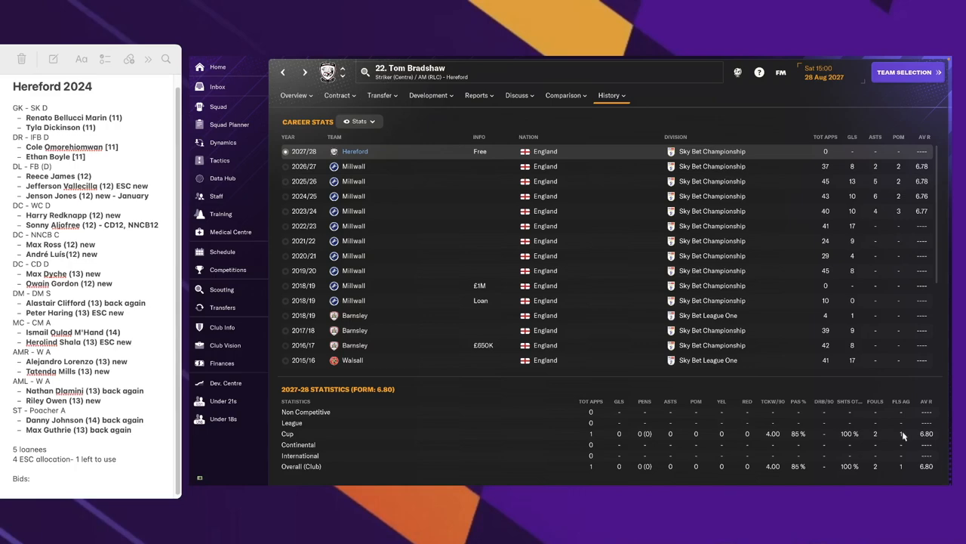
pyautogui.click(218, 106)
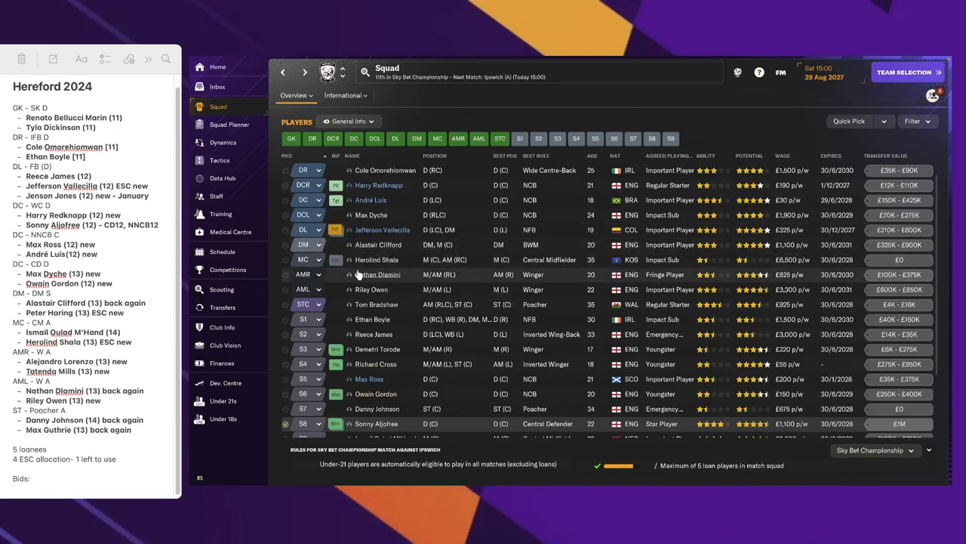
# Scroll up and down Hereford's squad list ordered by age, youngest first
pyautogui.scroll(-3)
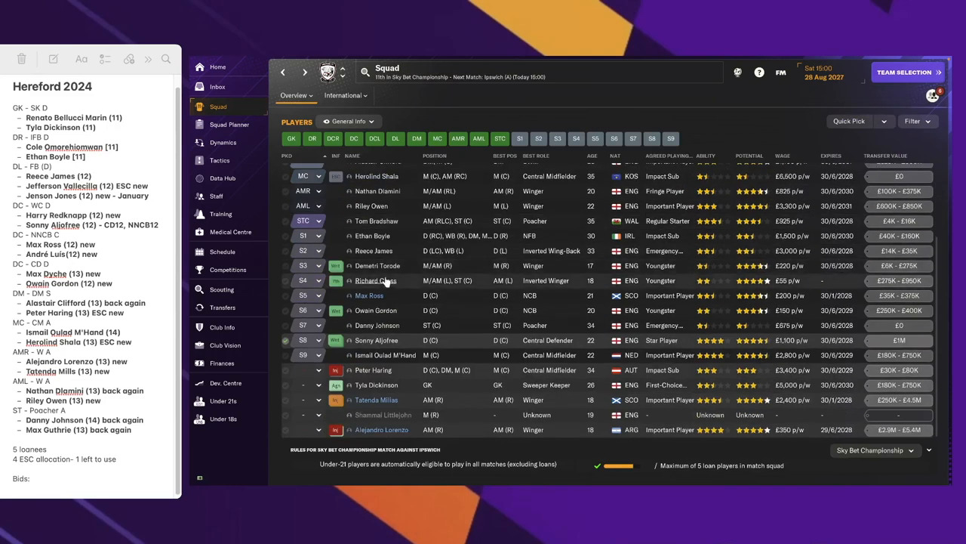
pyautogui.moveTo(336, 340)
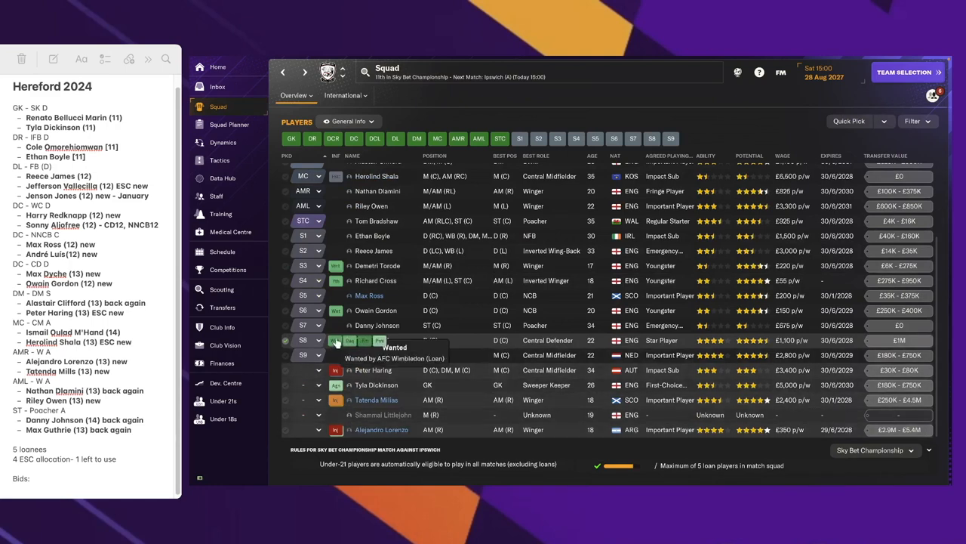
pyautogui.moveTo(384, 370)
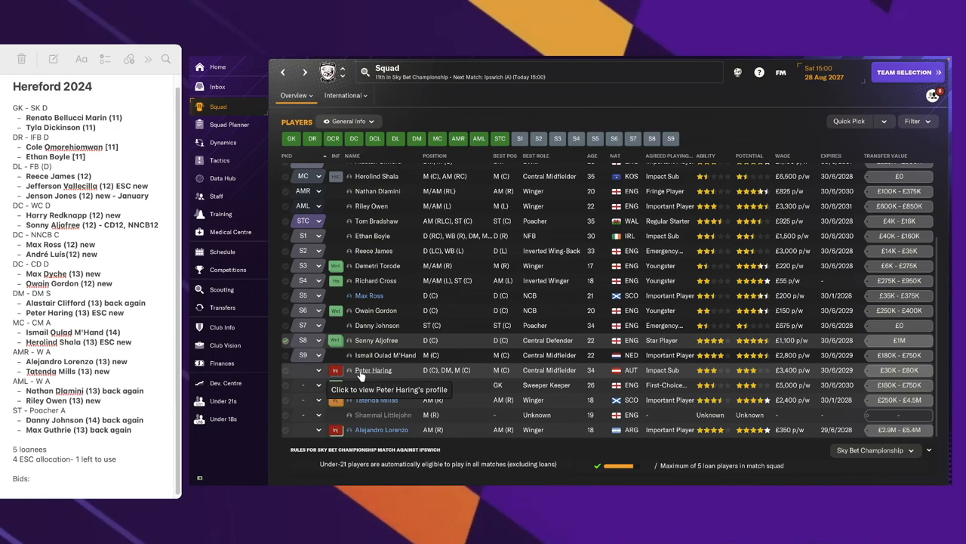
pyautogui.moveTo(598, 358)
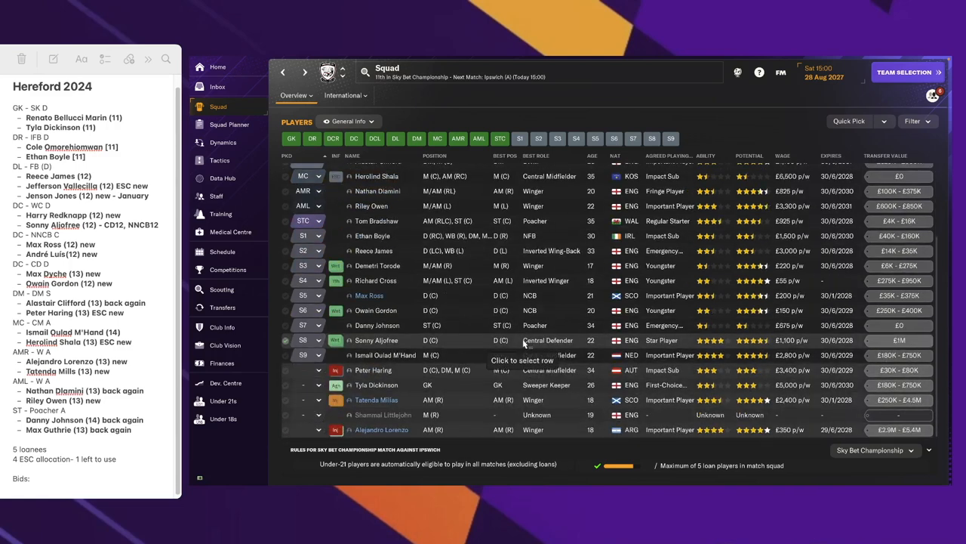
pyautogui.scroll(3)
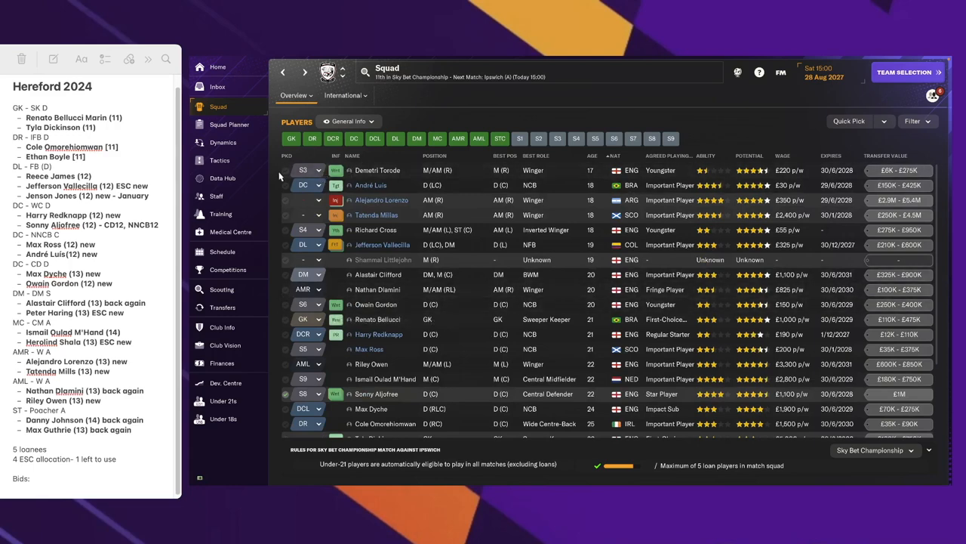
pyautogui.moveTo(377, 170)
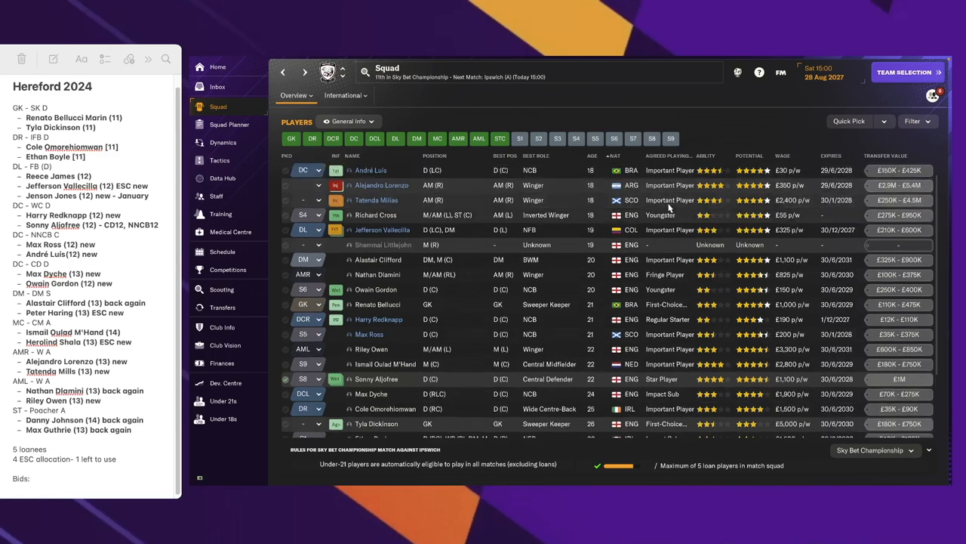
pyautogui.moveTo(367, 228)
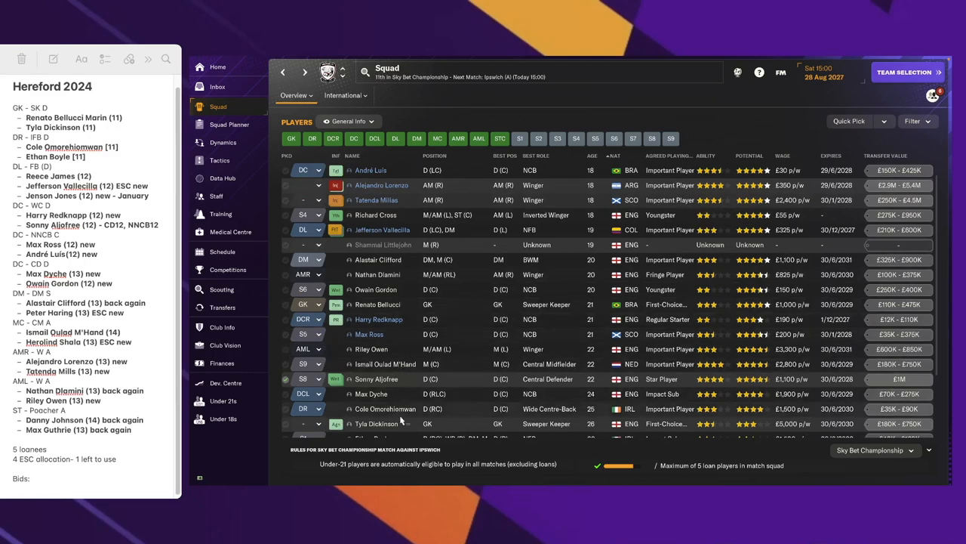
pyautogui.scroll(-3)
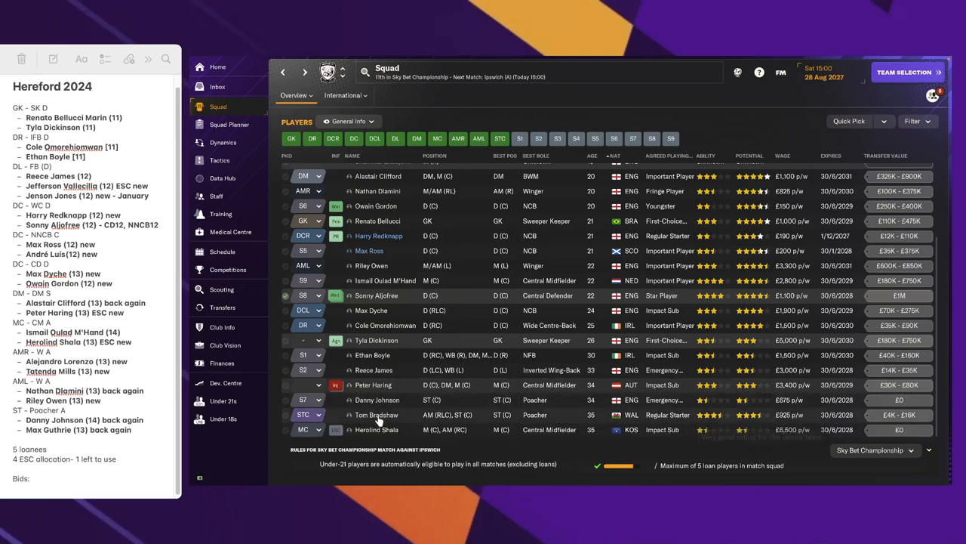
pyautogui.scroll(3)
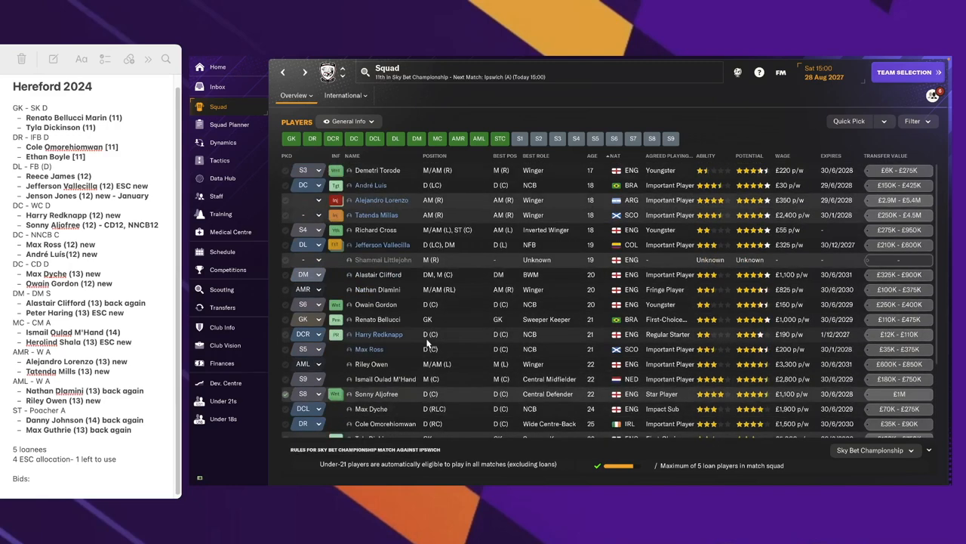
pyautogui.scroll(-3)
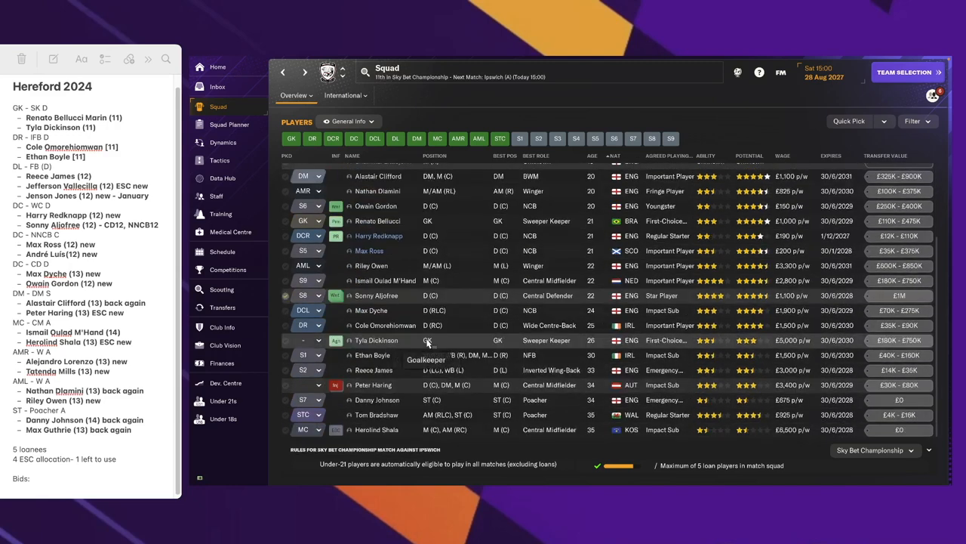
pyautogui.scroll(3)
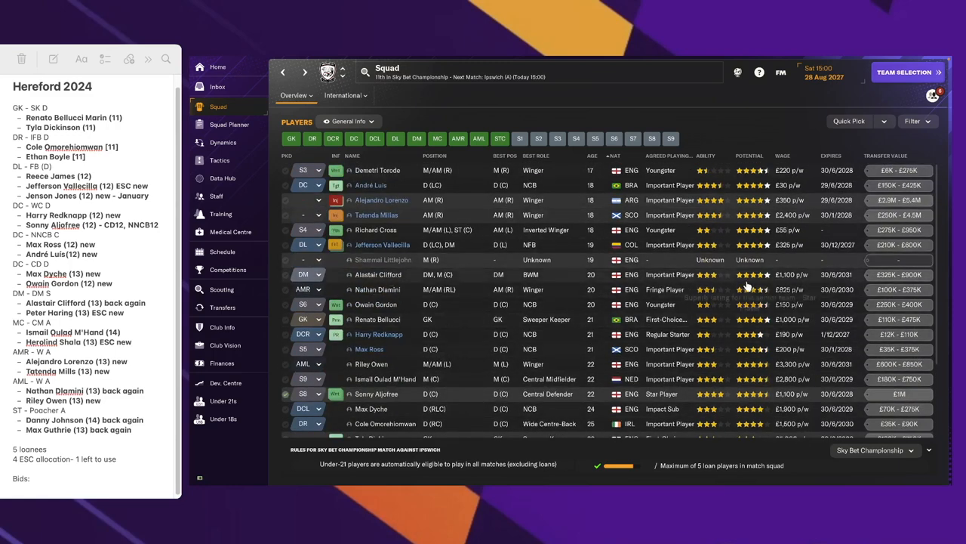
pyautogui.moveTo(295, 354)
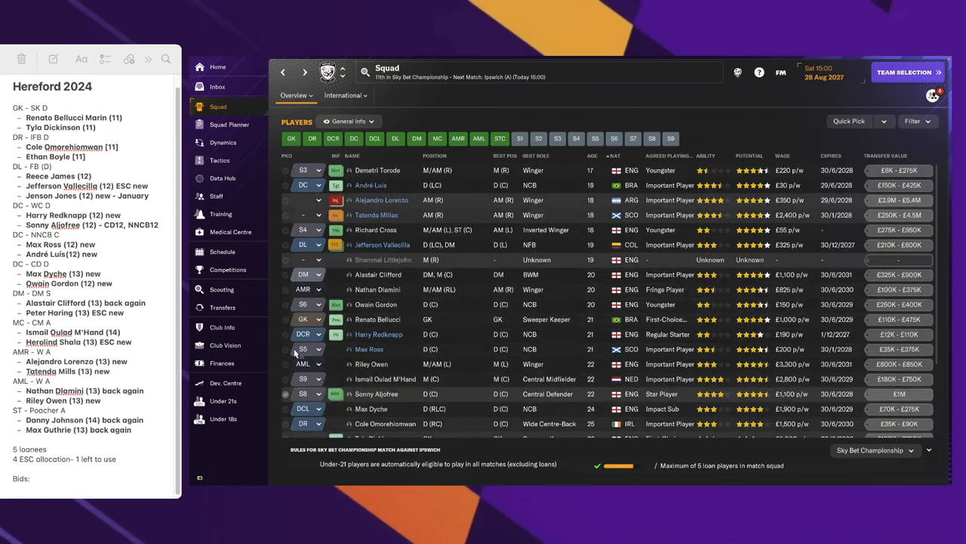
# Scroll through the Under 21s squad list, then bring up Hereford's finances summary
pyautogui.click(224, 401)
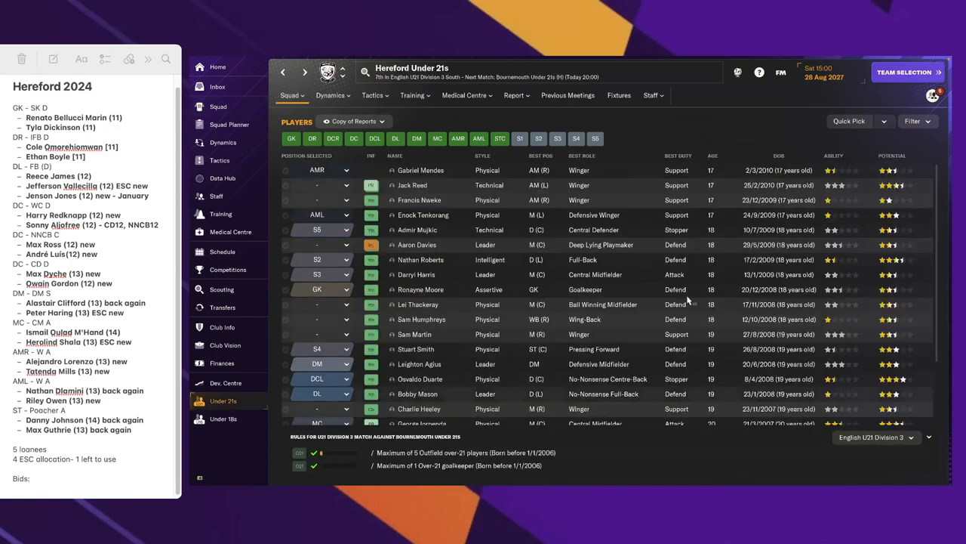
pyautogui.scroll(-3)
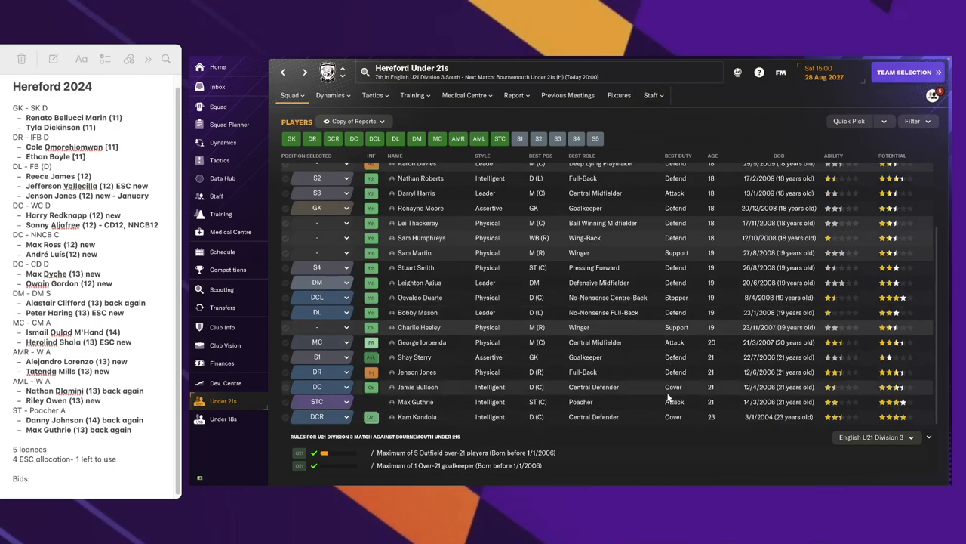
pyautogui.moveTo(421, 342)
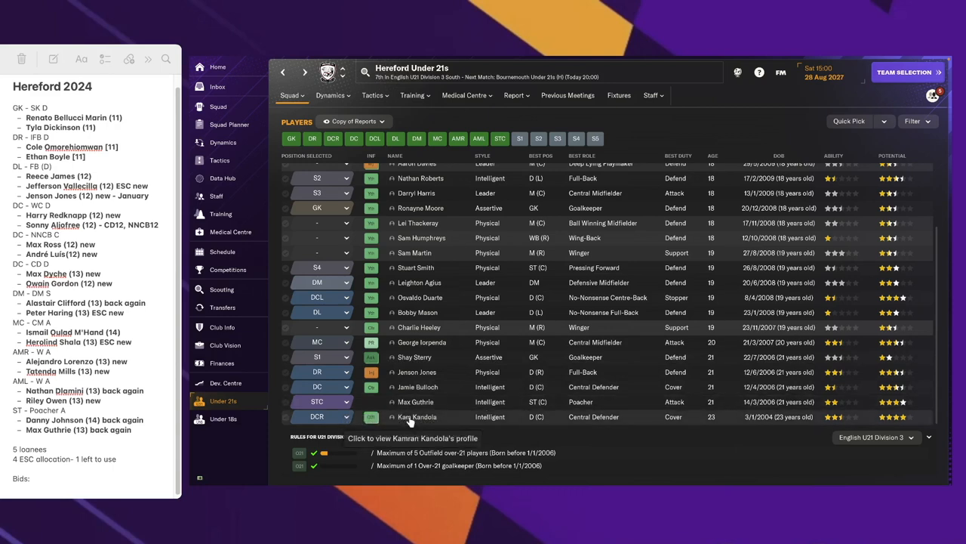
pyautogui.scroll(3)
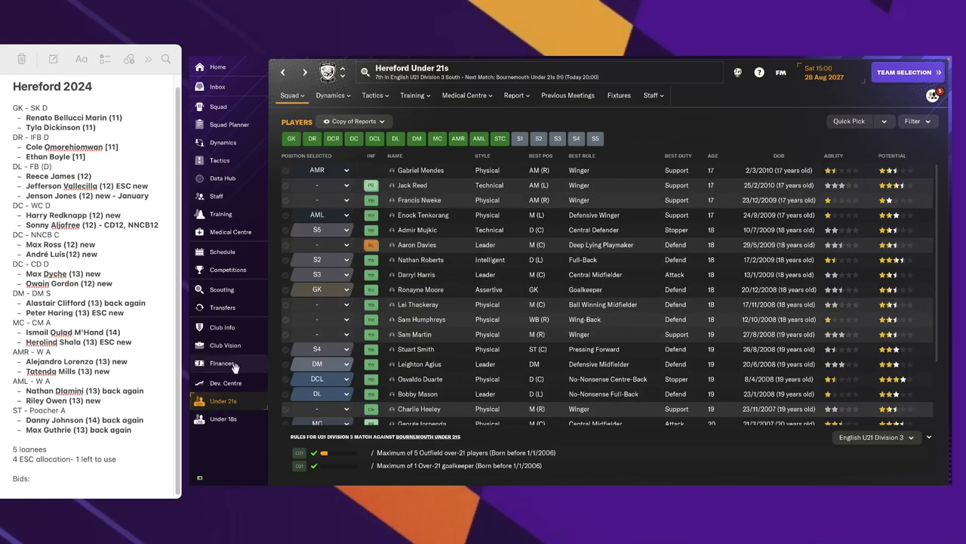
pyautogui.click(222, 364)
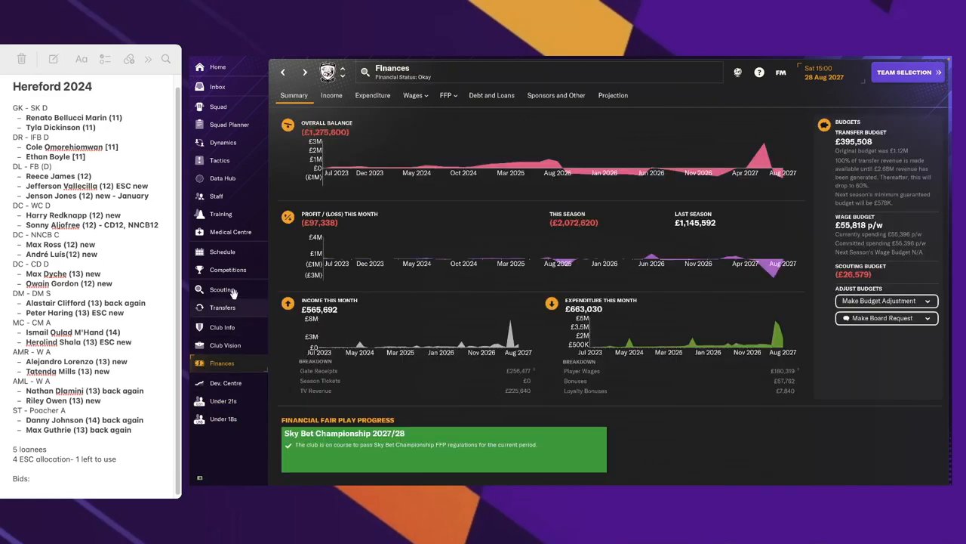
# View the transfer centre's two pending job offers, then the staff overview
pyautogui.click(222, 307)
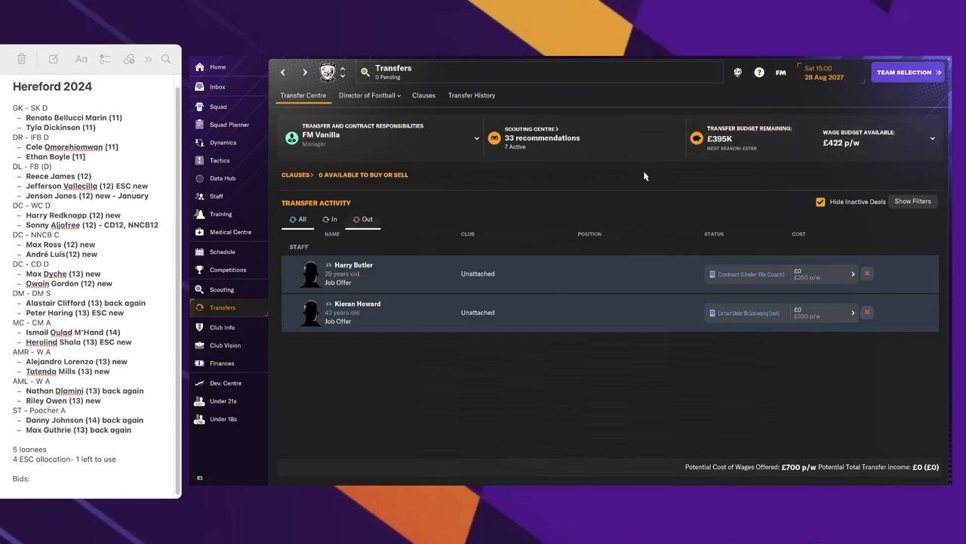
pyautogui.moveTo(233, 201)
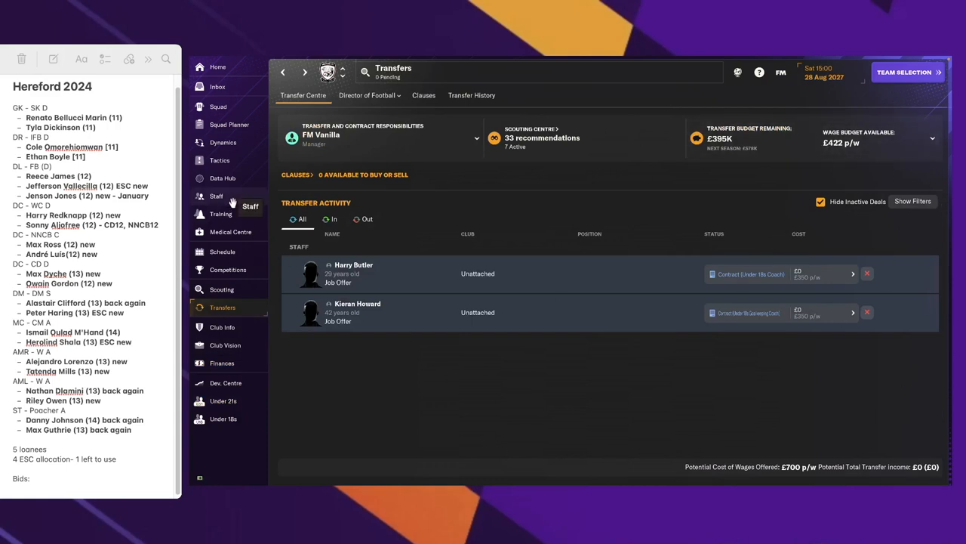
pyautogui.click(217, 195)
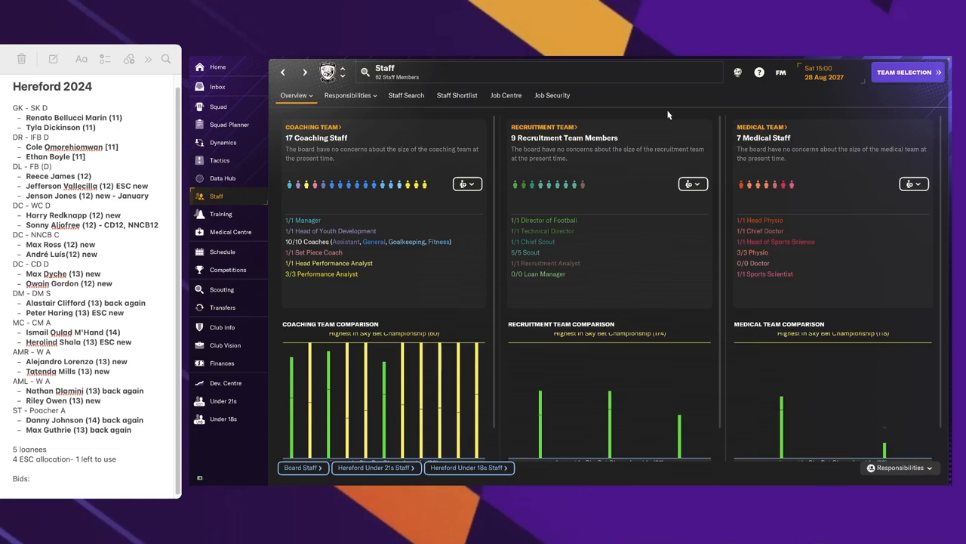
pyautogui.moveTo(324, 364)
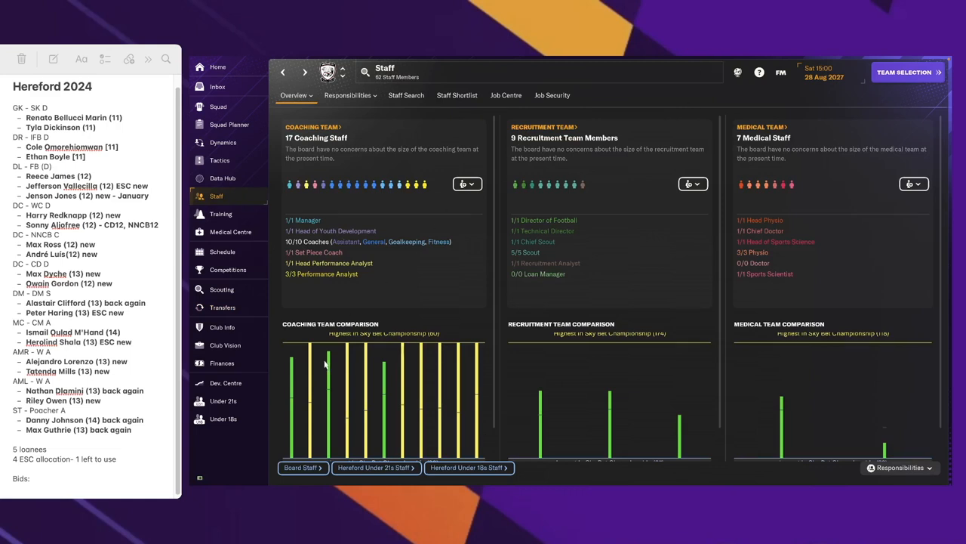
pyautogui.moveTo(324, 281)
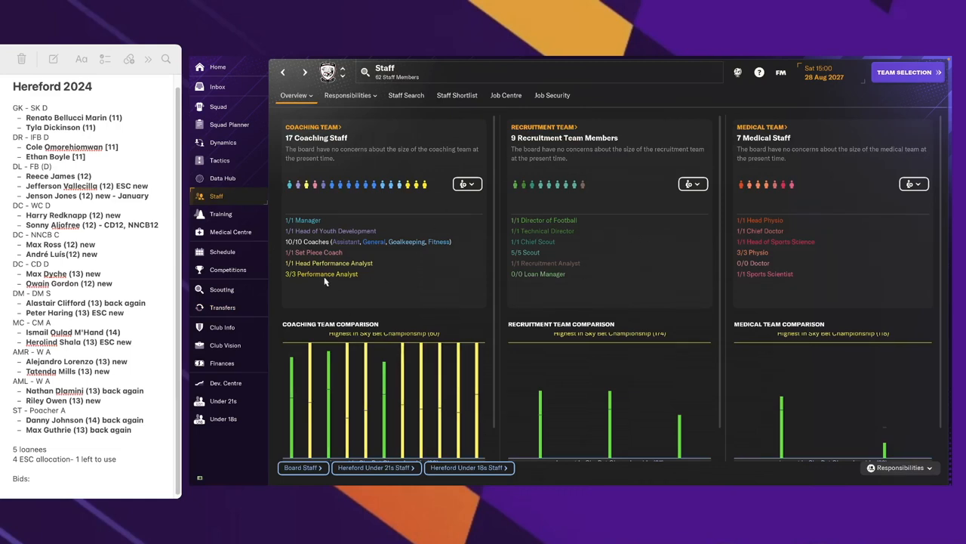
# View the Under 18s staff overview, return to Under 21s staff, then open the Squad Planner
pyautogui.click(375, 467)
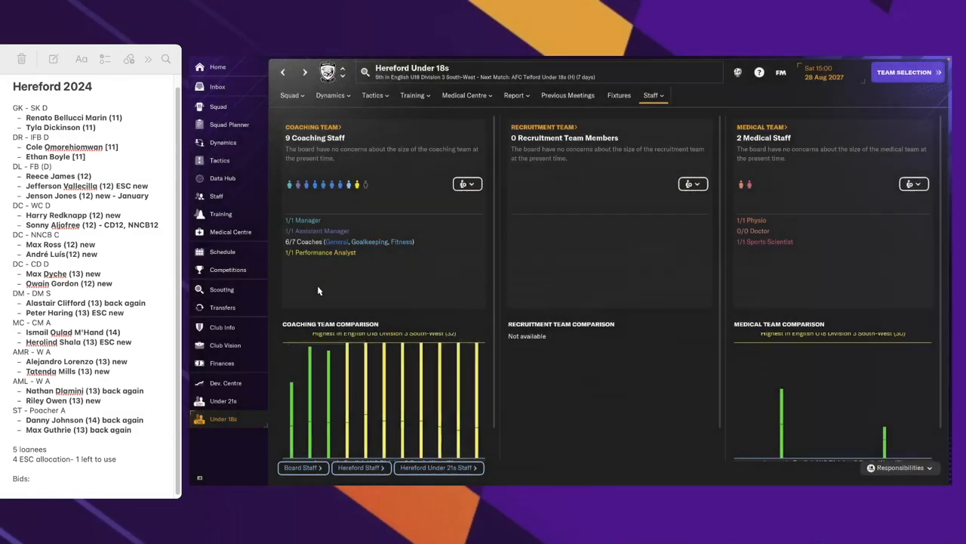
pyautogui.click(283, 72)
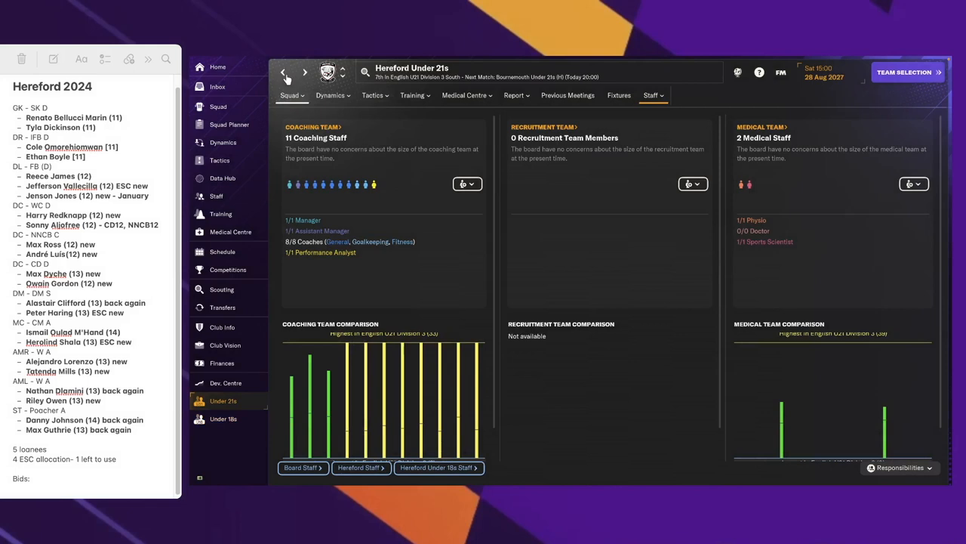
pyautogui.moveTo(222, 179)
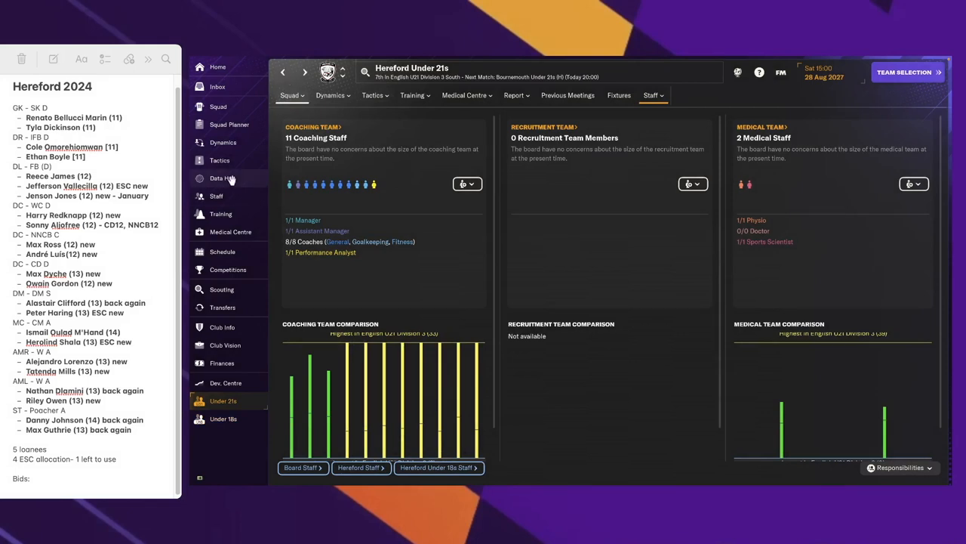
pyautogui.moveTo(232, 107)
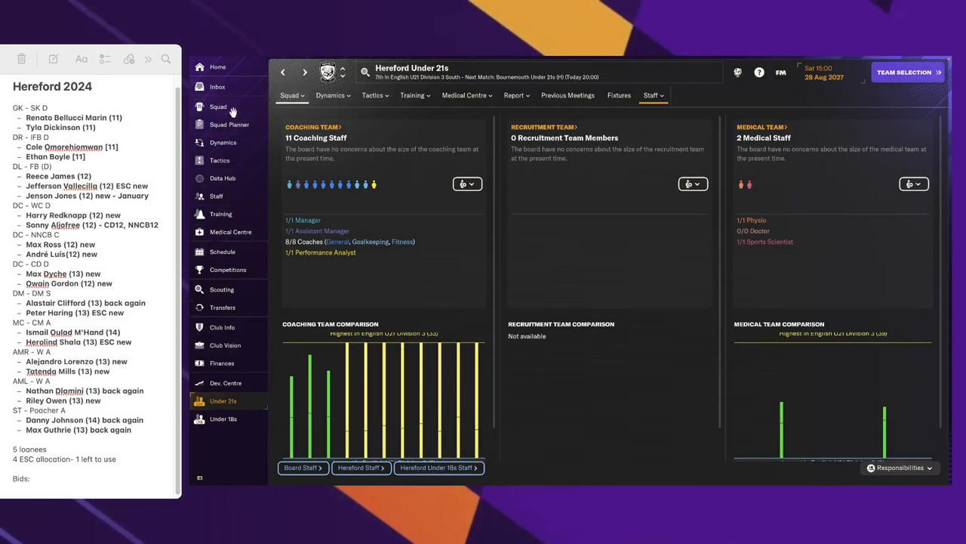
pyautogui.click(228, 124)
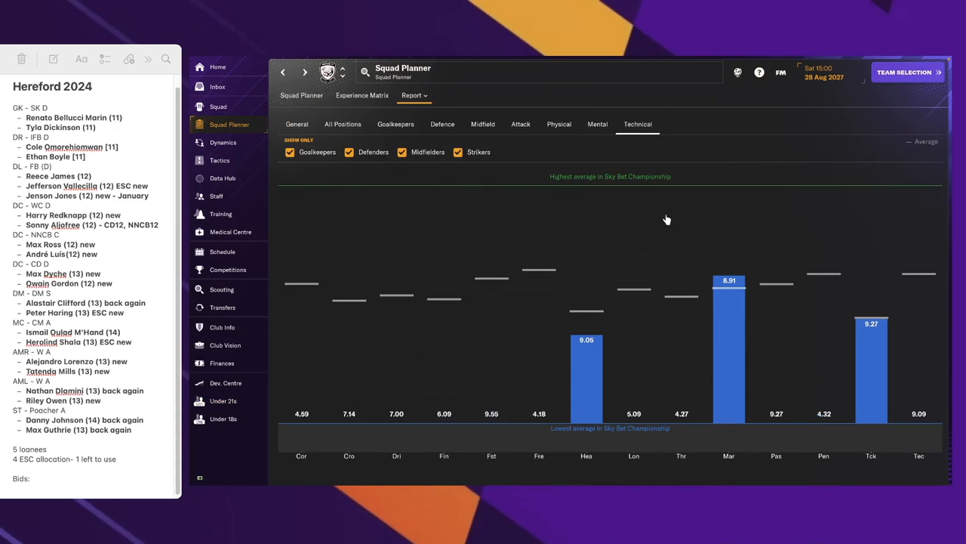
pyautogui.moveTo(651, 144)
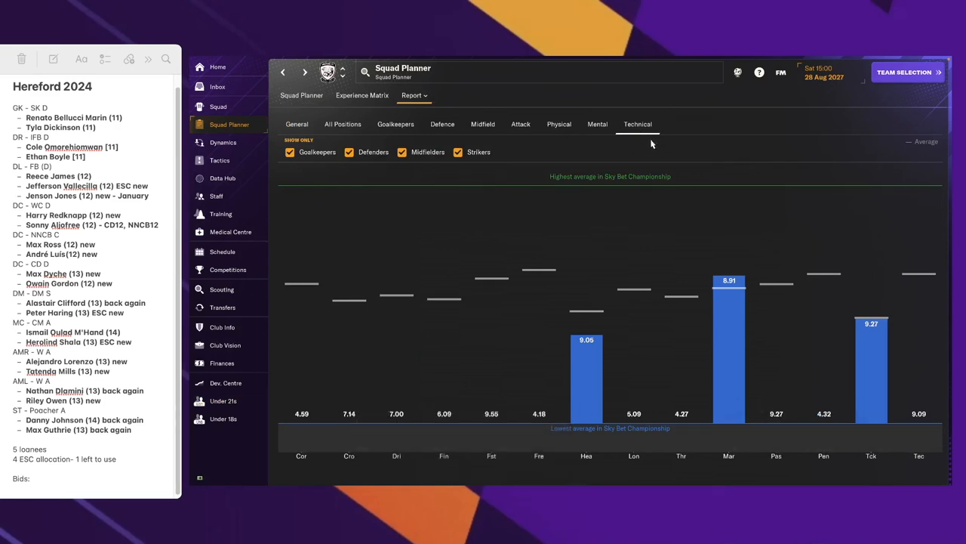
# Compare the squad's mental, physical and attacking attribute averages with the Championship
pyautogui.click(597, 124)
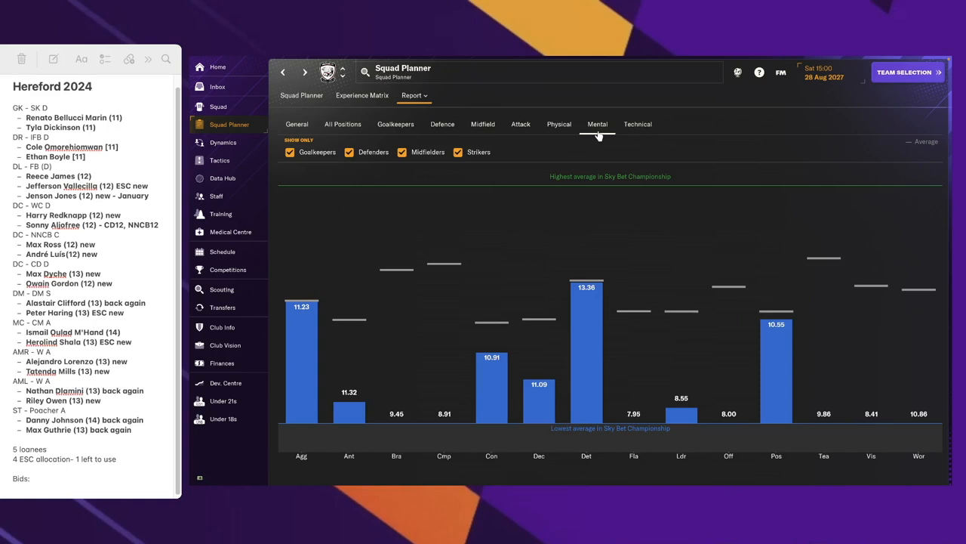
pyautogui.click(559, 124)
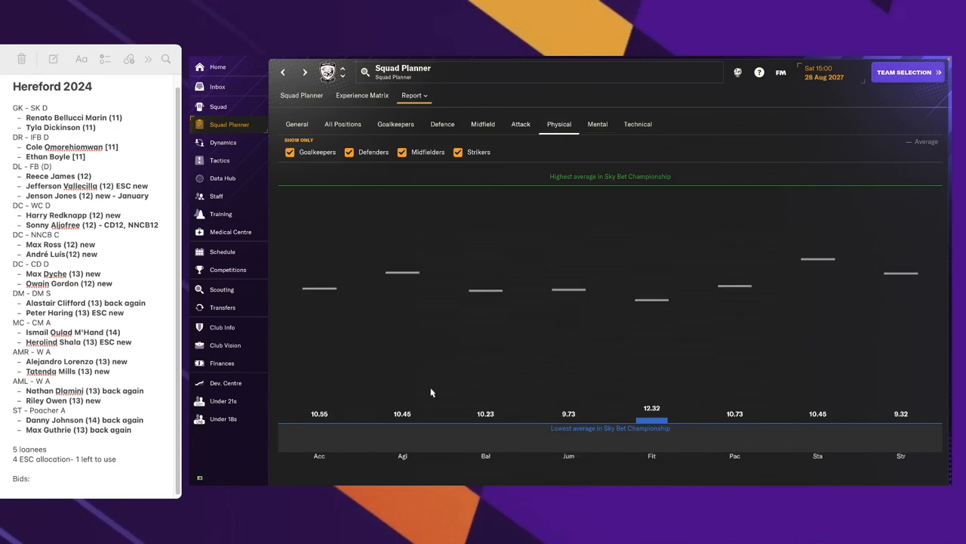
pyautogui.moveTo(556, 436)
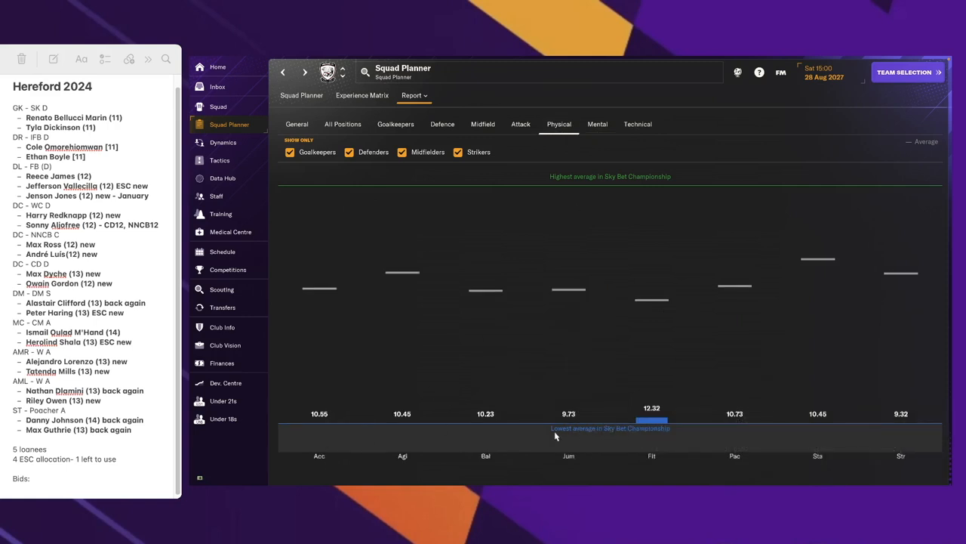
pyautogui.moveTo(597, 124)
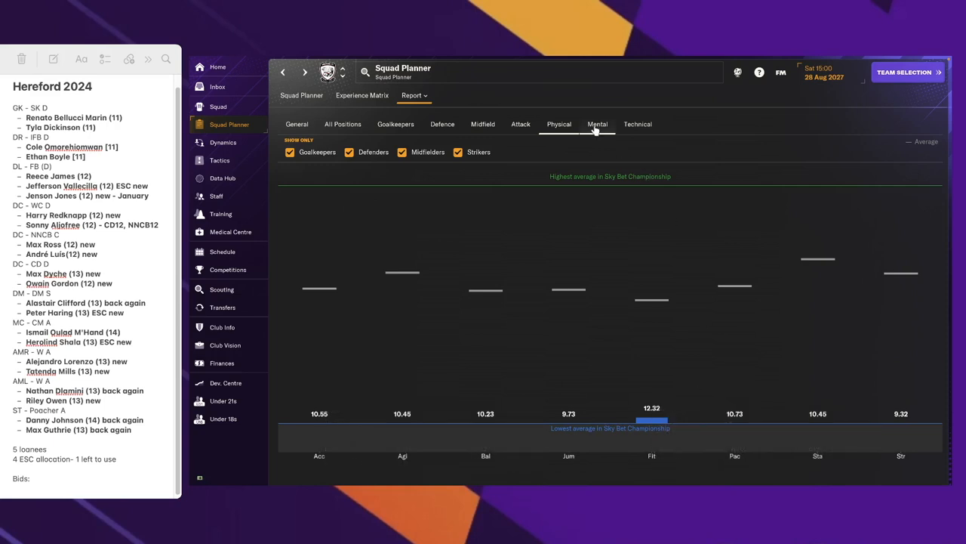
pyautogui.click(638, 124)
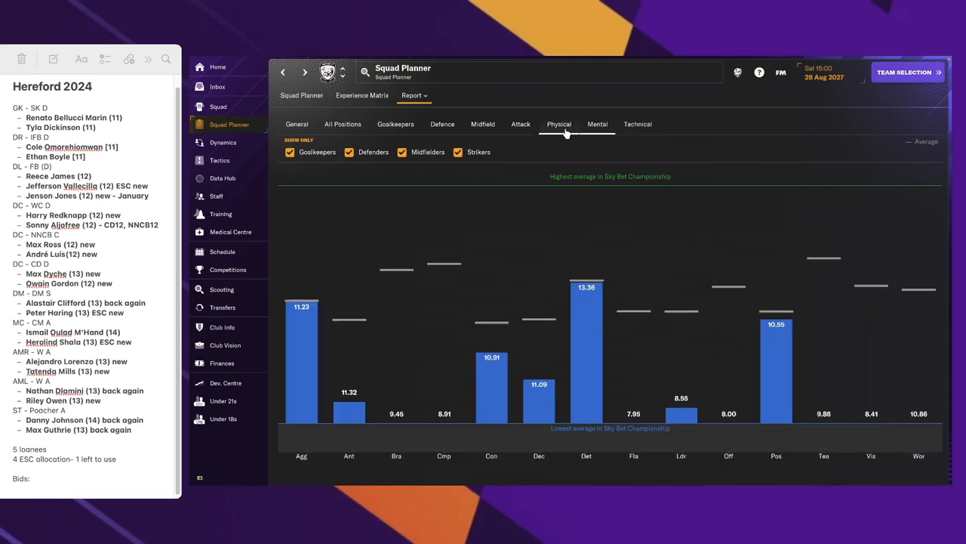
pyautogui.click(520, 124)
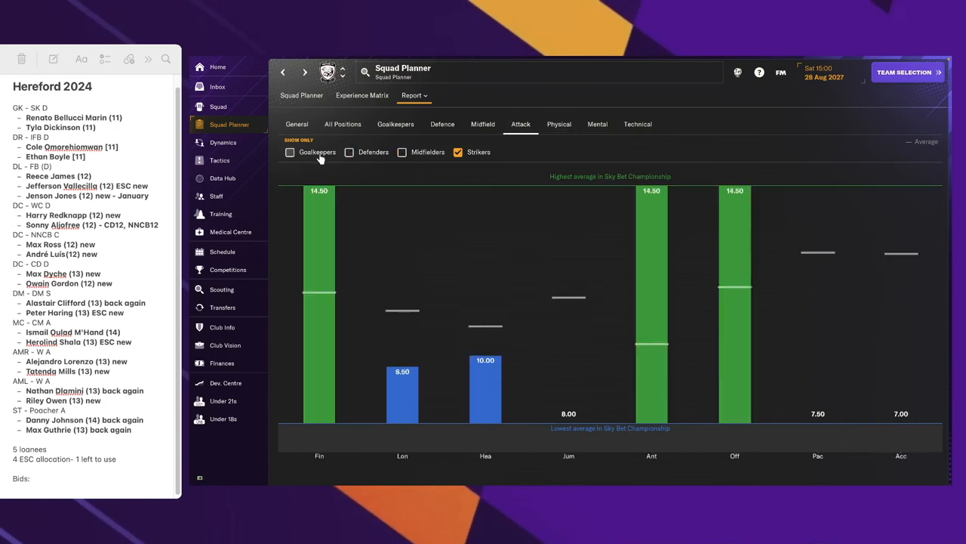
pyautogui.moveTo(740, 355)
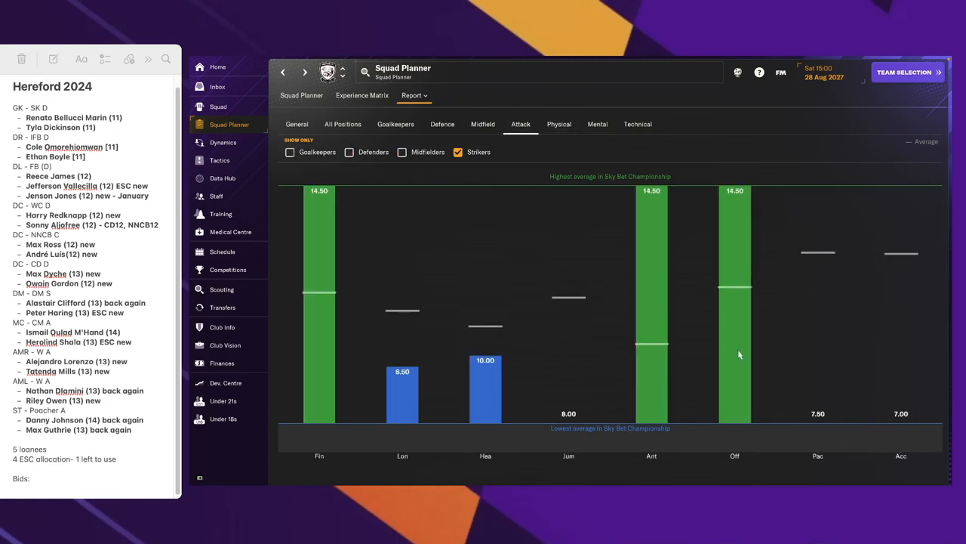
pyautogui.moveTo(316, 177)
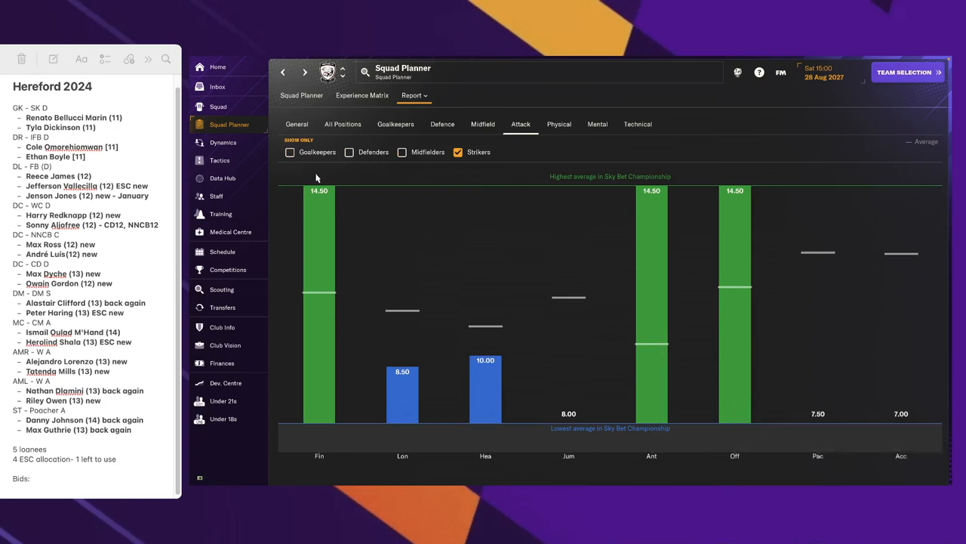
pyautogui.moveTo(834, 313)
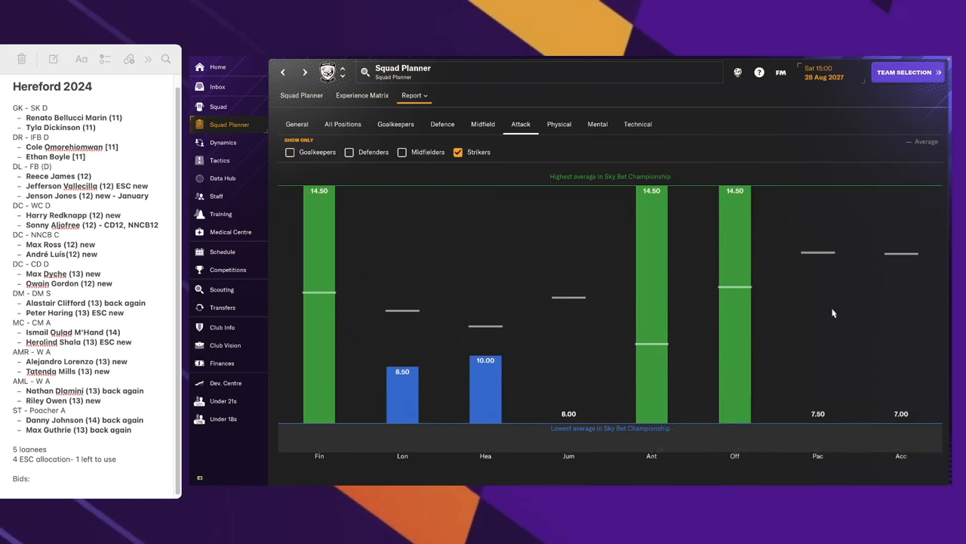
pyautogui.moveTo(491, 198)
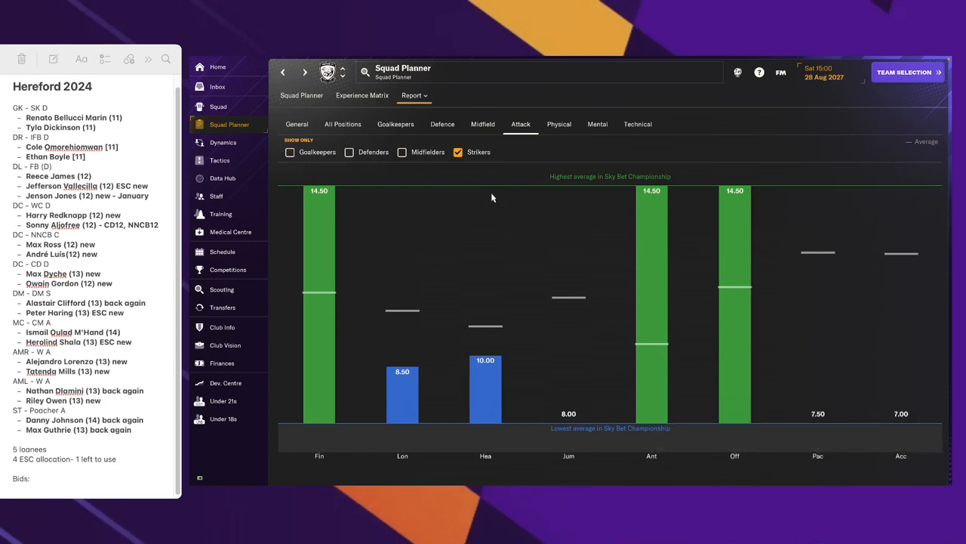
# Compare midfield, defender-only and goalkeeper-only averages, ending on strikers' attacking averages
pyautogui.click(482, 123)
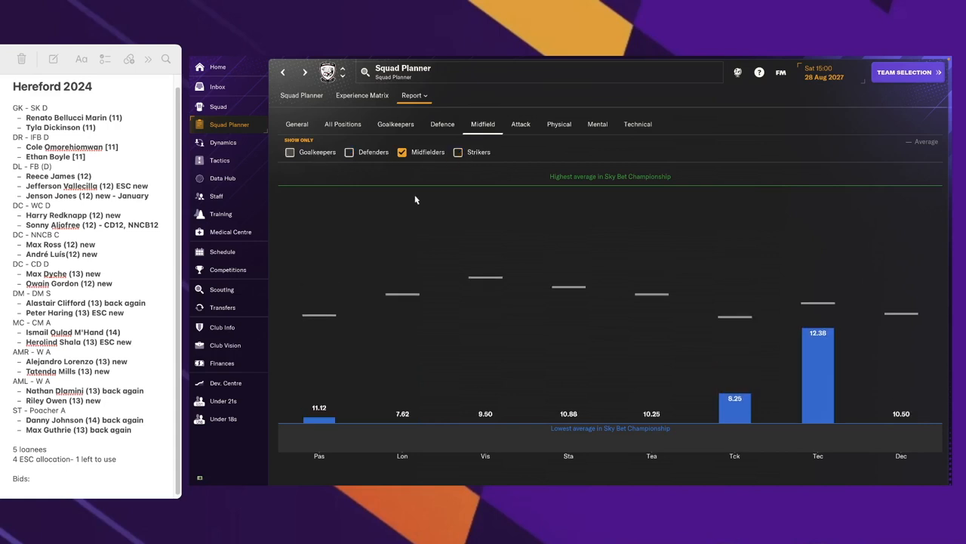
pyautogui.moveTo(761, 363)
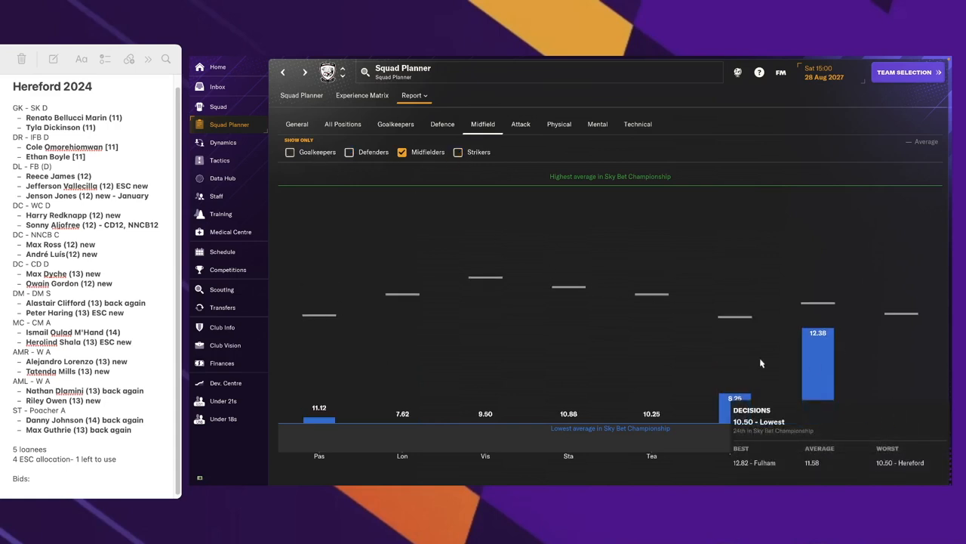
pyautogui.click(442, 124)
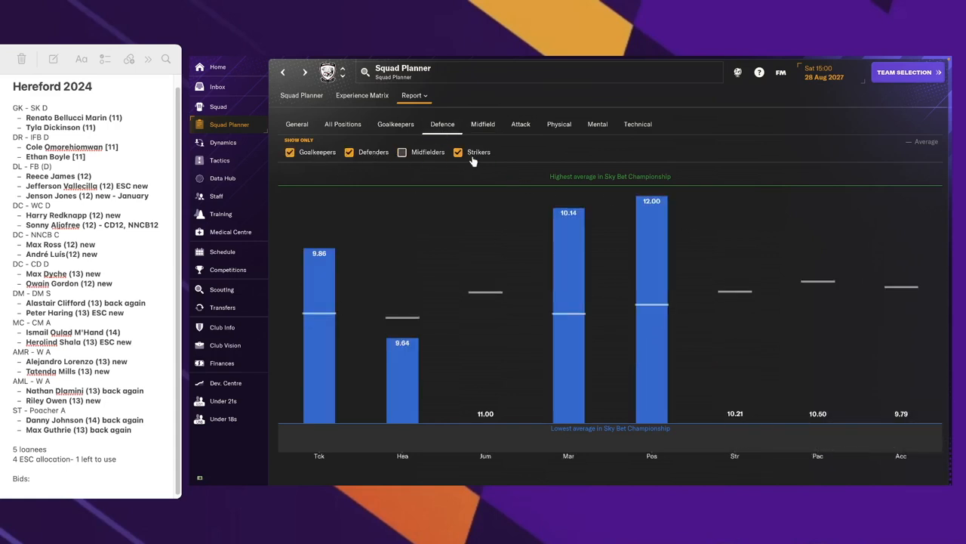
pyautogui.click(290, 152)
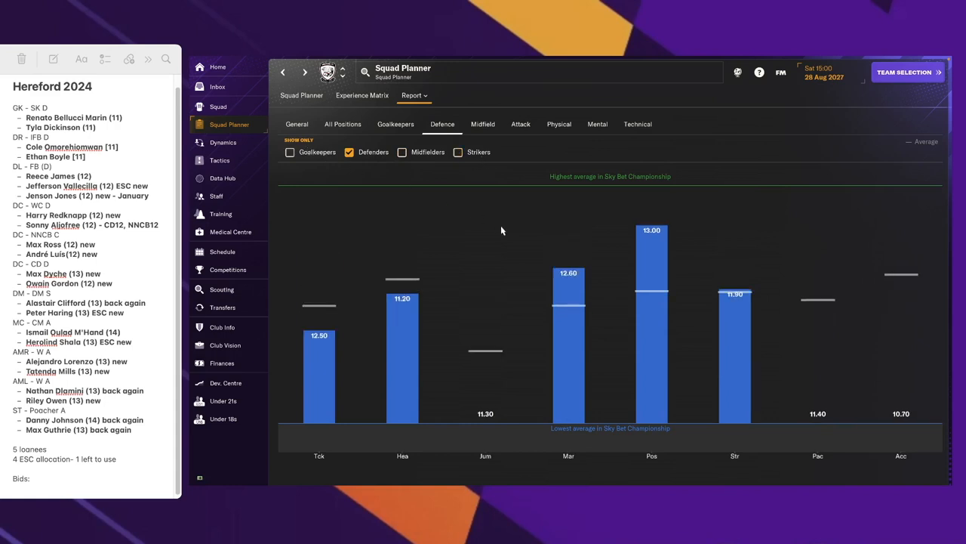
pyautogui.click(395, 124)
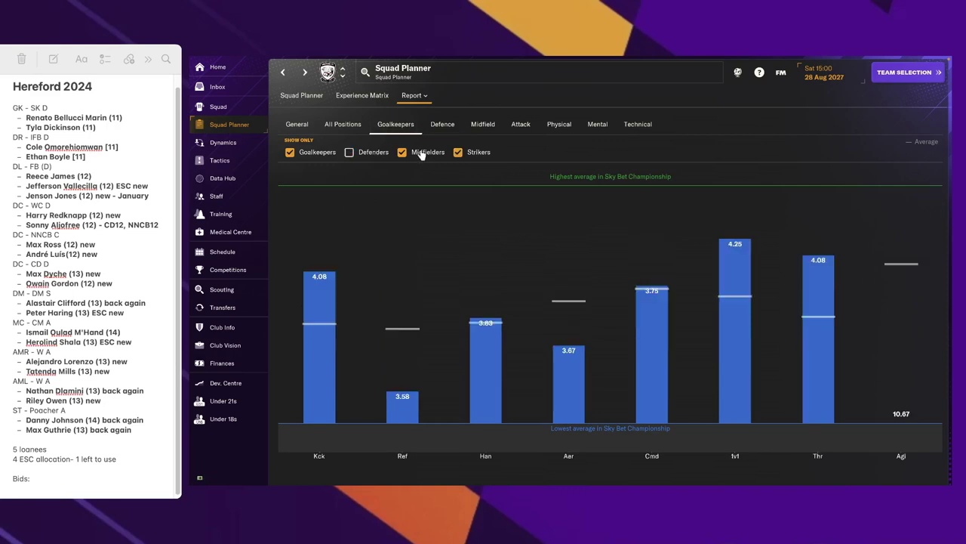
pyautogui.click(402, 151)
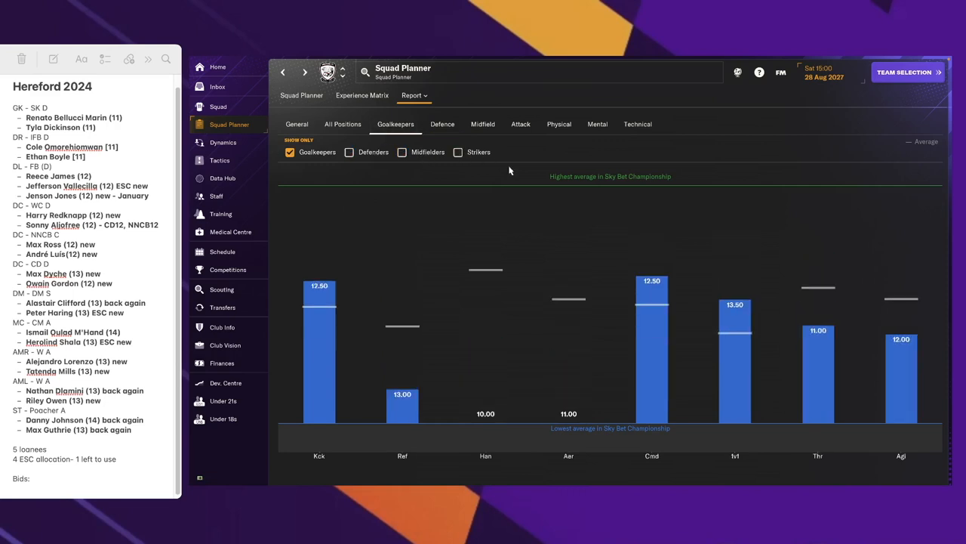
pyautogui.moveTo(521, 124)
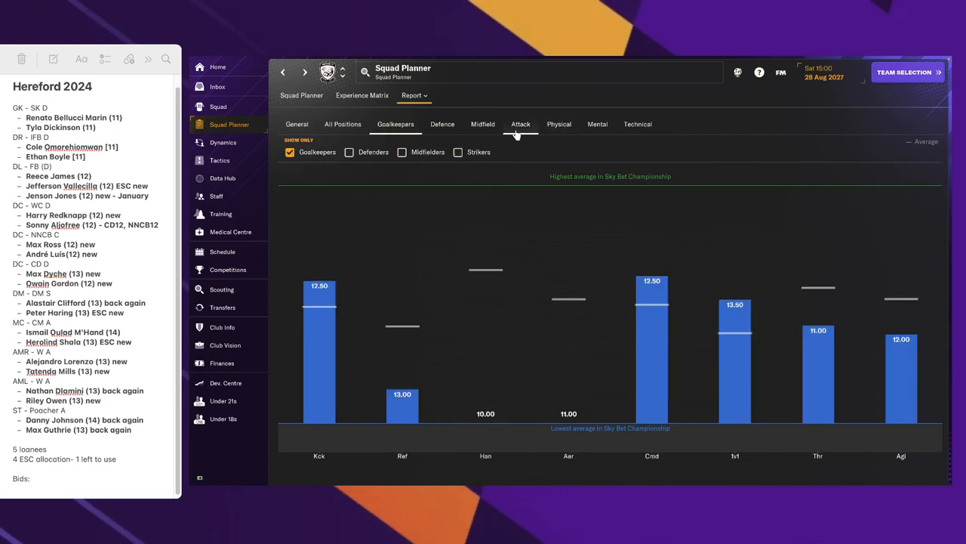
pyautogui.click(458, 152)
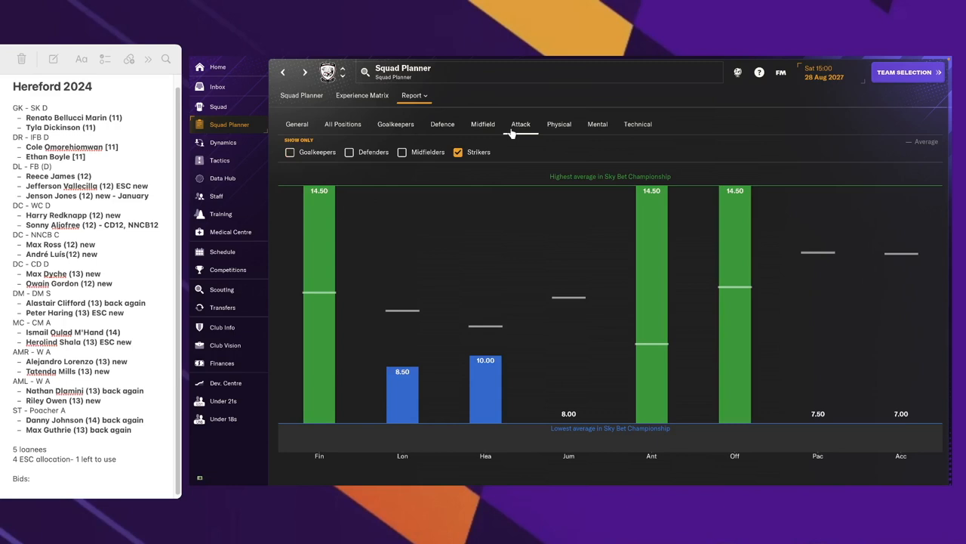
pyautogui.moveTo(608, 196)
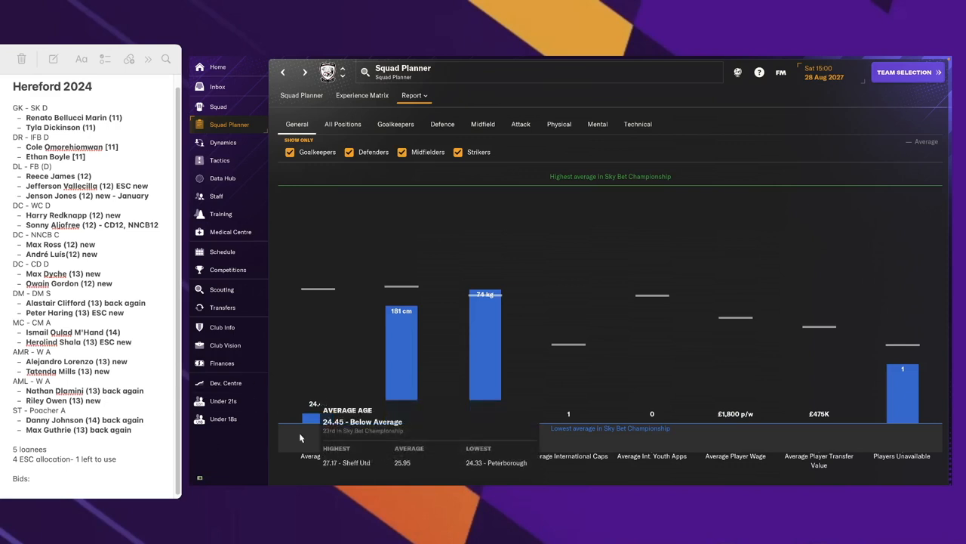
pyautogui.moveTo(317, 353)
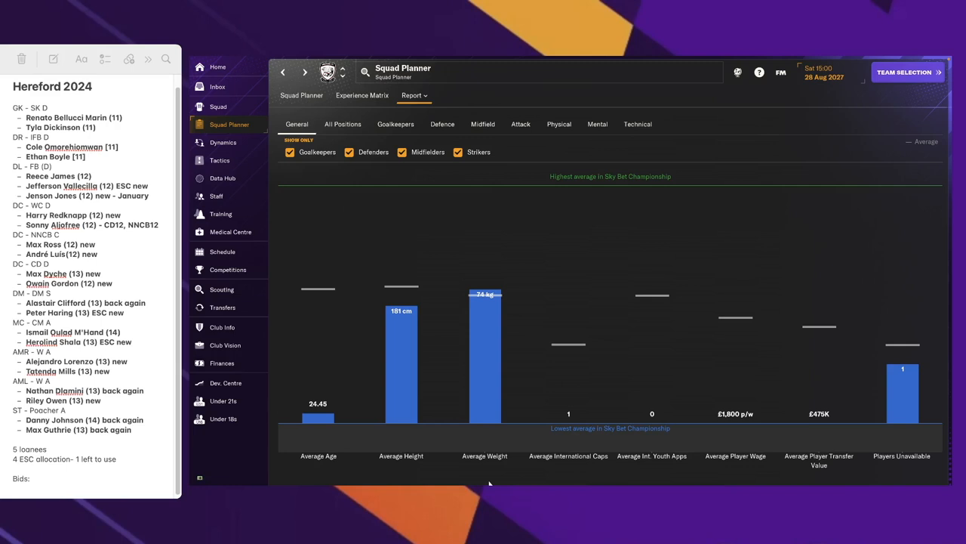
pyautogui.moveTo(407, 314)
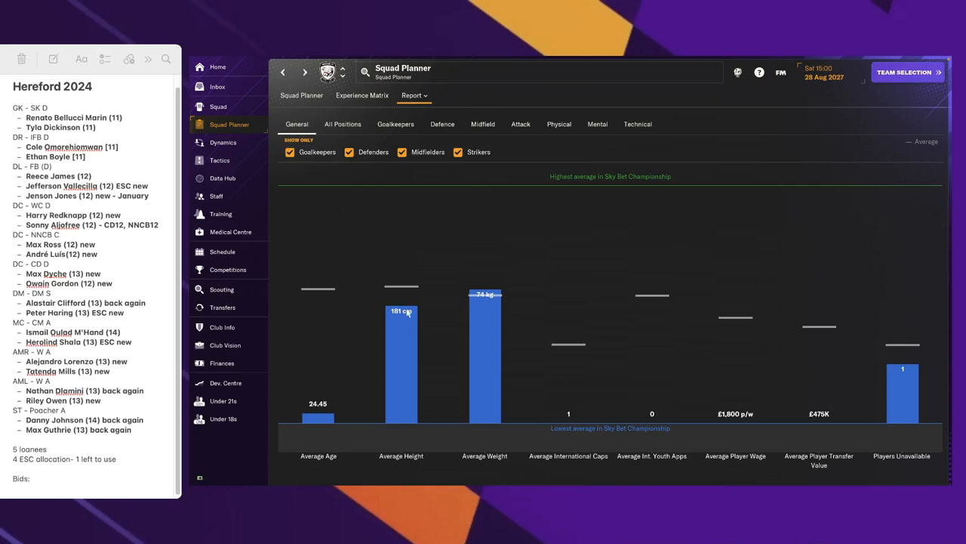
# View the home screen and fixture schedule, then bring up the Competitions overview
pyautogui.click(217, 86)
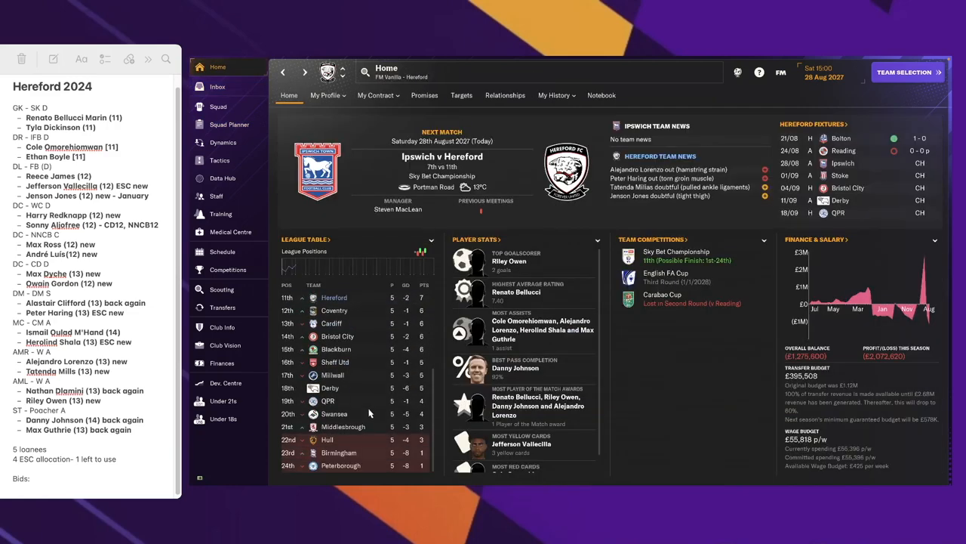
pyautogui.scroll(3)
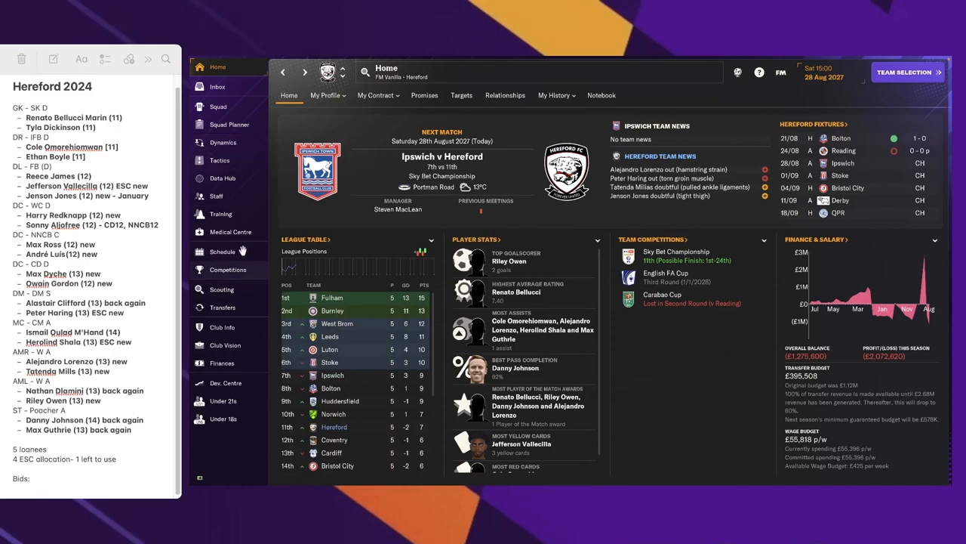
pyautogui.click(221, 252)
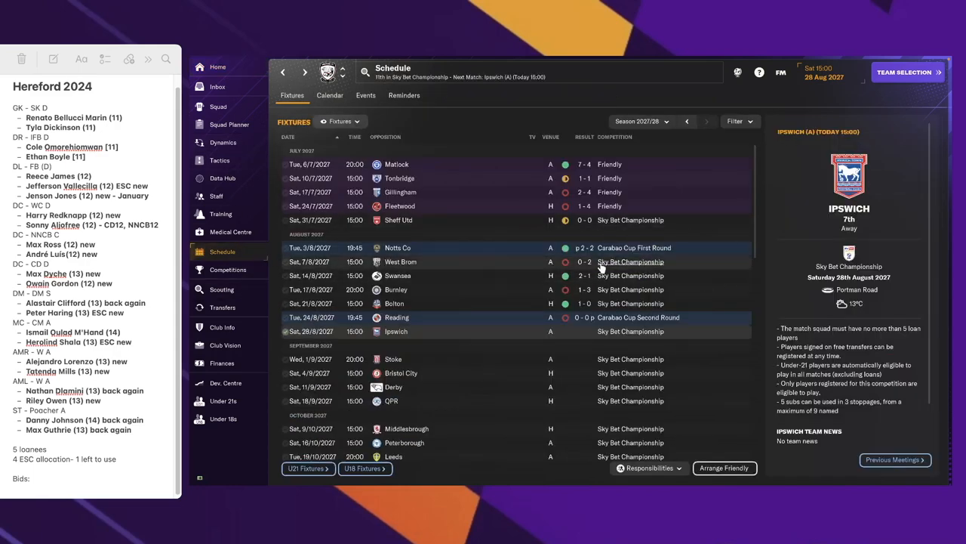
pyautogui.moveTo(661, 356)
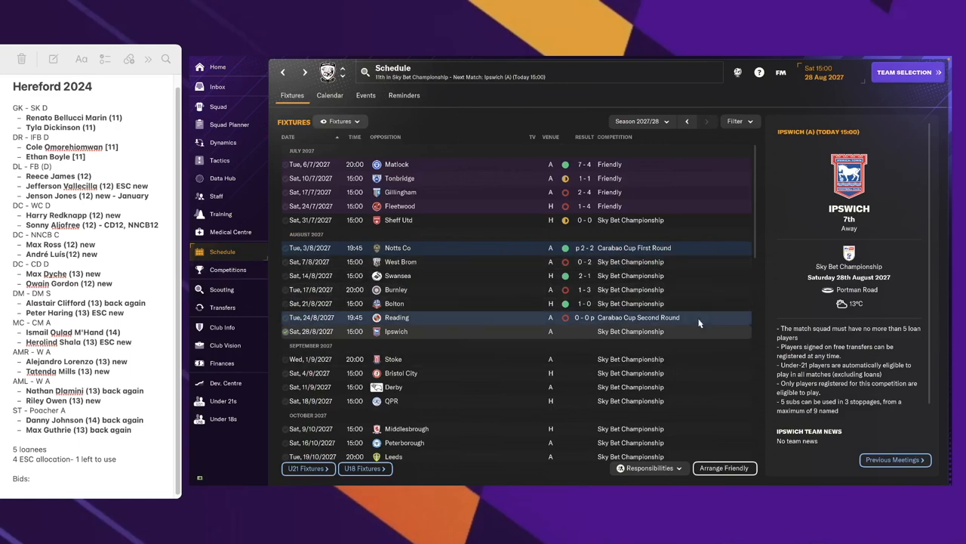
pyautogui.moveTo(455, 332)
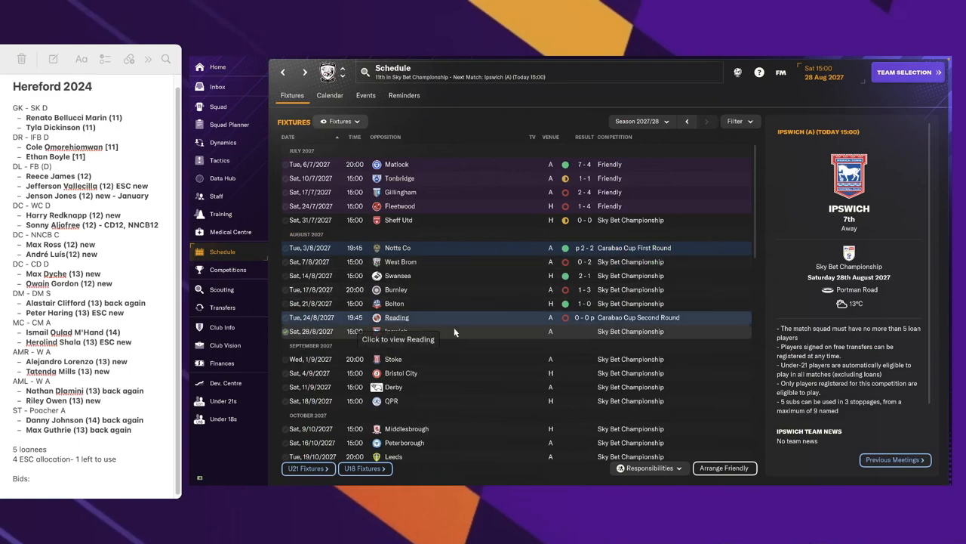
pyautogui.moveTo(614, 378)
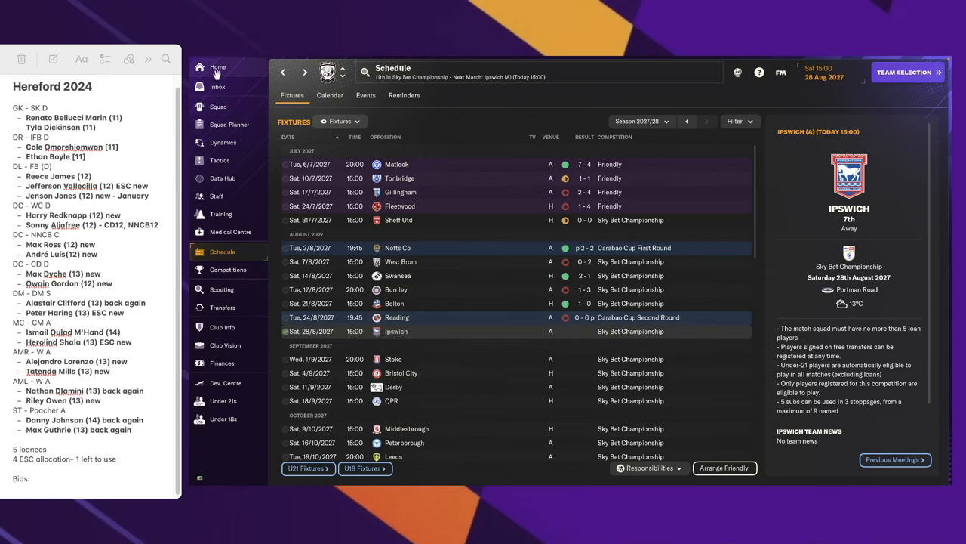
pyautogui.click(218, 67)
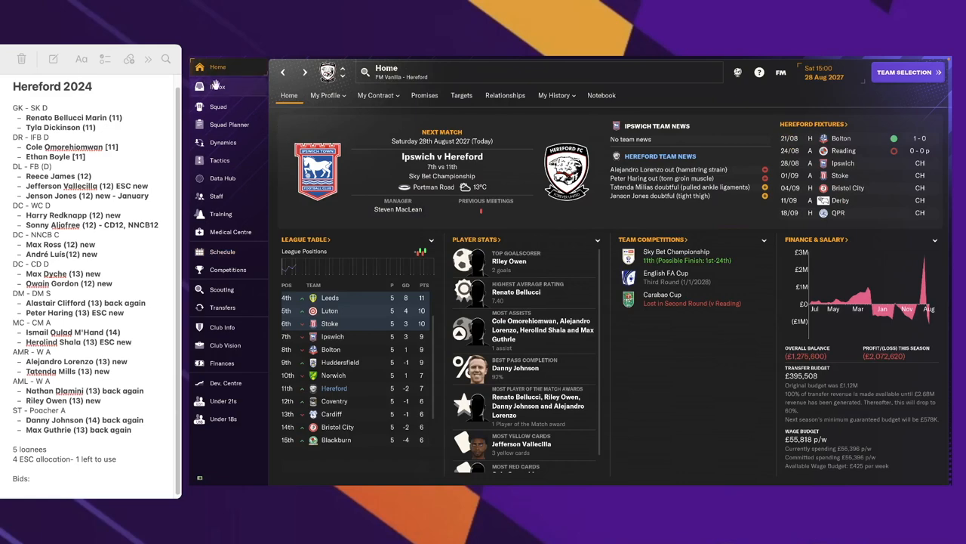
pyautogui.click(218, 106)
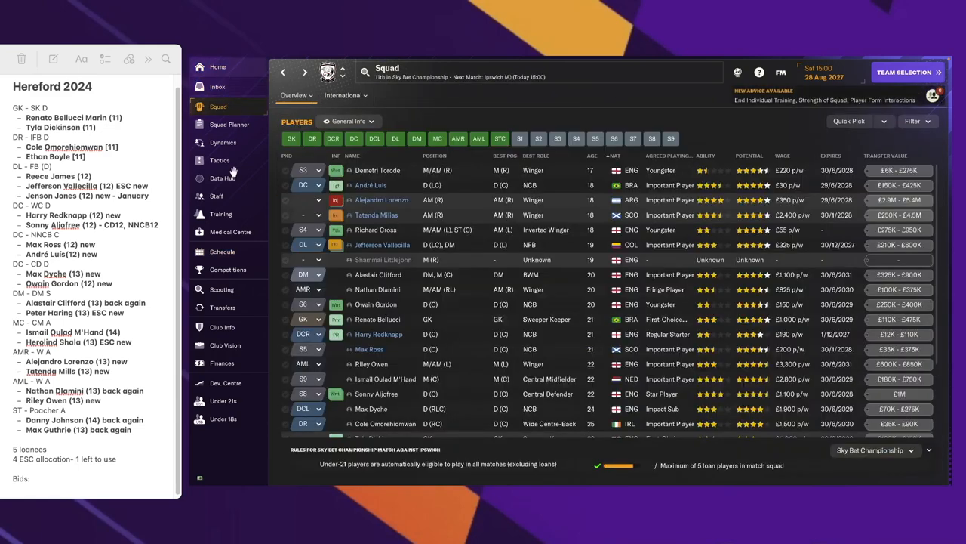
pyautogui.click(227, 270)
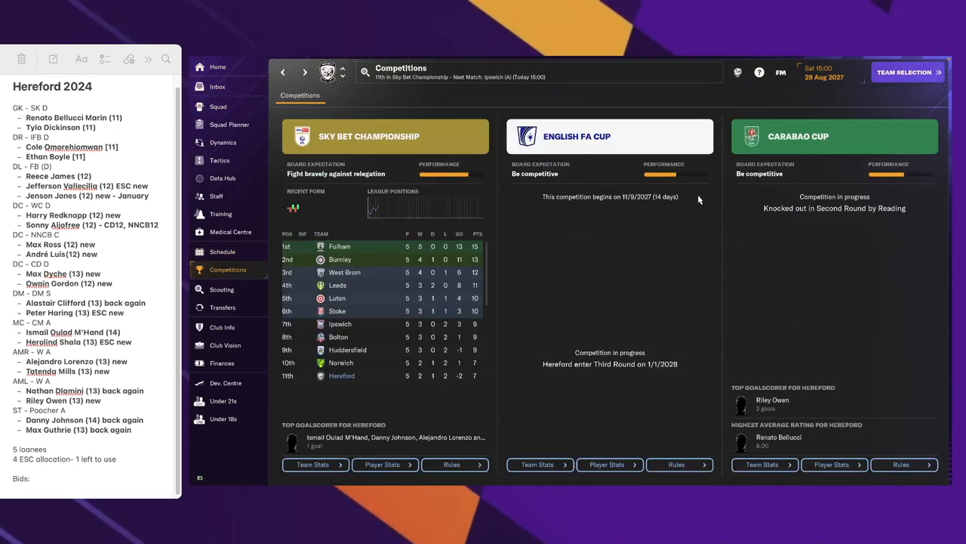
pyautogui.moveTo(622, 410)
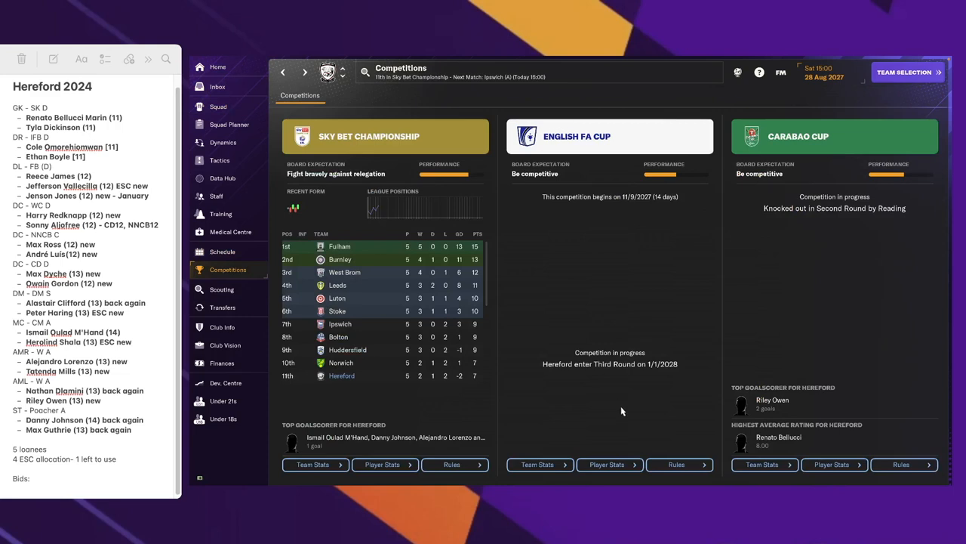
pyautogui.moveTo(635, 399)
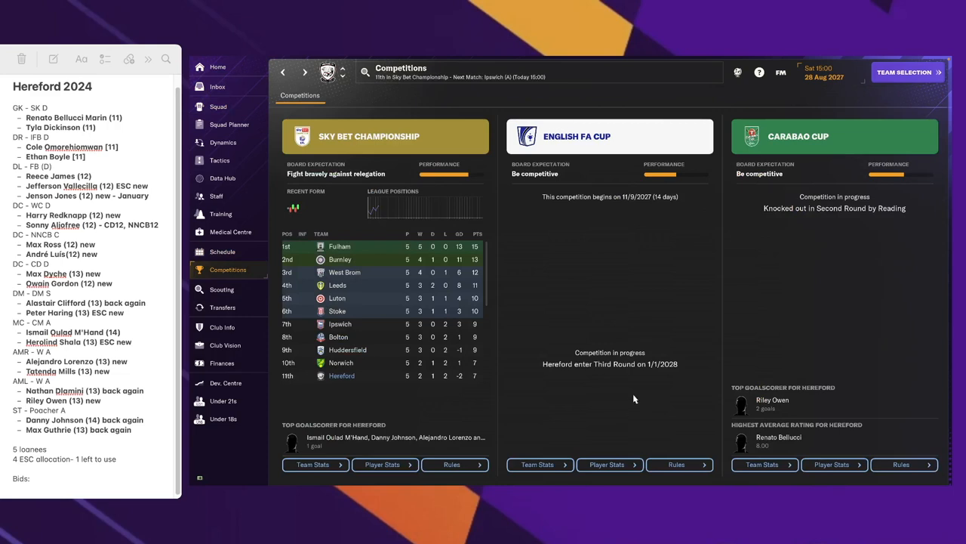
pyautogui.moveTo(948, 389)
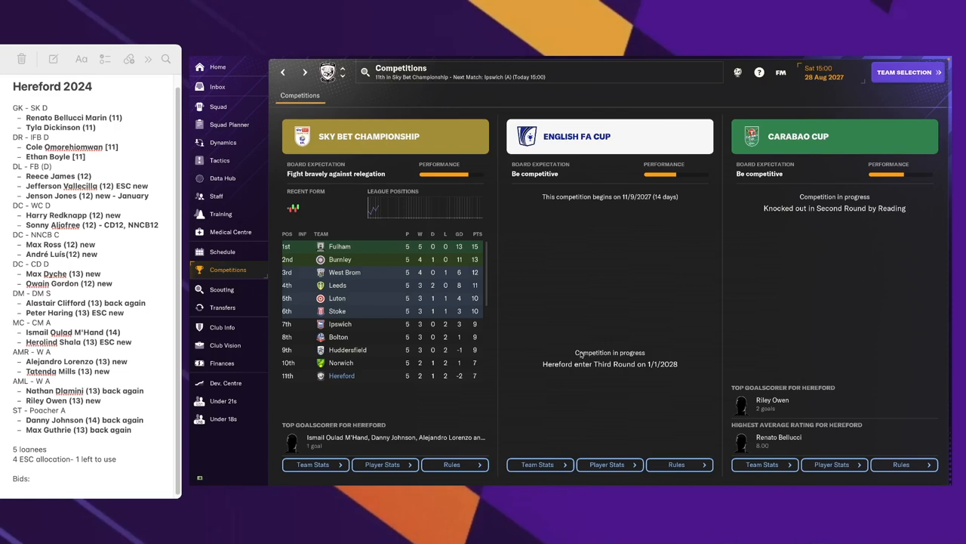
pyautogui.scroll(-3)
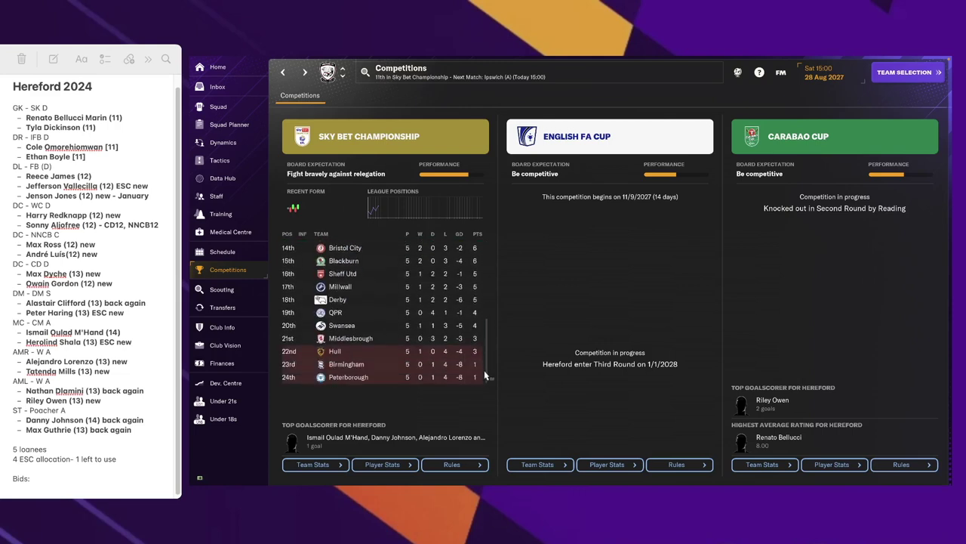
pyautogui.scroll(3)
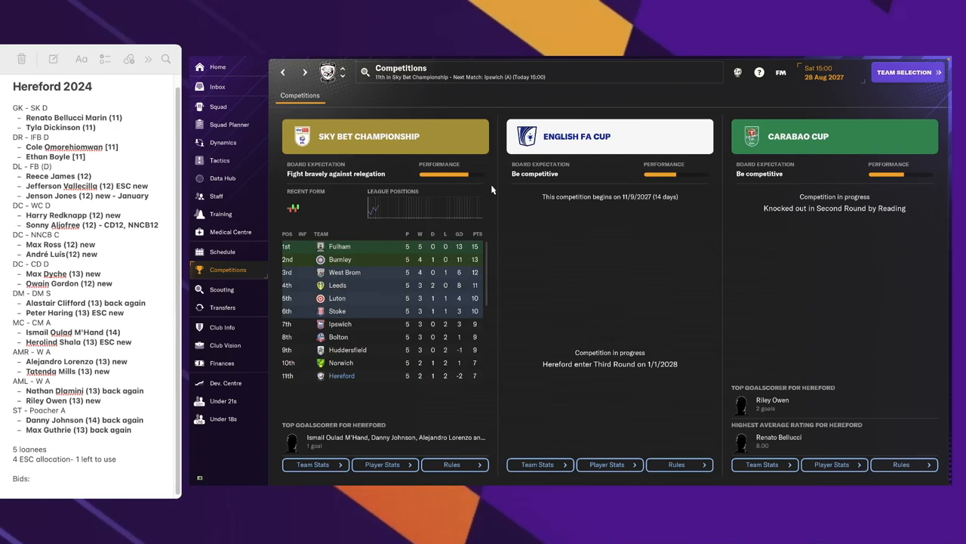
pyautogui.moveTo(677, 254)
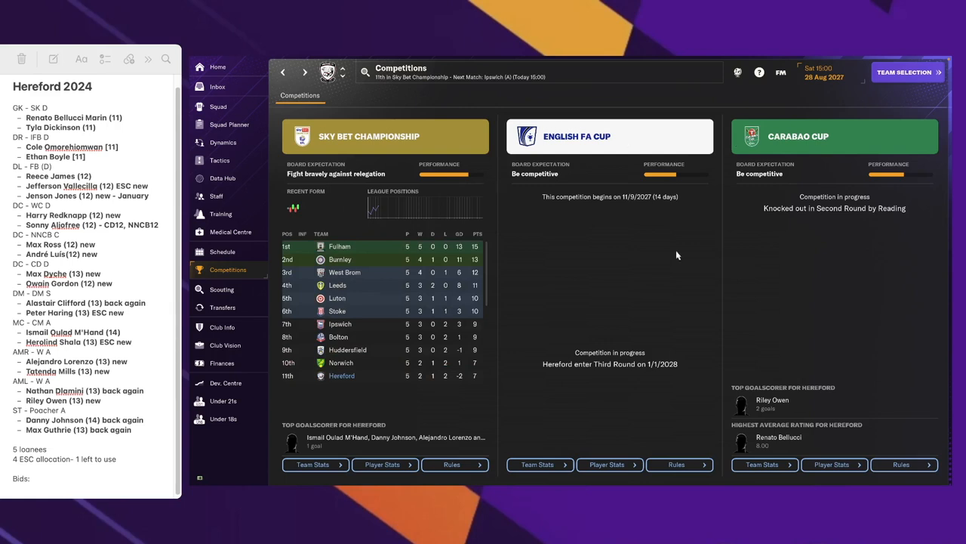
pyautogui.moveTo(584, 394)
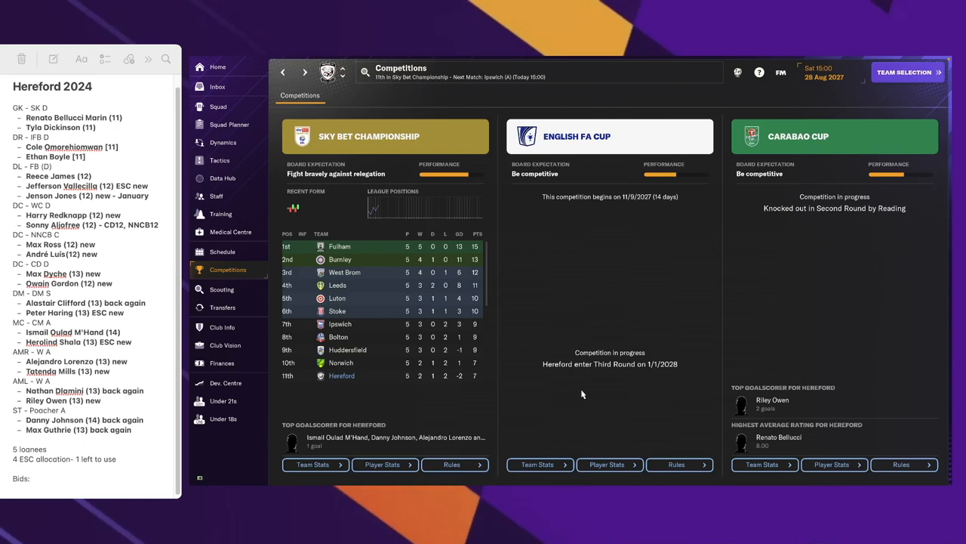
pyautogui.moveTo(386, 233)
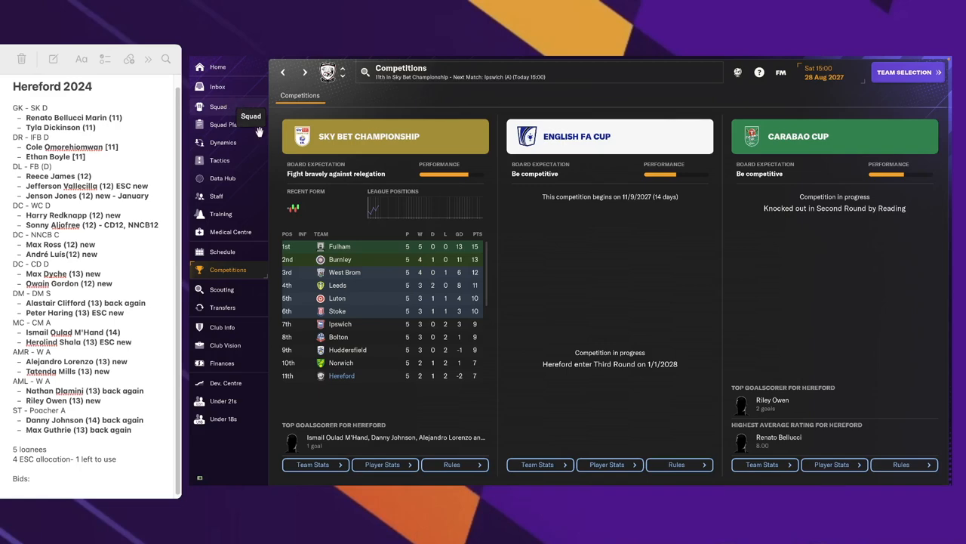
pyautogui.moveTo(218, 67)
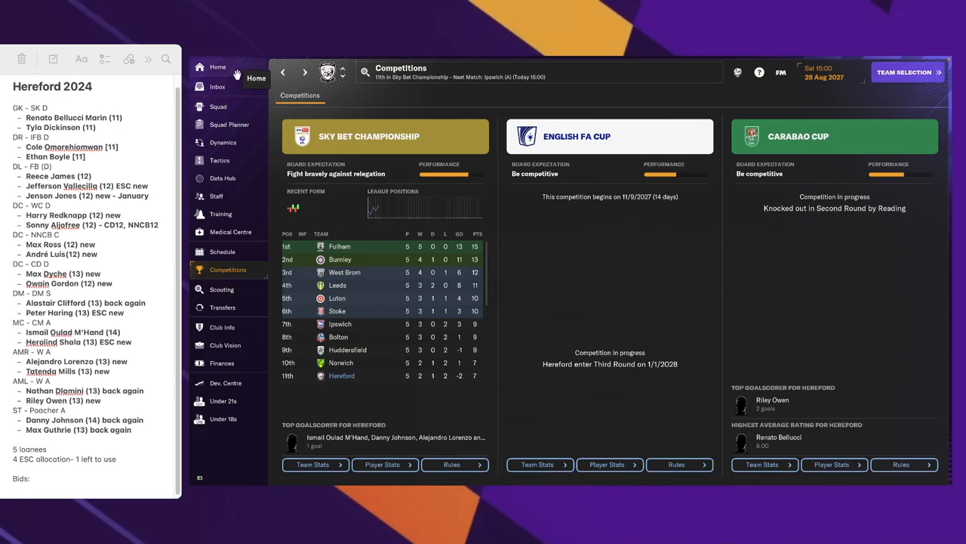
pyautogui.click(904, 71)
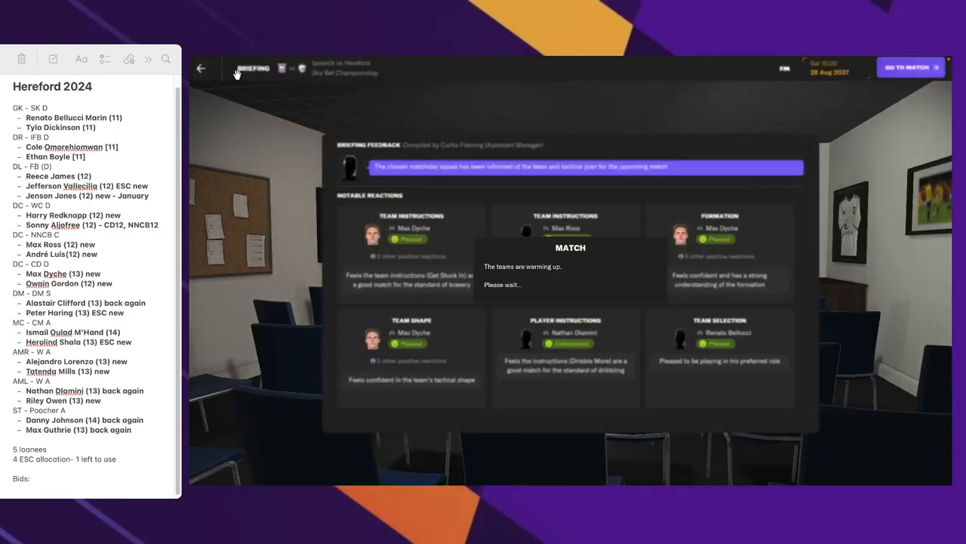
# Kick off the Ipswich away match after the briefing and play on to 1-1 at 16 minutes
pyautogui.click(910, 67)
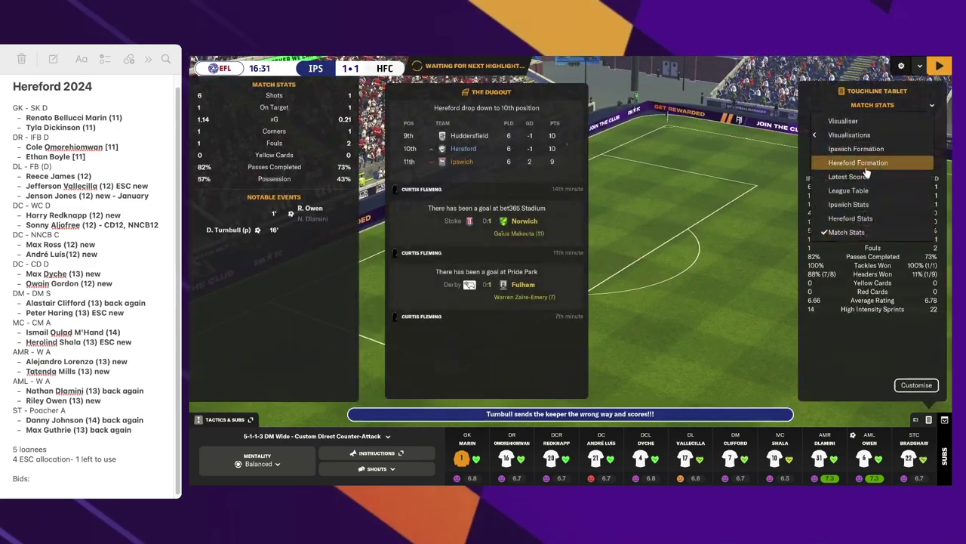
pyautogui.click(848, 190)
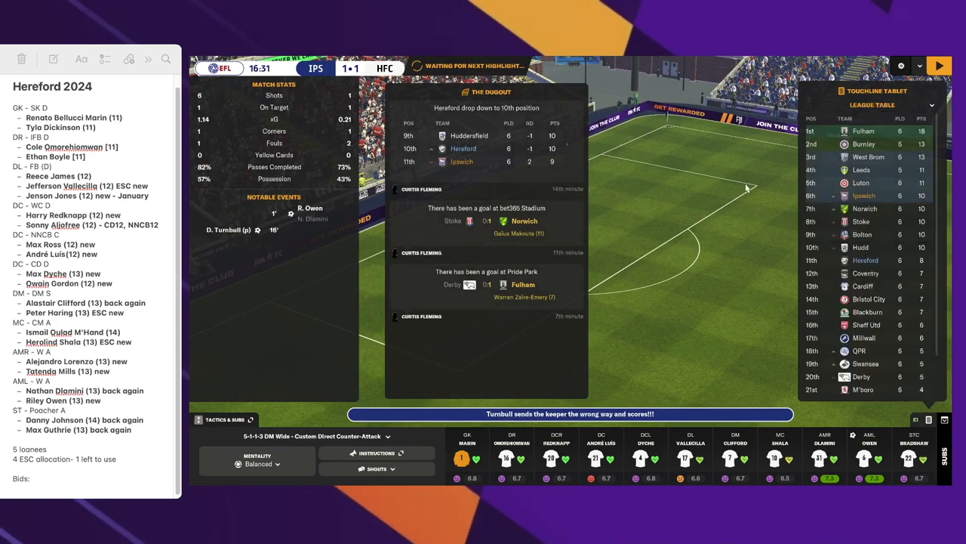
pyautogui.click(940, 66)
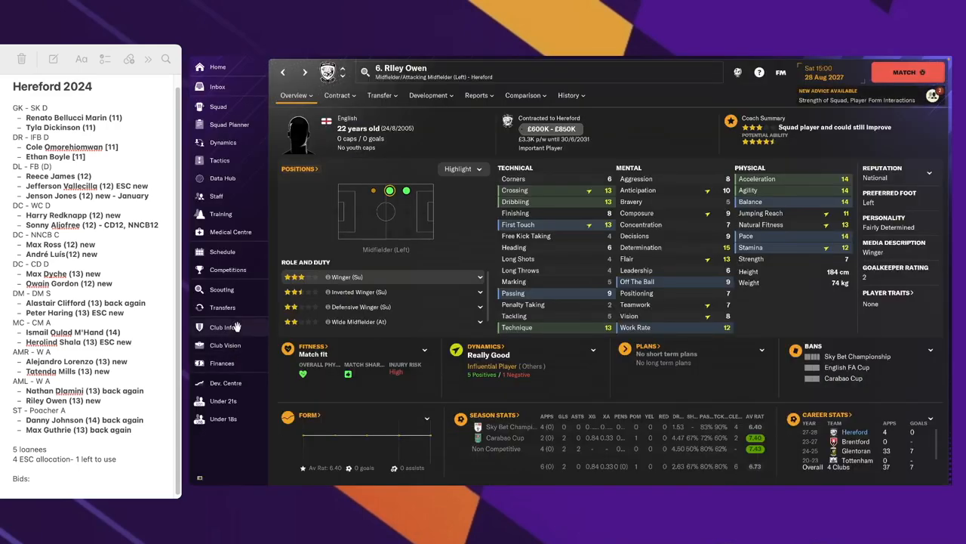
# View Hereford's general overview and competition honours, then reopen the History pages list
pyautogui.click(222, 327)
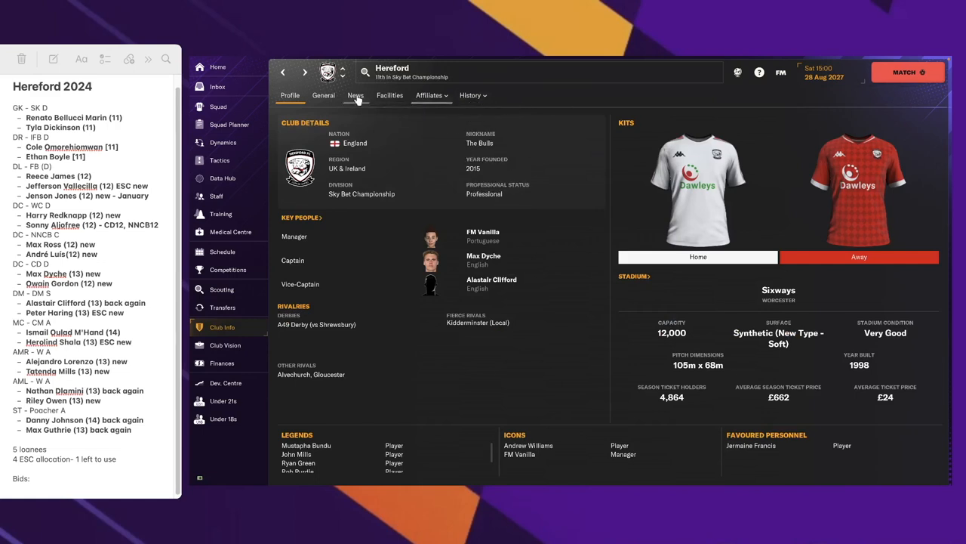
pyautogui.click(323, 96)
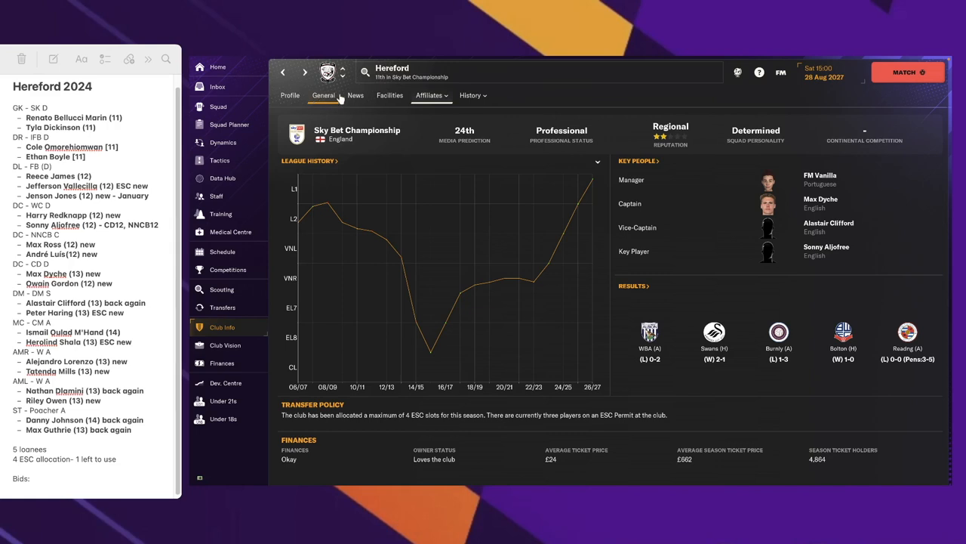
pyautogui.click(471, 95)
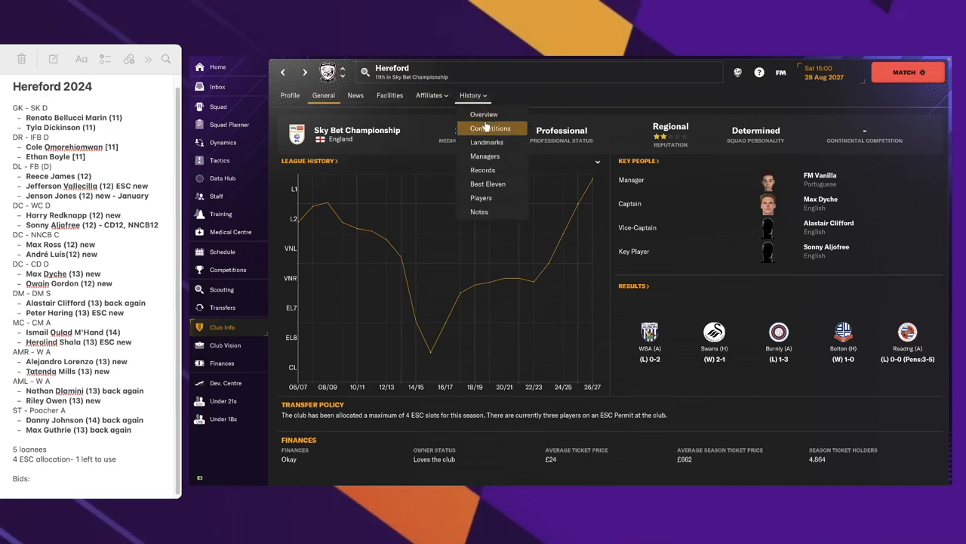
pyautogui.click(491, 127)
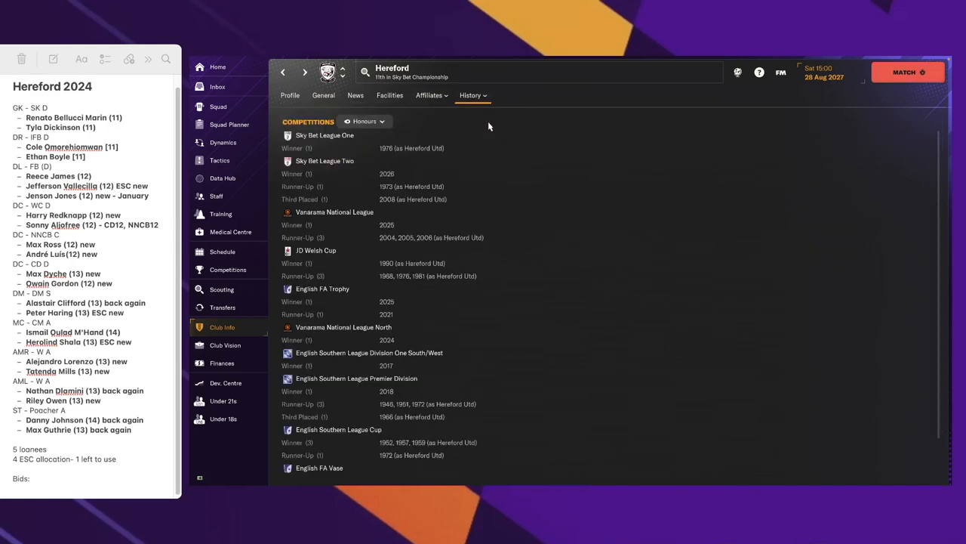
pyautogui.click(473, 95)
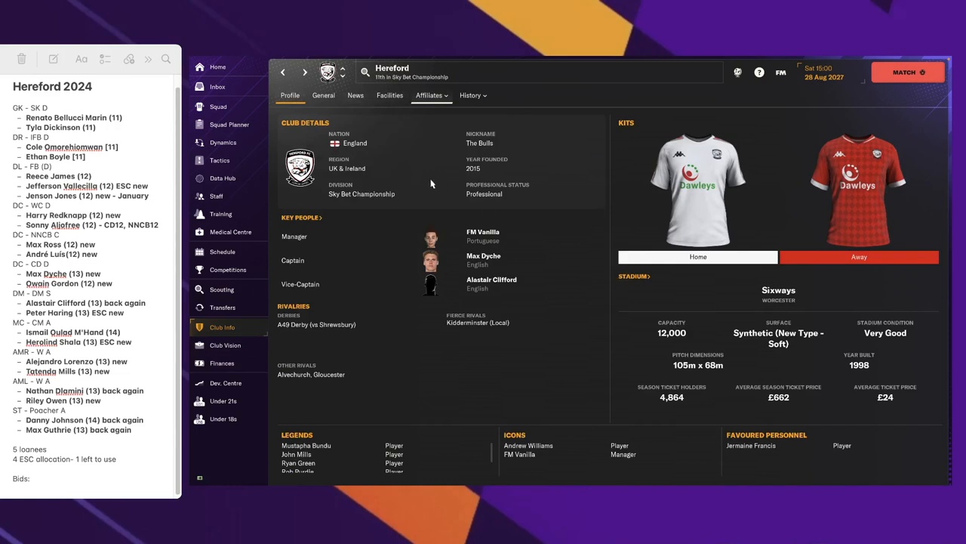
pyautogui.moveTo(697, 447)
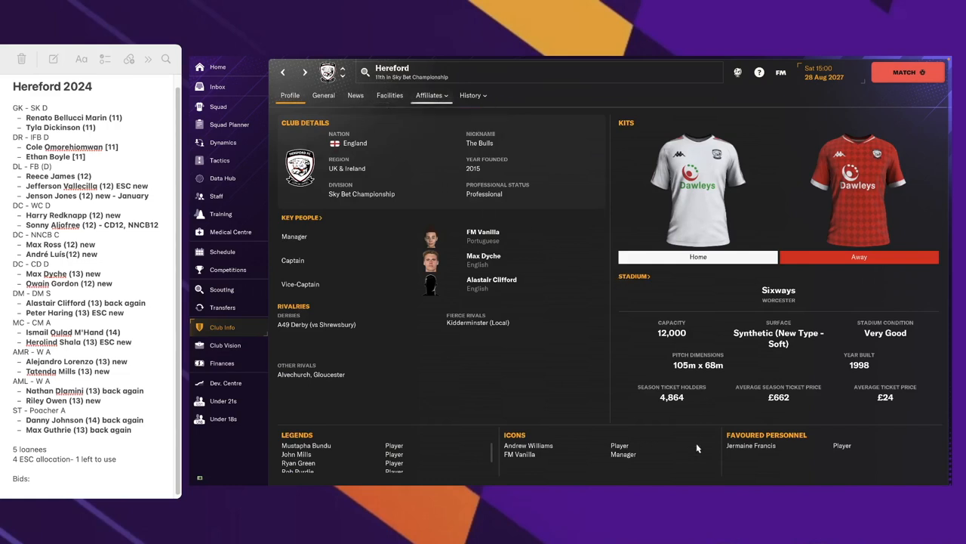
pyautogui.click(470, 95)
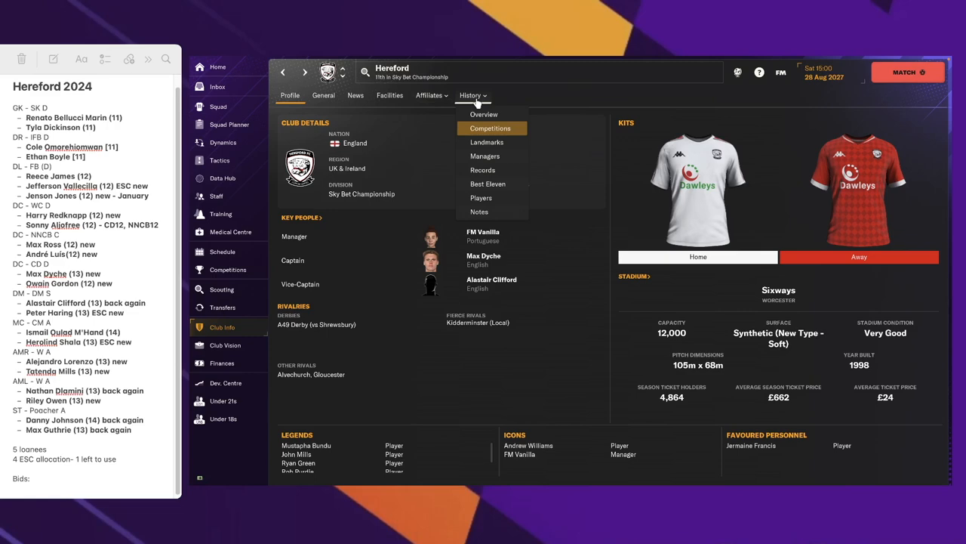
pyautogui.click(490, 127)
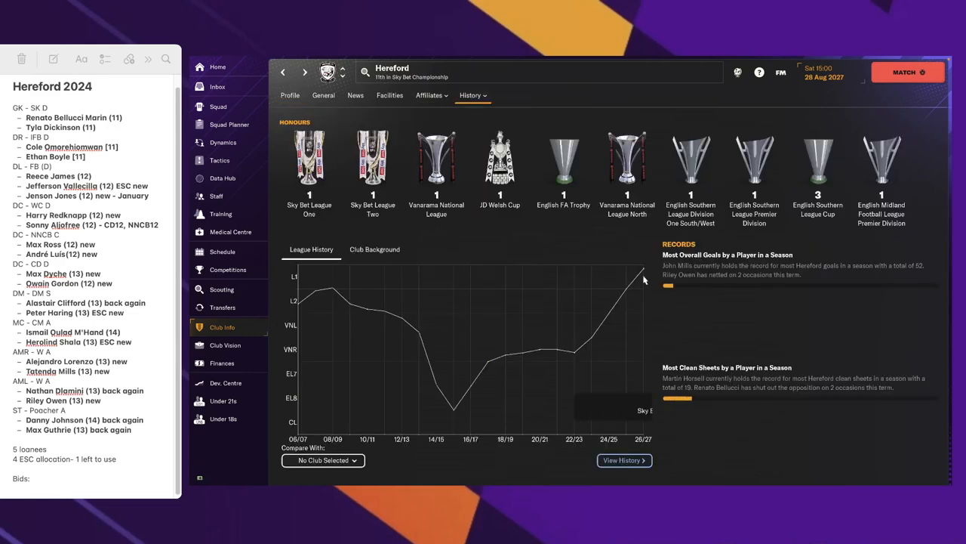
pyautogui.moveTo(642, 273)
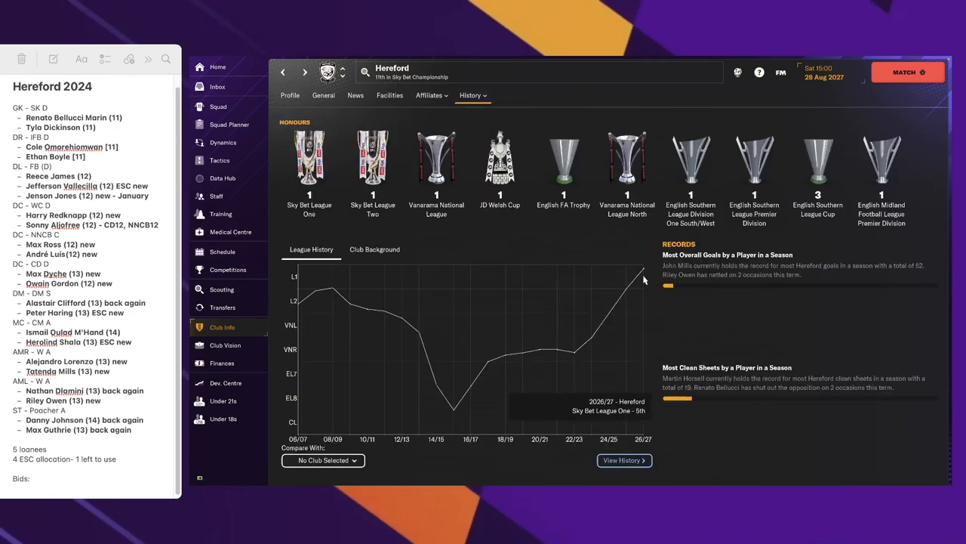
pyautogui.moveTo(309, 215)
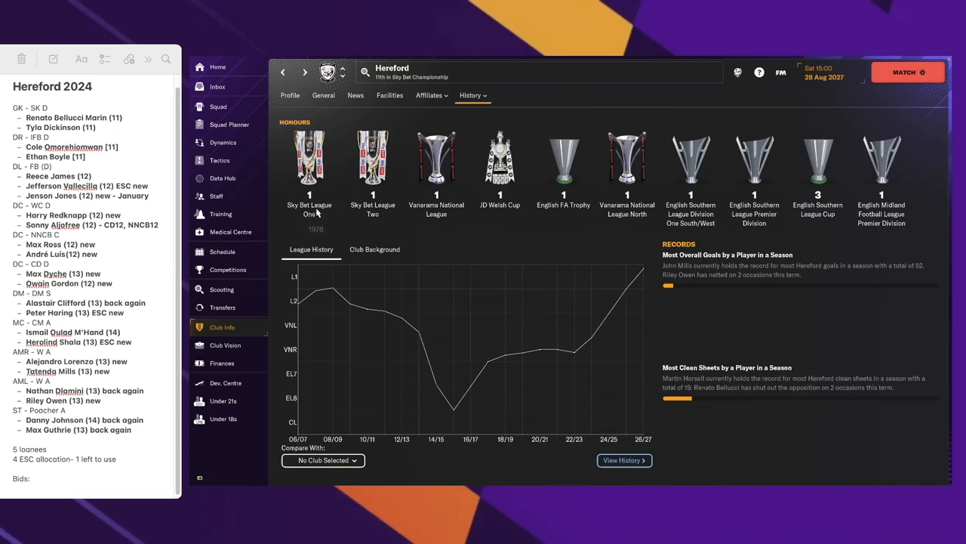
pyautogui.moveTo(309, 211)
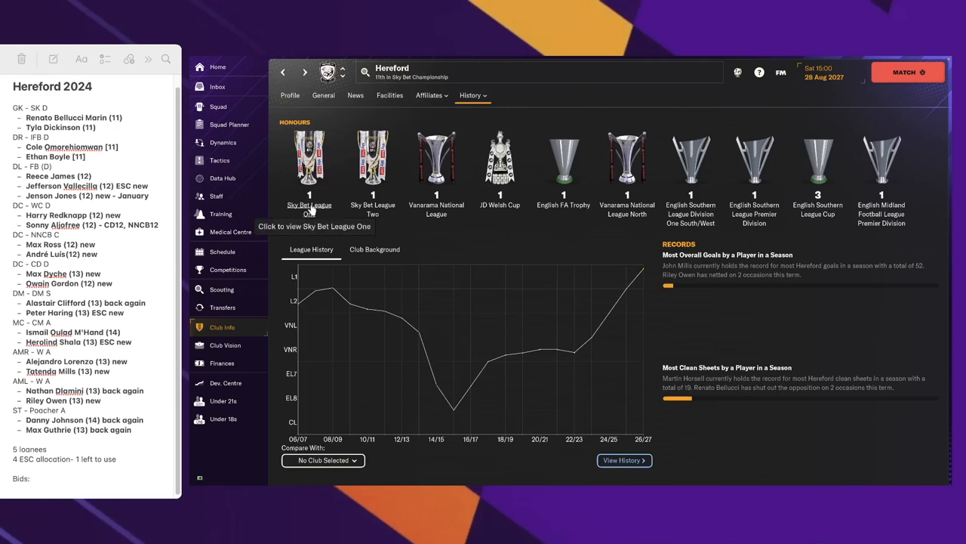
pyautogui.moveTo(631, 274)
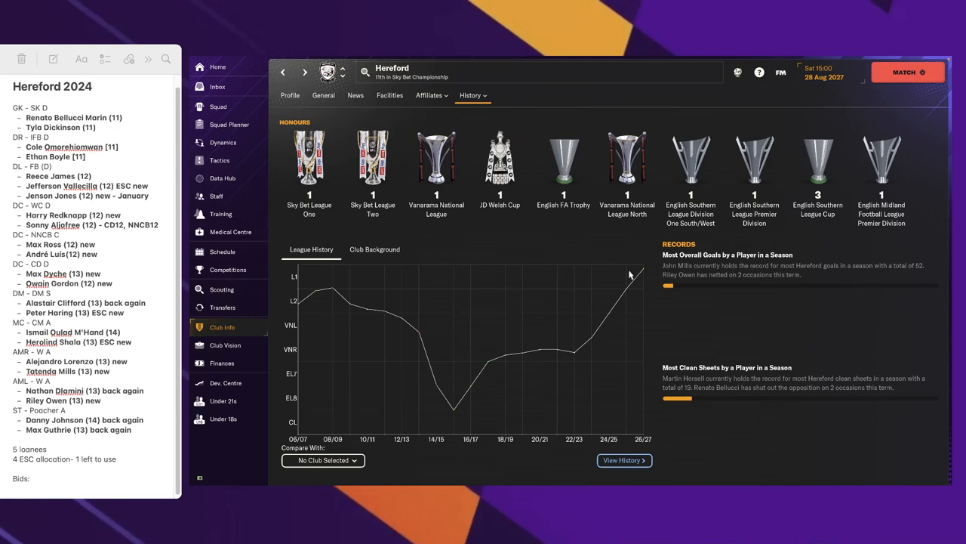
pyautogui.moveTo(555, 287)
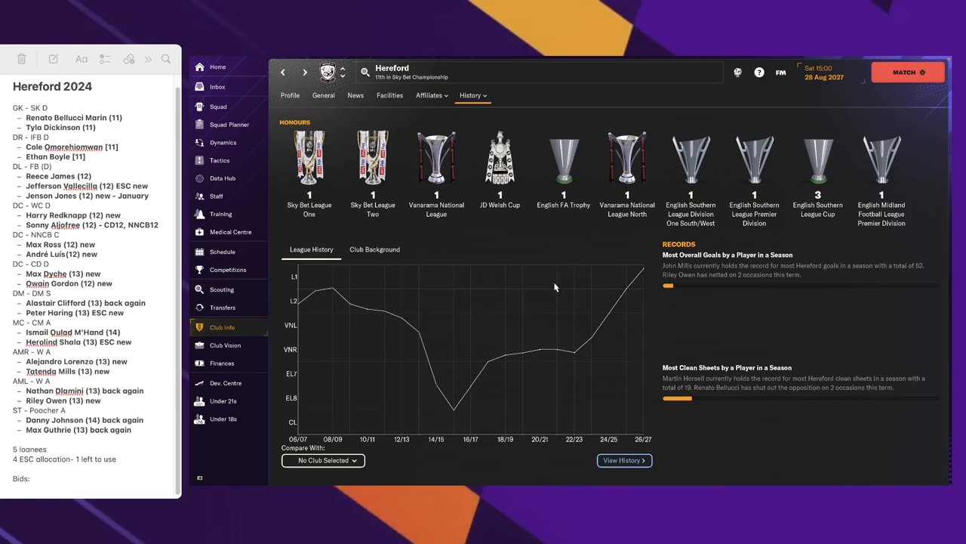
pyautogui.moveTo(310, 214)
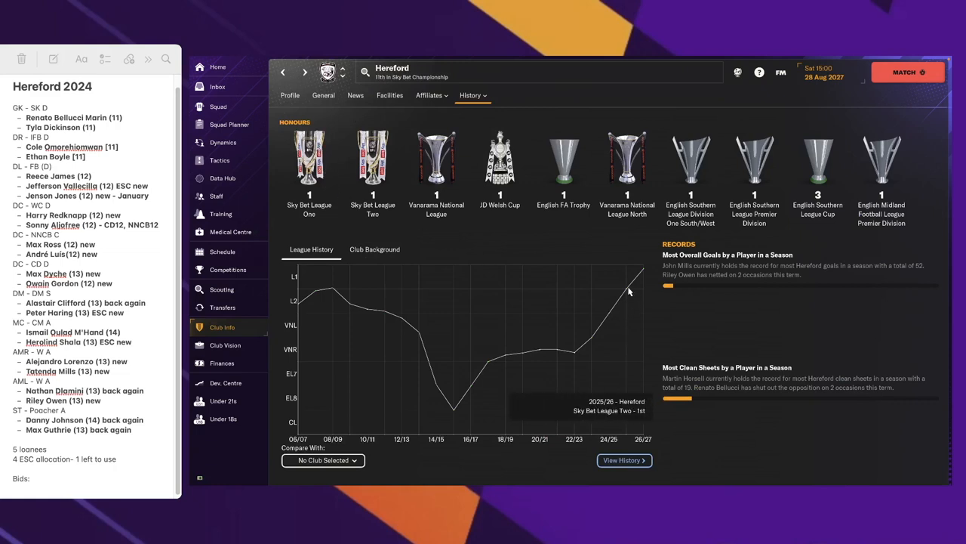
pyautogui.moveTo(441, 215)
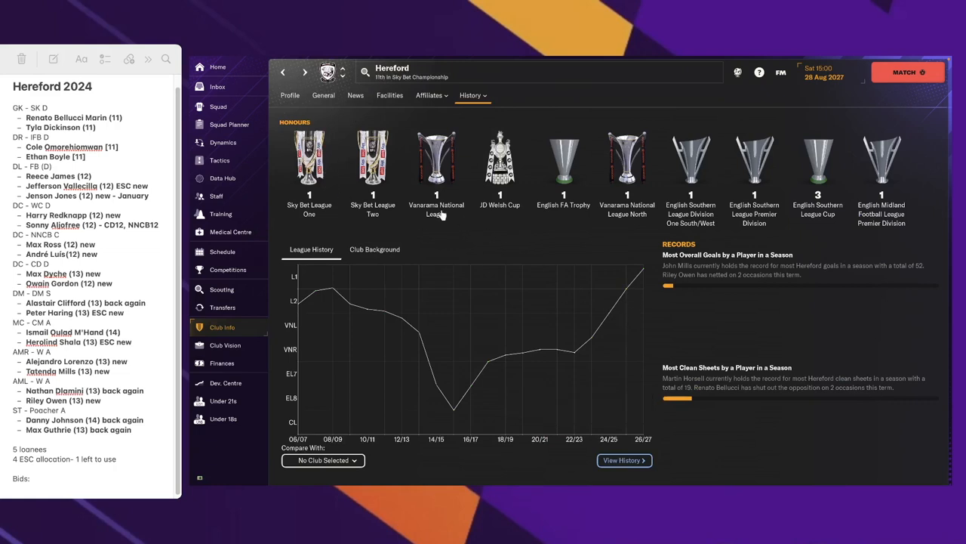
pyautogui.moveTo(586, 224)
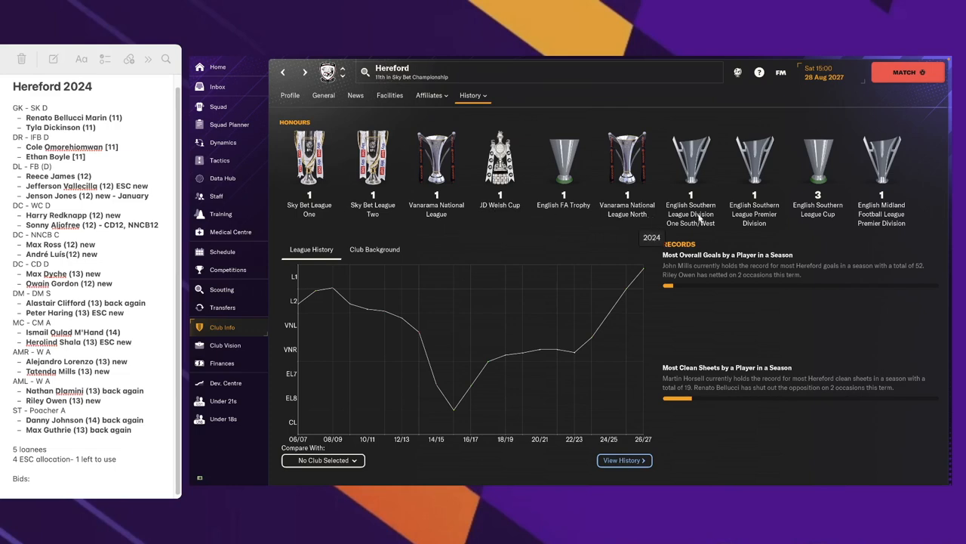
pyautogui.moveTo(916, 206)
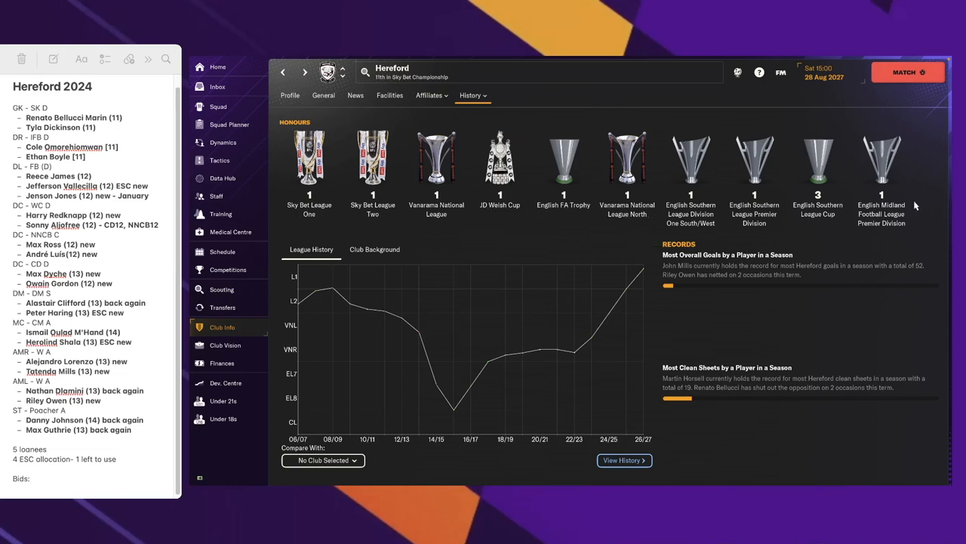
pyautogui.moveTo(328, 194)
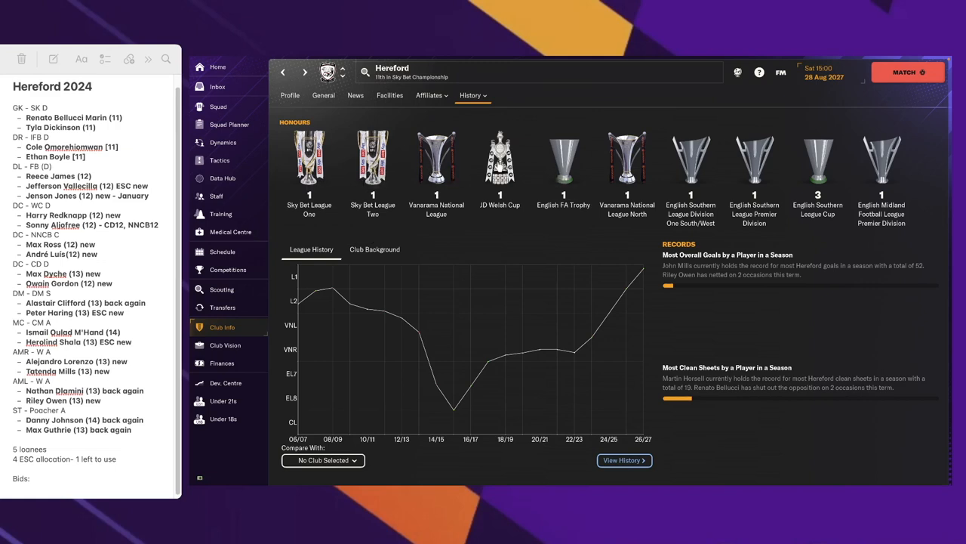
pyautogui.moveTo(627, 162)
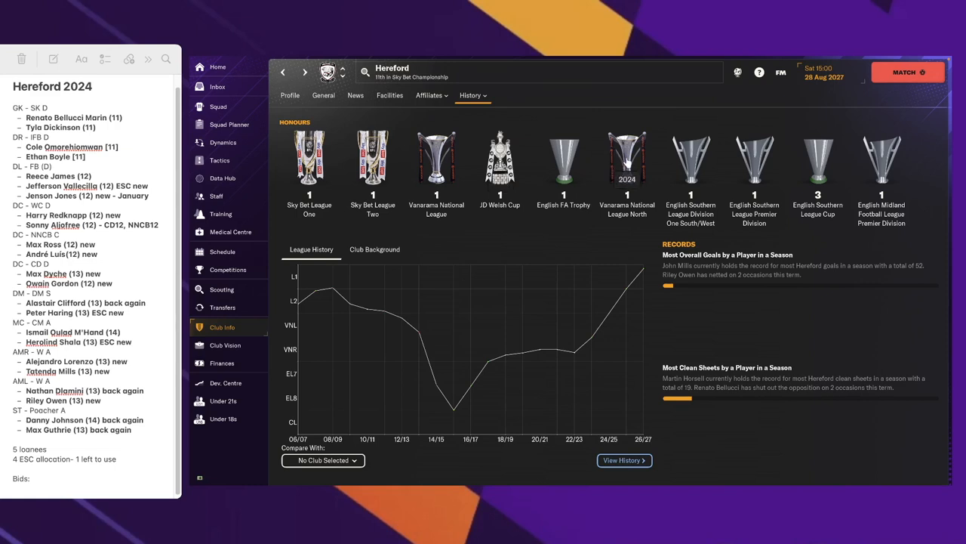
pyautogui.moveTo(738, 163)
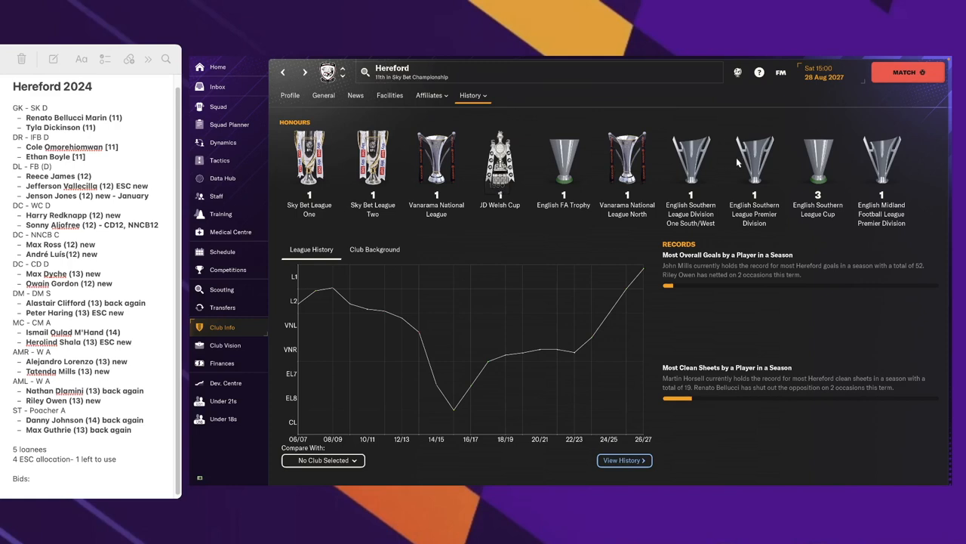
pyautogui.moveTo(752, 165)
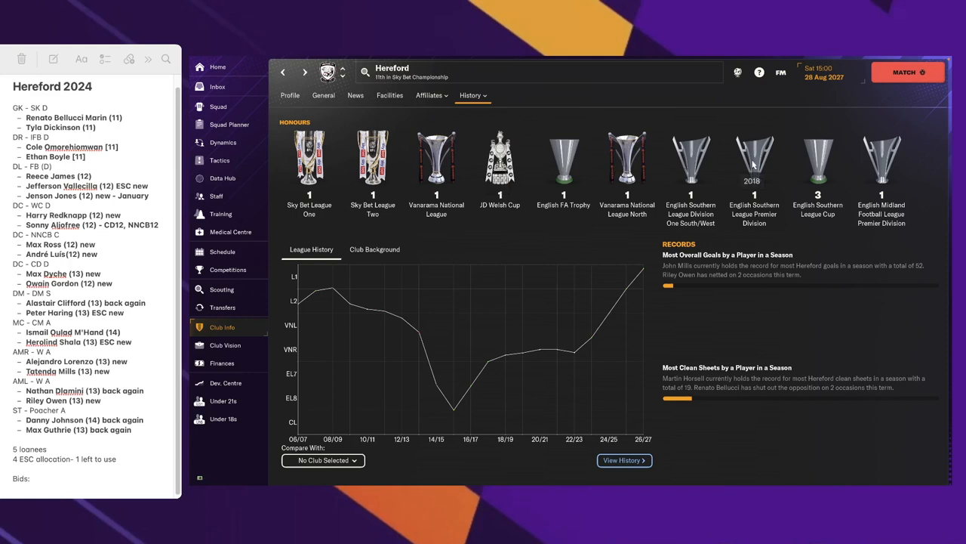
pyautogui.moveTo(897, 169)
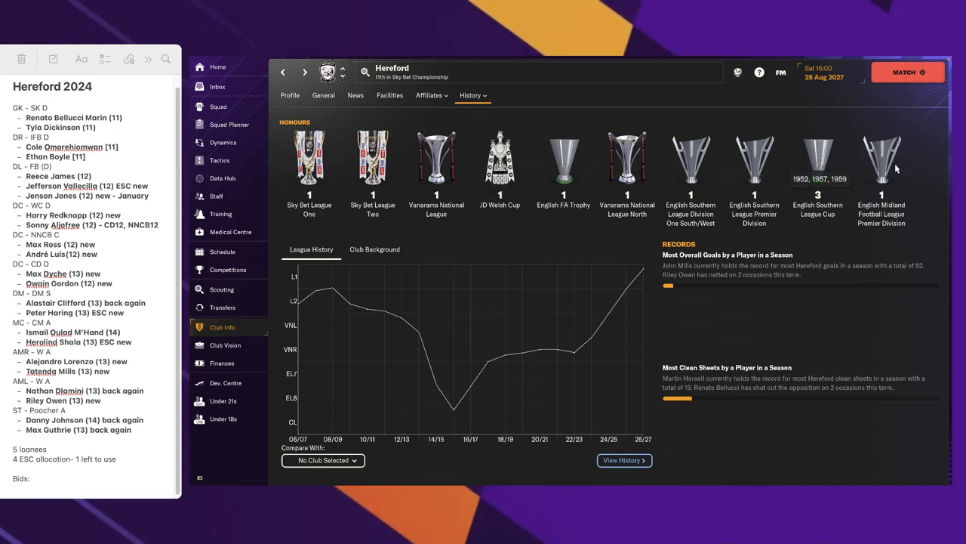
pyautogui.moveTo(858, 234)
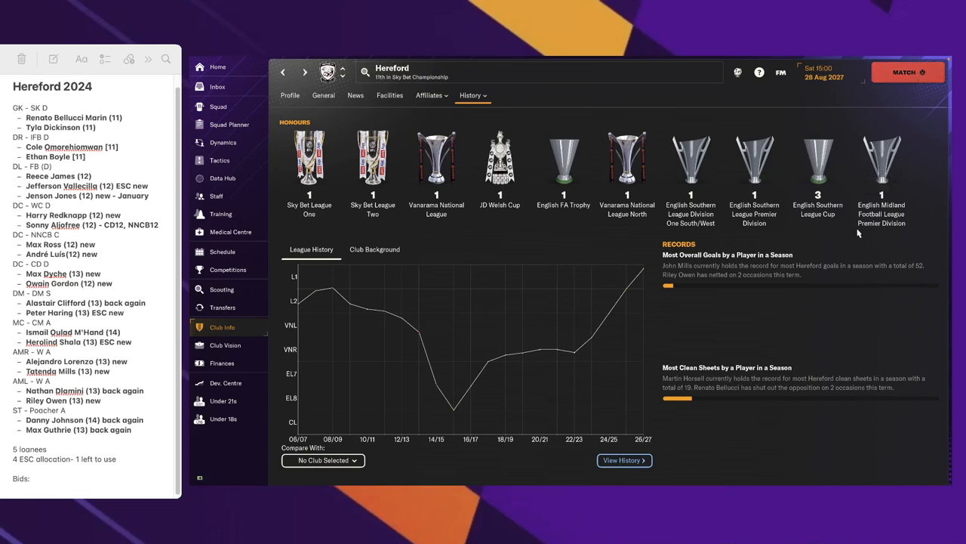
# Return to the match at half time and swap Oulad M'Hand in for Ethan Boyle
pyautogui.click(903, 71)
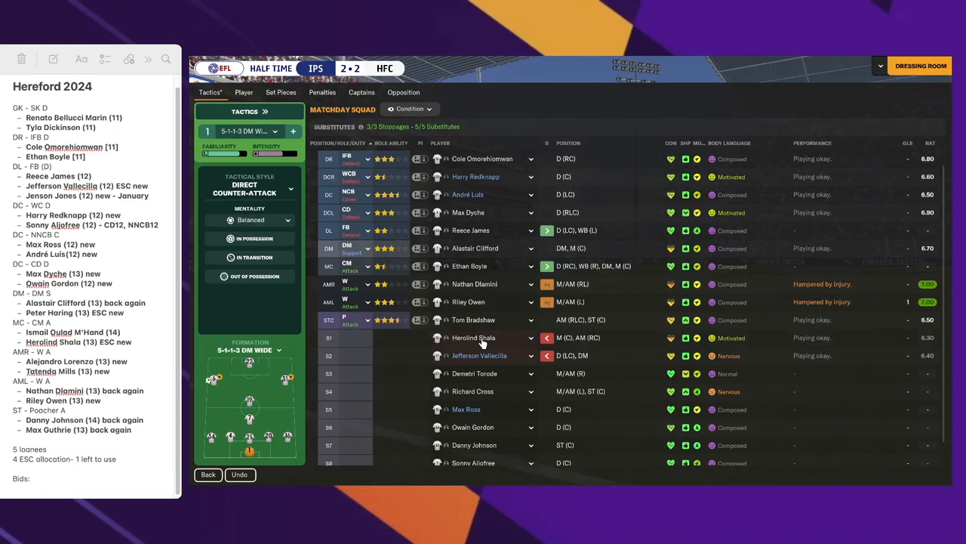
pyautogui.scroll(-3)
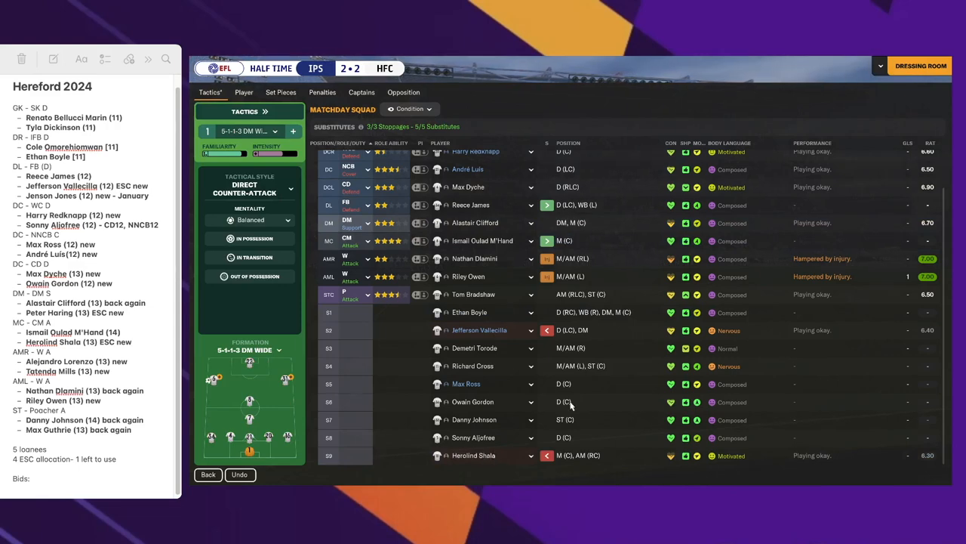
pyautogui.scroll(3)
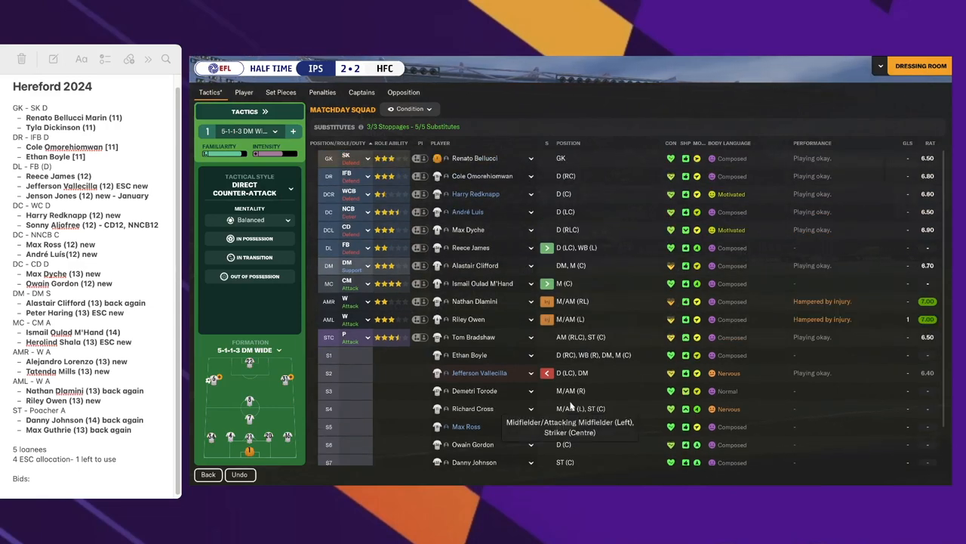
pyautogui.scroll(-3)
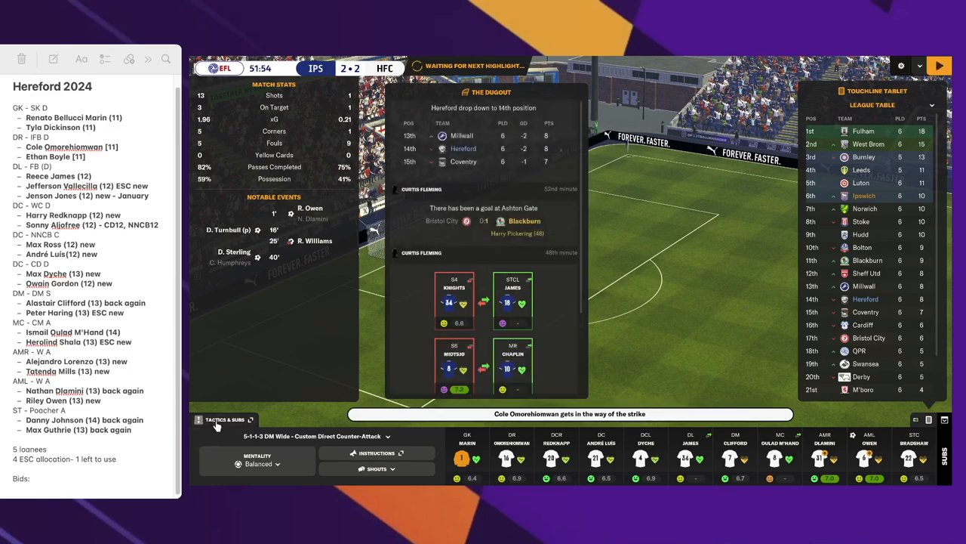
# Resume play and substitute Danny Johnson on for Riley Owen
pyautogui.click(939, 65)
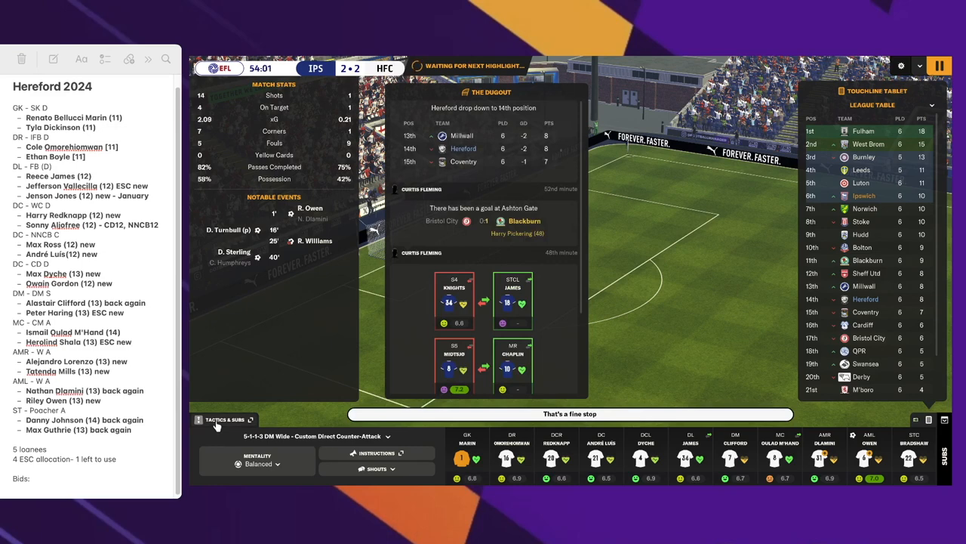
pyautogui.click(225, 419)
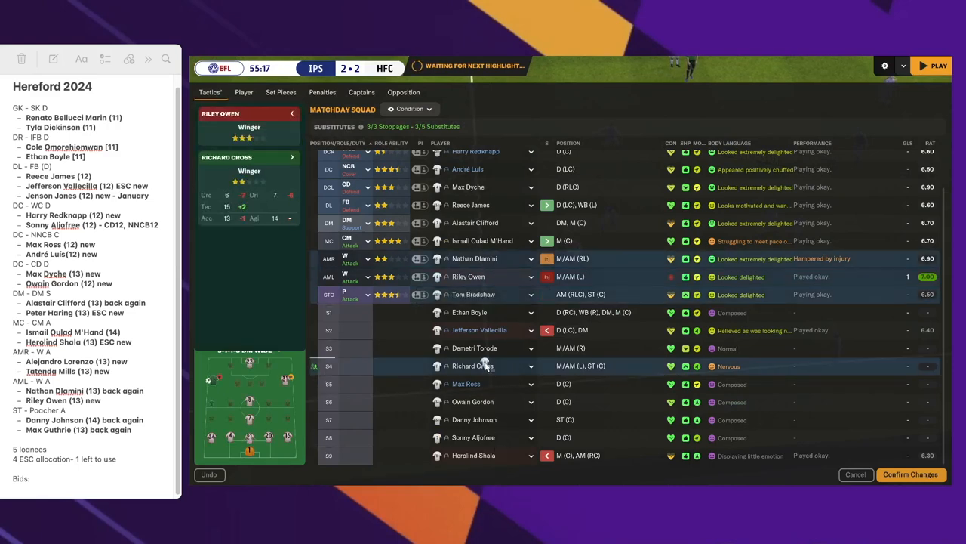
pyautogui.click(244, 111)
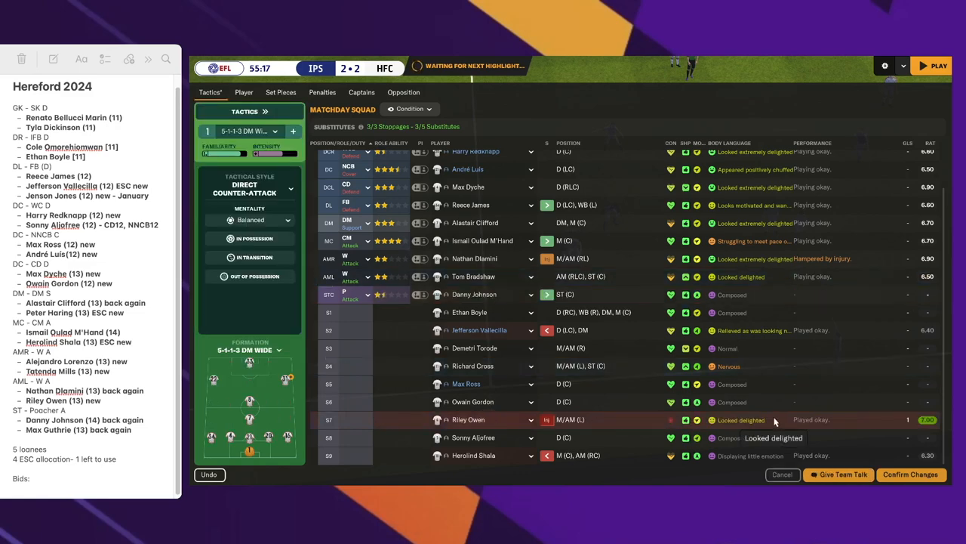
pyautogui.scroll(3)
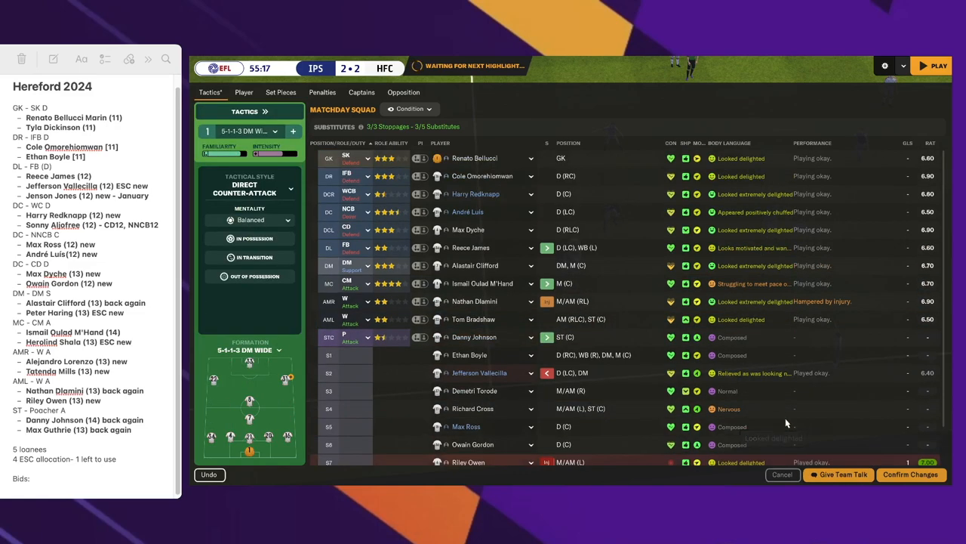
pyautogui.click(910, 474)
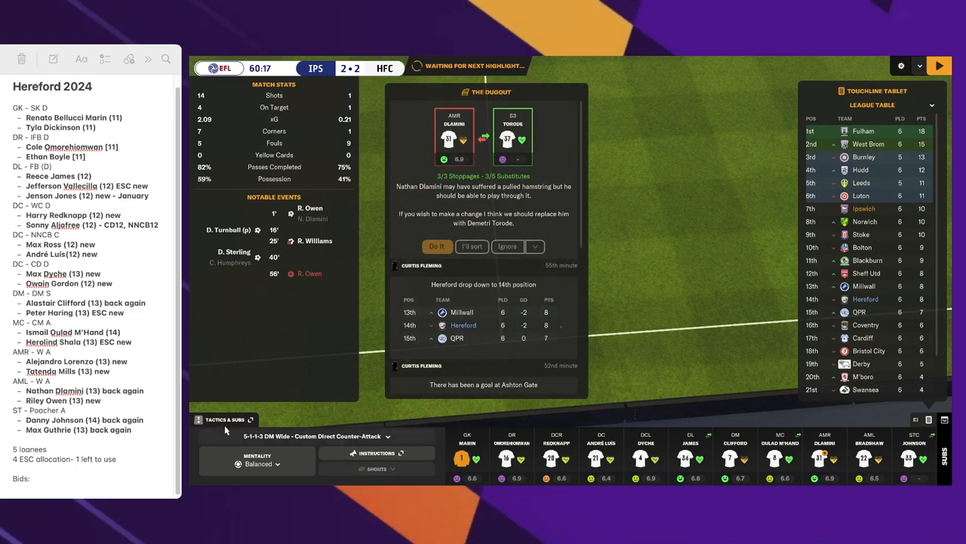
# Pause again to bring Max Ross on for André Luís and line up Richard Cross
pyautogui.click(225, 419)
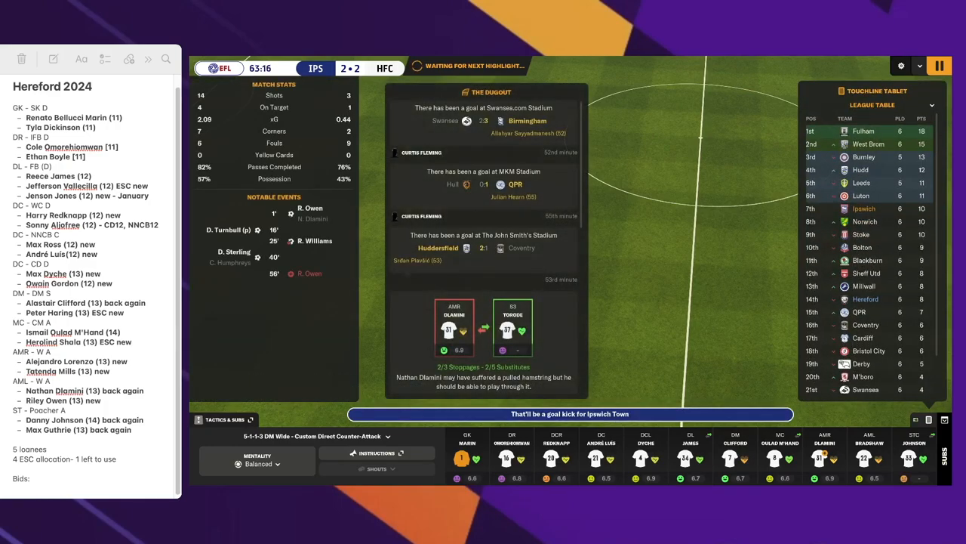
pyautogui.click(940, 66)
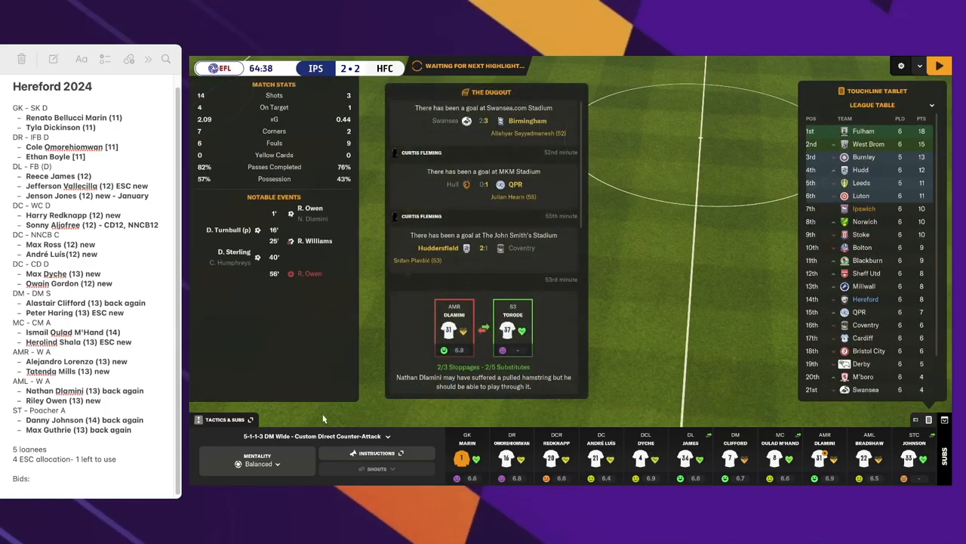
pyautogui.click(226, 419)
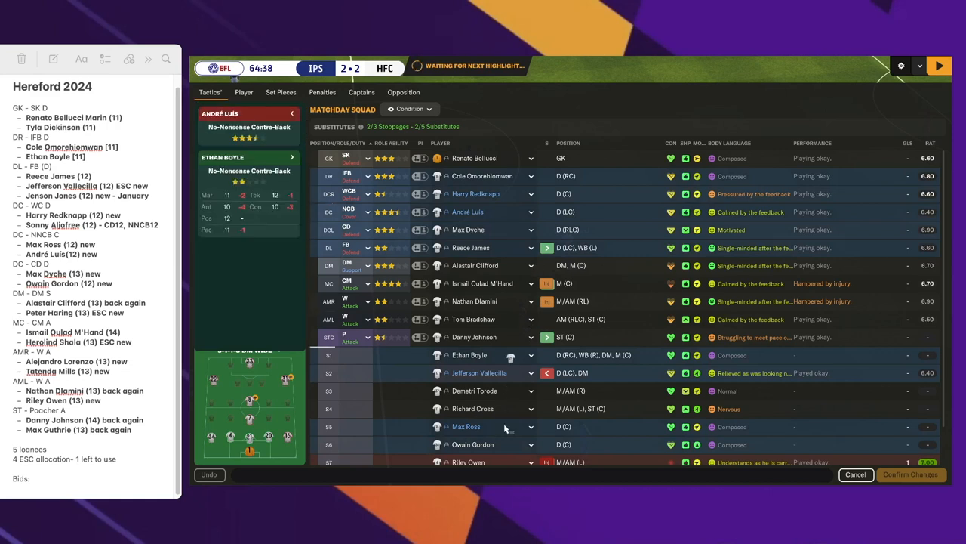
pyautogui.scroll(-3)
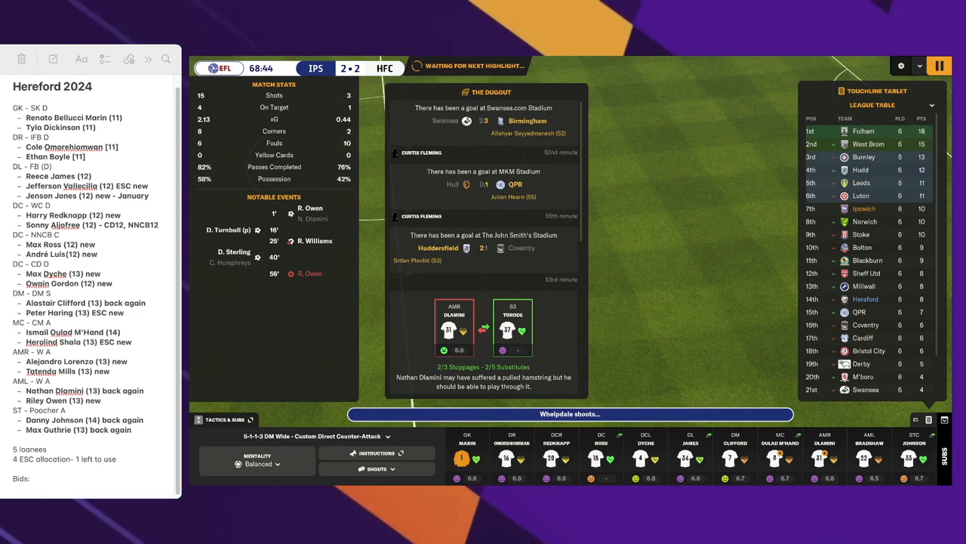
pyautogui.click(940, 65)
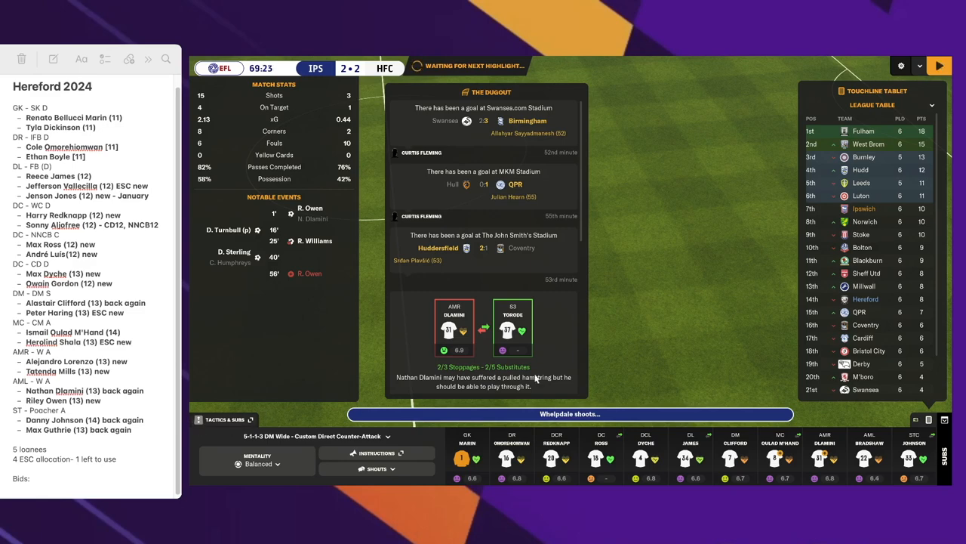
pyautogui.click(225, 419)
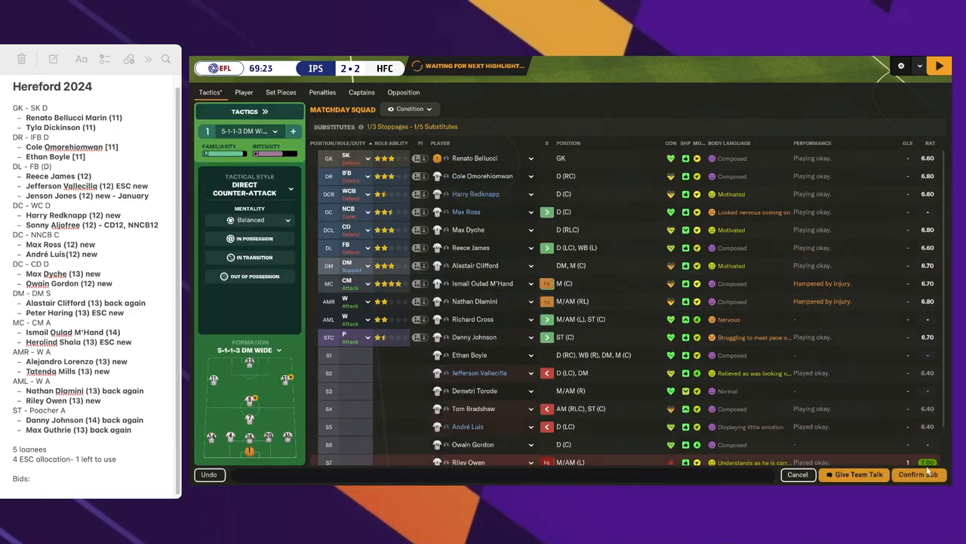
# Confirm Richard Cross replacing Tom Bradshaw and play on as Ipswich take a 3-2 lead
pyautogui.click(918, 474)
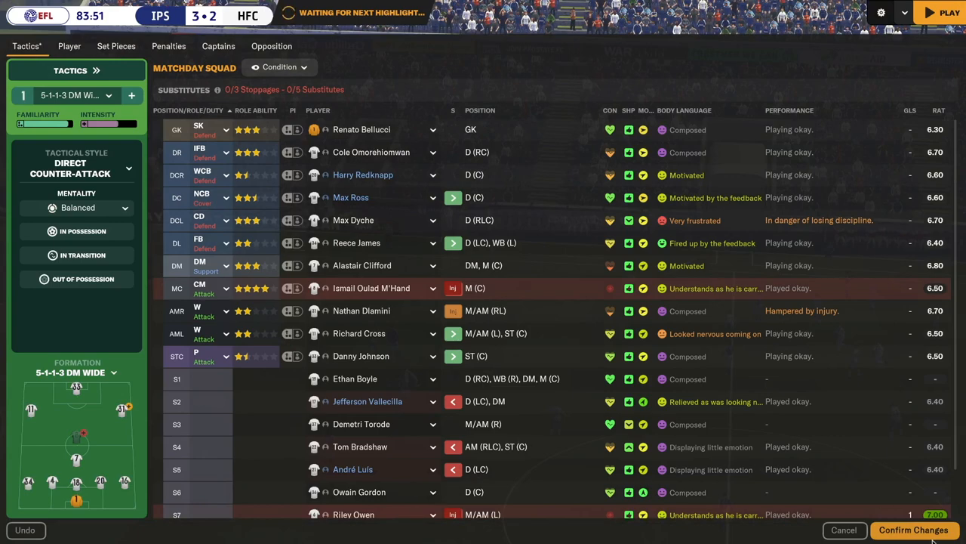
# Confirm the changes, play to the 3-2 full time, and leave the match summary
pyautogui.click(913, 530)
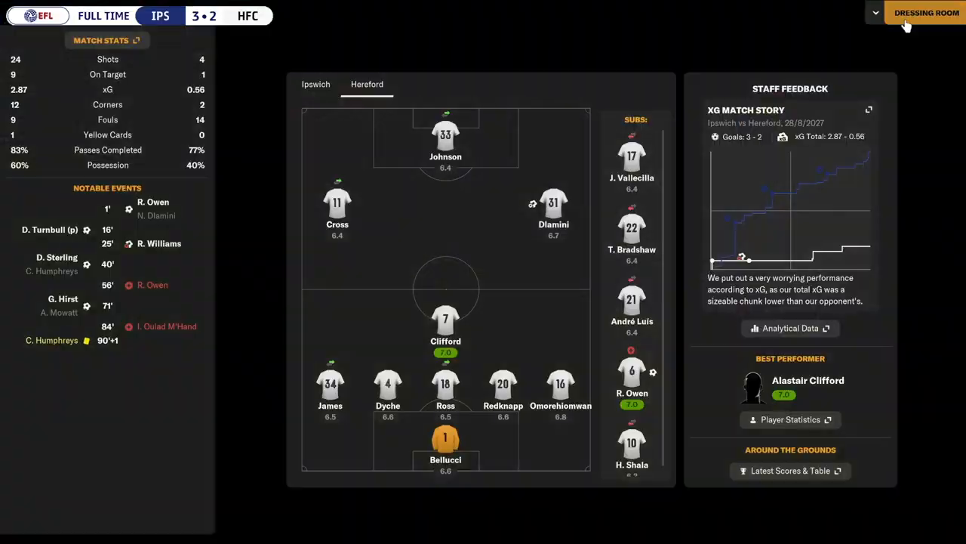
pyautogui.click(926, 13)
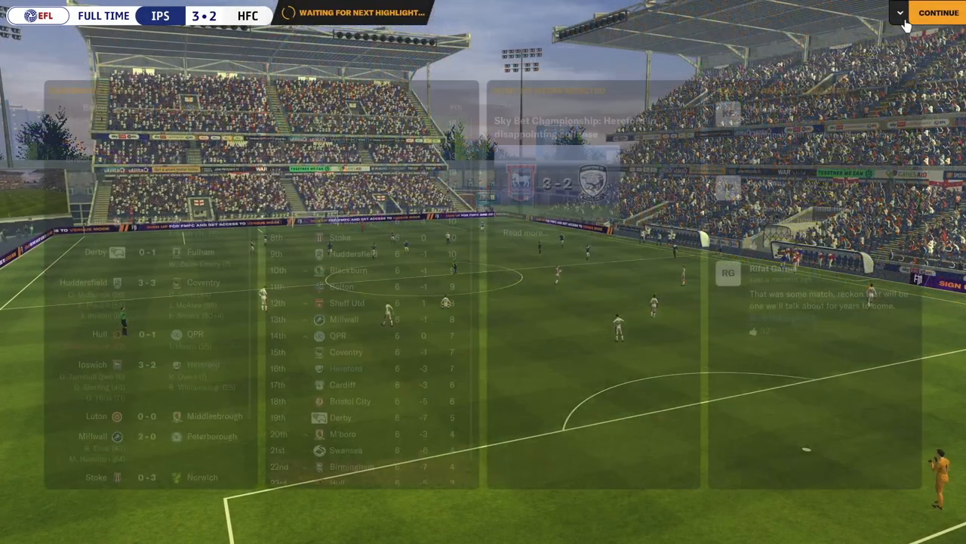